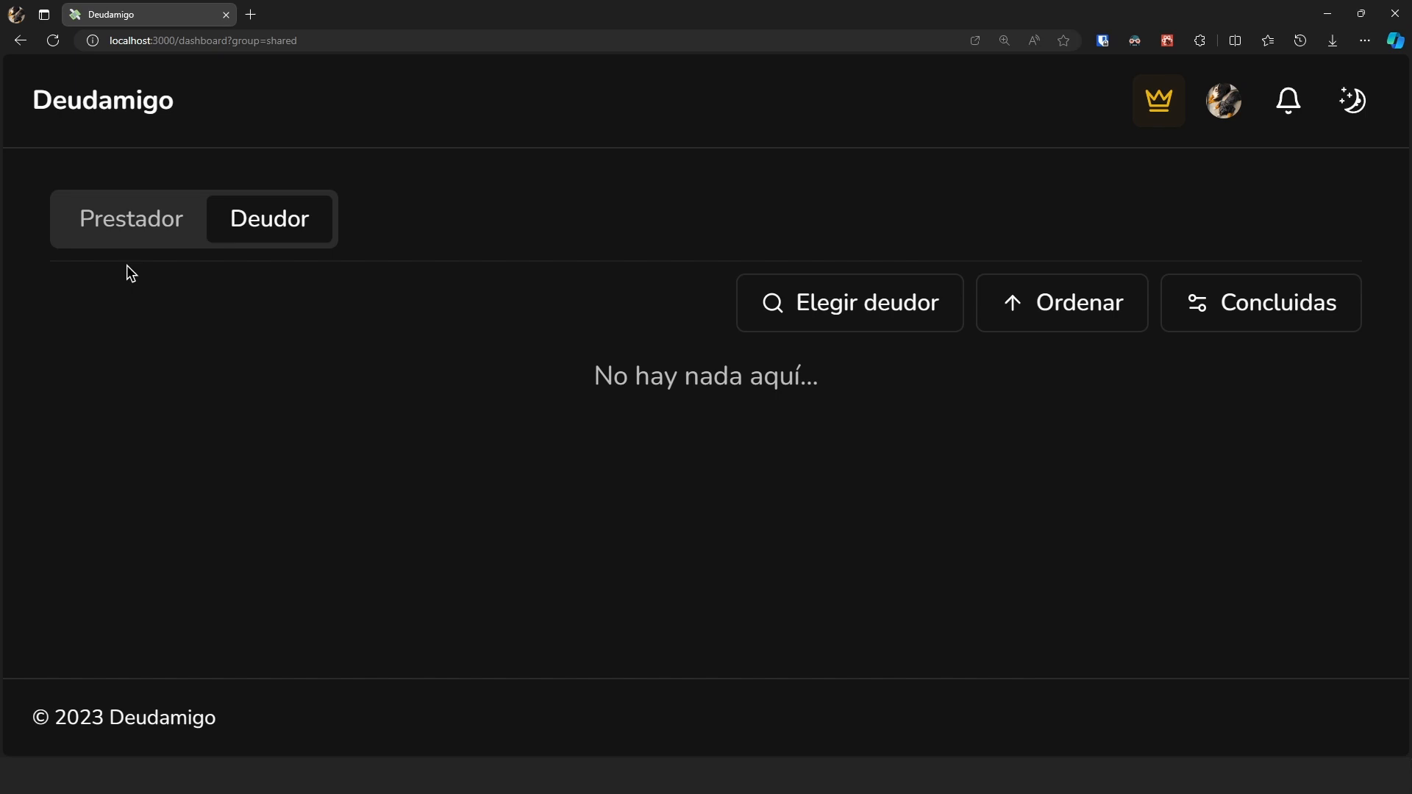
# Toggle between the Deudor and Prestador debt tabs, ending on the Prestador lender view.
pyautogui.click(131, 219)
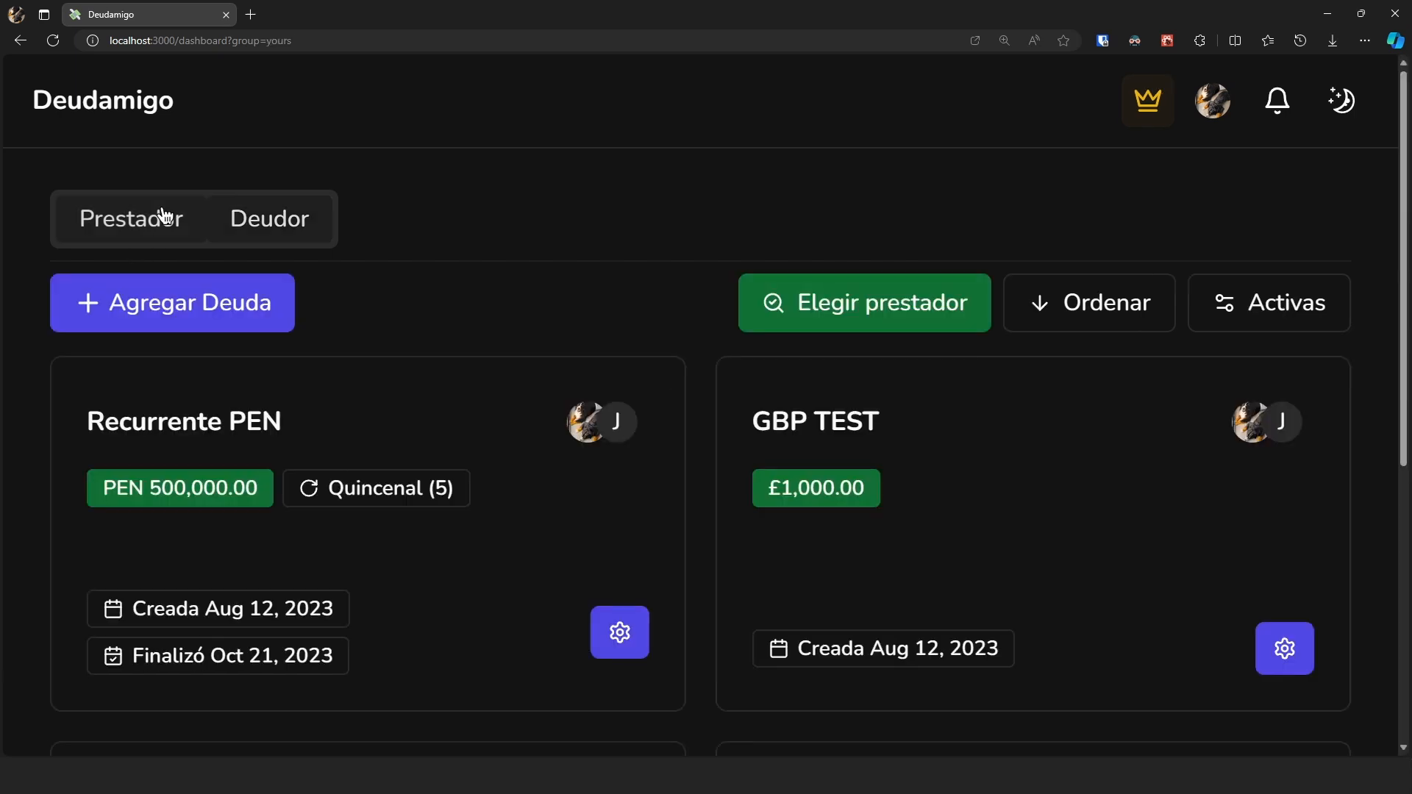
pyautogui.moveTo(424, 338)
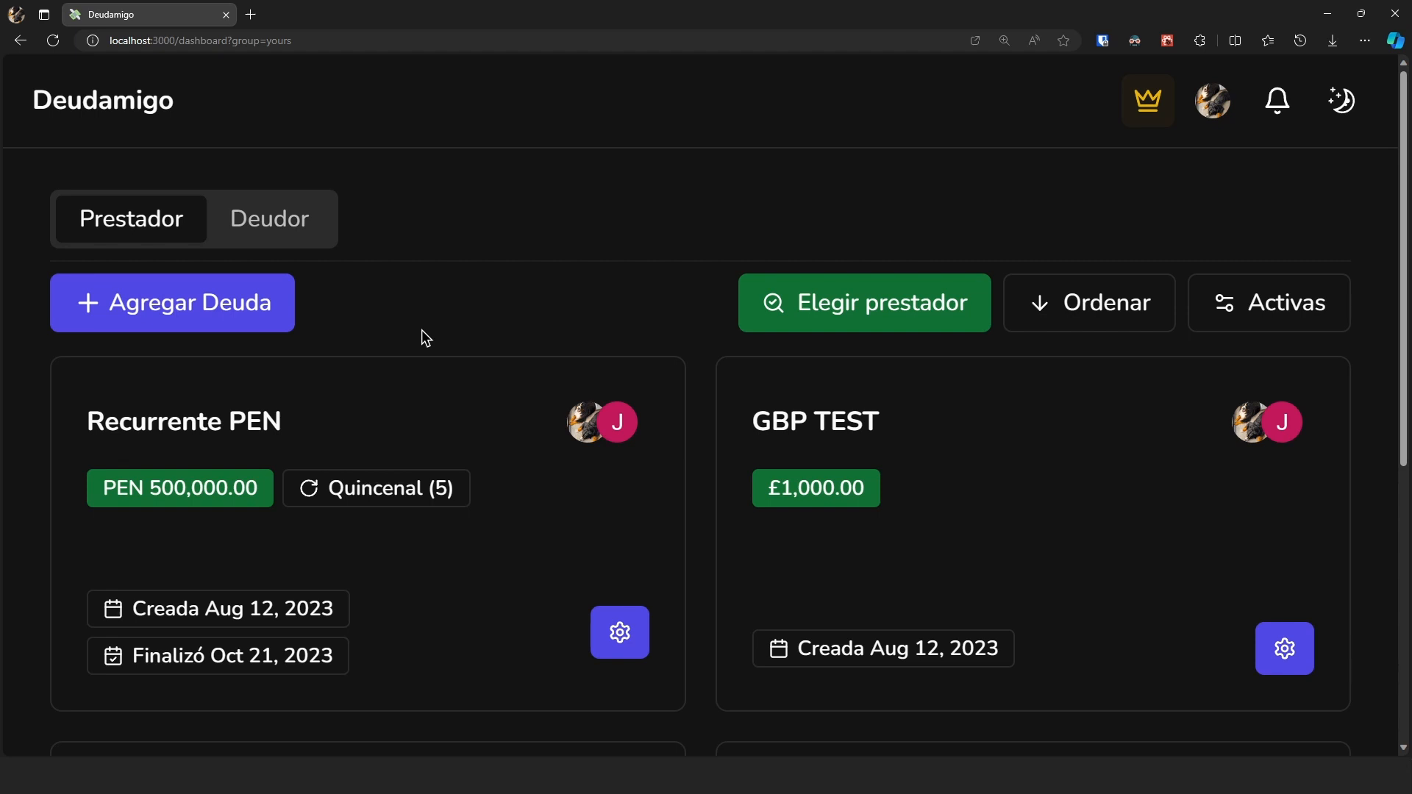
pyautogui.moveTo(563, 262)
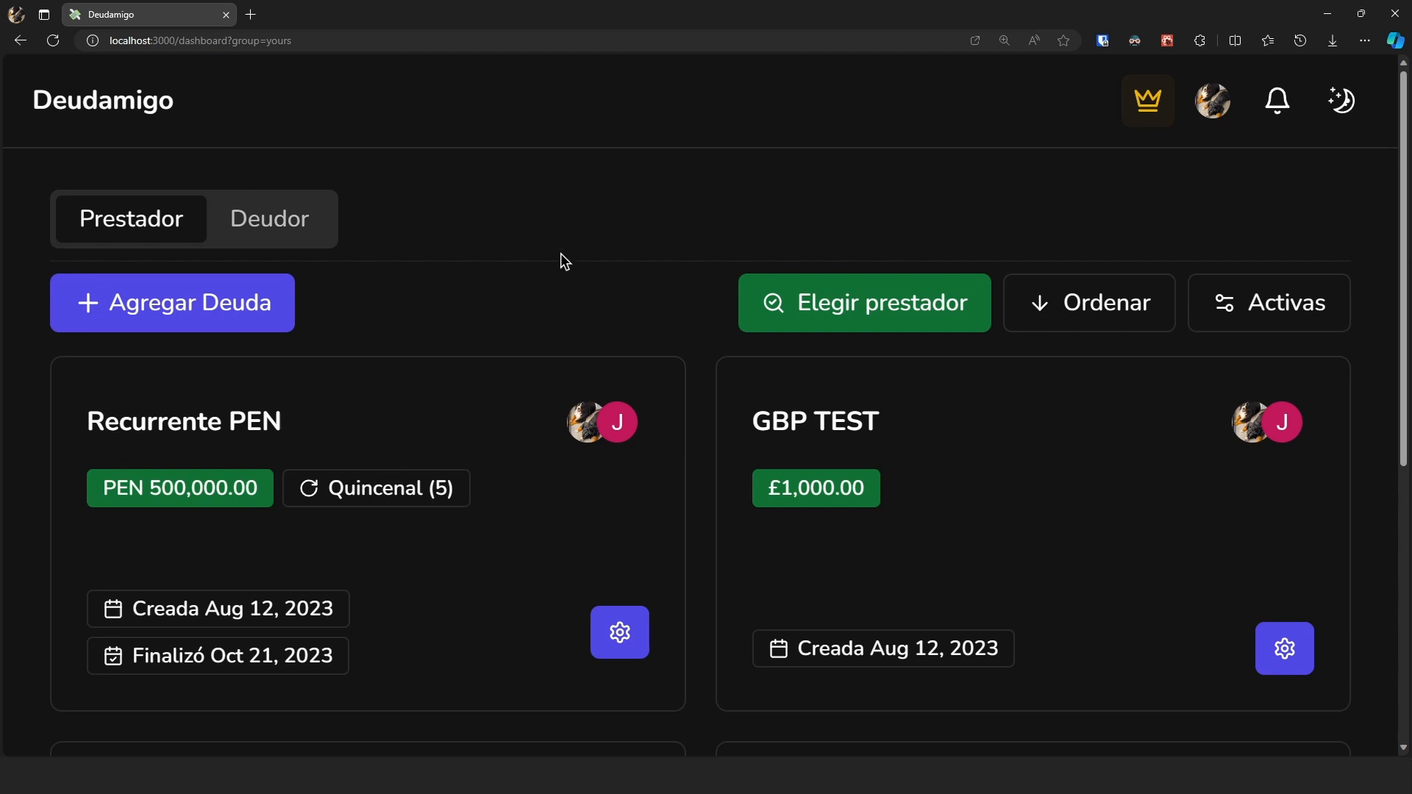
pyautogui.click(267, 219)
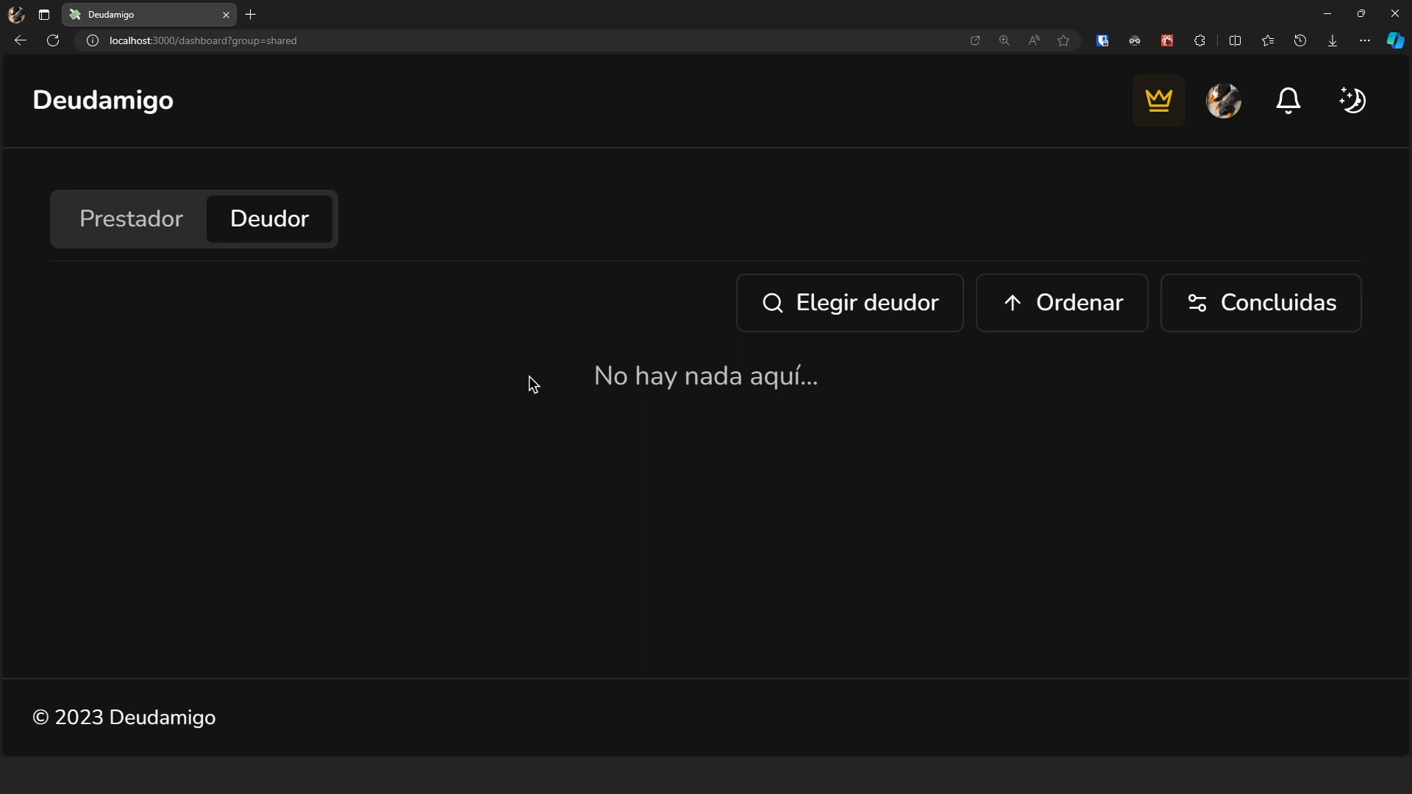
pyautogui.moveTo(605, 361)
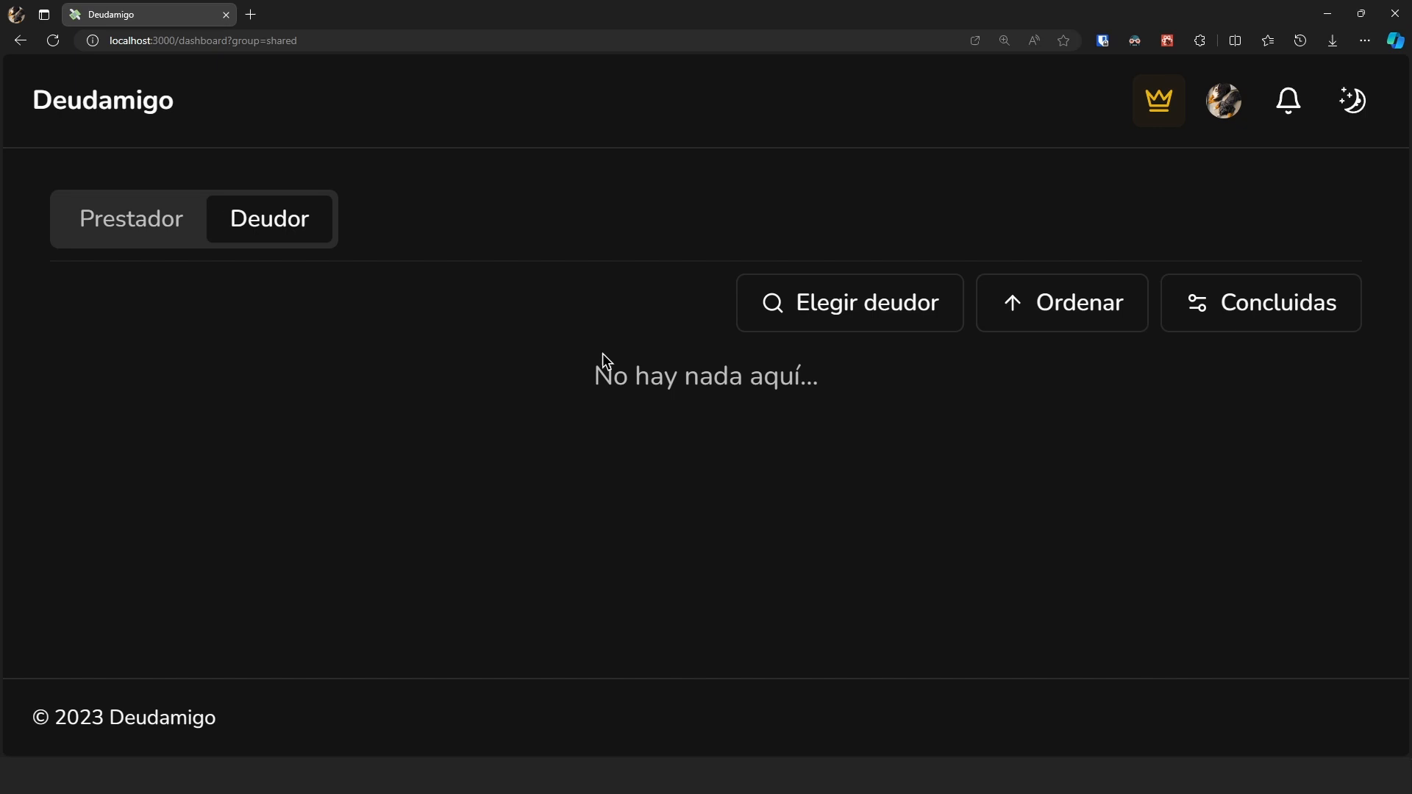
pyautogui.click(131, 218)
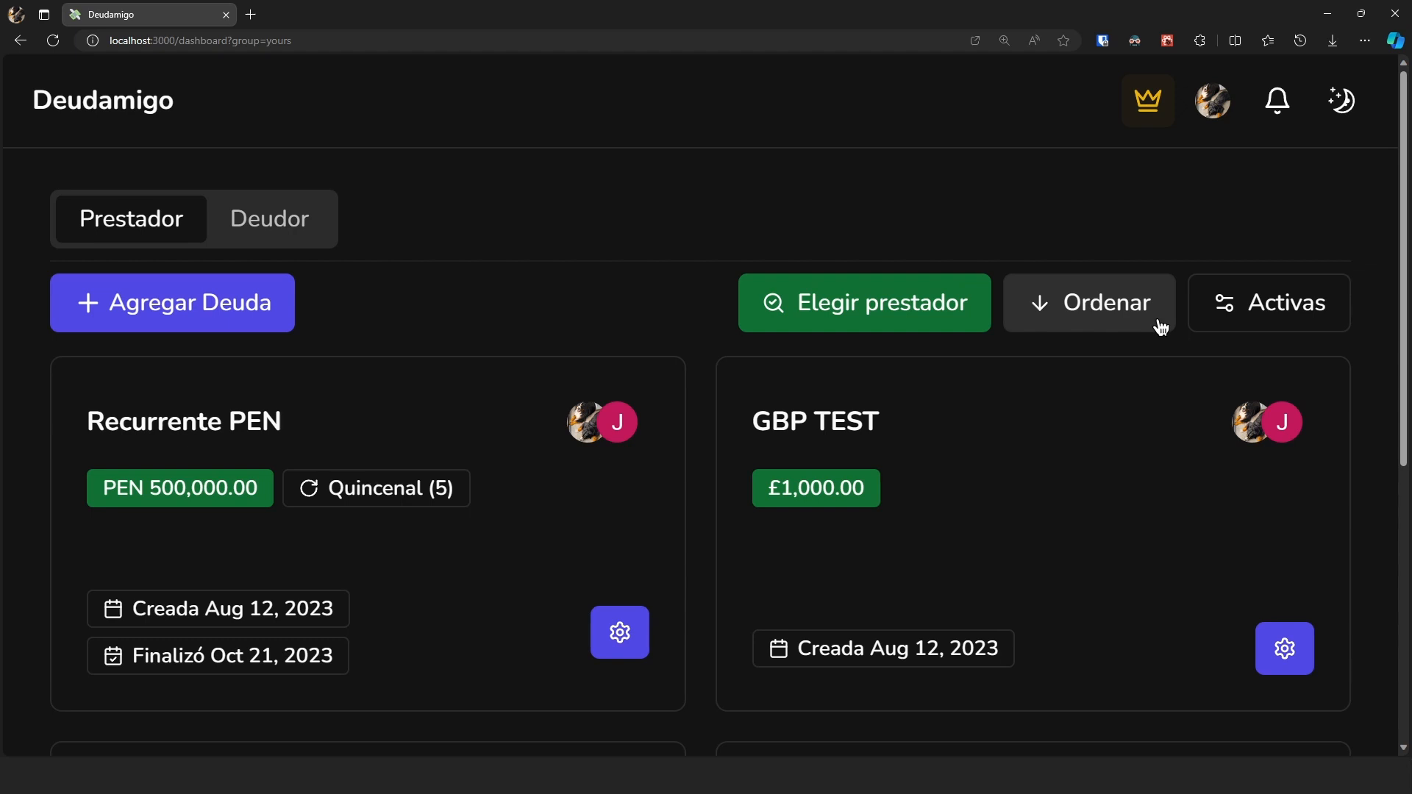
pyautogui.click(269, 218)
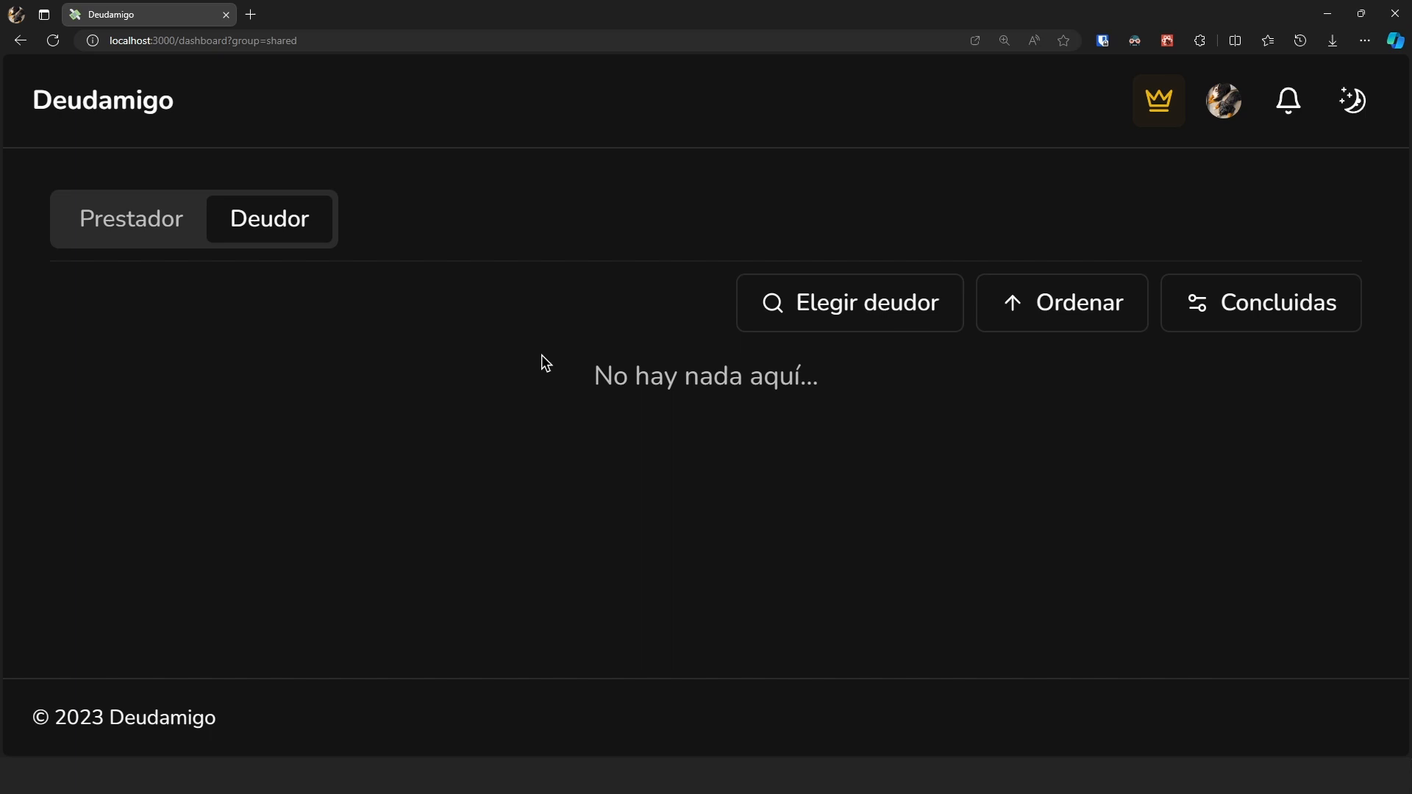
pyautogui.moveTo(904, 481)
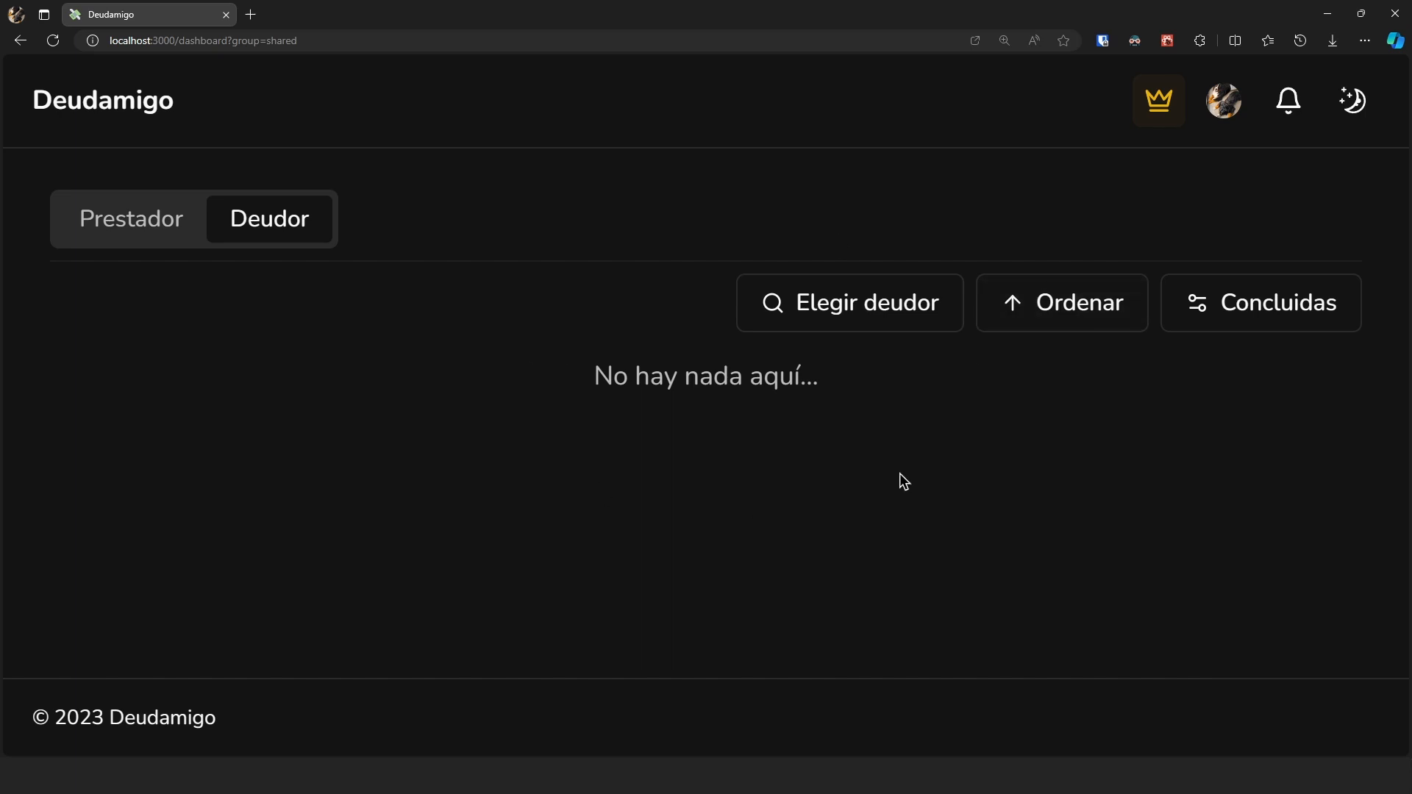
pyautogui.moveTo(230, 229)
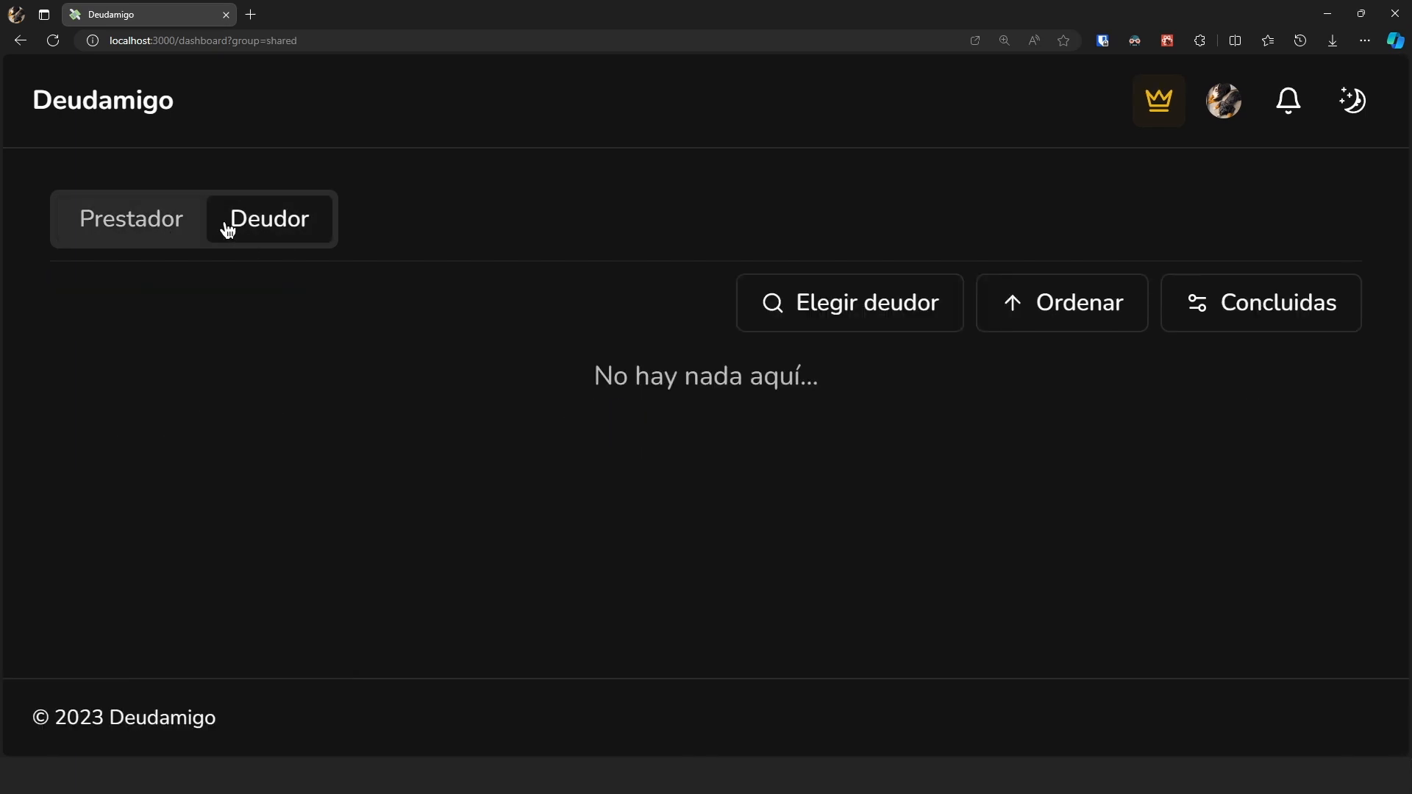
pyautogui.click(131, 219)
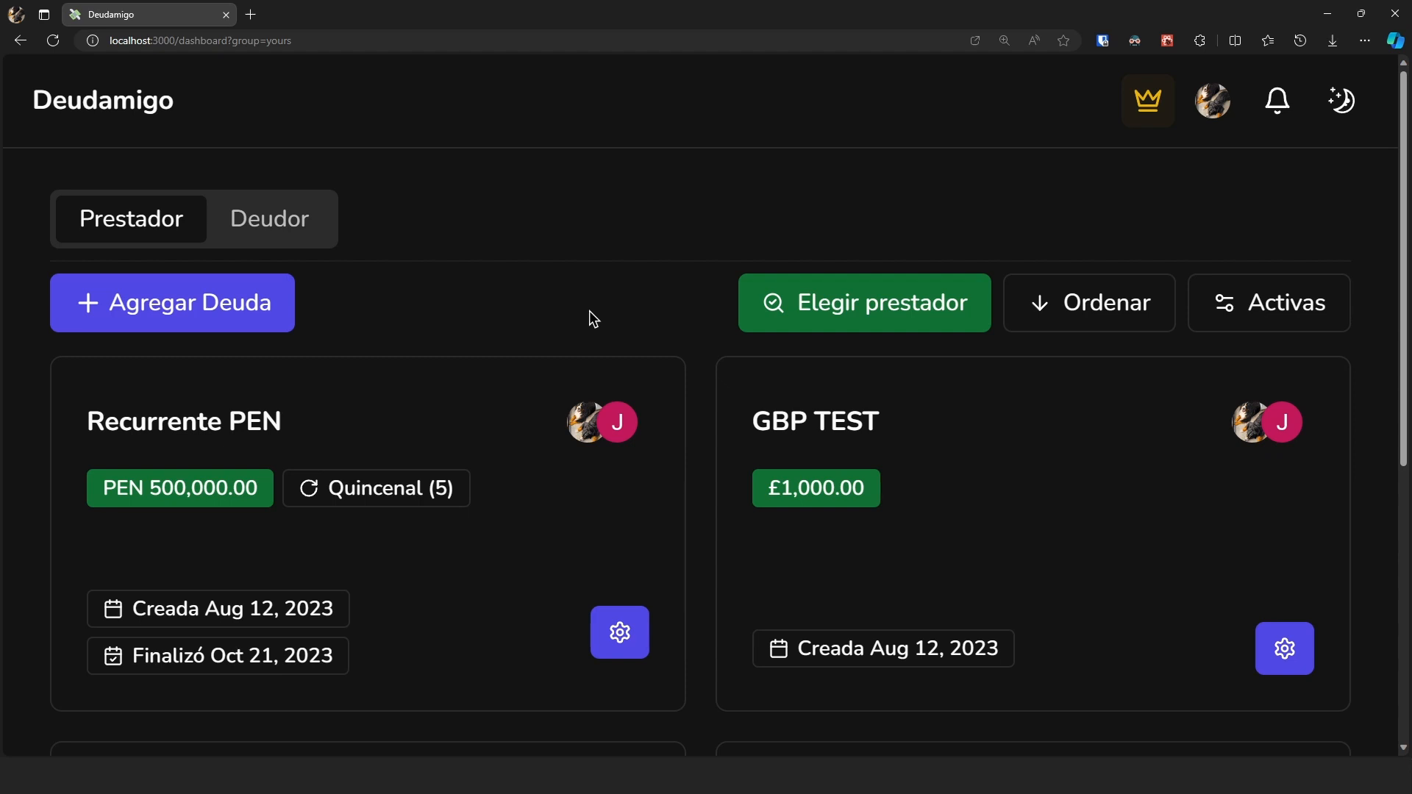
pyautogui.moveTo(344, 538)
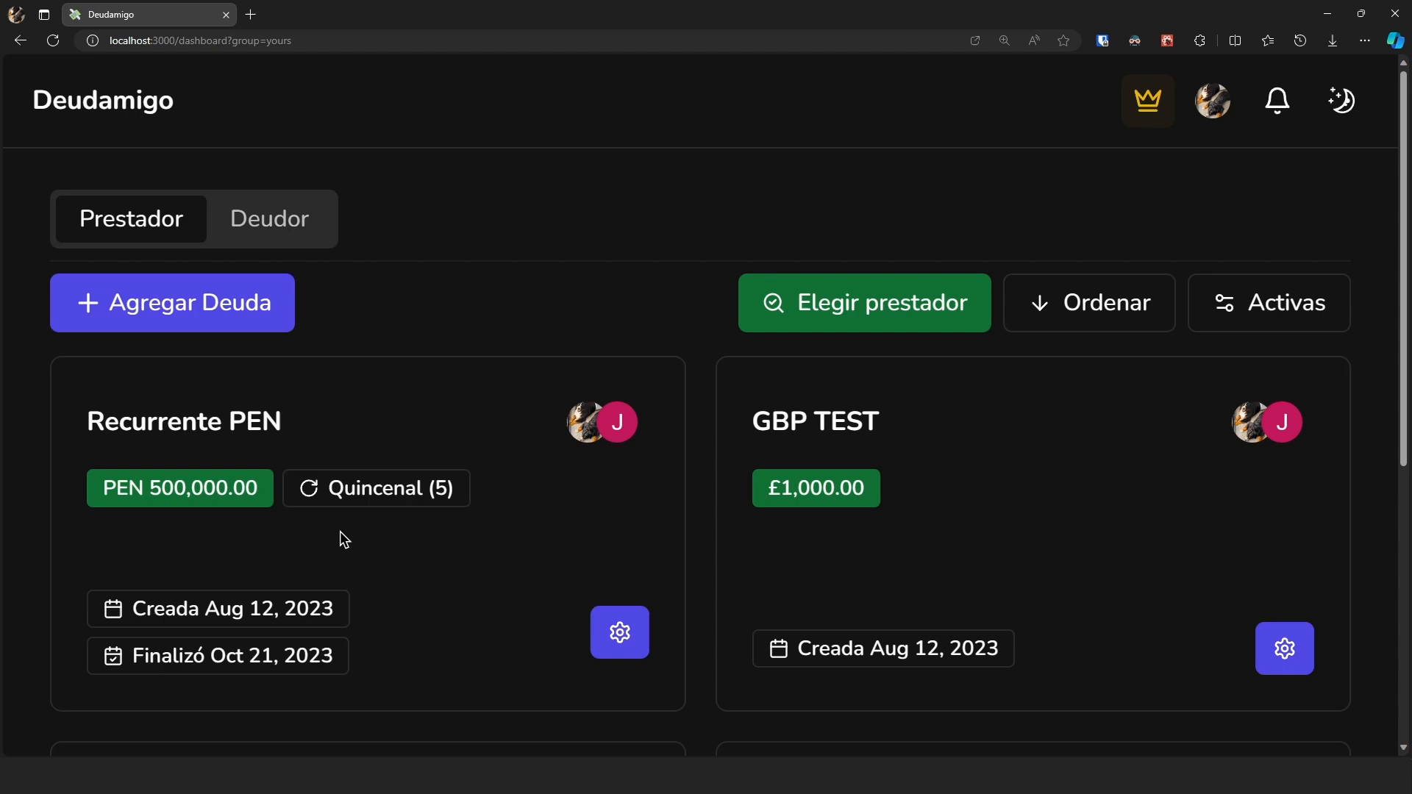
pyautogui.moveTo(478, 277)
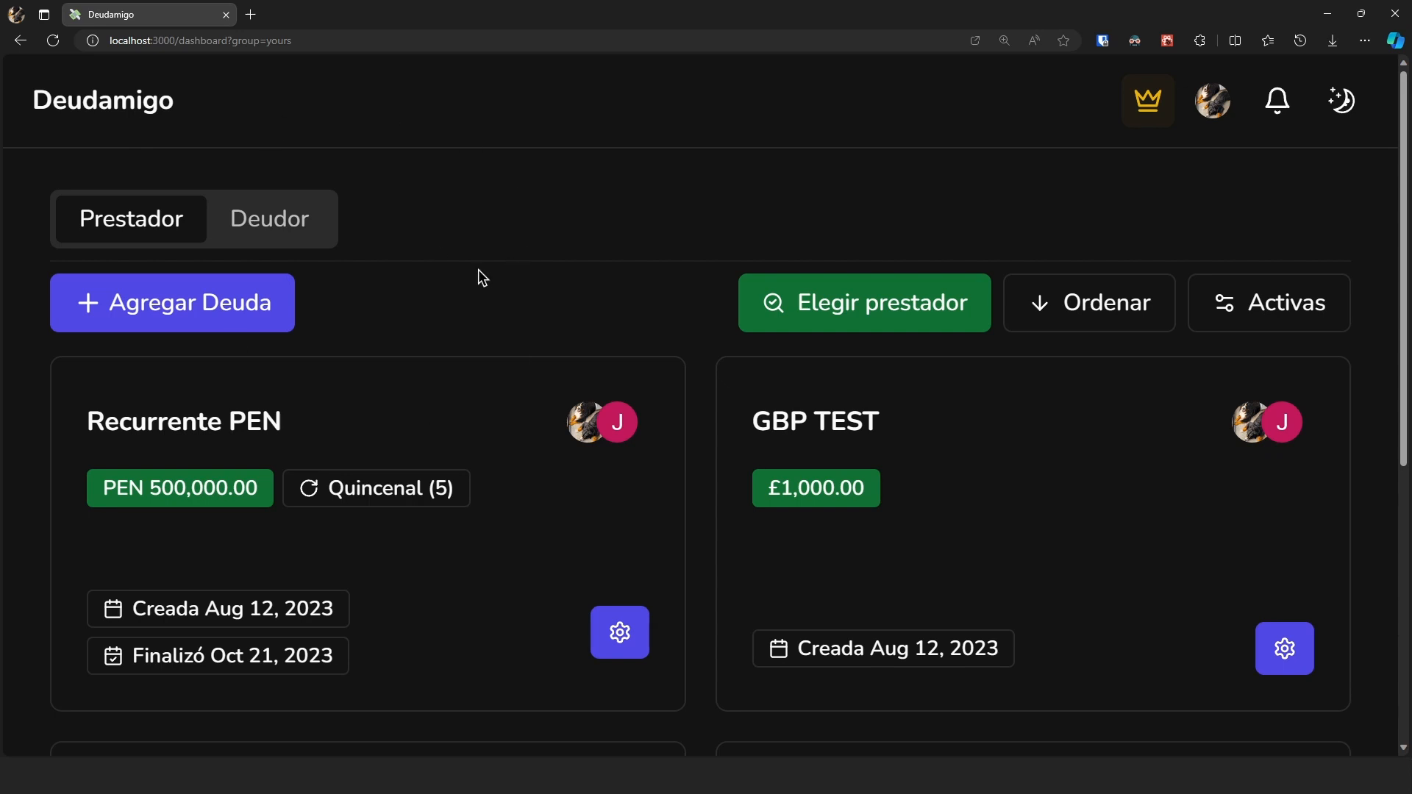
pyautogui.click(269, 219)
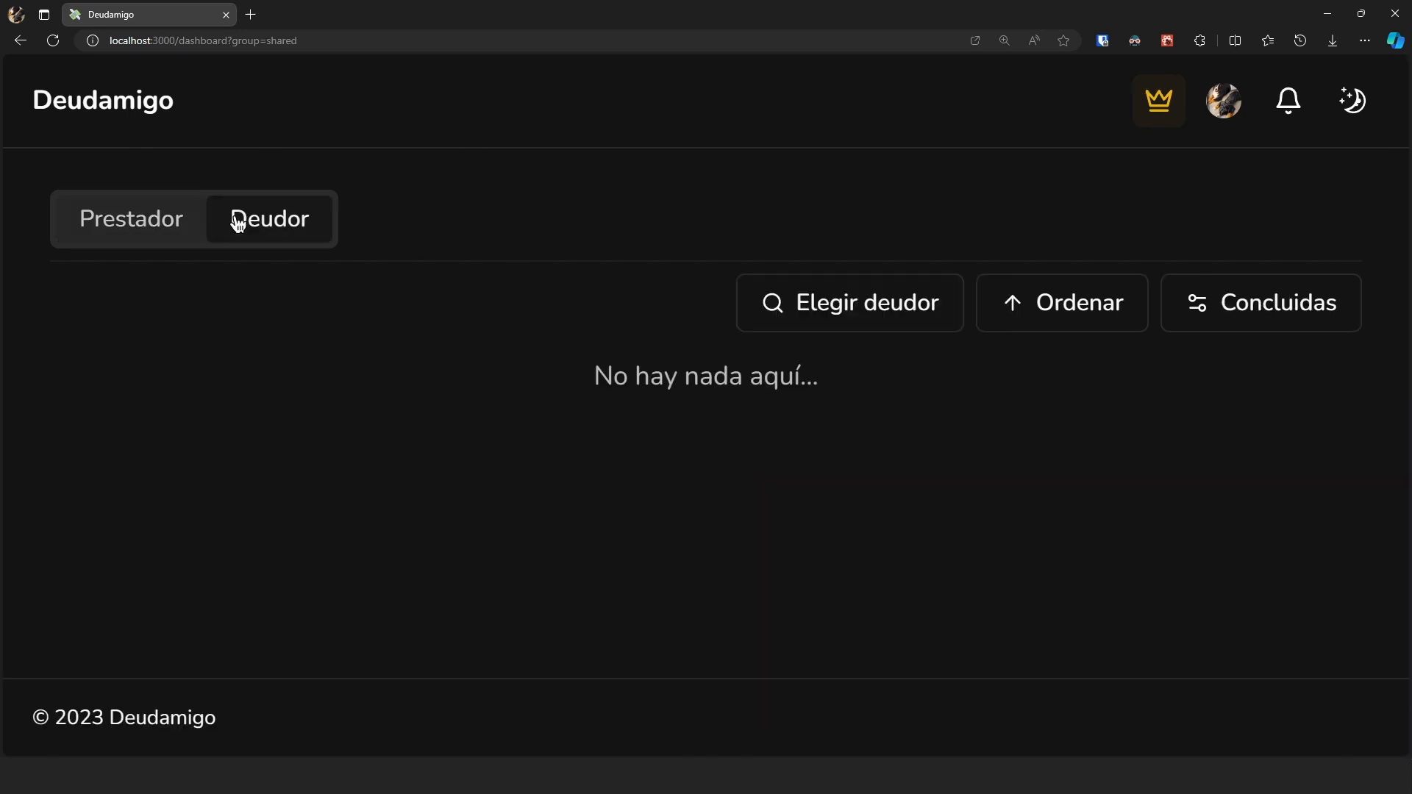
pyautogui.click(131, 219)
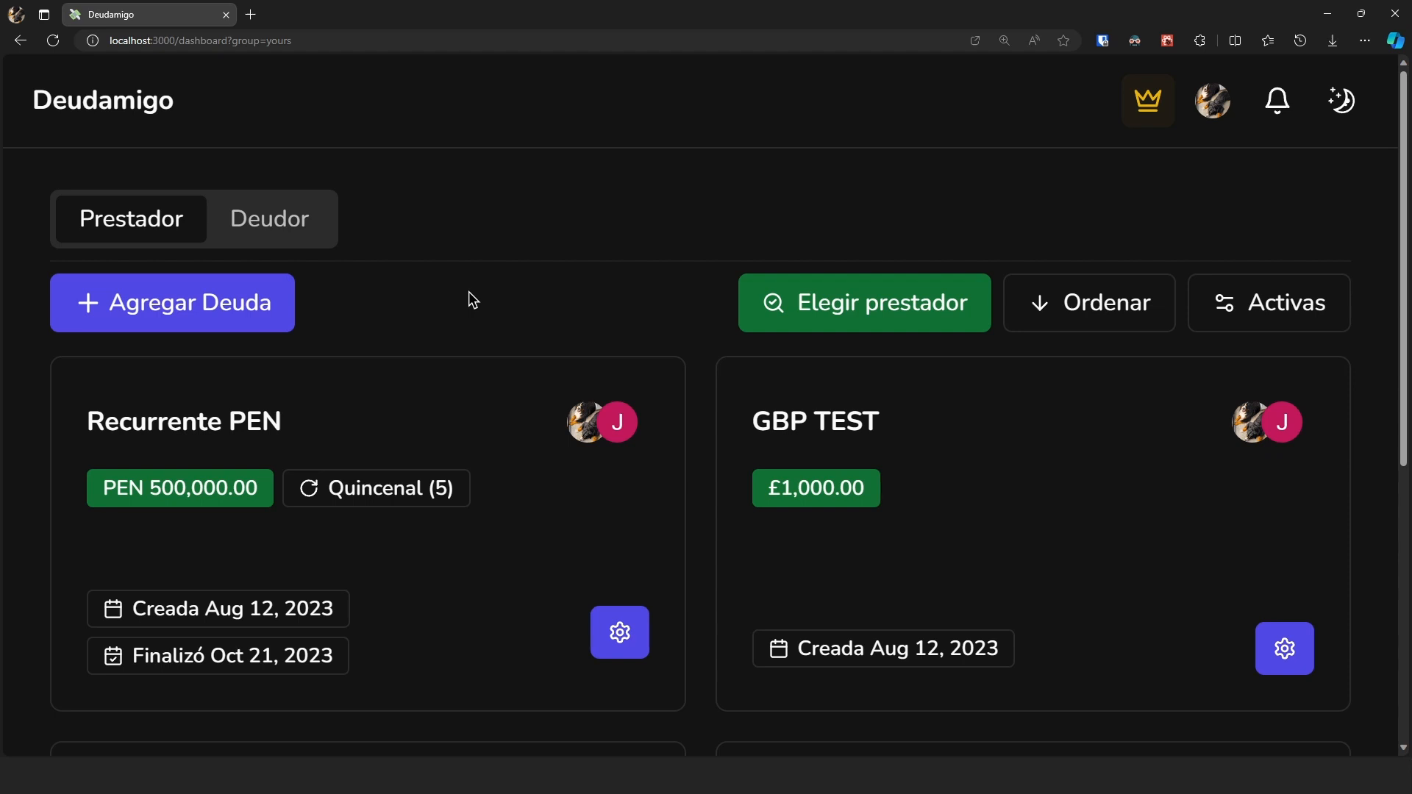
pyautogui.click(1088, 302)
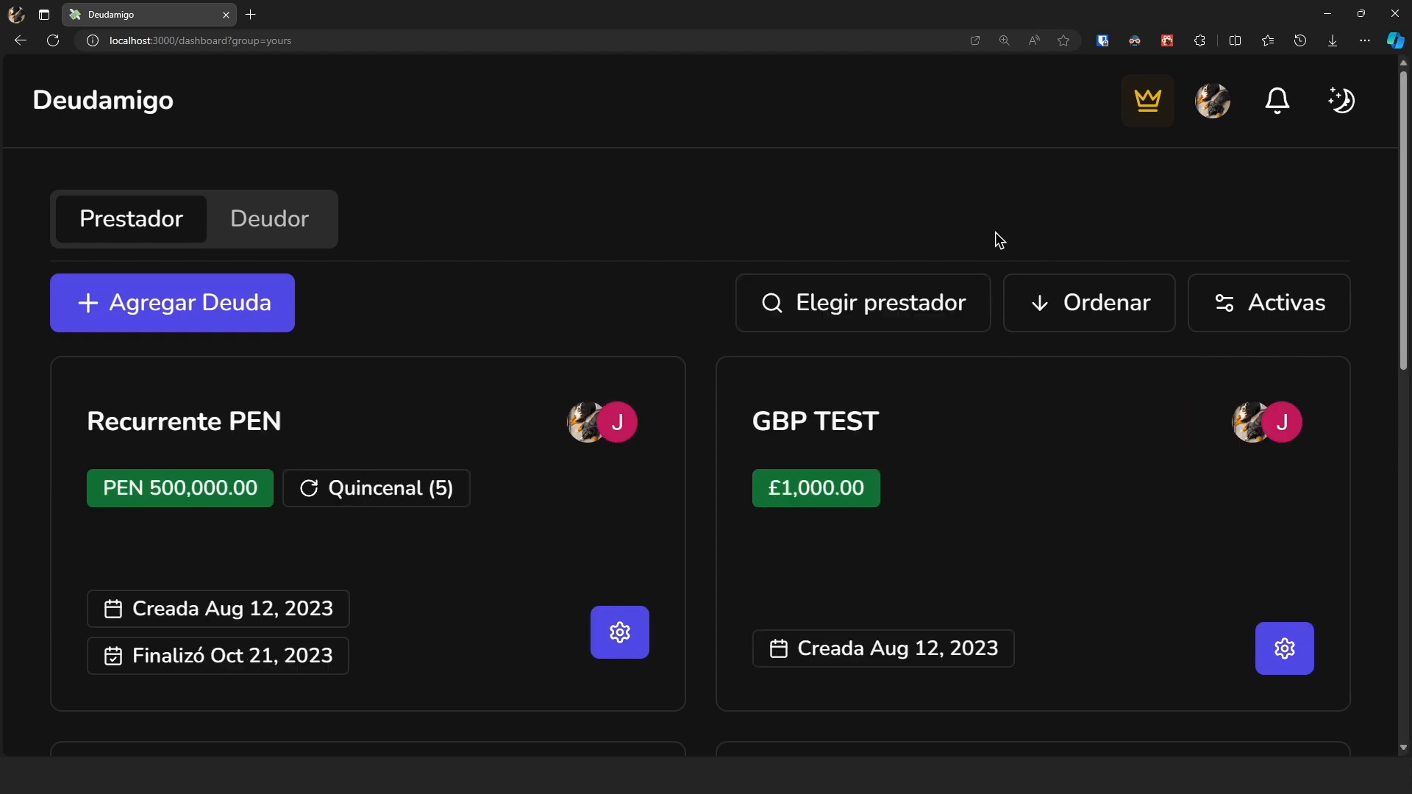
pyautogui.moveTo(1080, 485)
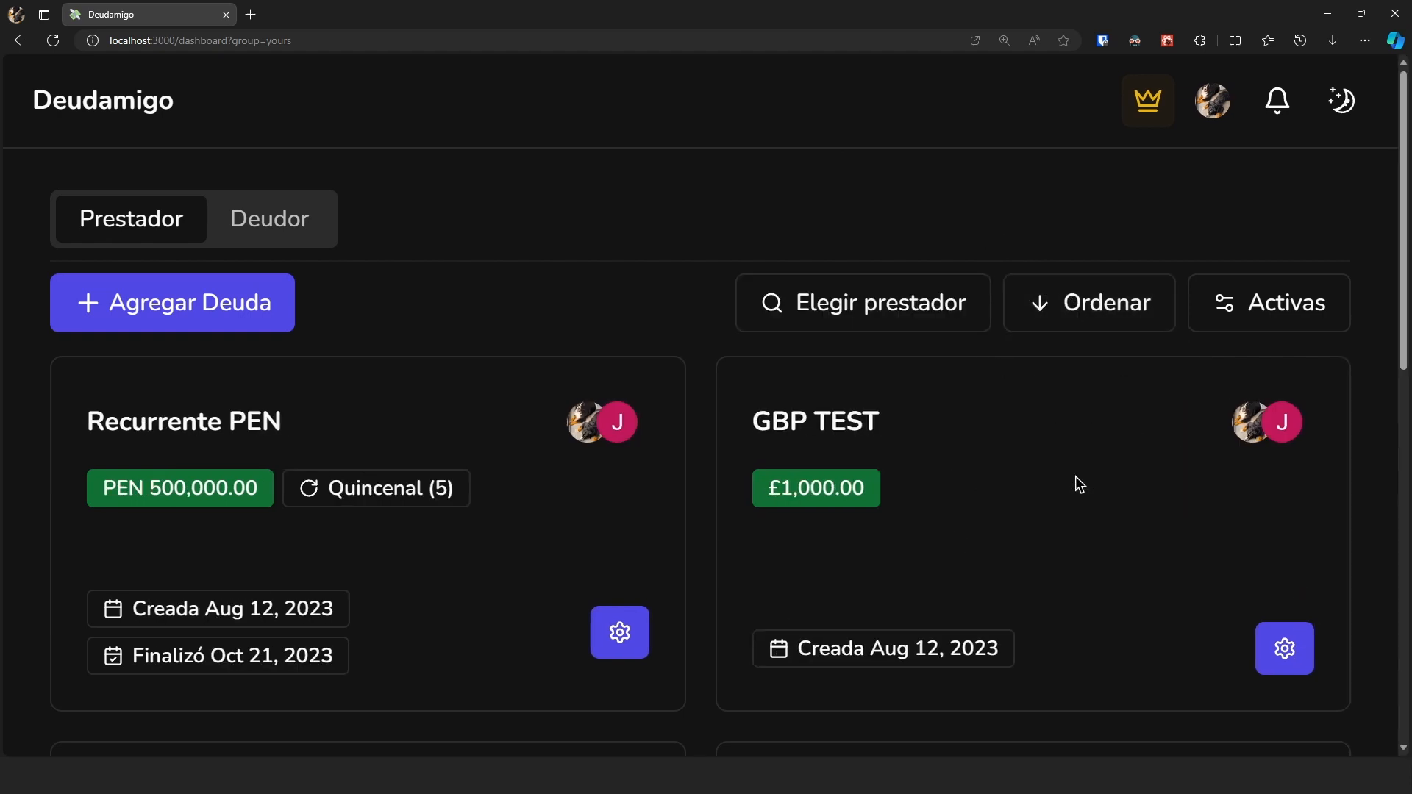
pyautogui.click(268, 219)
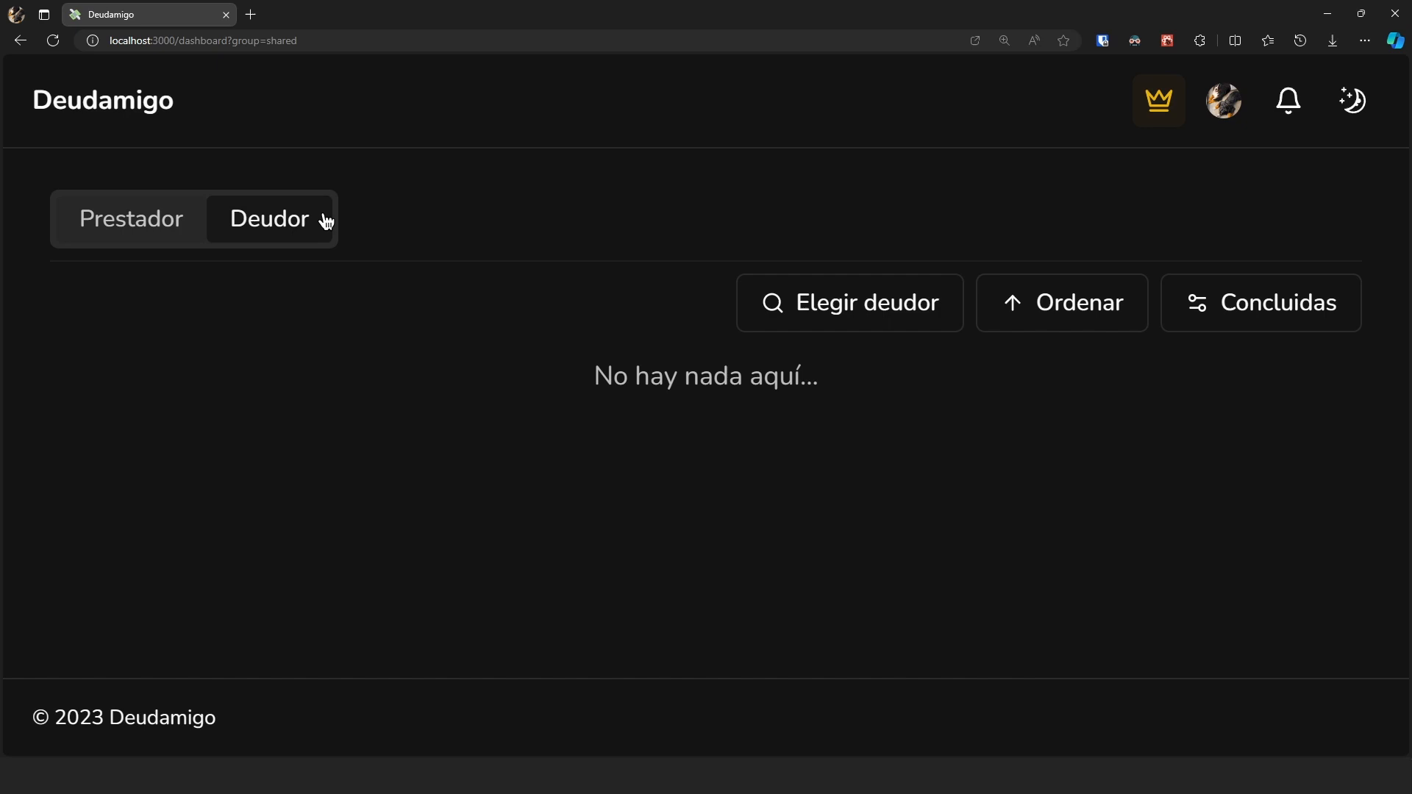
pyautogui.moveTo(142, 218)
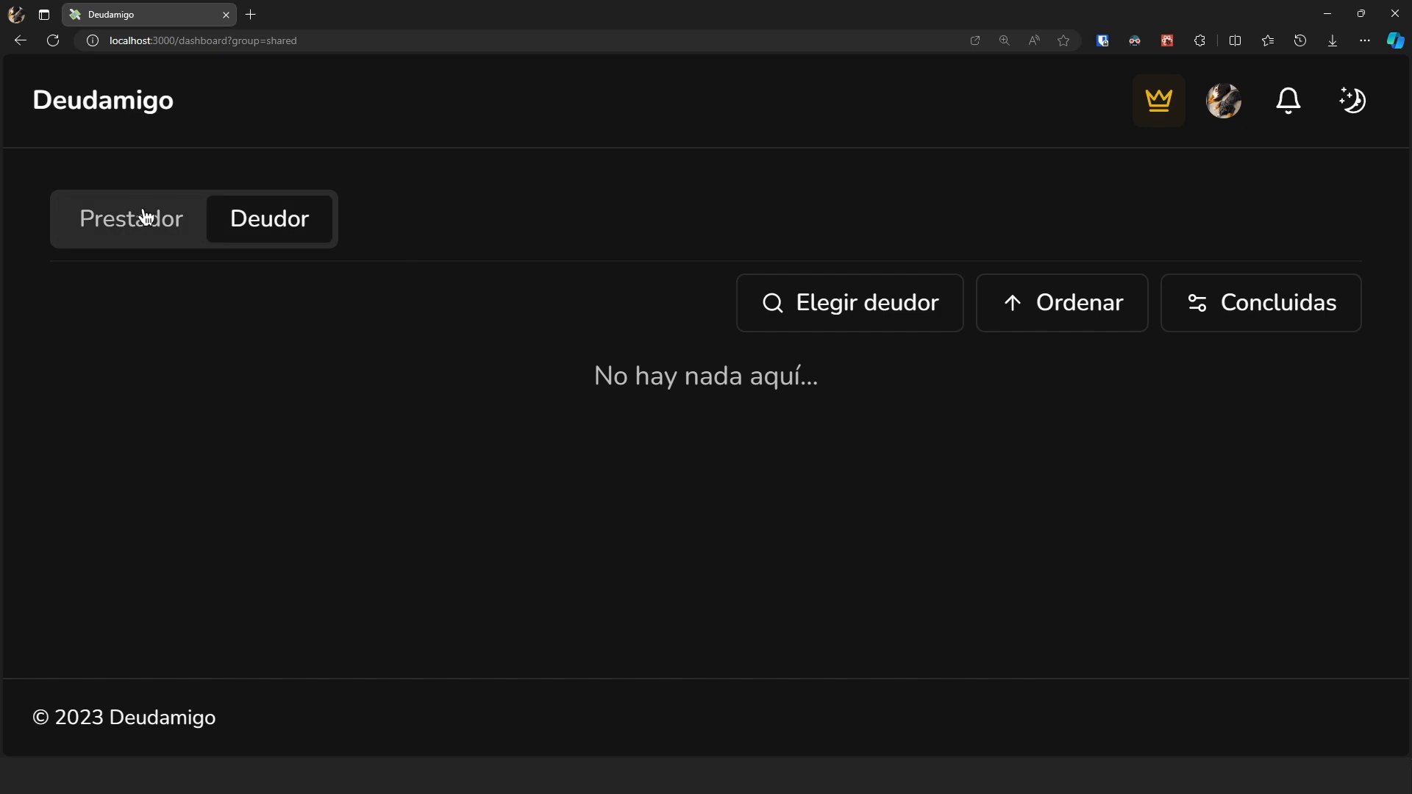
pyautogui.click(130, 217)
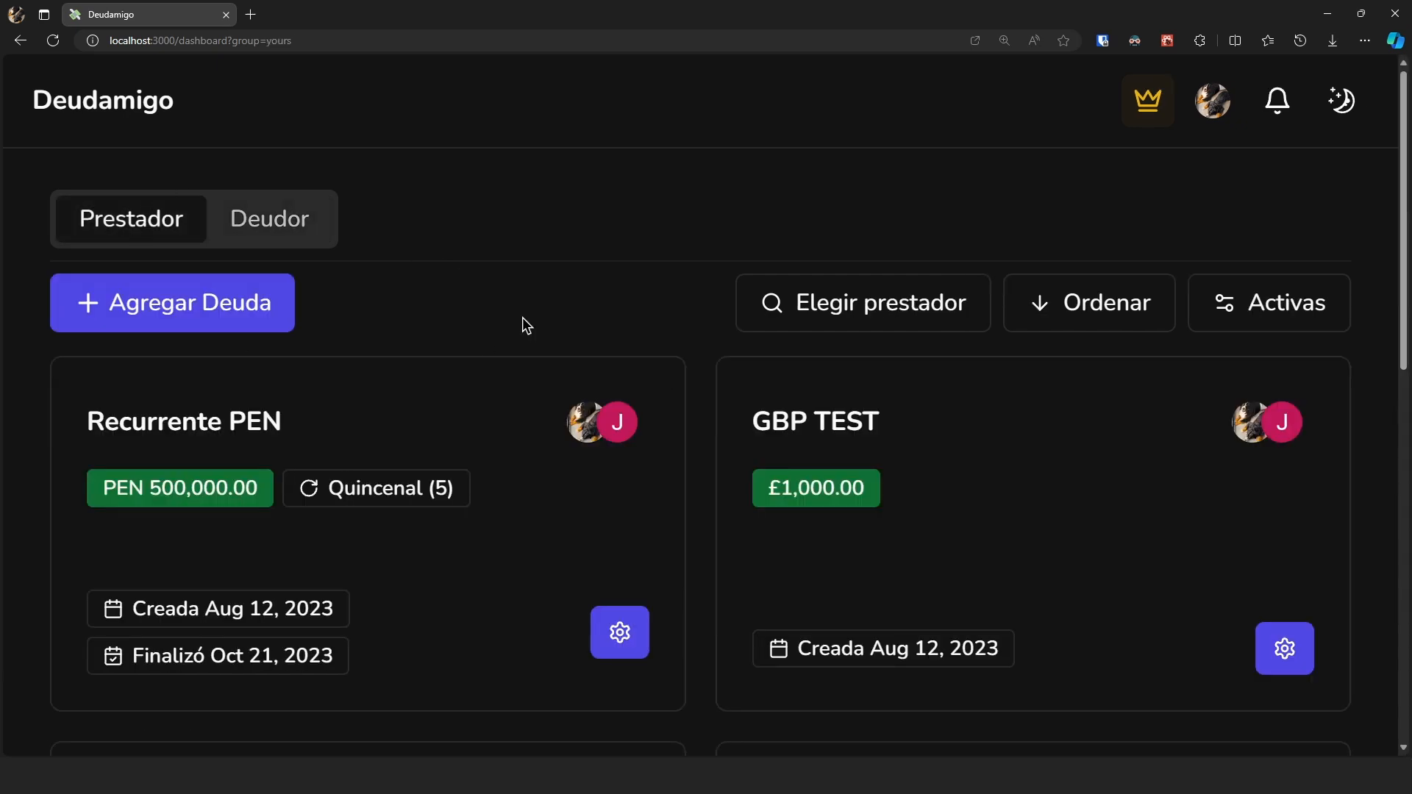
# Sort the lender debts by date in Descendente (newest first) order.
pyautogui.click(1087, 302)
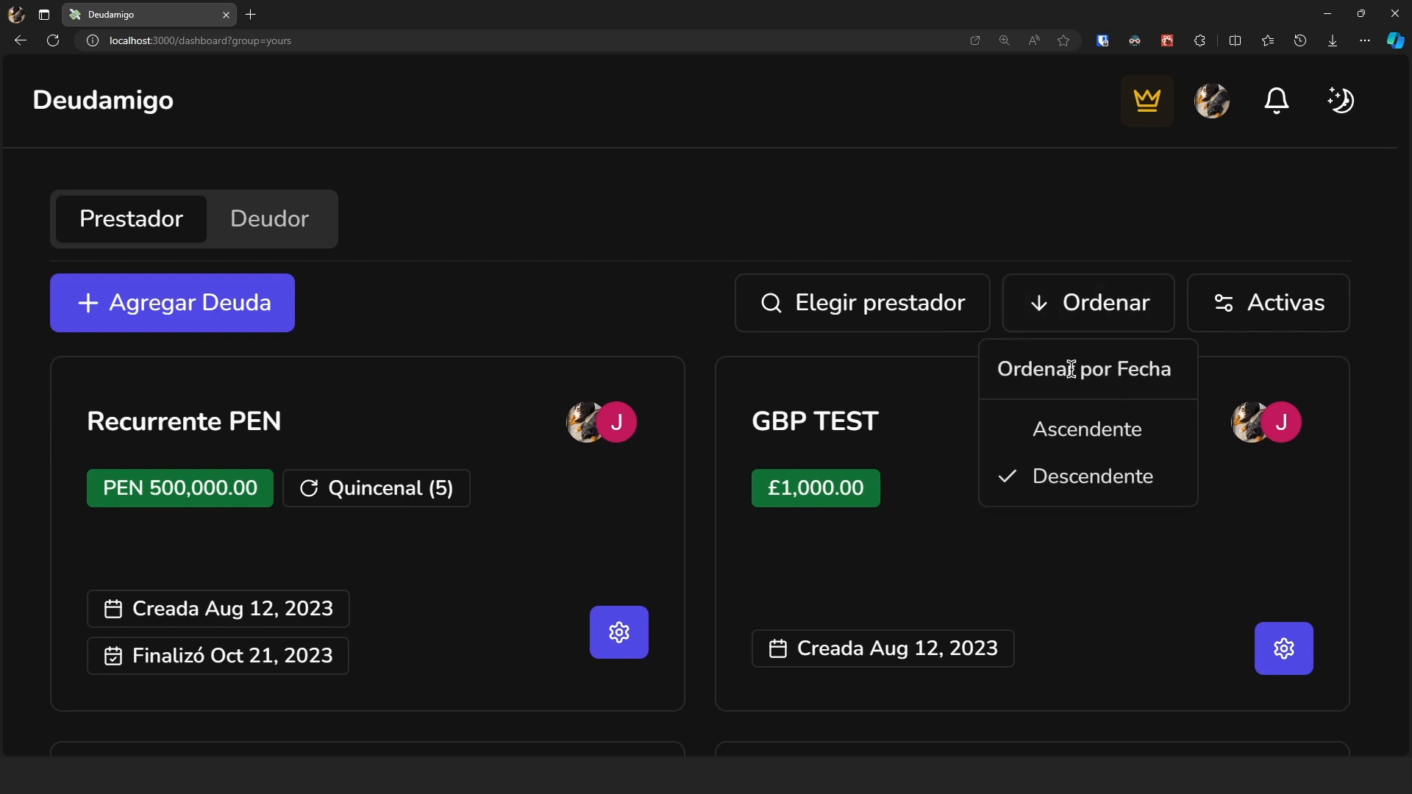
pyautogui.moveTo(1087, 476)
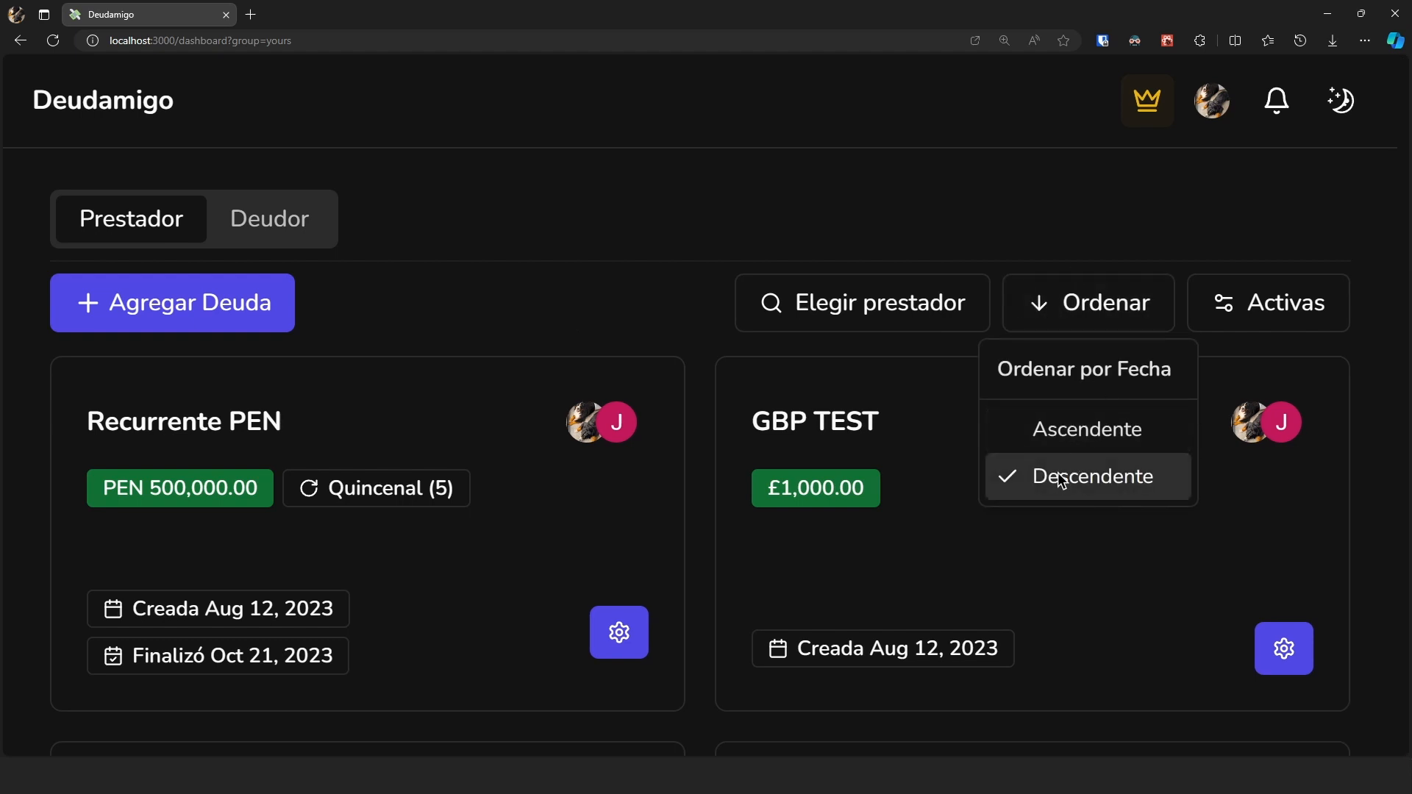
pyautogui.click(603, 306)
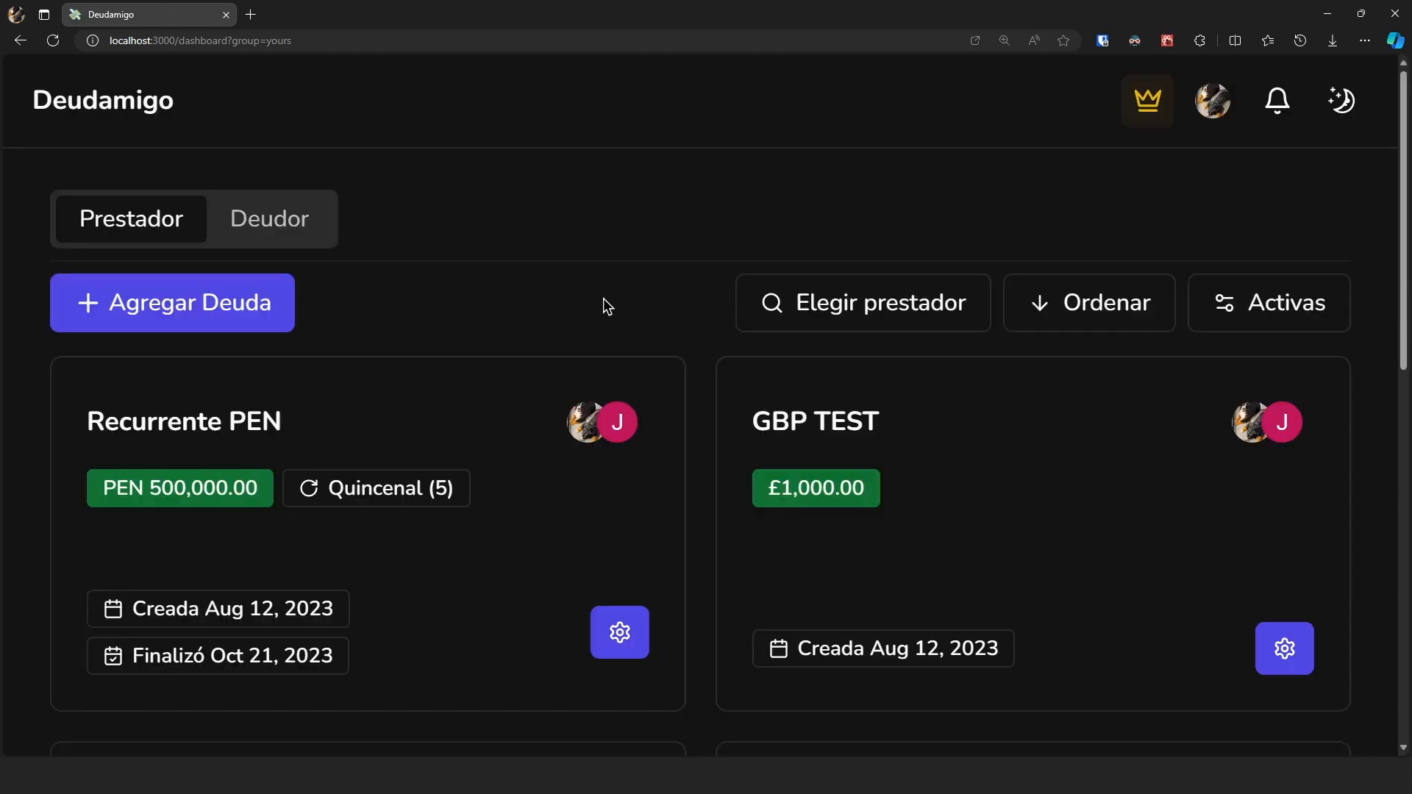
pyautogui.moveTo(494, 259)
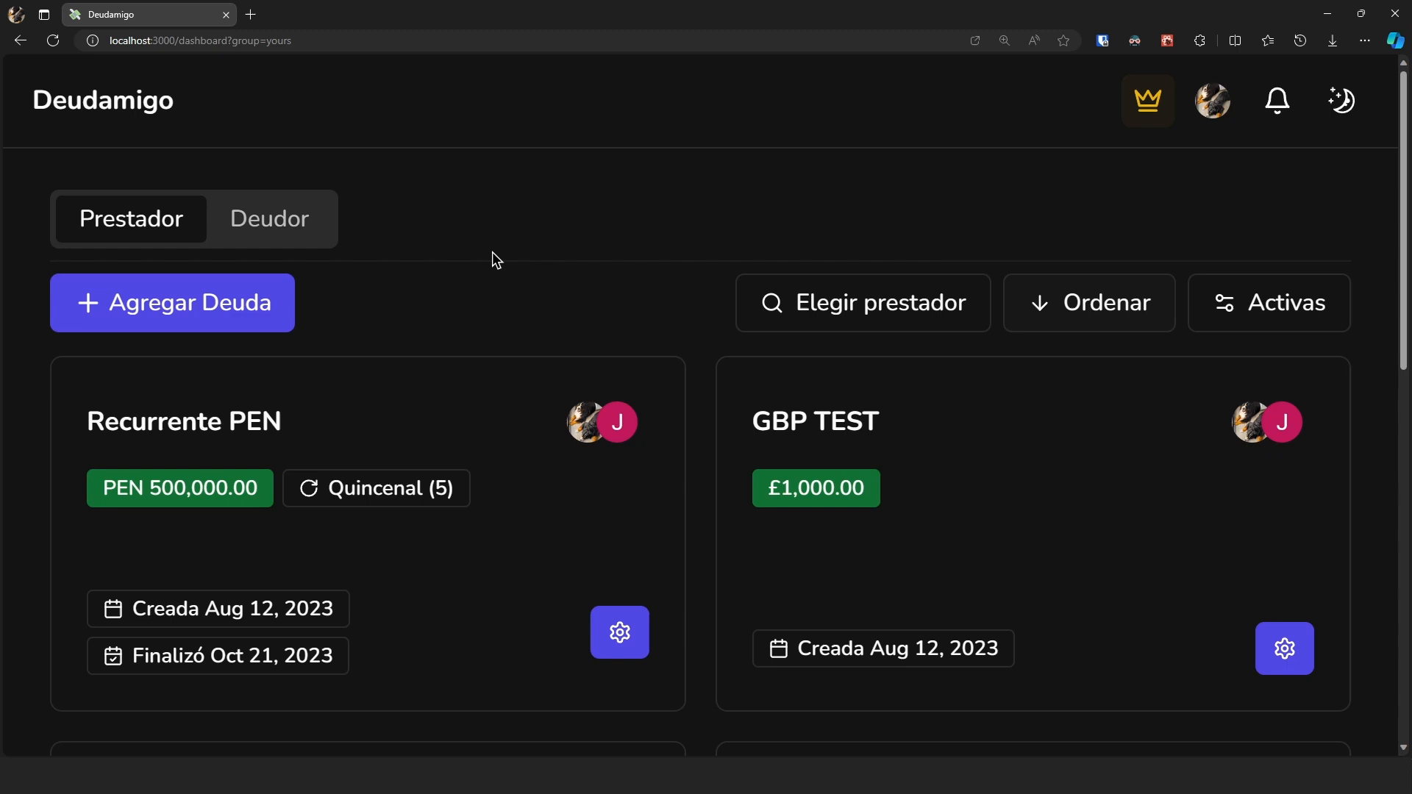
pyautogui.moveTo(558, 627)
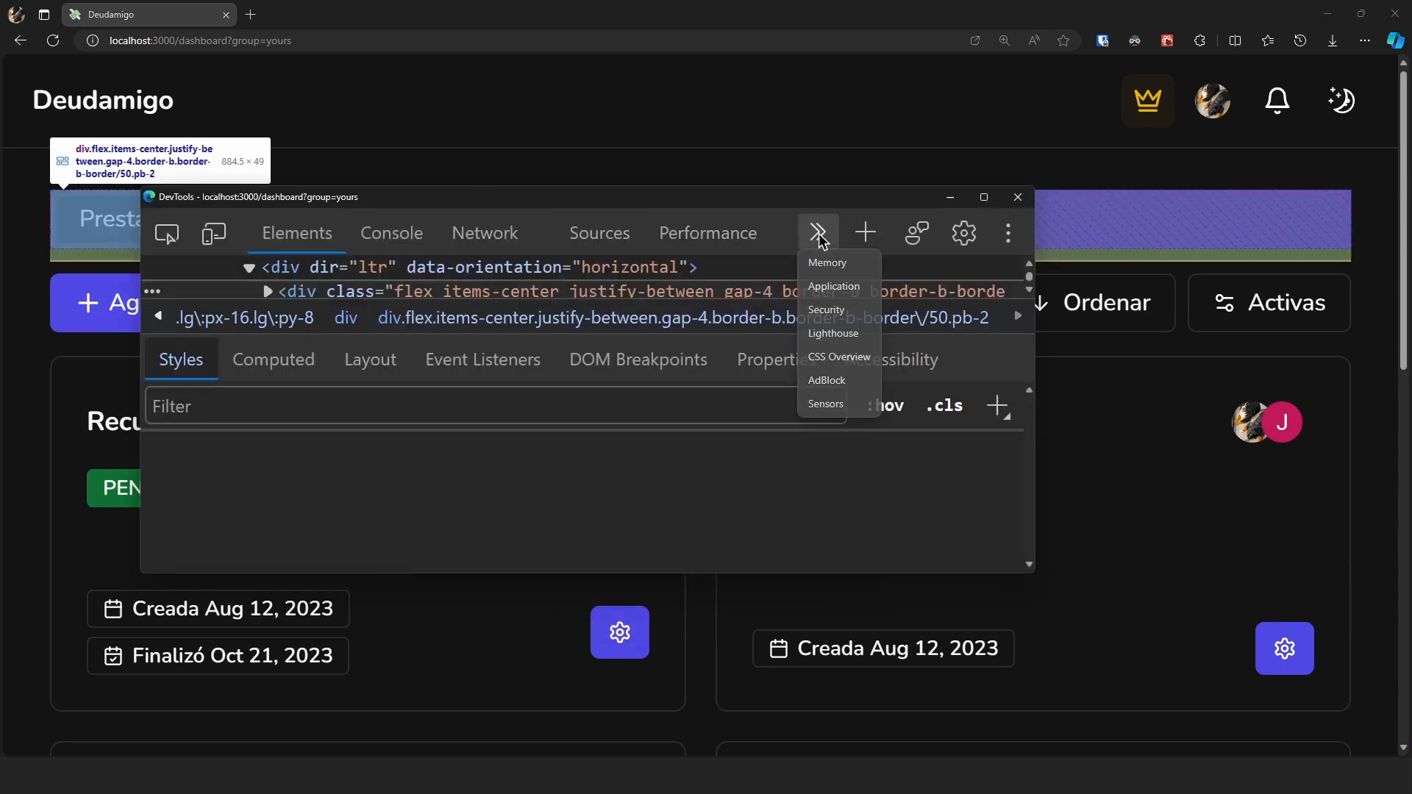
# Inspect the lender tab's stored query variables: skip 0, status active, sort desc, partnerEmail null.
pyautogui.click(832, 286)
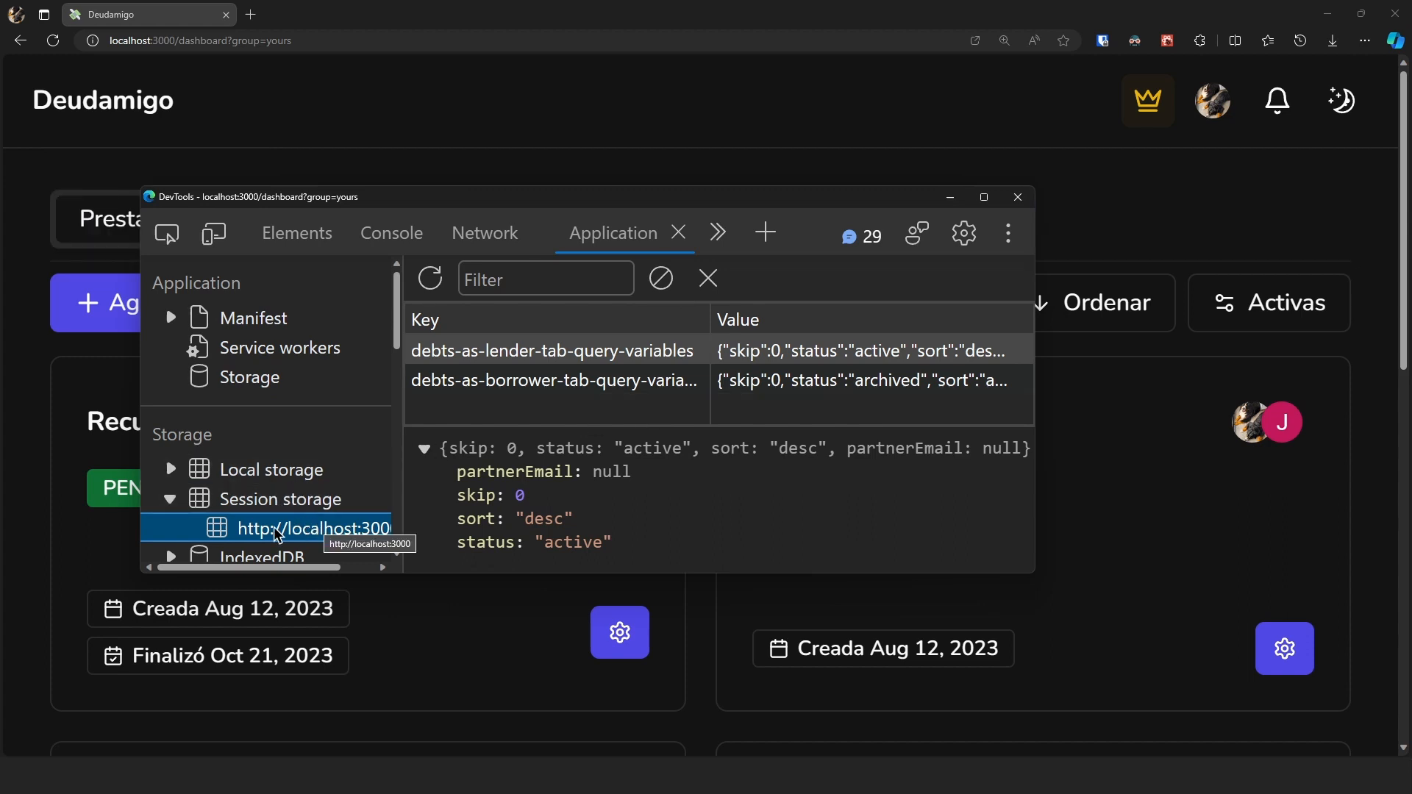
pyautogui.moveTo(545, 489)
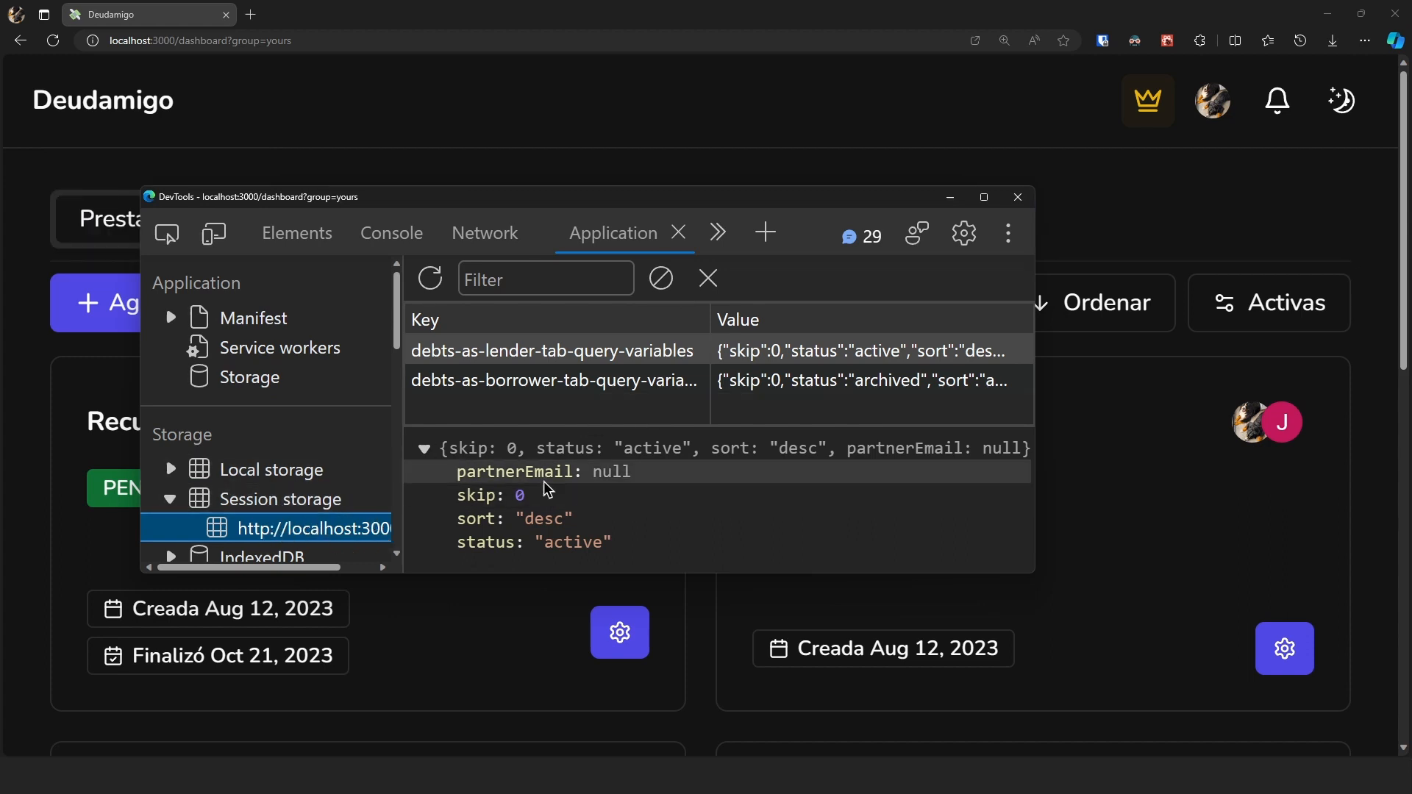
pyautogui.moveTo(518, 471)
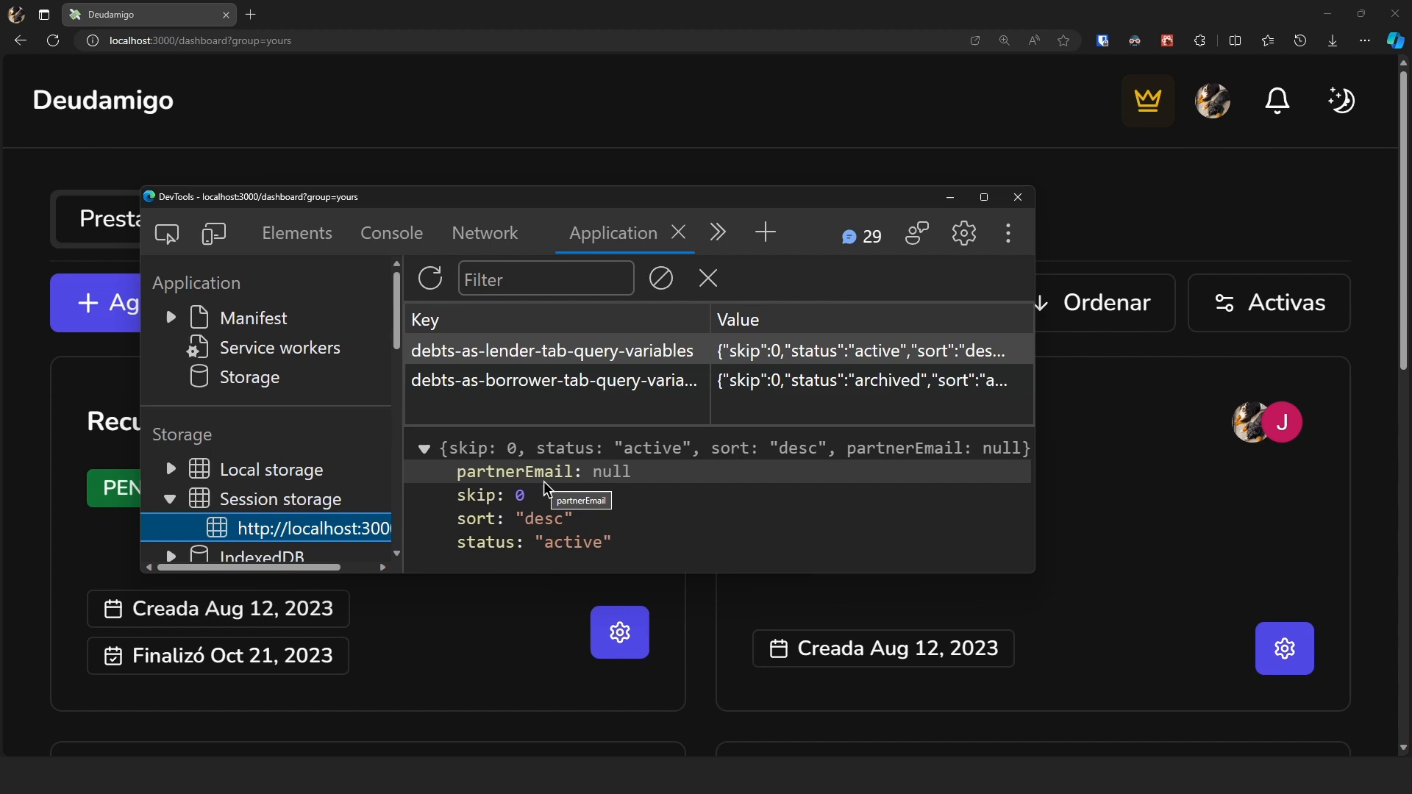
pyautogui.moveTo(476, 497)
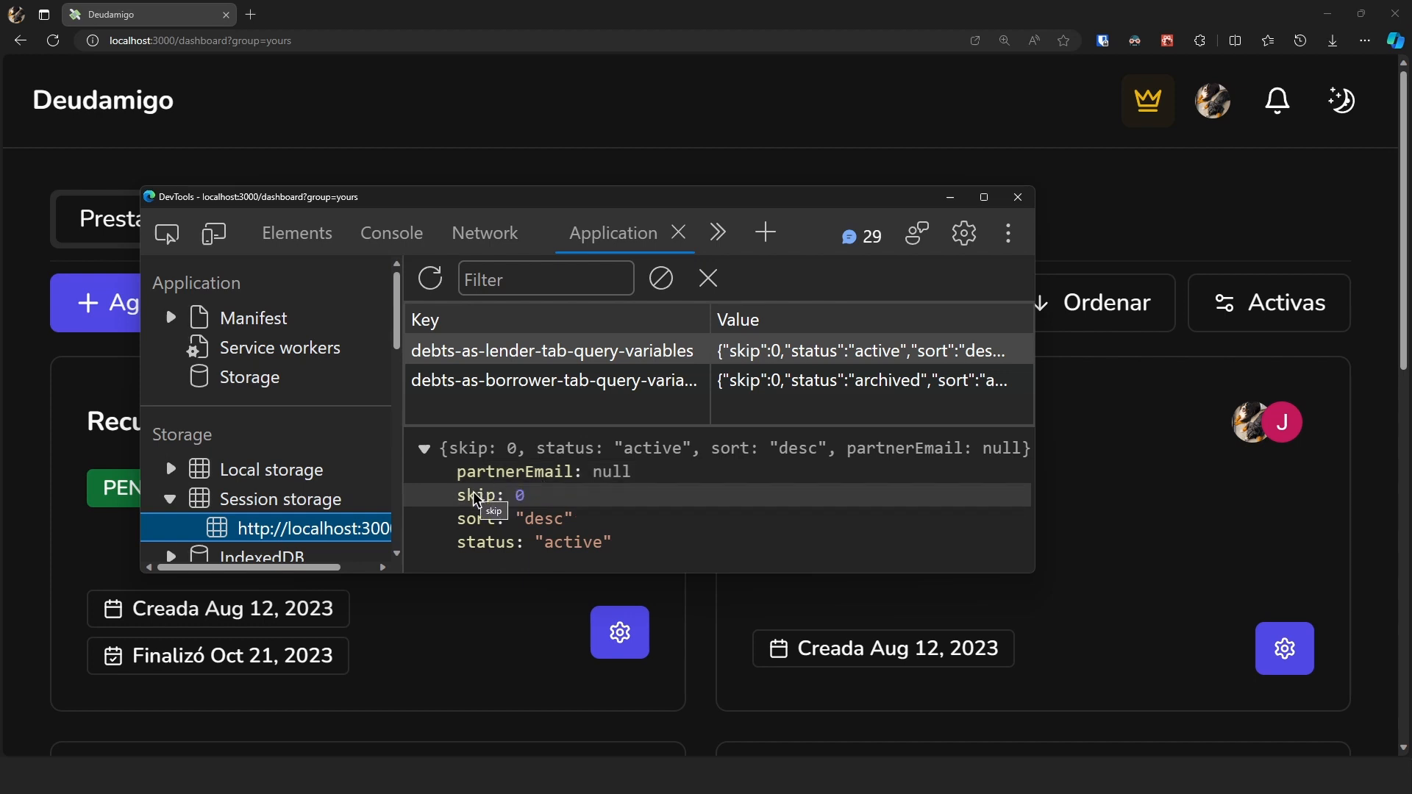
pyautogui.moveTo(793, 200)
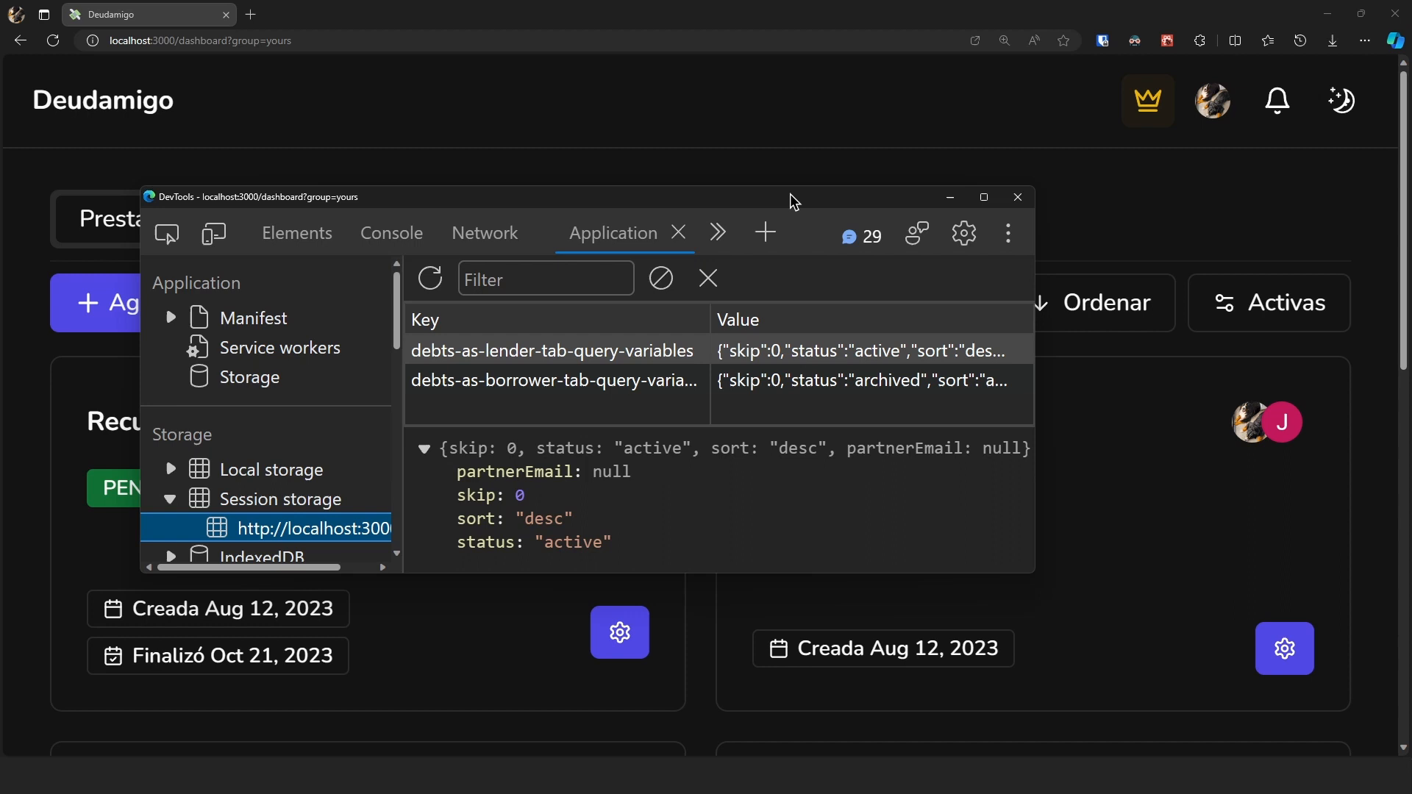
pyautogui.click(1096, 303)
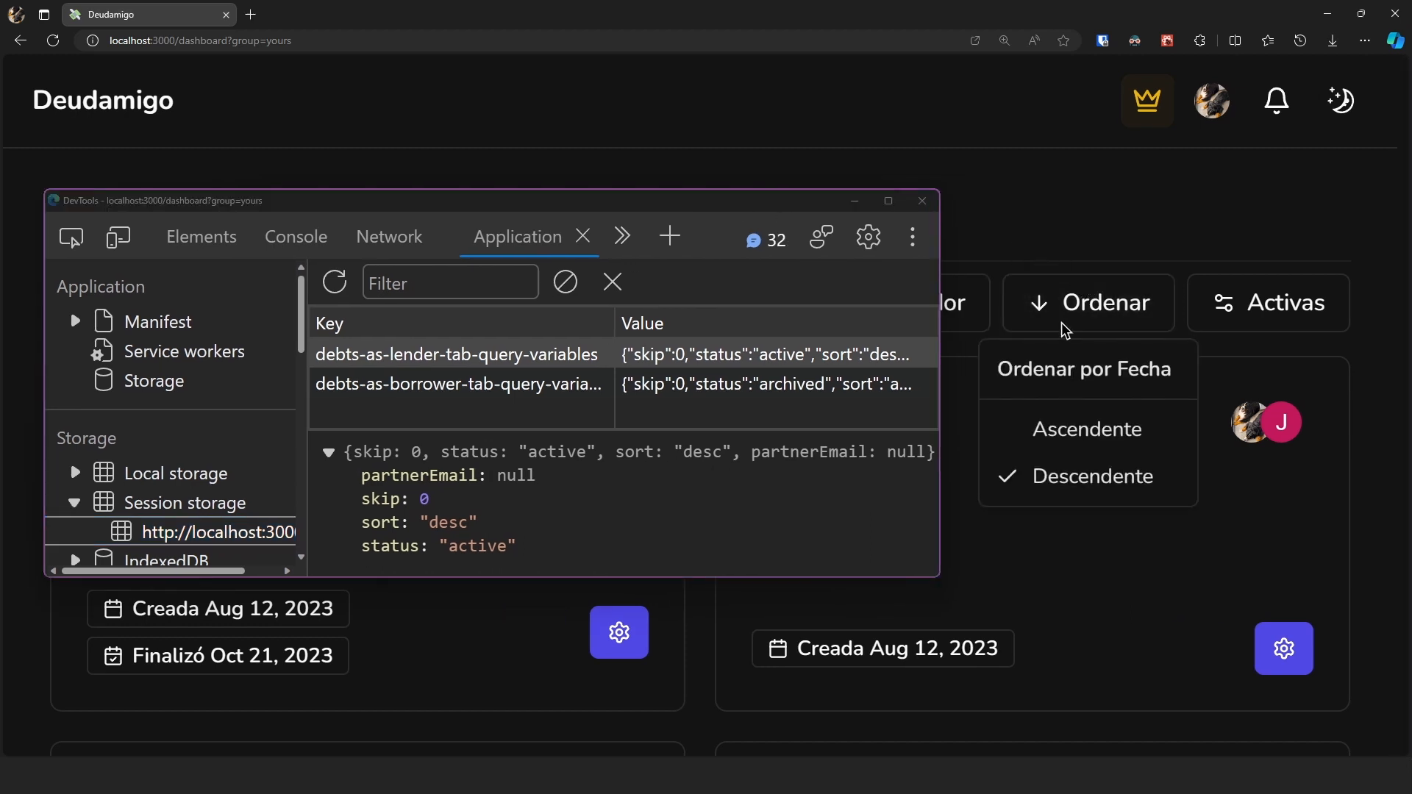
pyautogui.click(1086, 429)
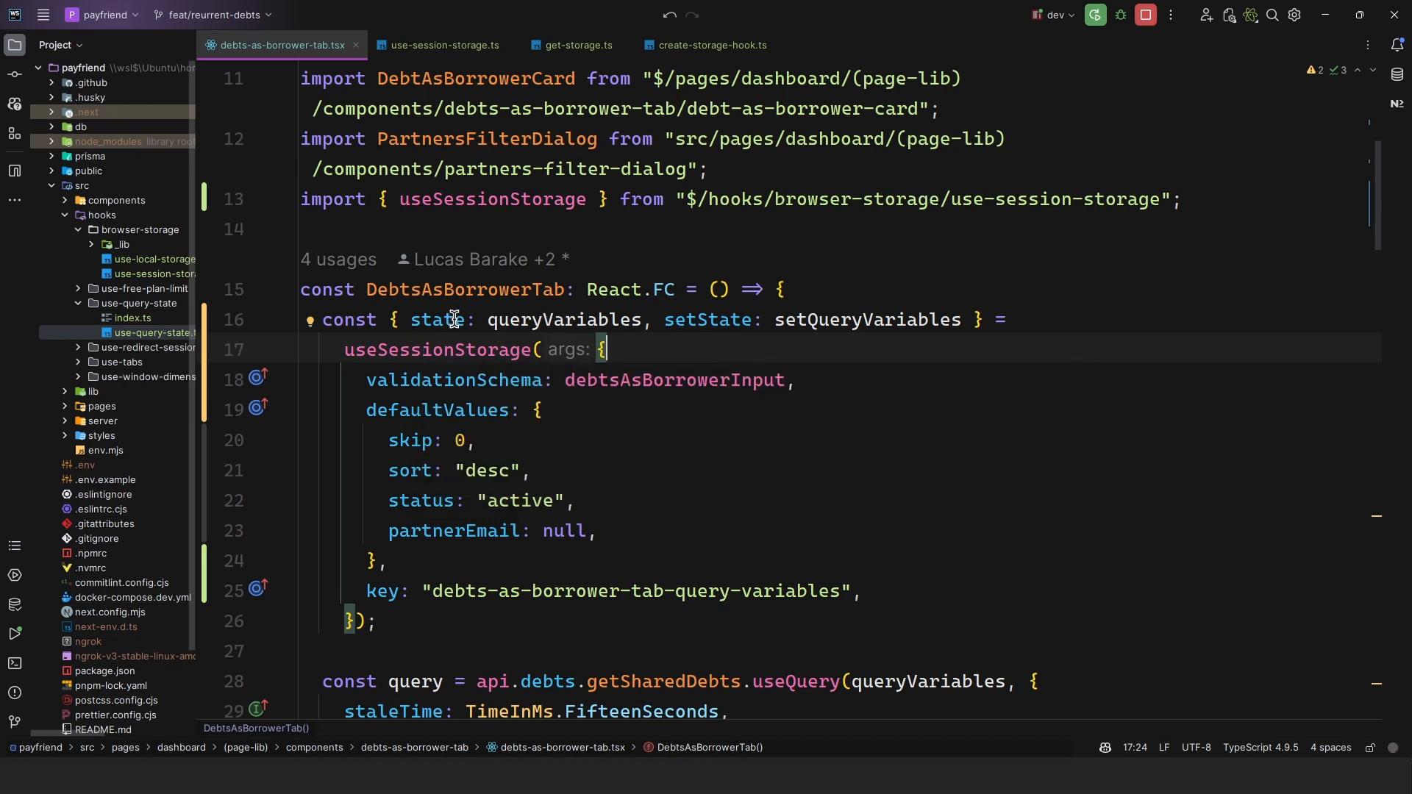
pyautogui.moveTo(711, 320)
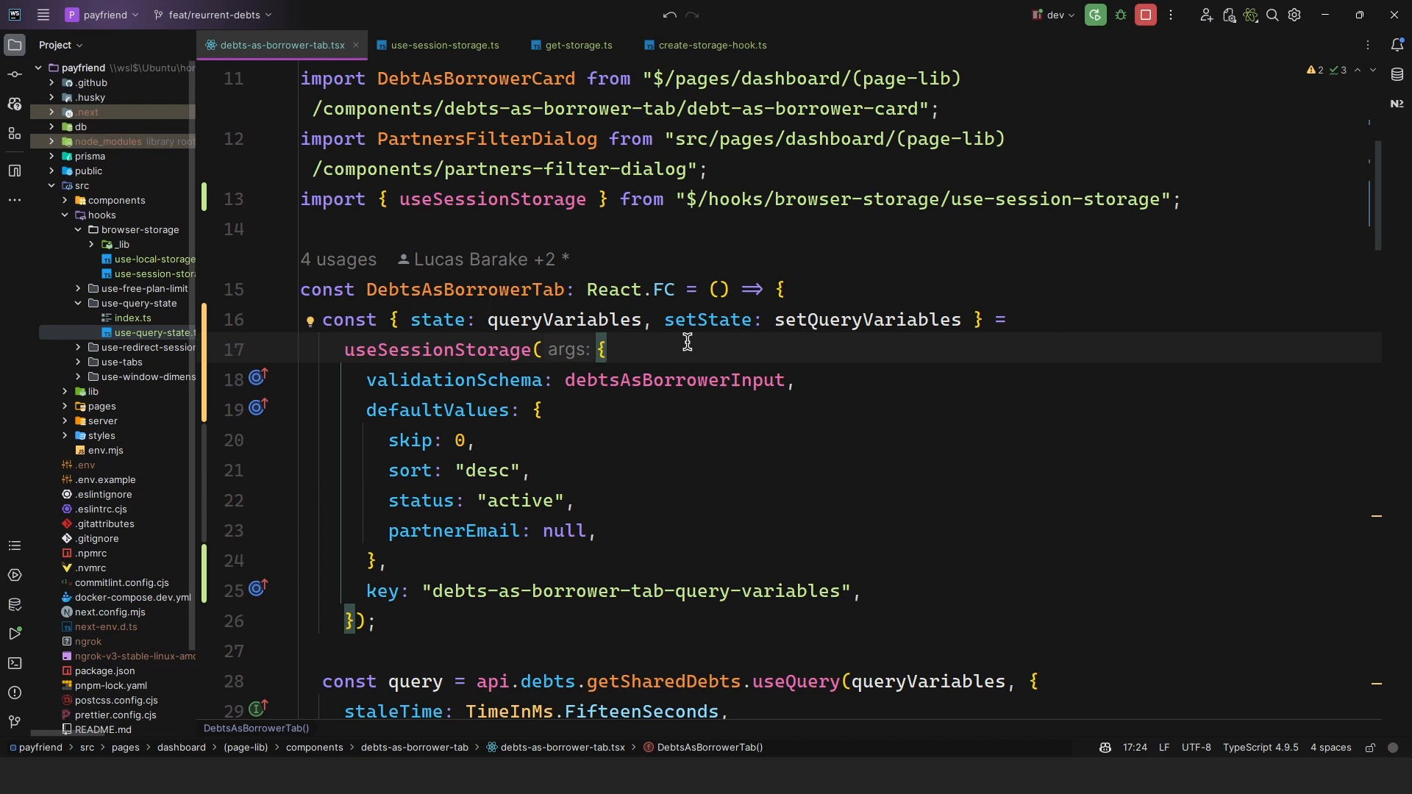
pyautogui.moveTo(746, 318)
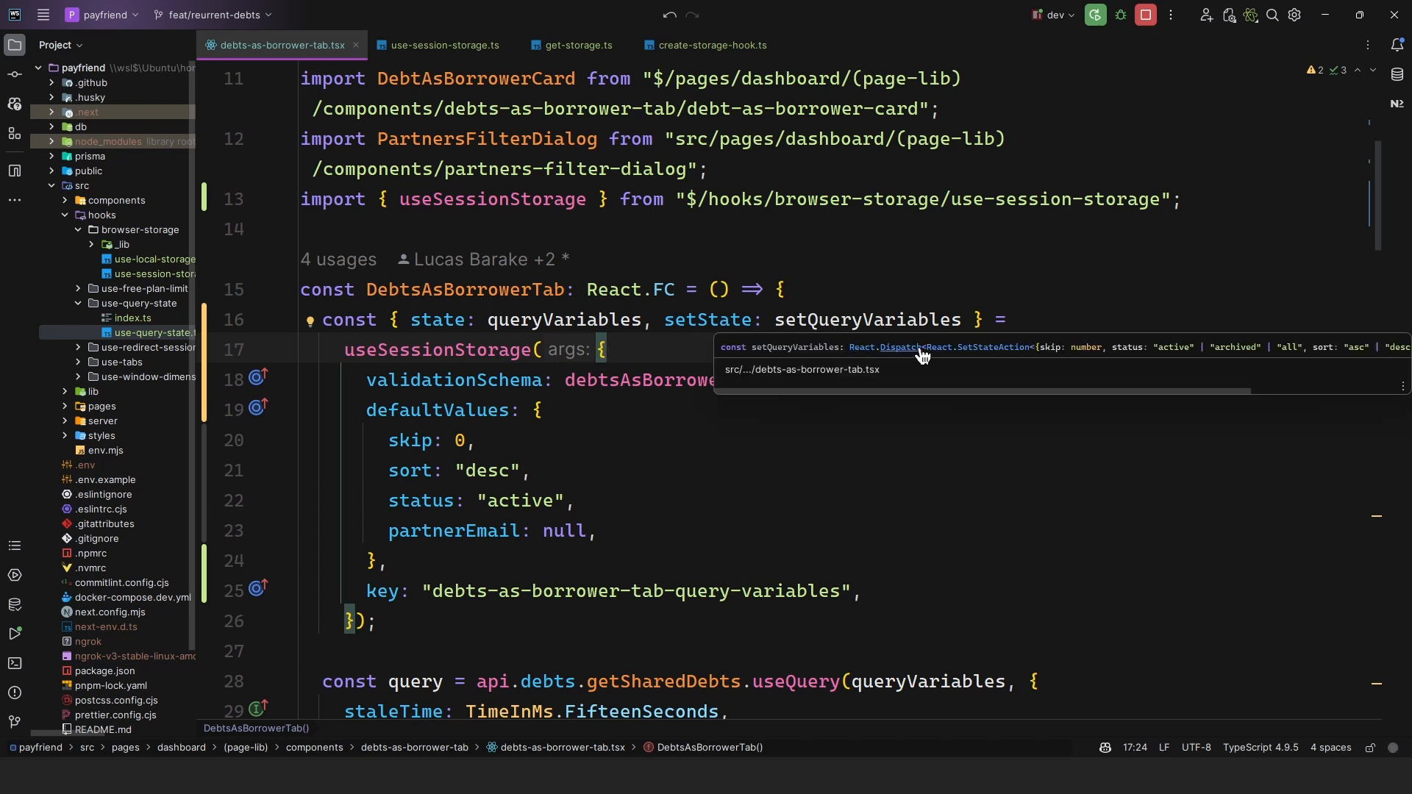
pyautogui.moveTo(988, 353)
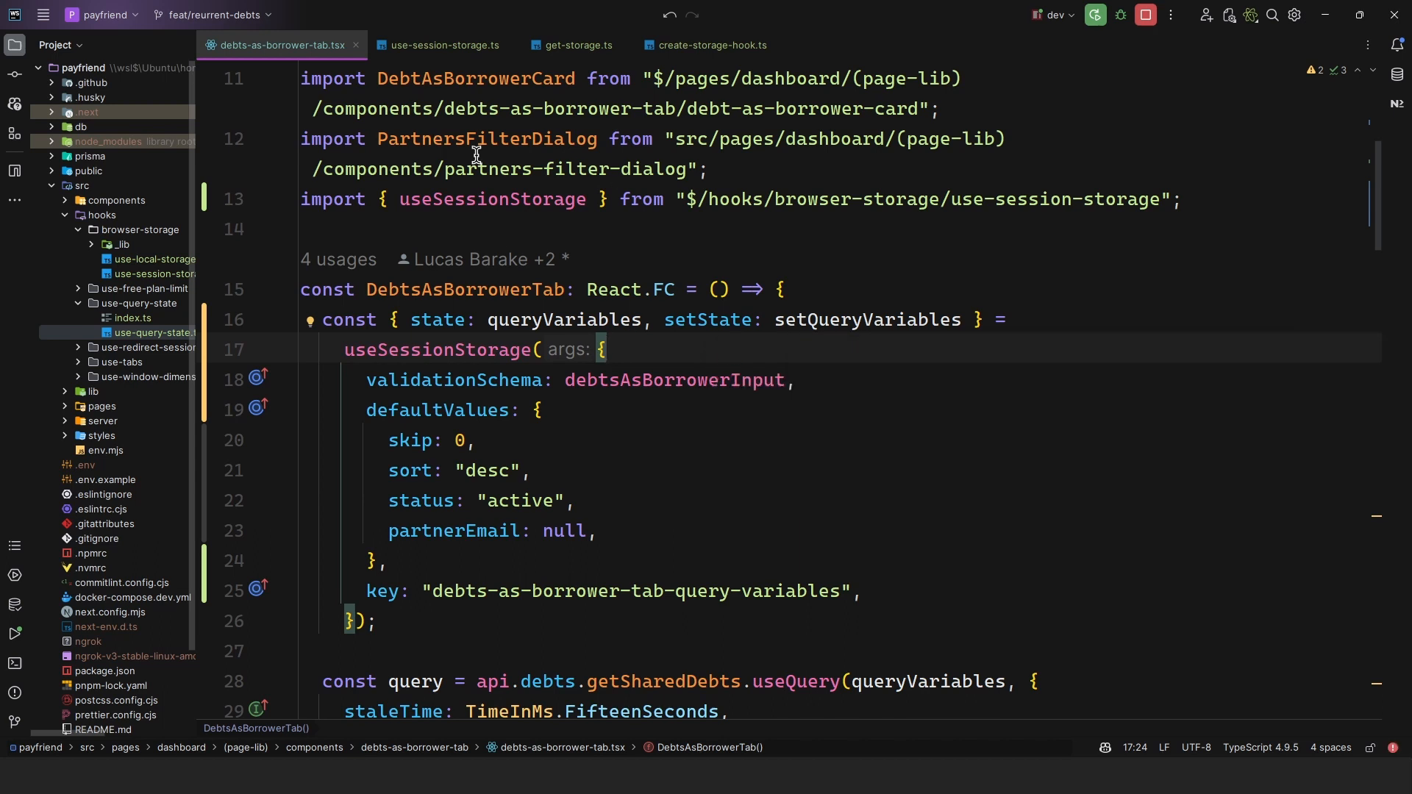
# Show use-session-storage.ts and highlight its exported useSessionStorage hook name.
pyautogui.click(440, 45)
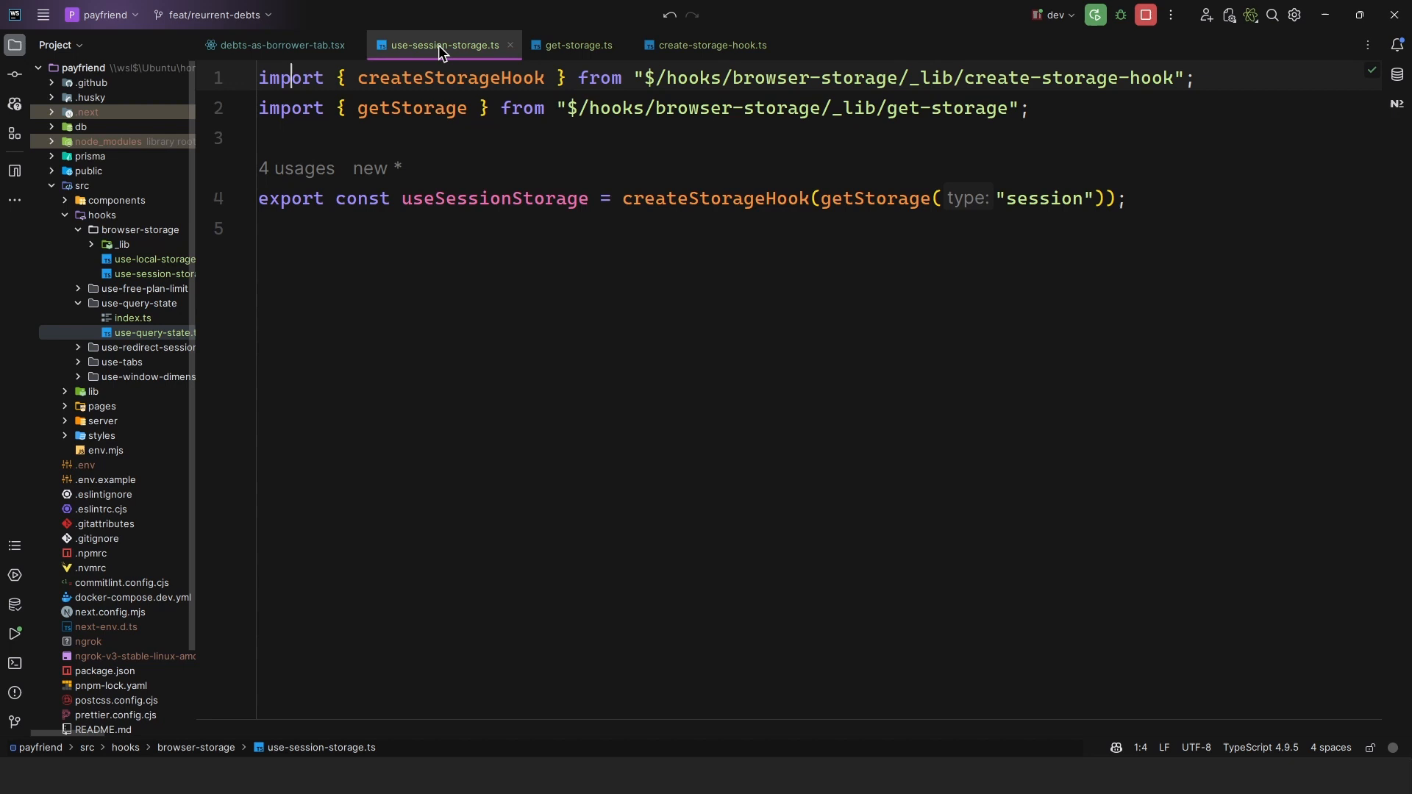
pyautogui.moveTo(512, 240)
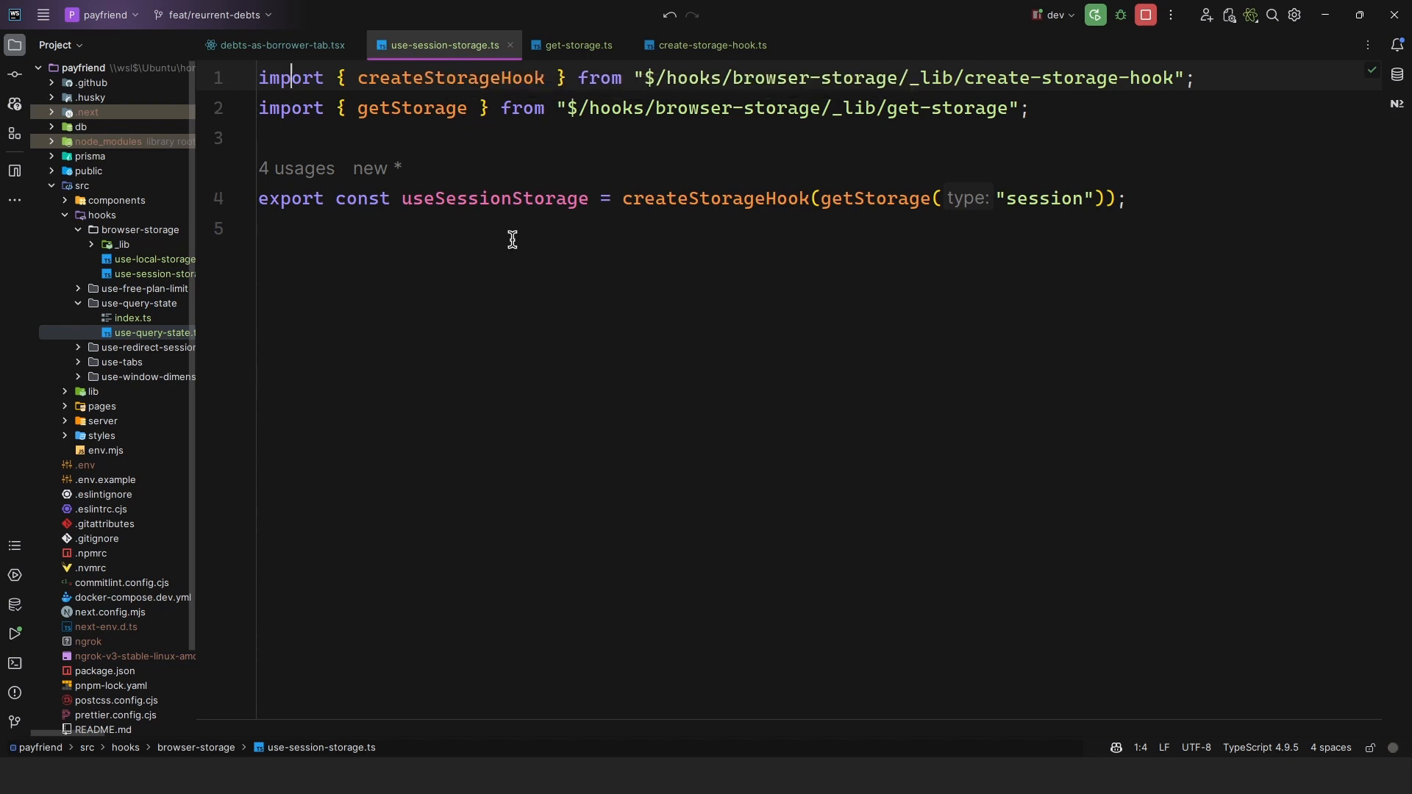
pyautogui.moveTo(841, 214)
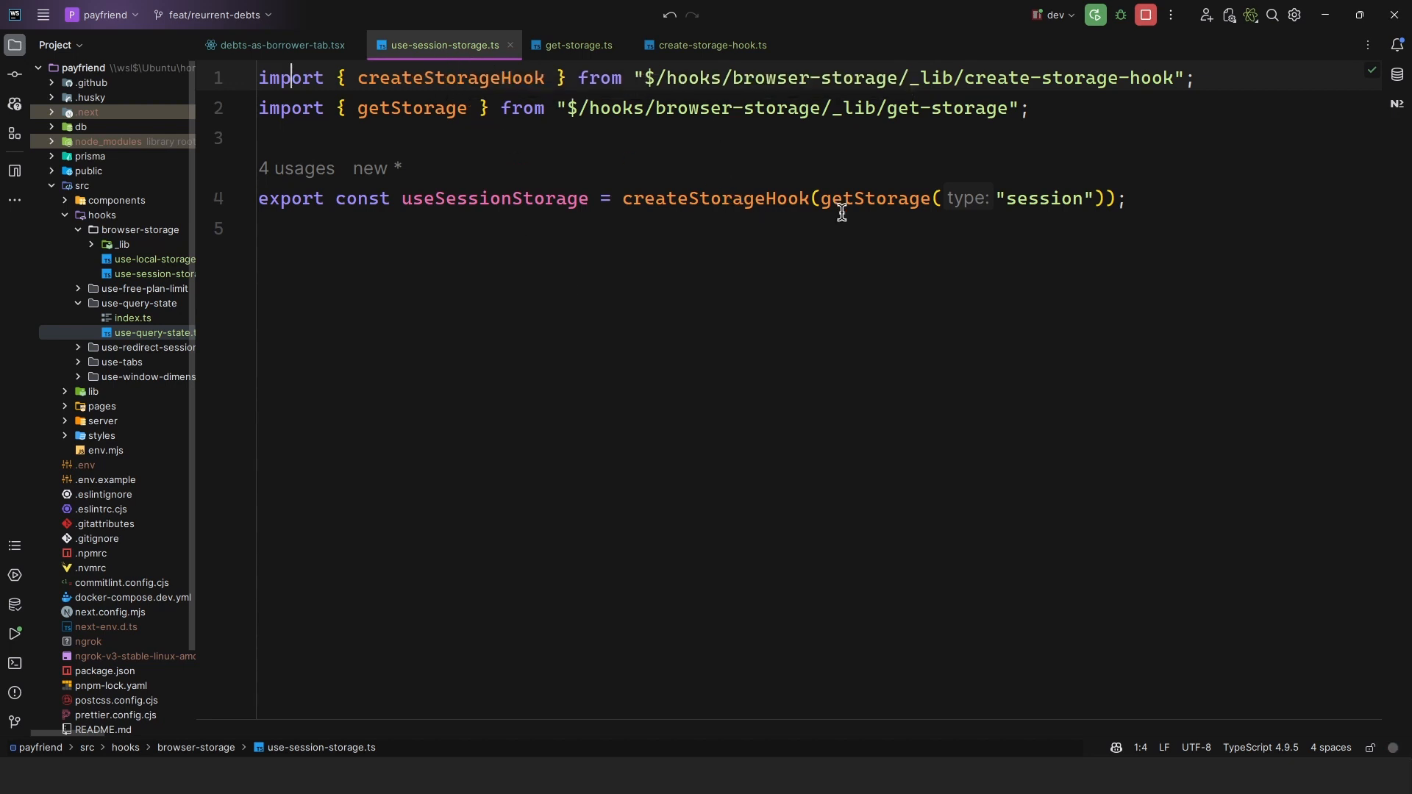
pyautogui.moveTo(903, 198)
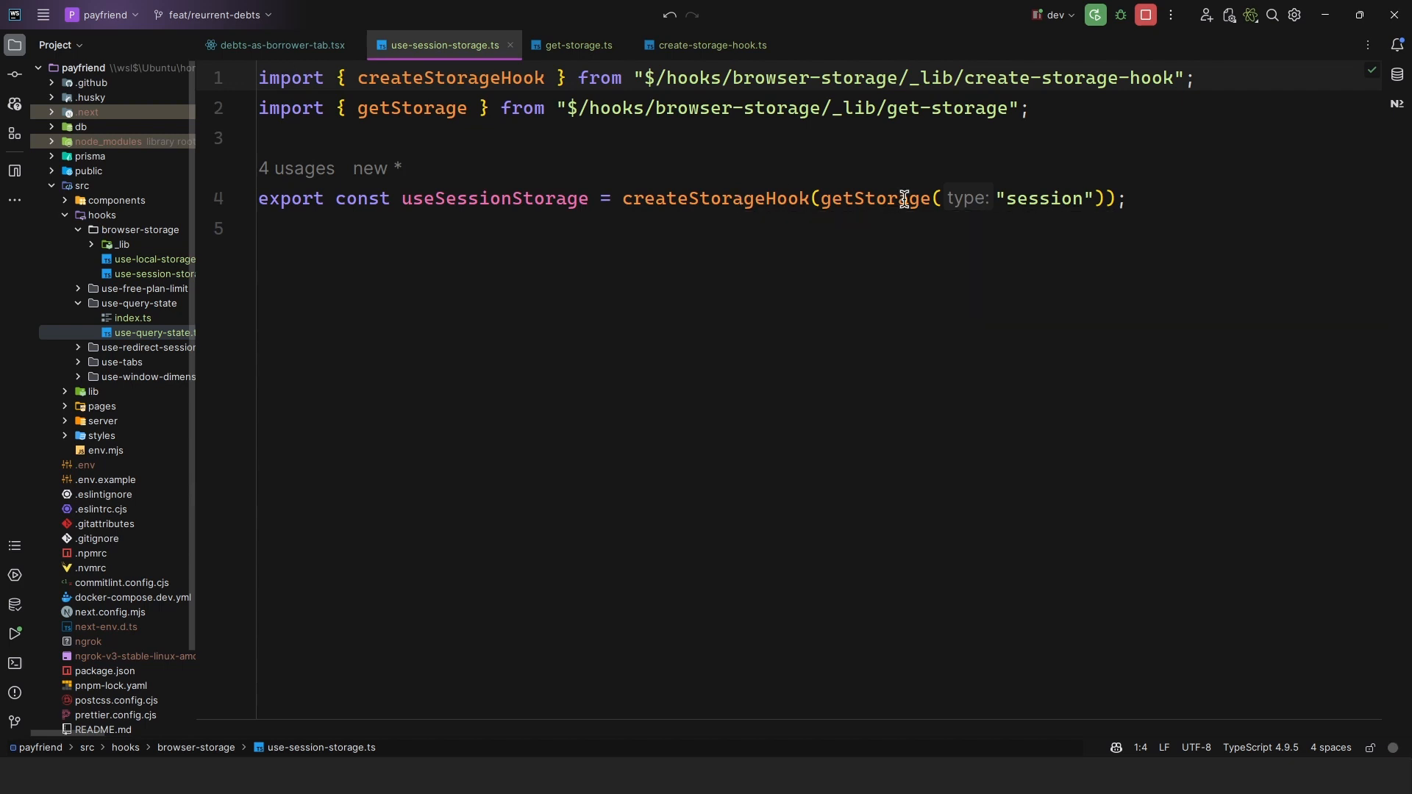
pyautogui.doubleClick(495, 197)
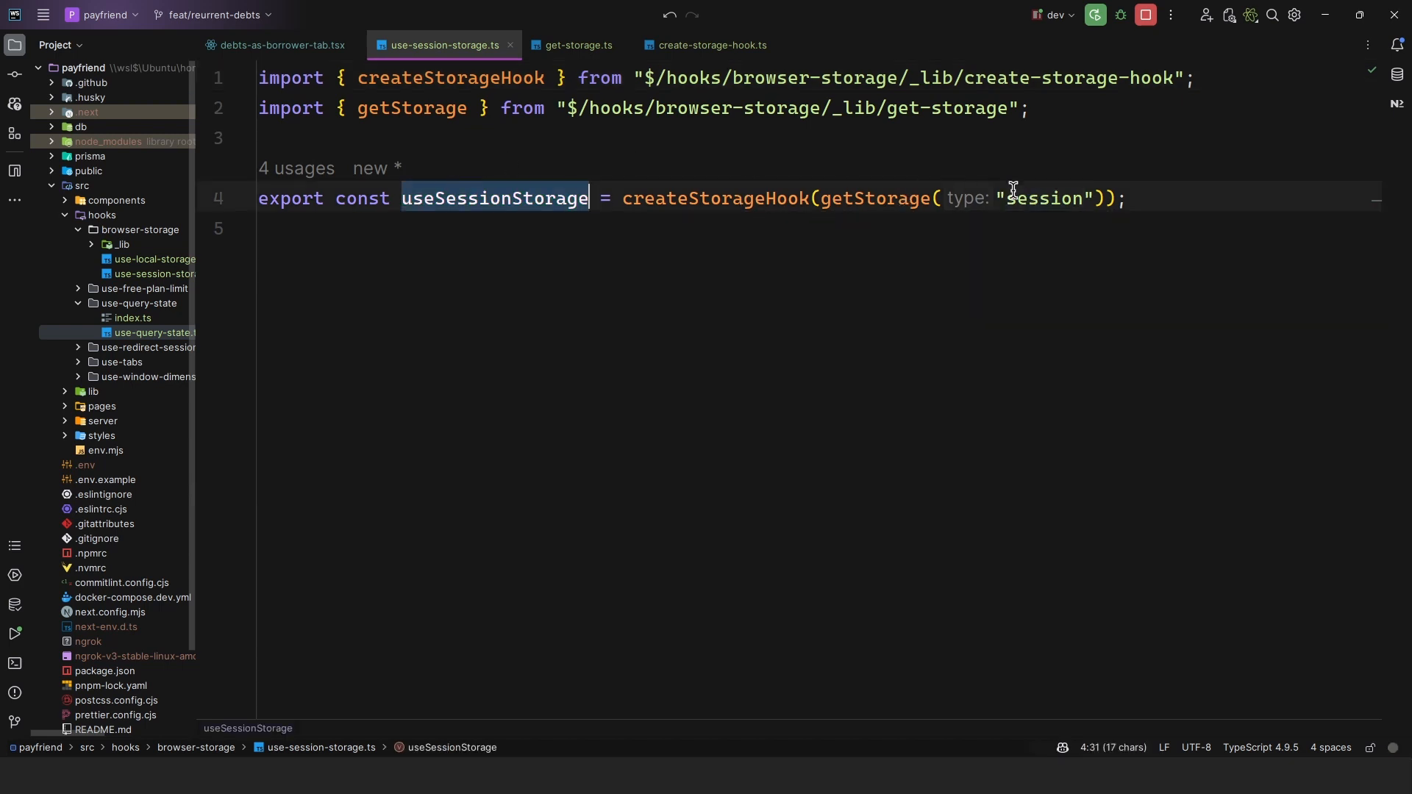
pyautogui.click(1044, 198)
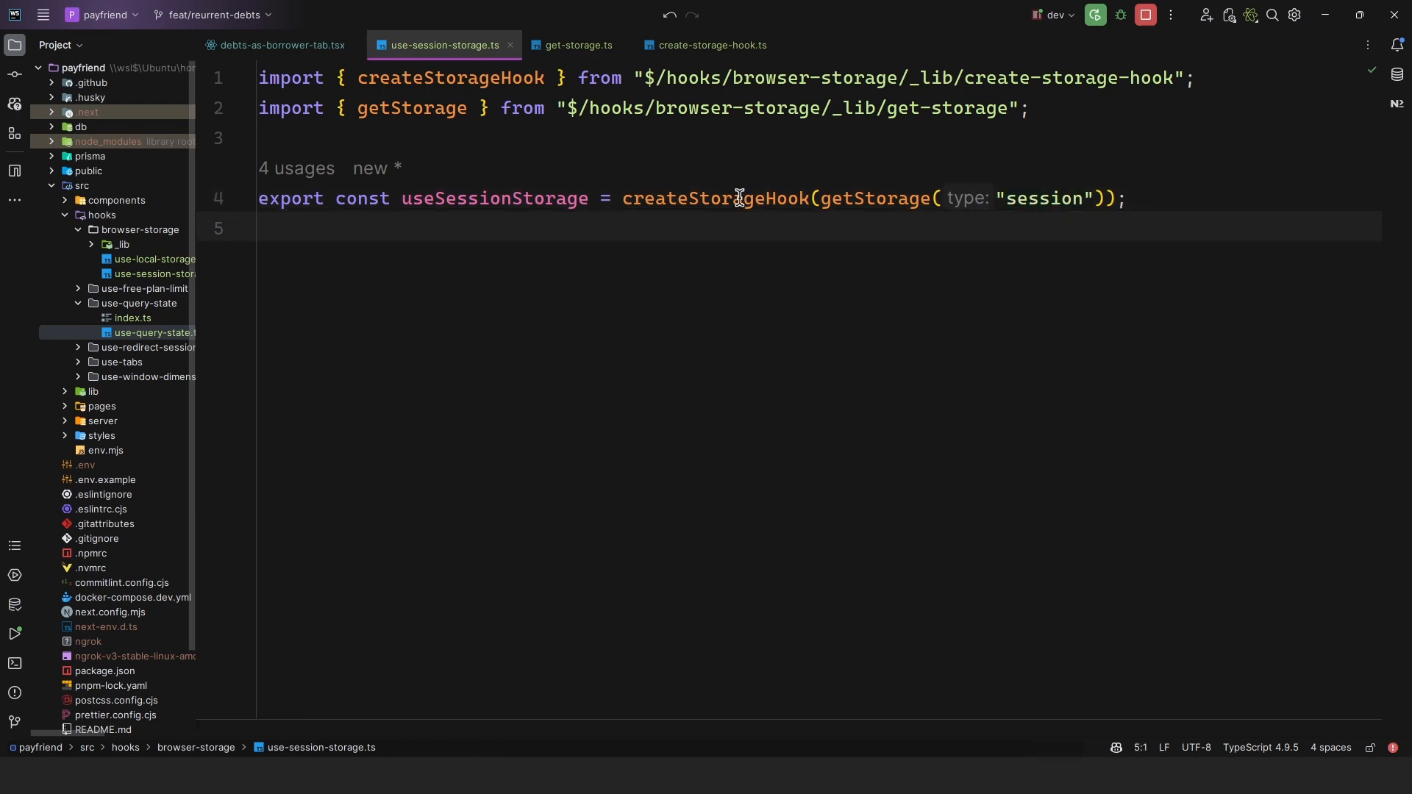
# Compare createStorageHook's Args (key, defaultValues, validationSchema) with the stored lender query entry.
pyautogui.click(710, 45)
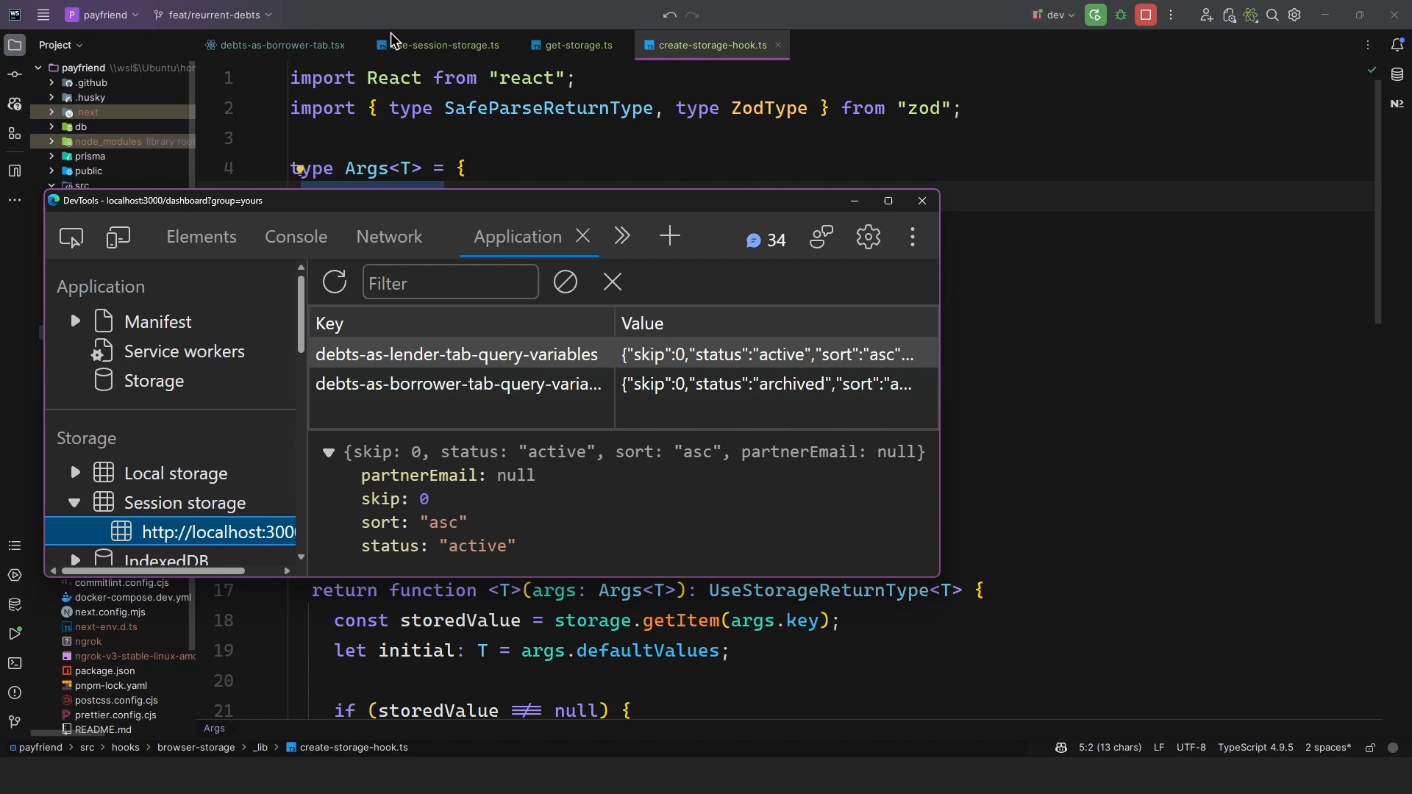
pyautogui.moveTo(424, 358)
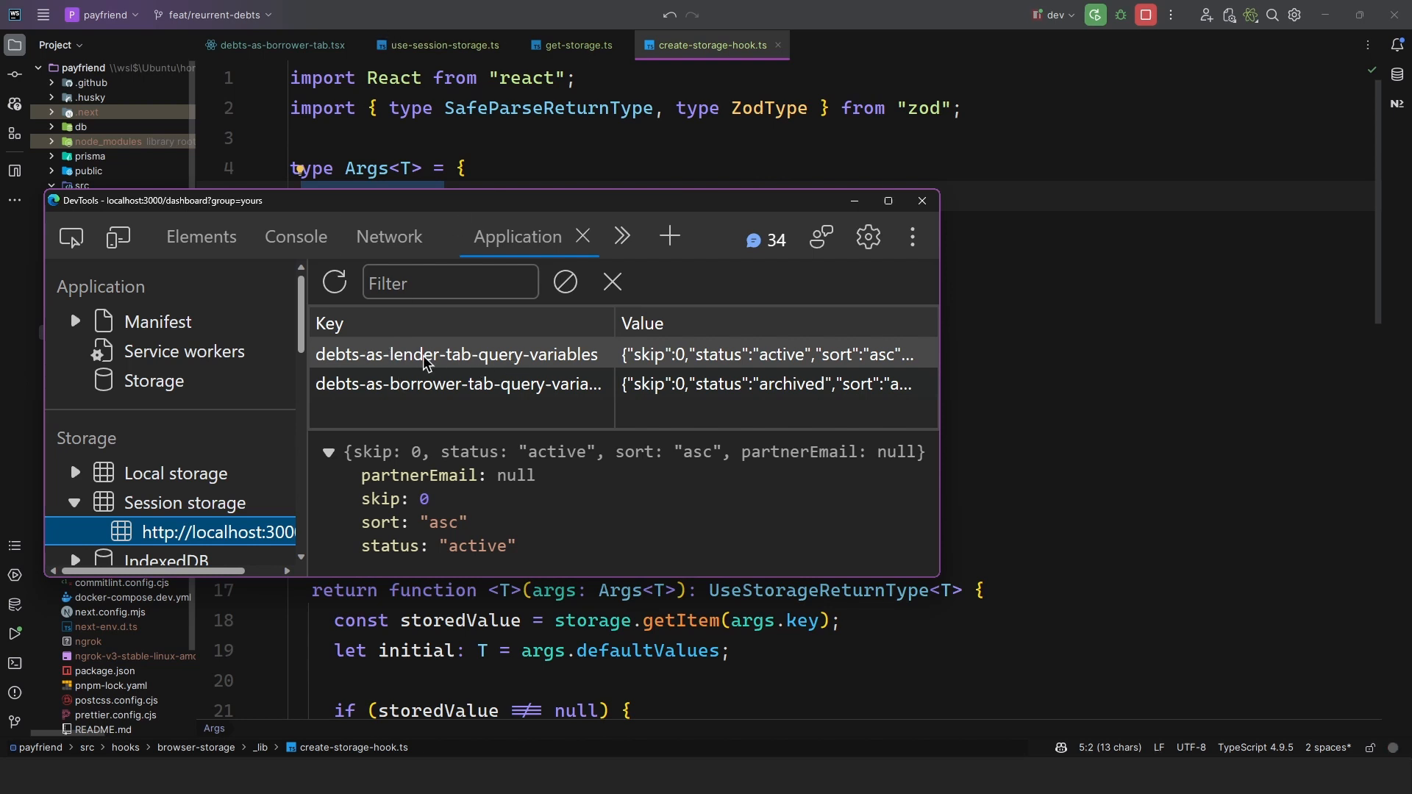
pyautogui.click(921, 200)
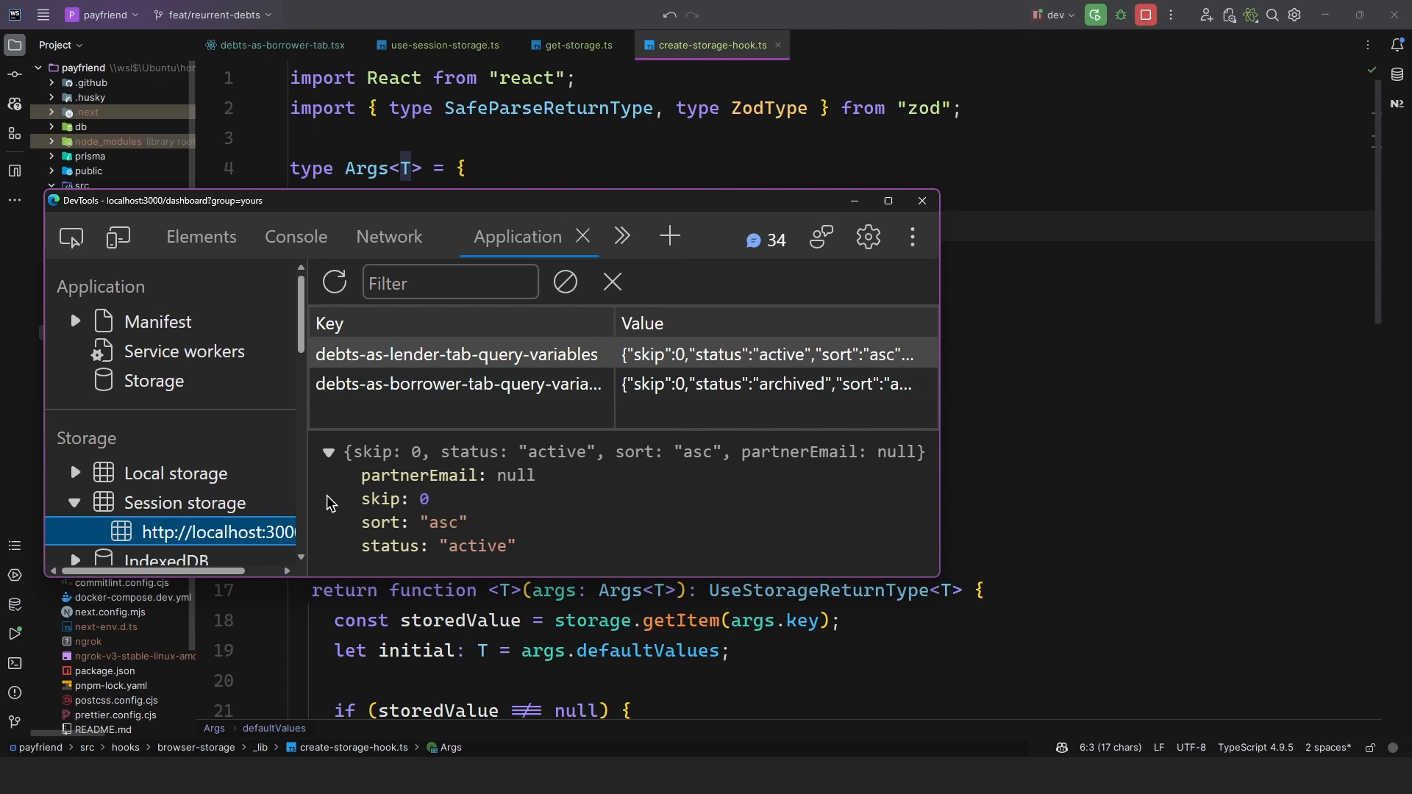
pyautogui.moveTo(463, 430)
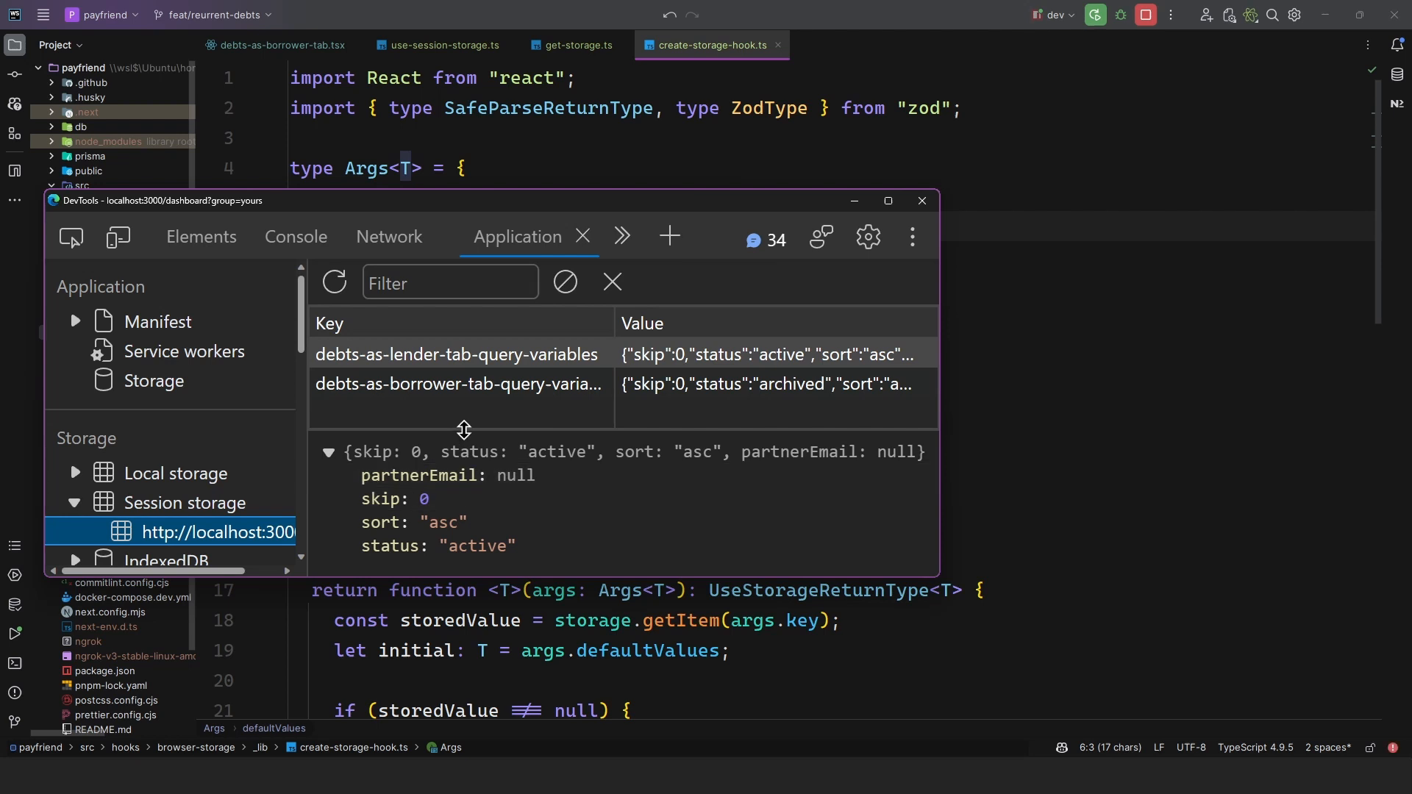
pyautogui.click(920, 200)
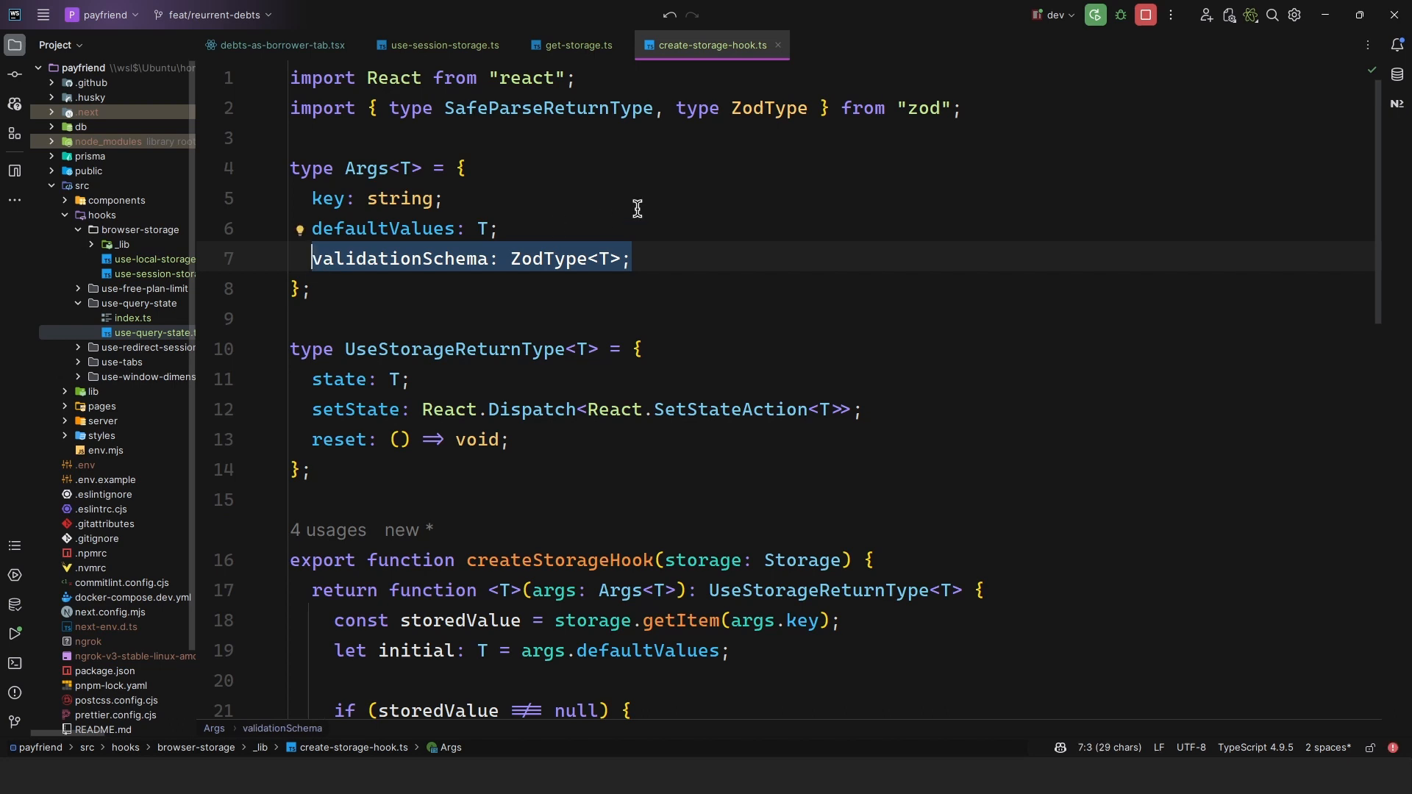
pyautogui.moveTo(866, 655)
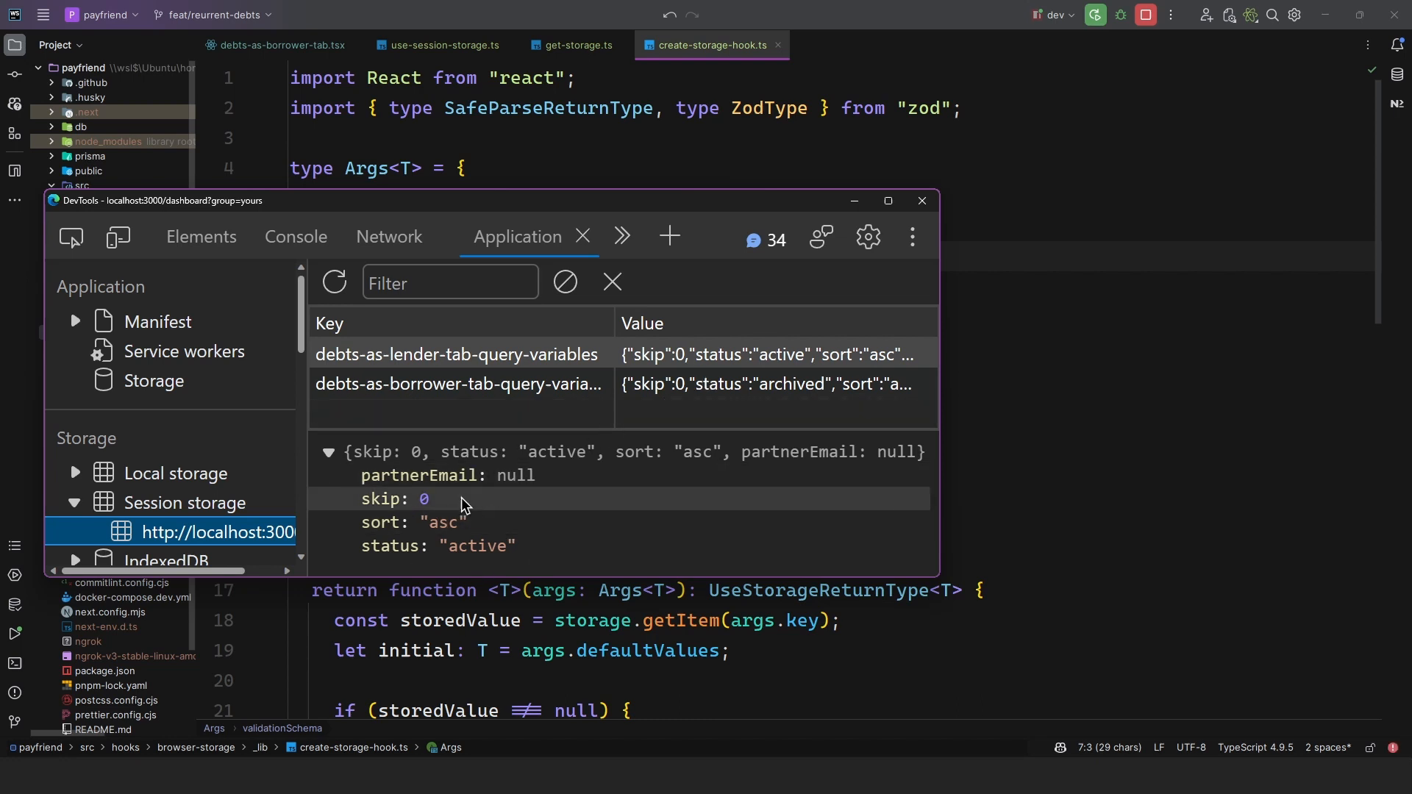
pyautogui.moveTo(540, 518)
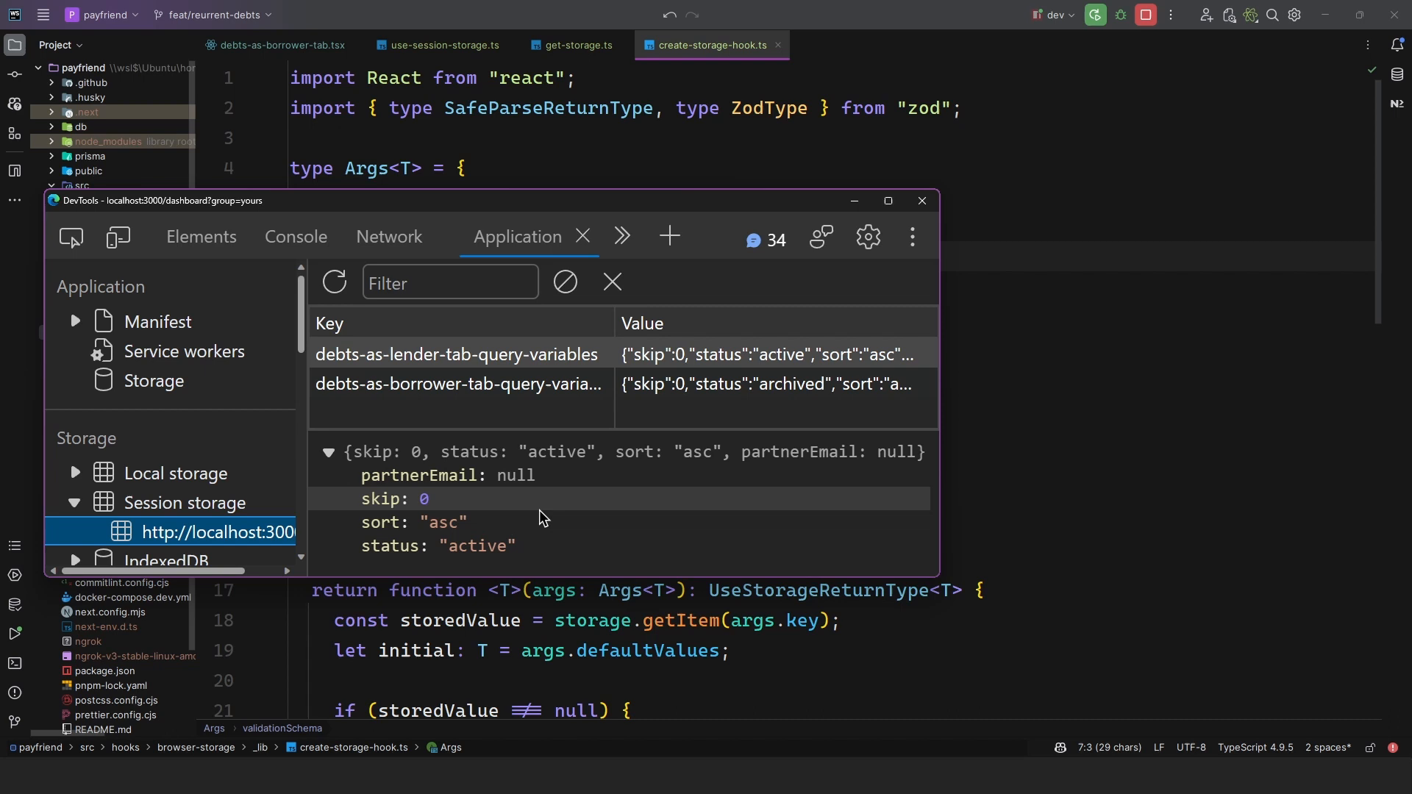
pyautogui.rightClick(682, 354)
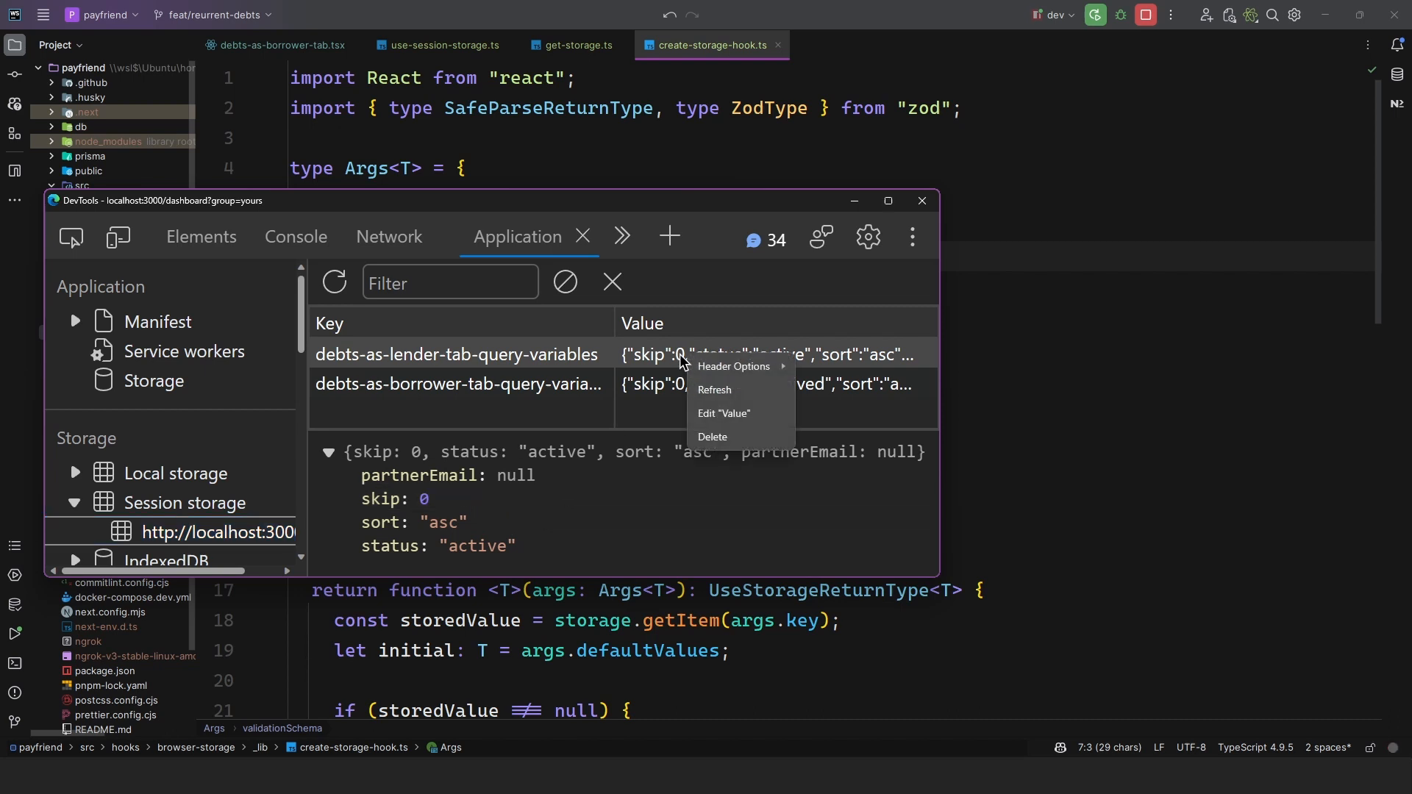
pyautogui.moveTo(712, 418)
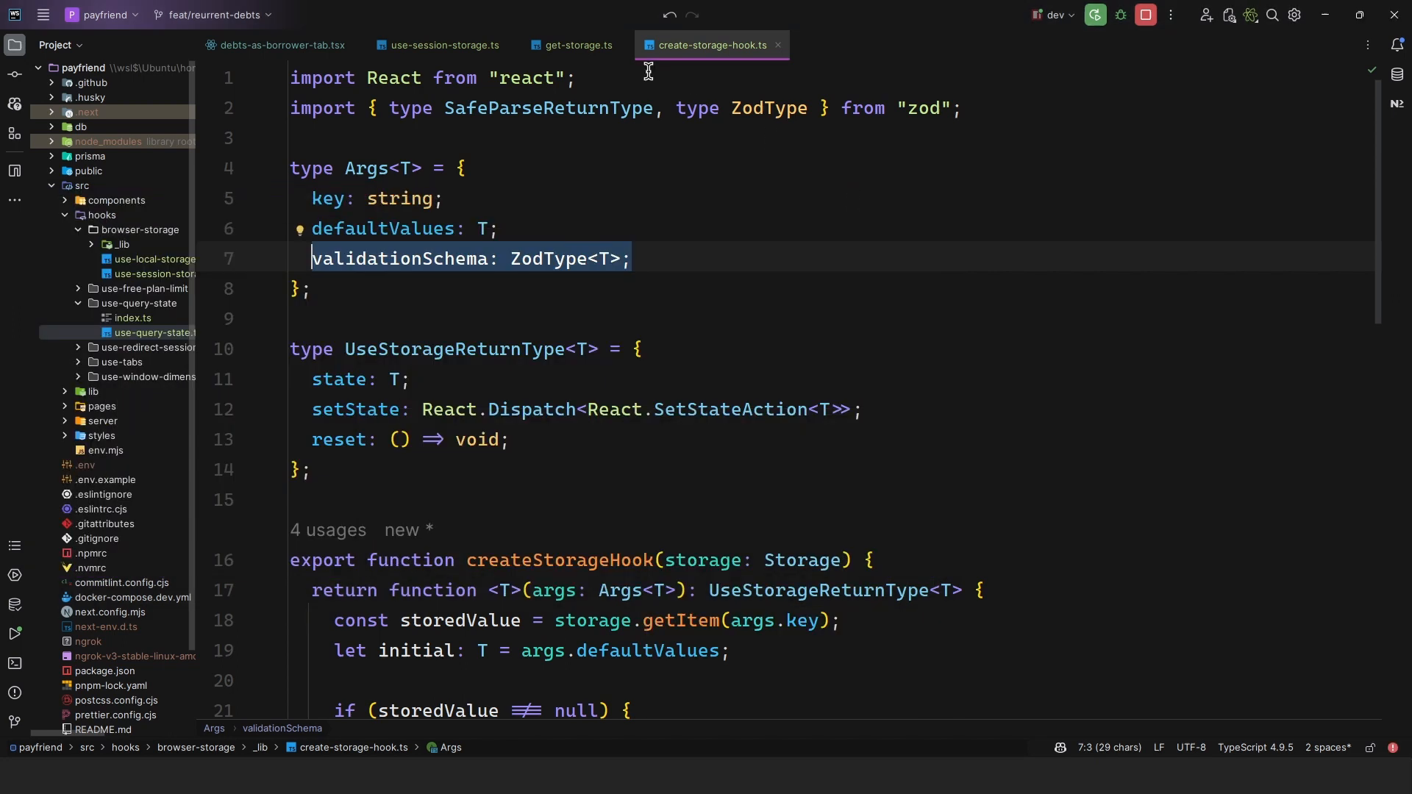
# Review the partnerEmail rule in the debtsAsBorrowerInput Zod schema from the borrower tab.
pyautogui.click(275, 45)
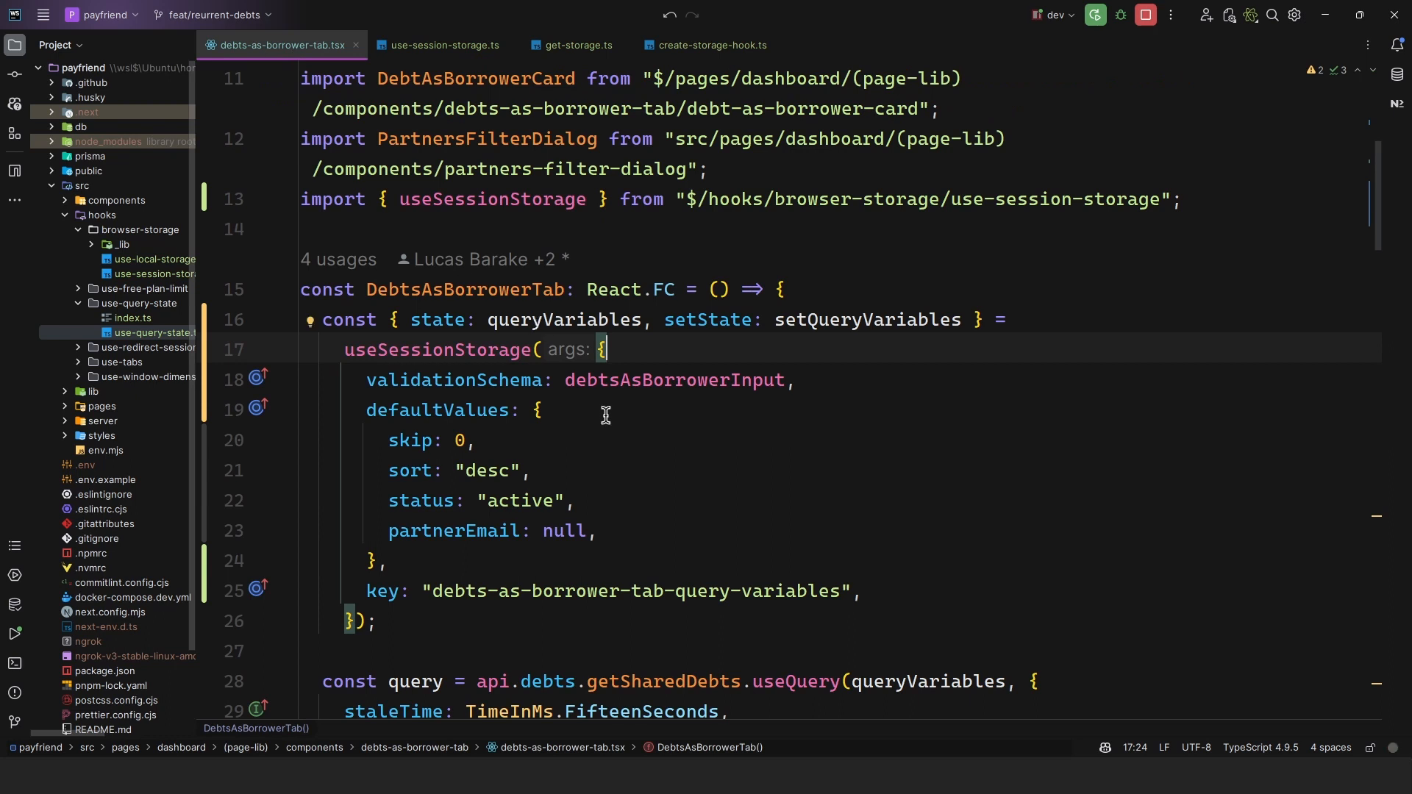
pyautogui.moveTo(656, 378)
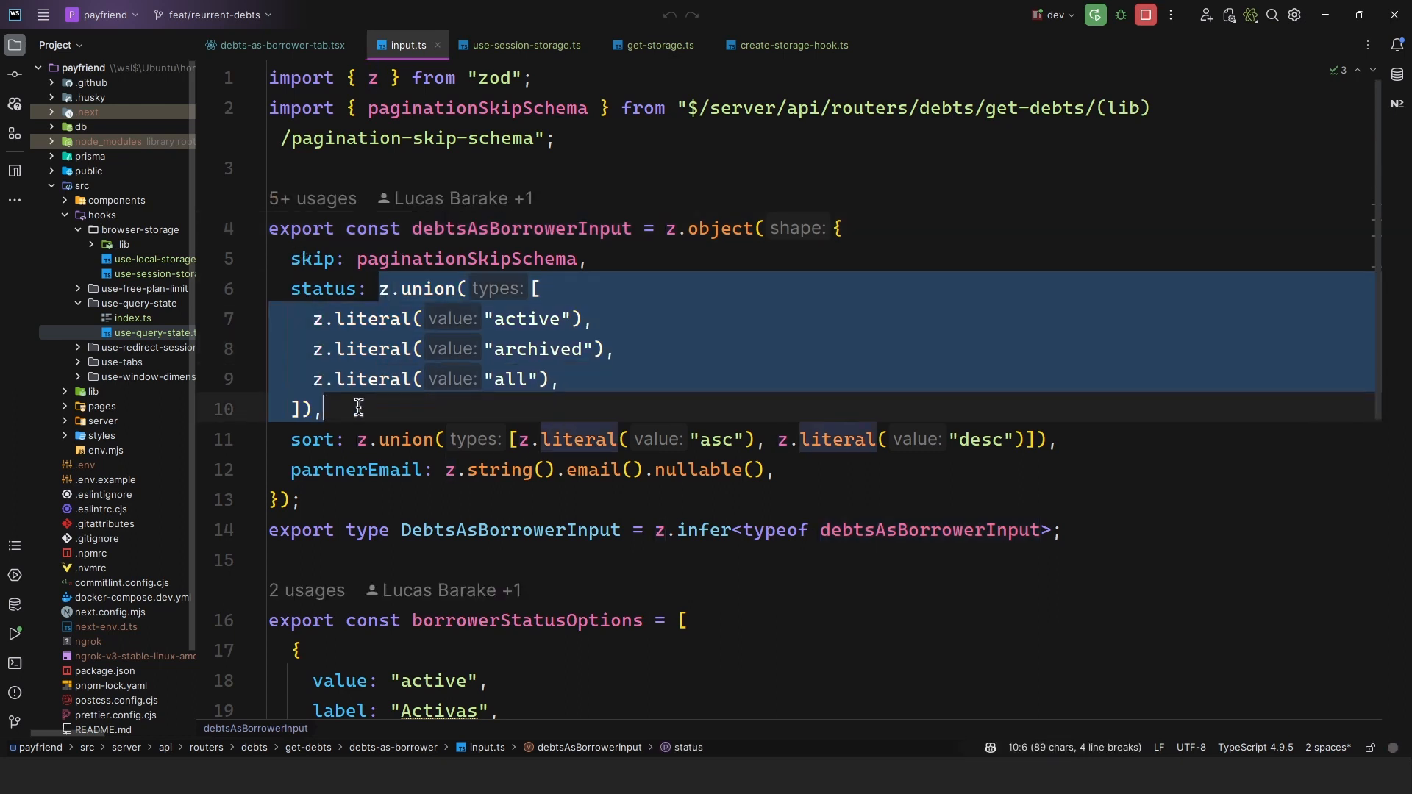
pyautogui.click(1115, 439)
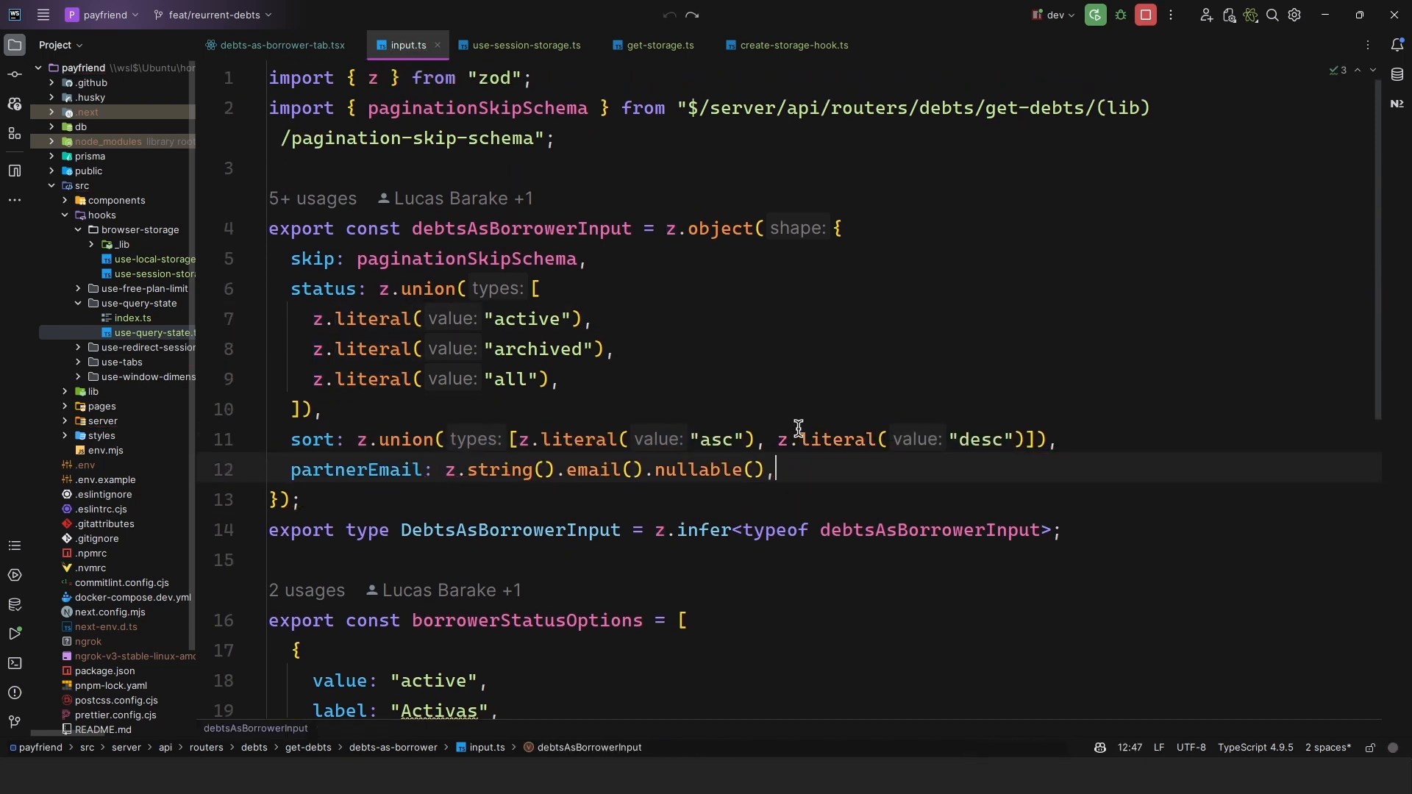
pyautogui.click(277, 45)
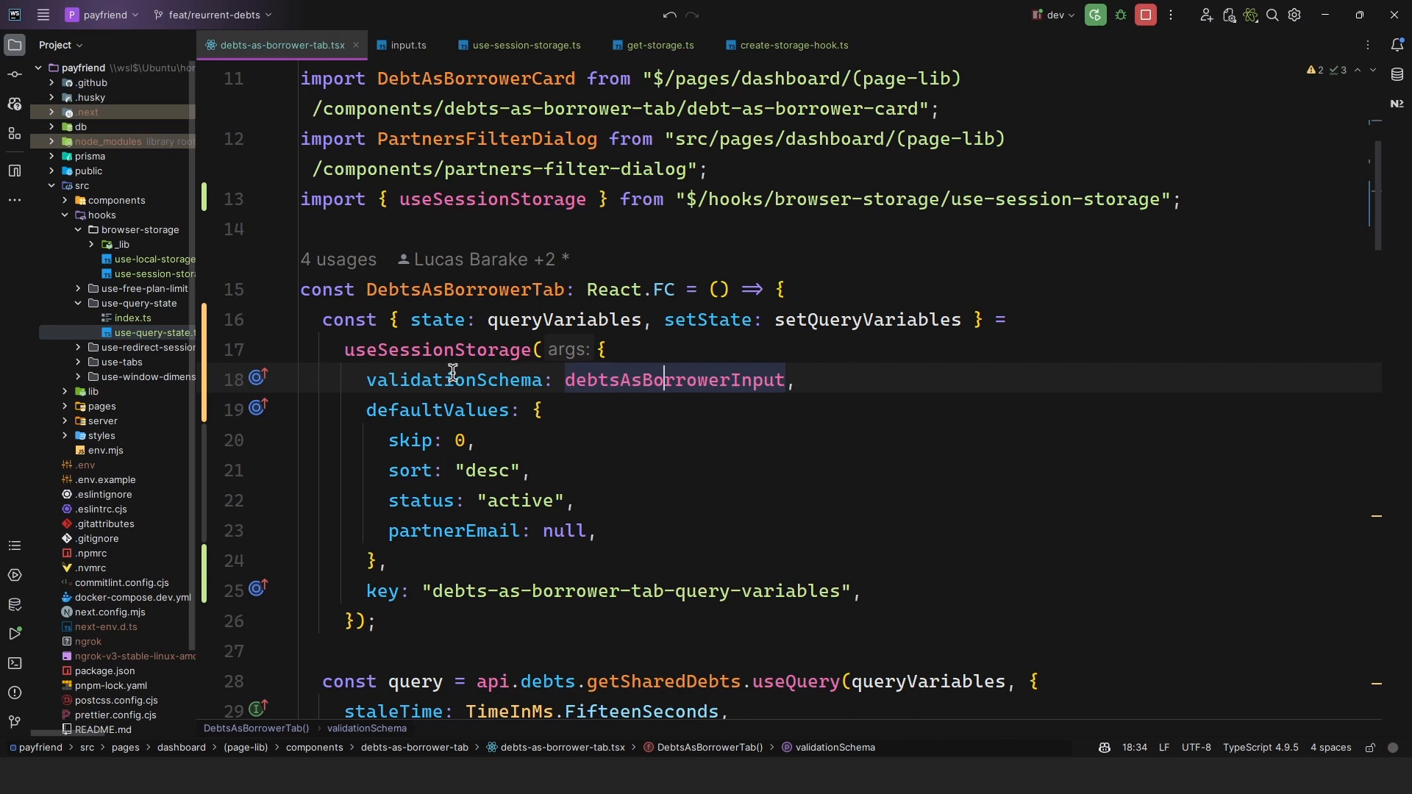
pyautogui.moveTo(365, 402)
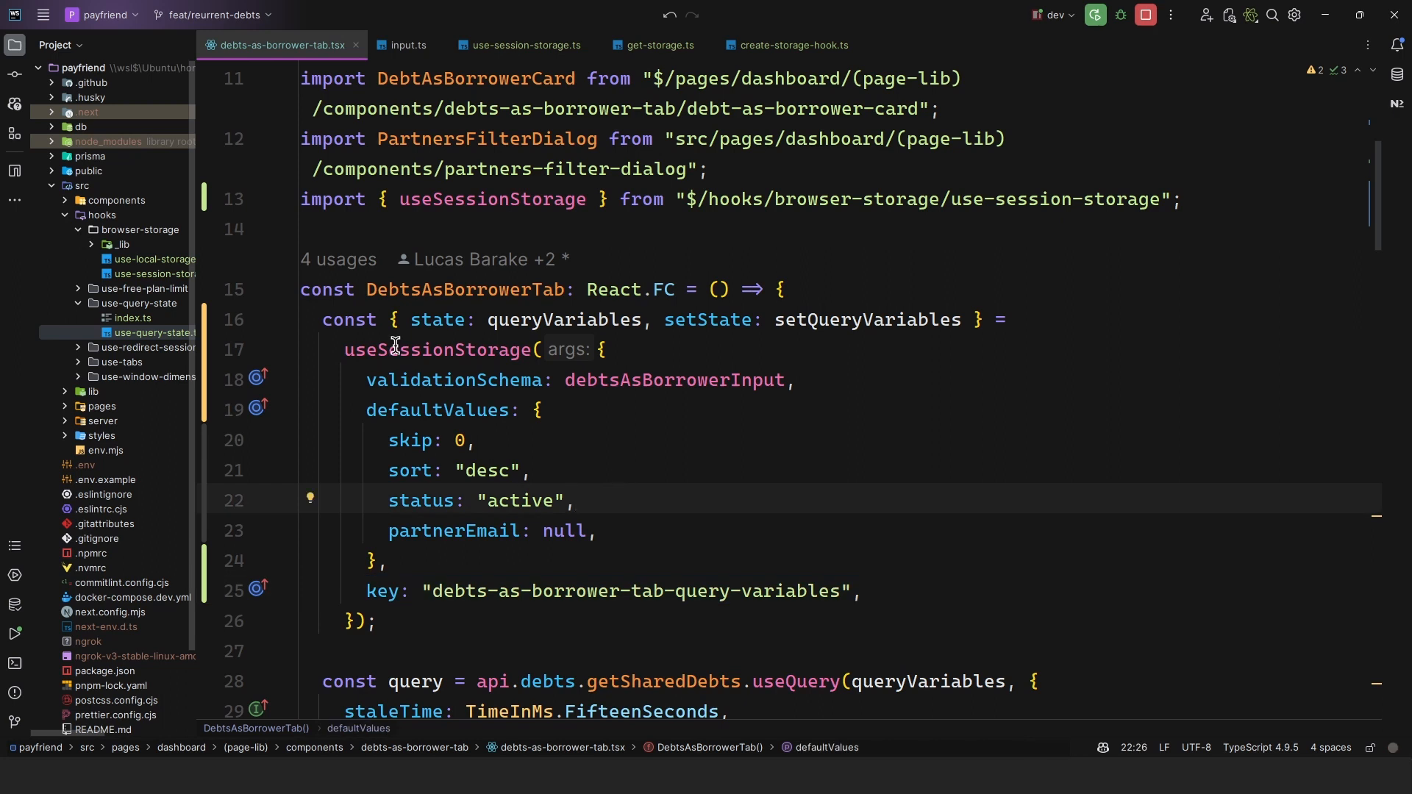
pyautogui.click(791, 45)
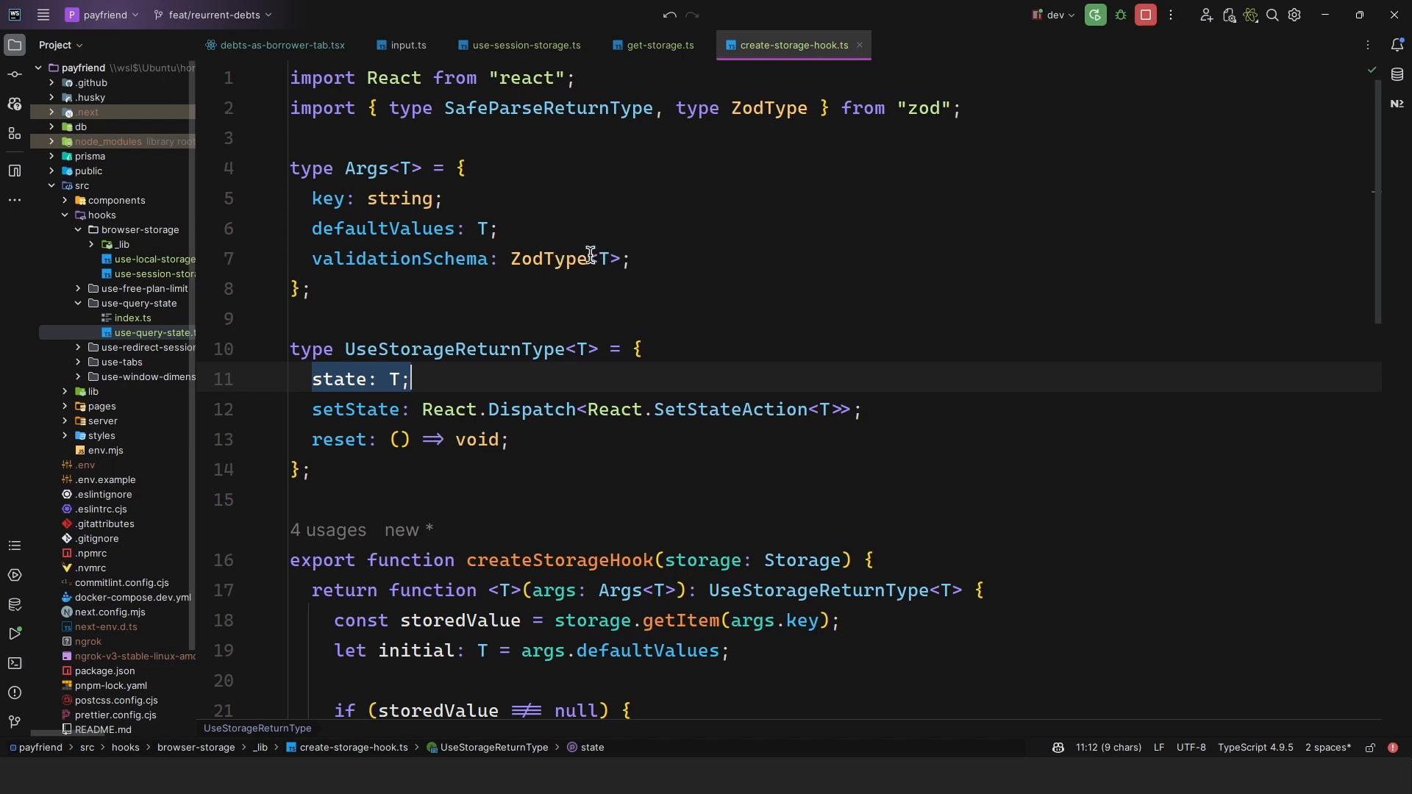
pyautogui.doubleClick(386, 228)
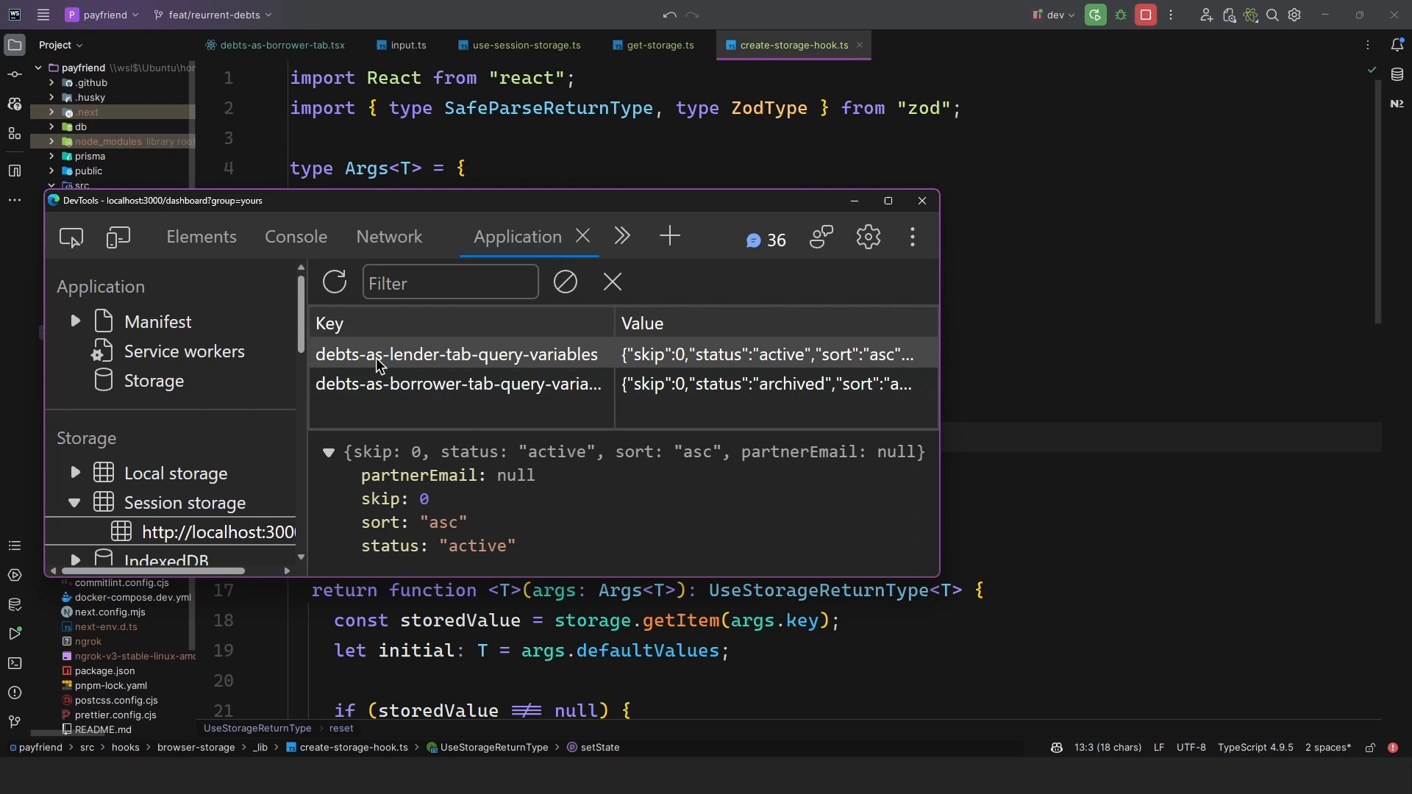
pyautogui.moveTo(620, 350)
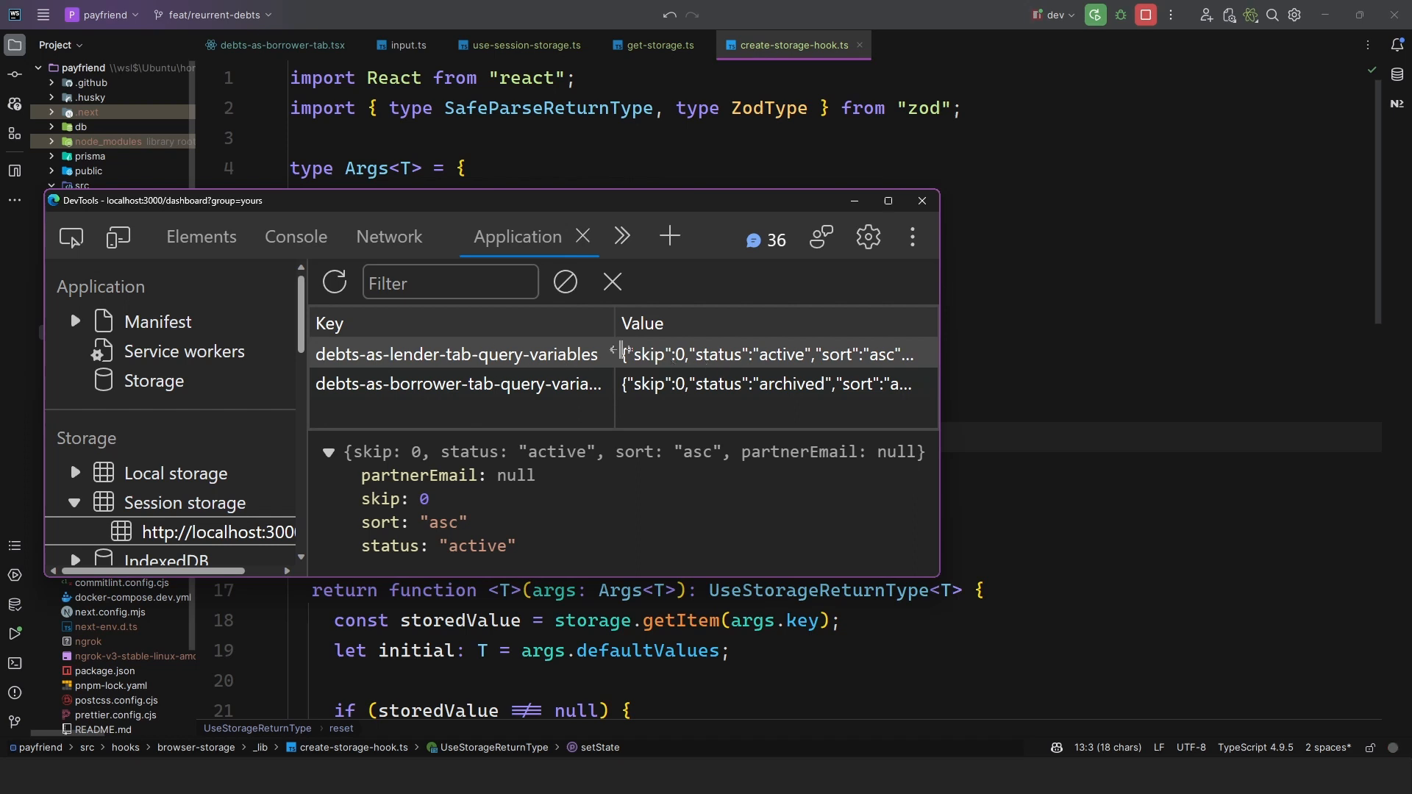
pyautogui.click(920, 200)
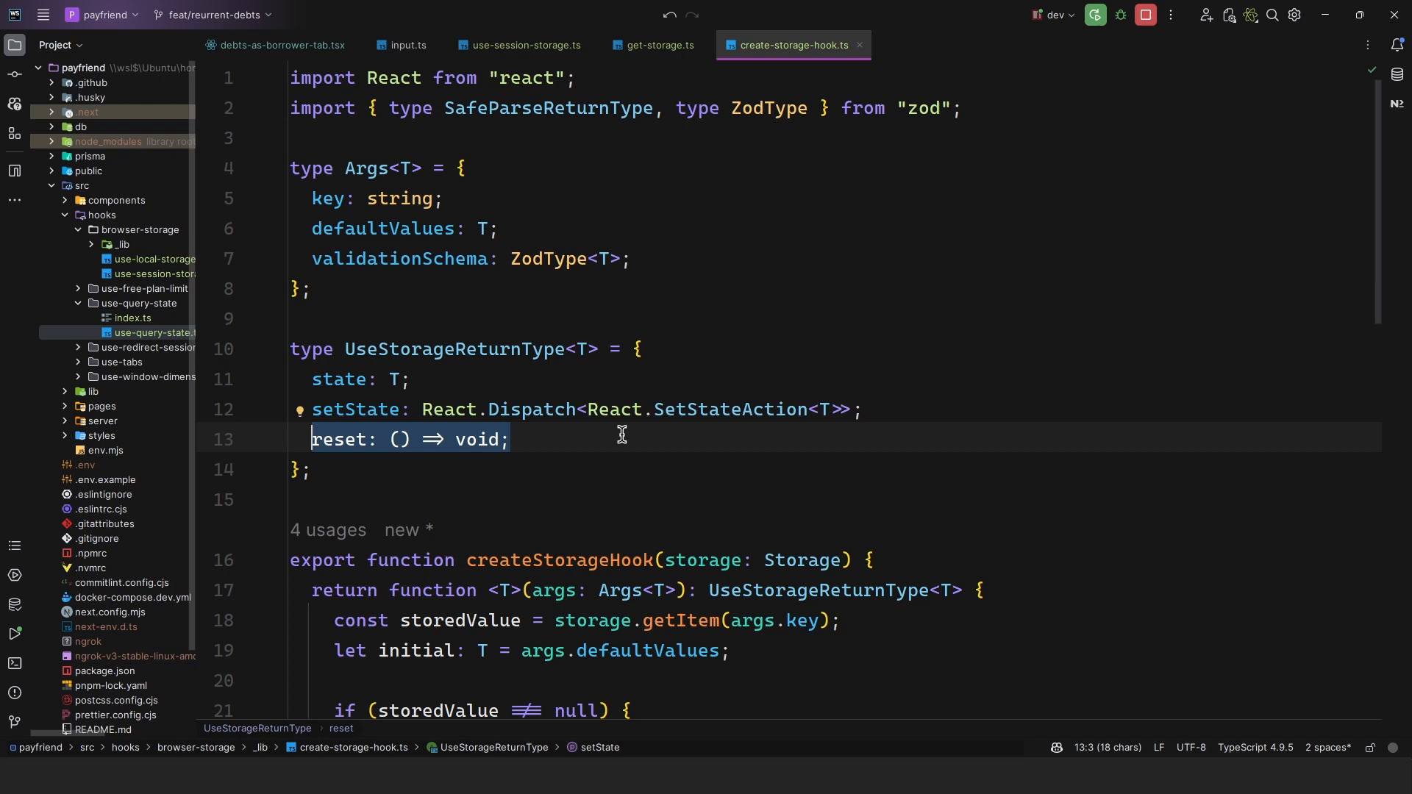
pyautogui.scroll(-3)
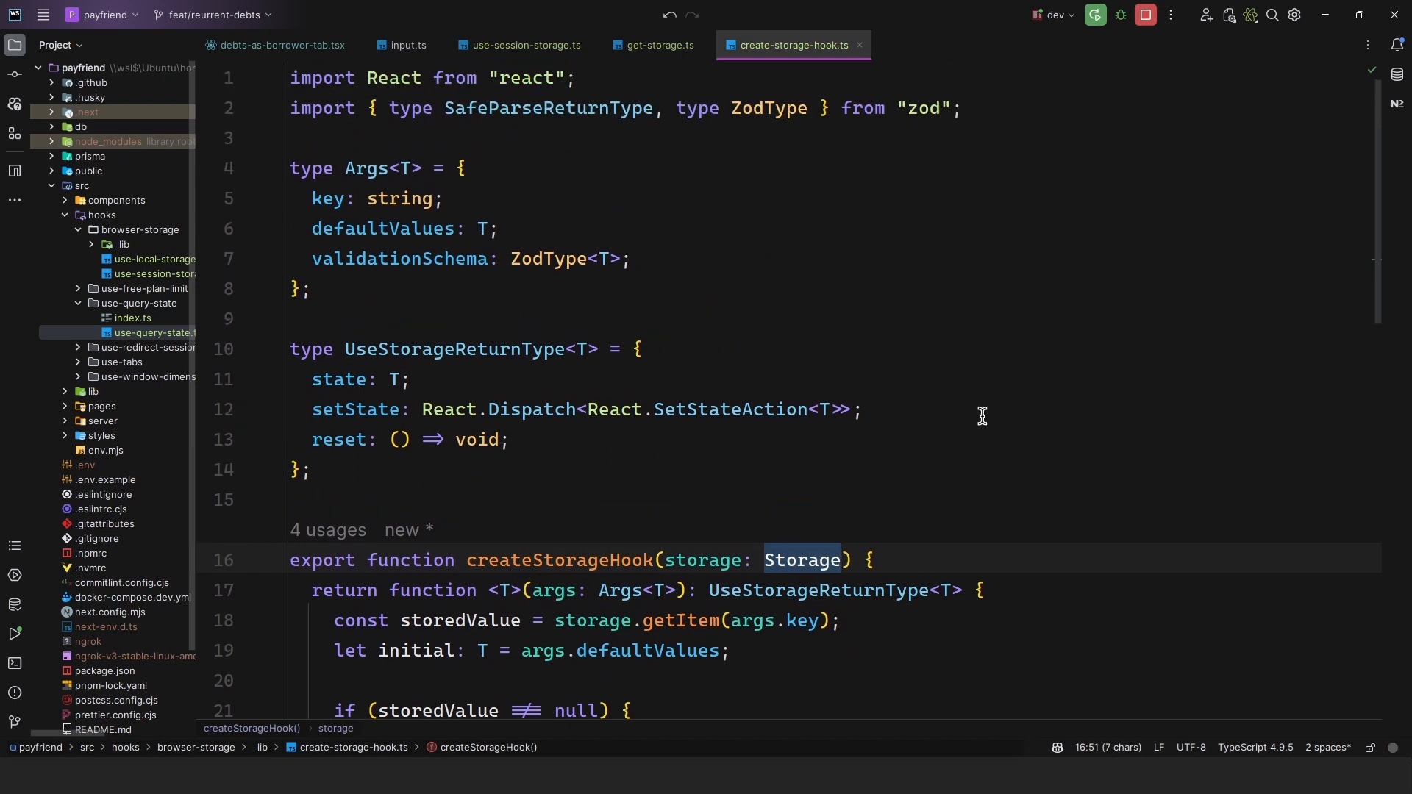
pyautogui.moveTo(509, 561)
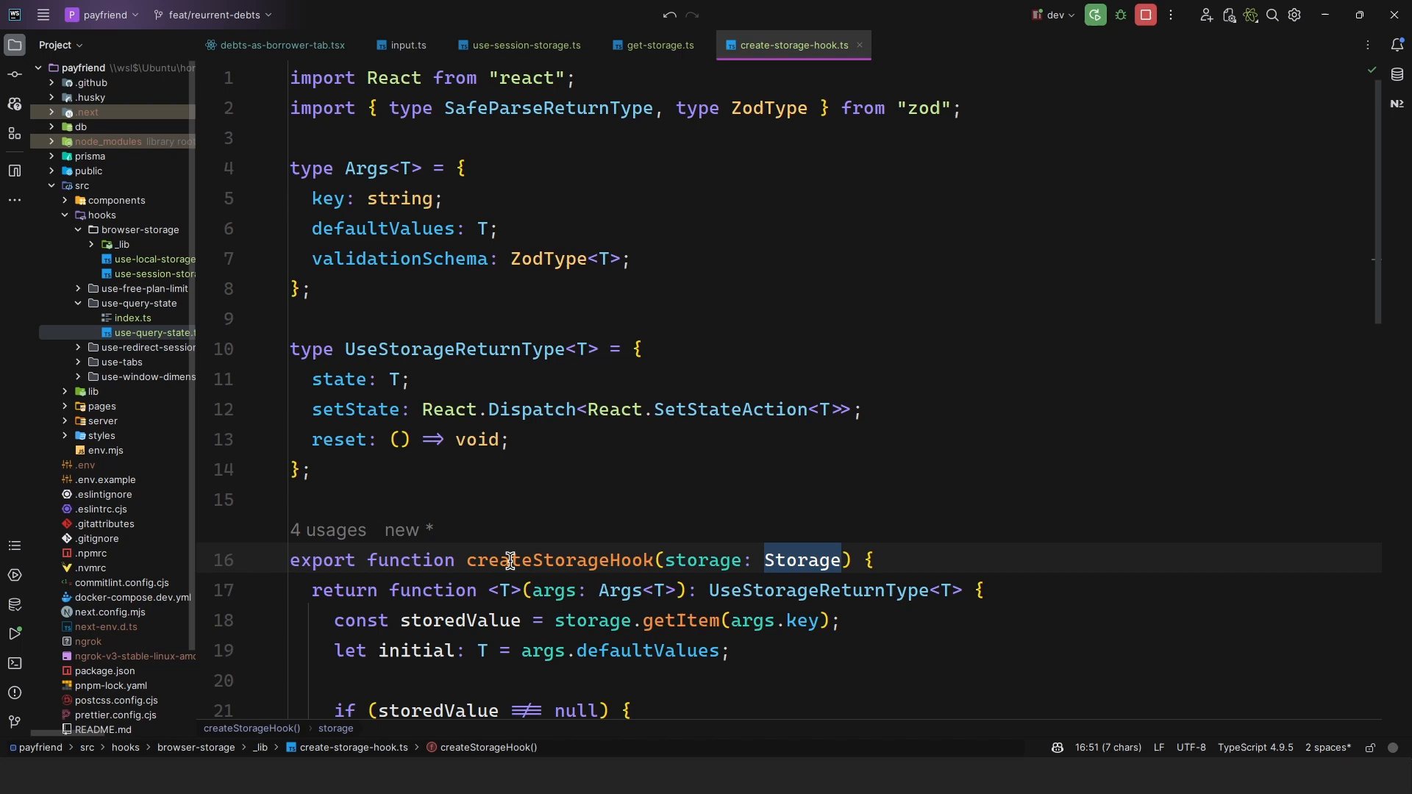
pyautogui.moveTo(587, 506)
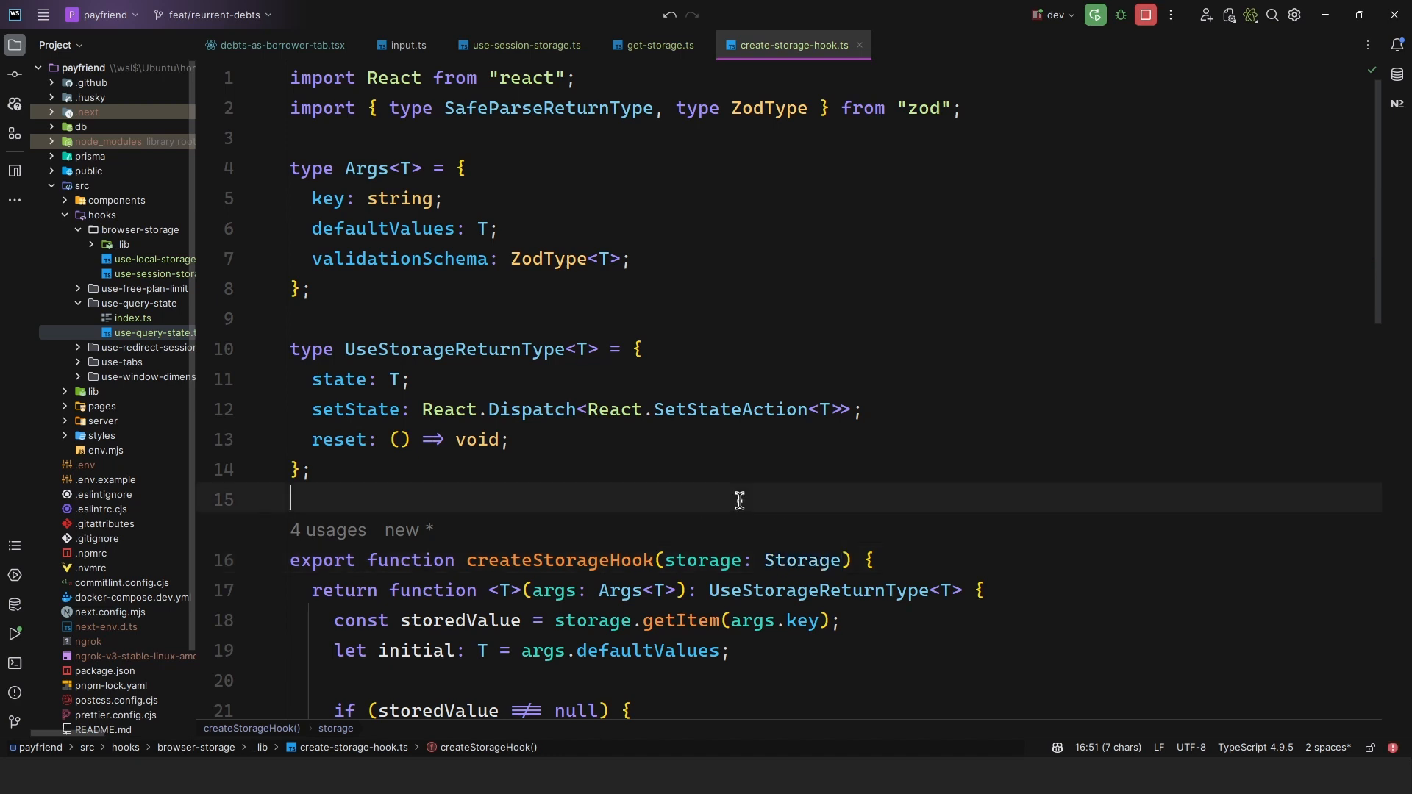
# Add the comment '// window.sessionStorage & window.localStorage → Storage' above createStorageHook.
pyautogui.write('// window.s')
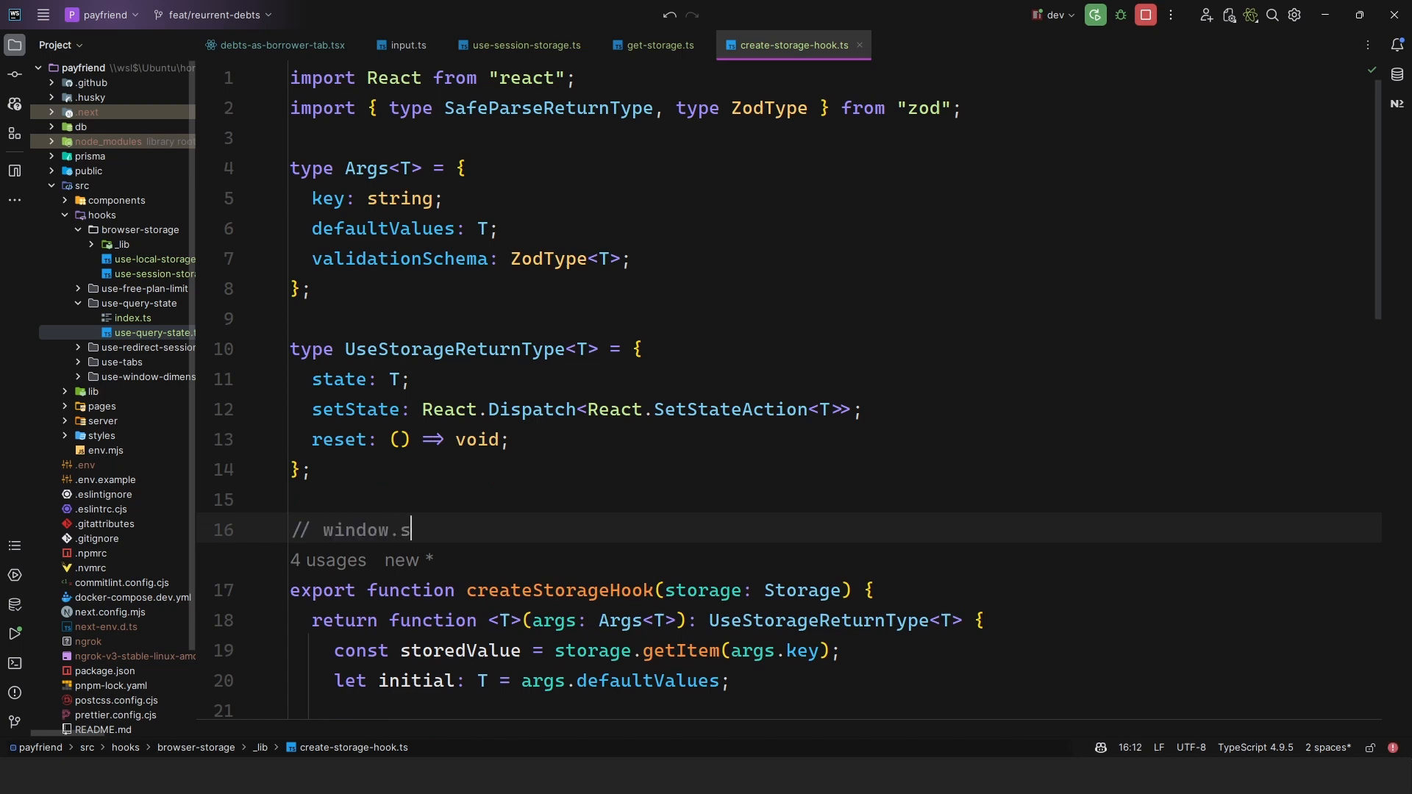
pyautogui.write('essionStorage & window.localStor')
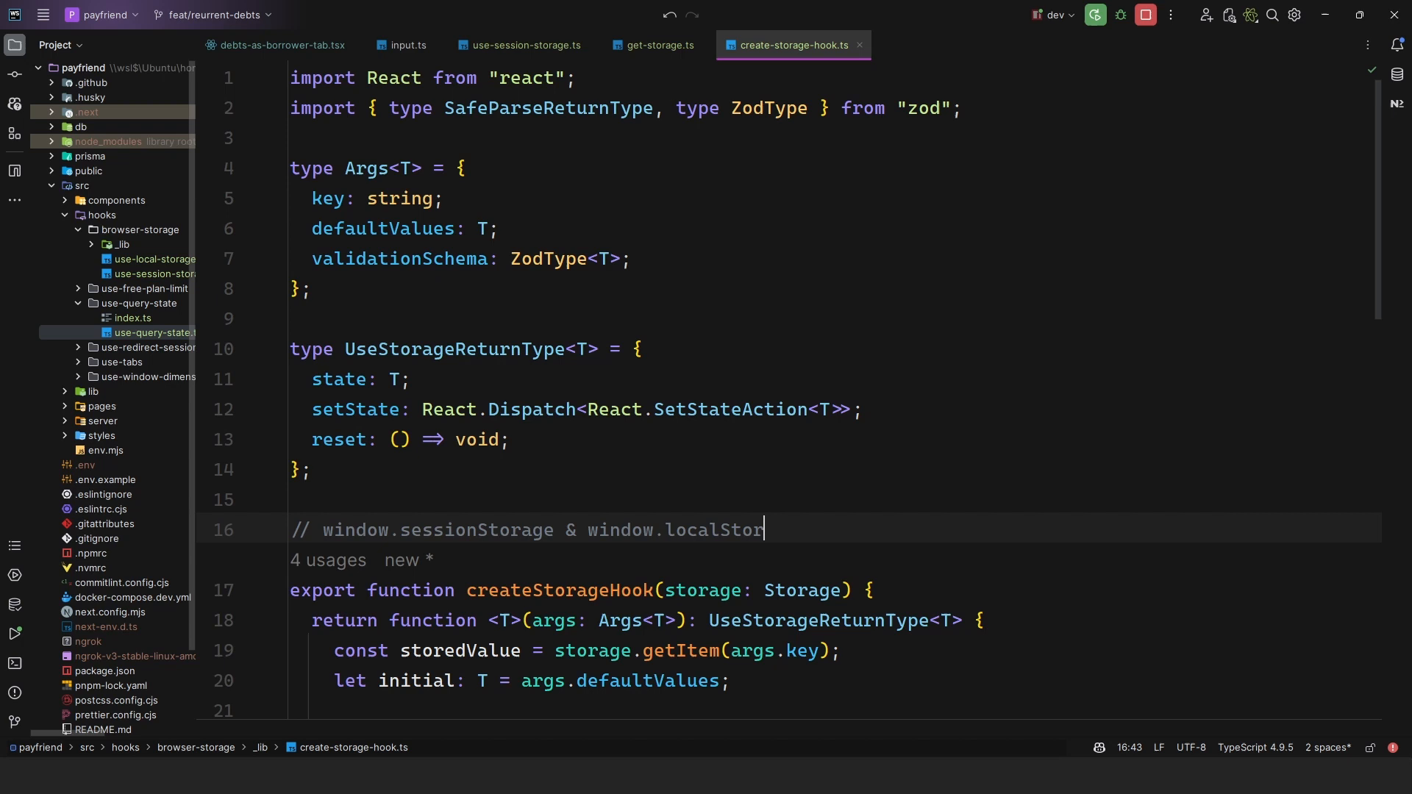
pyautogui.write('age —')
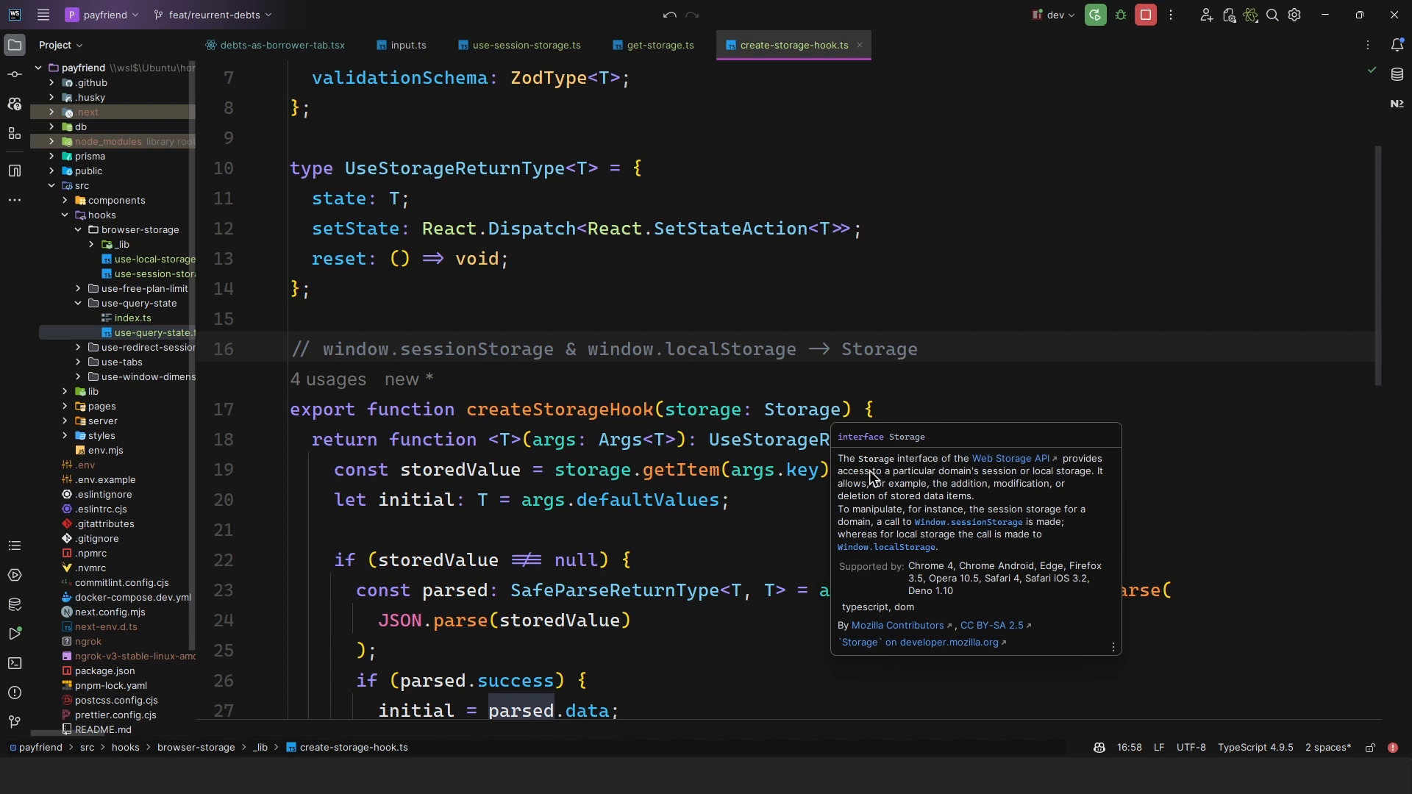
pyautogui.moveTo(959, 482)
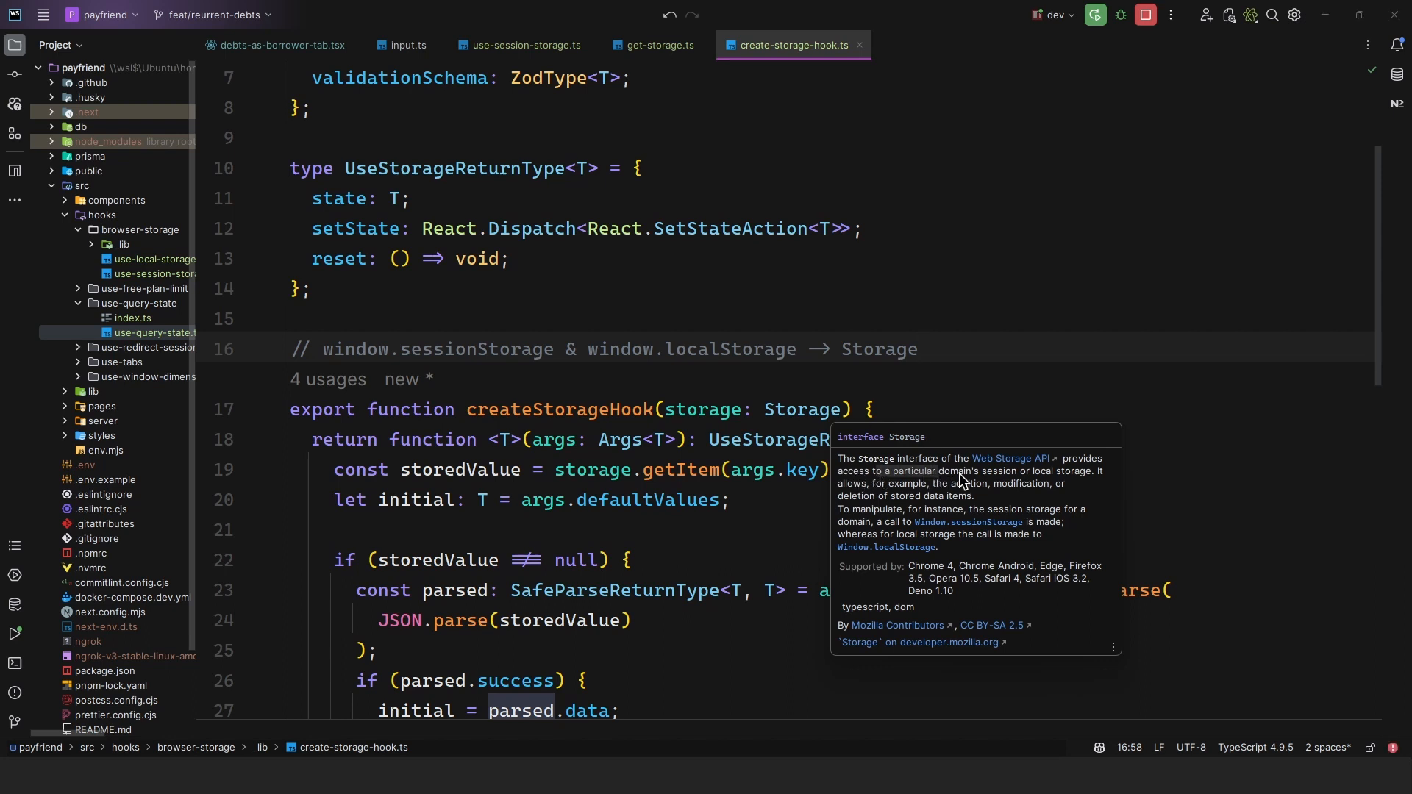
pyautogui.moveTo(1038, 481)
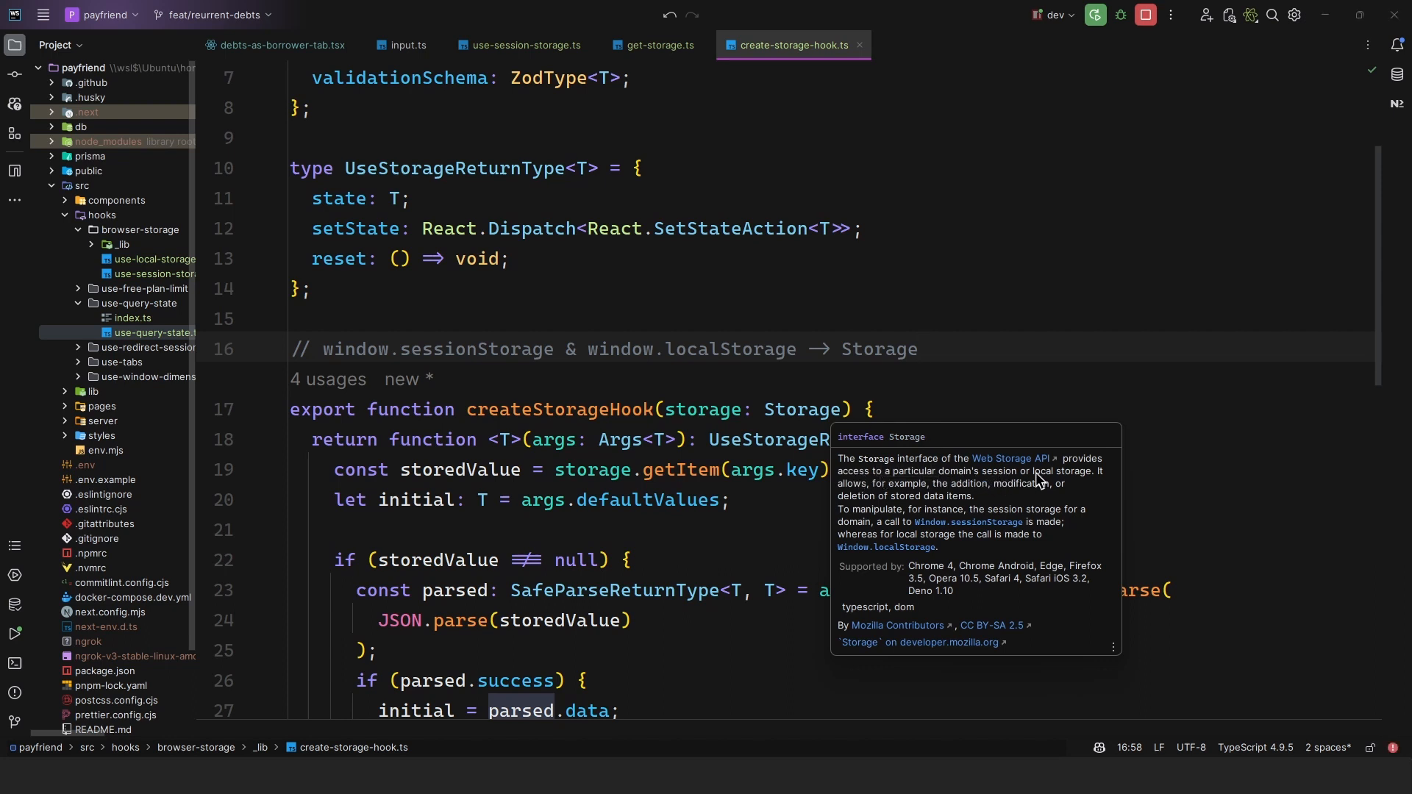
pyautogui.moveTo(975, 492)
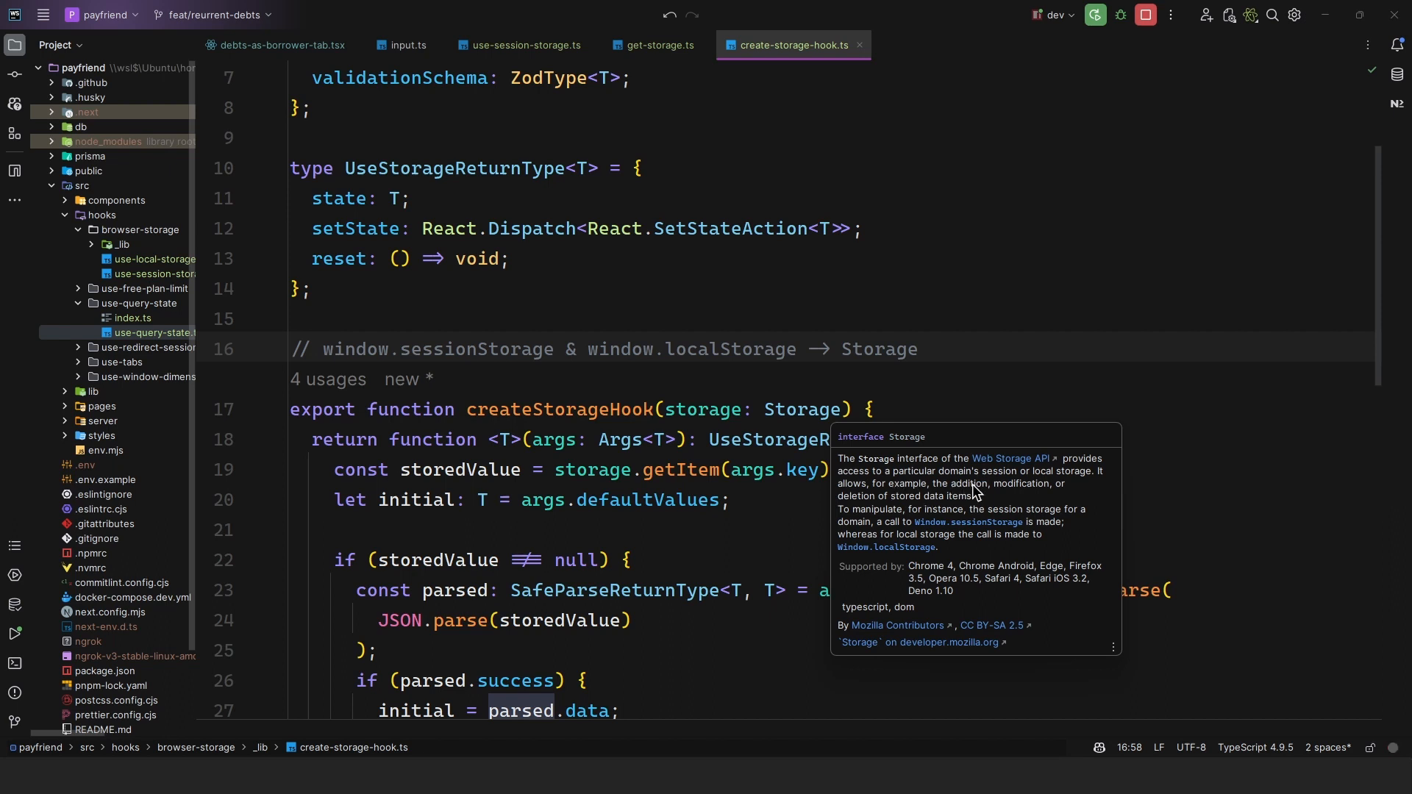
pyautogui.moveTo(896, 510)
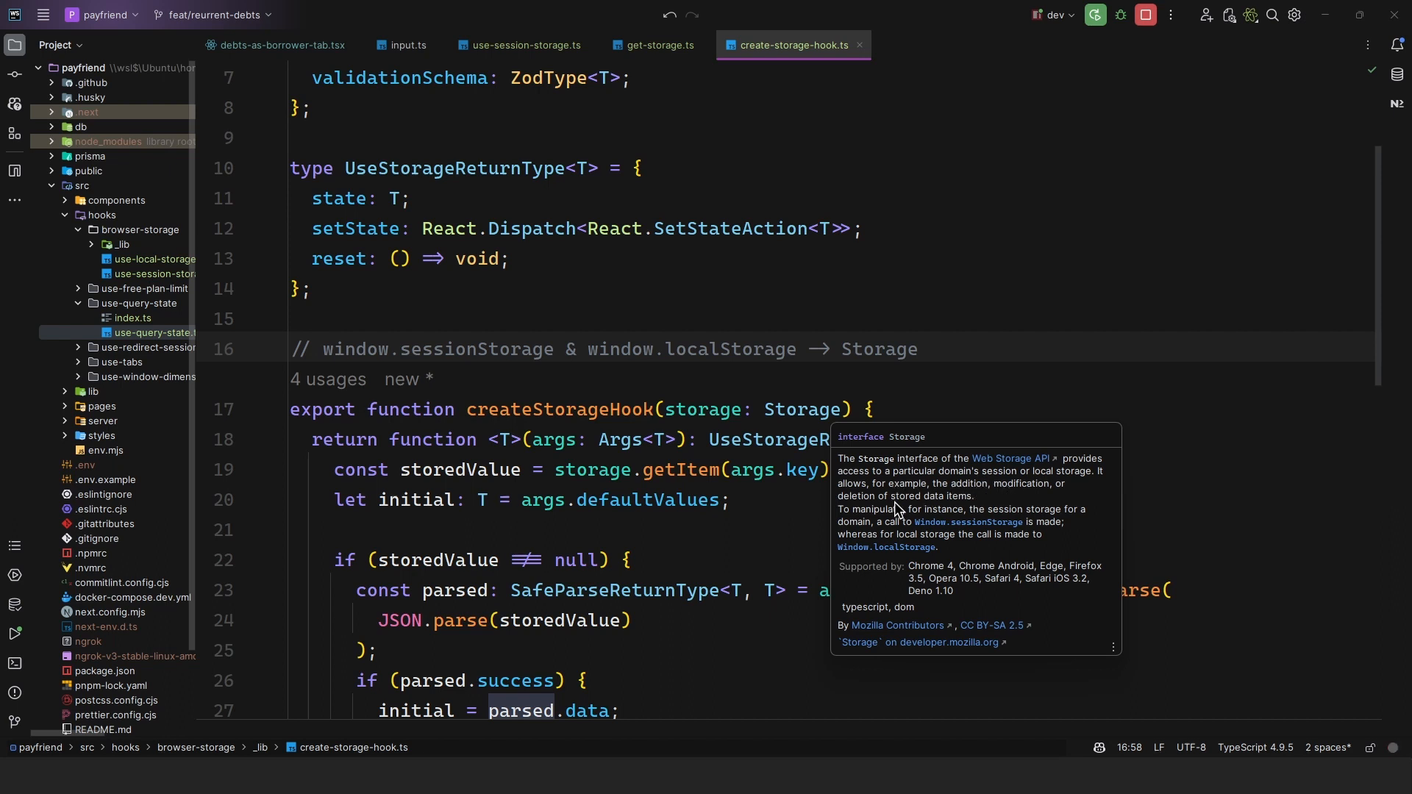
pyautogui.moveTo(927, 506)
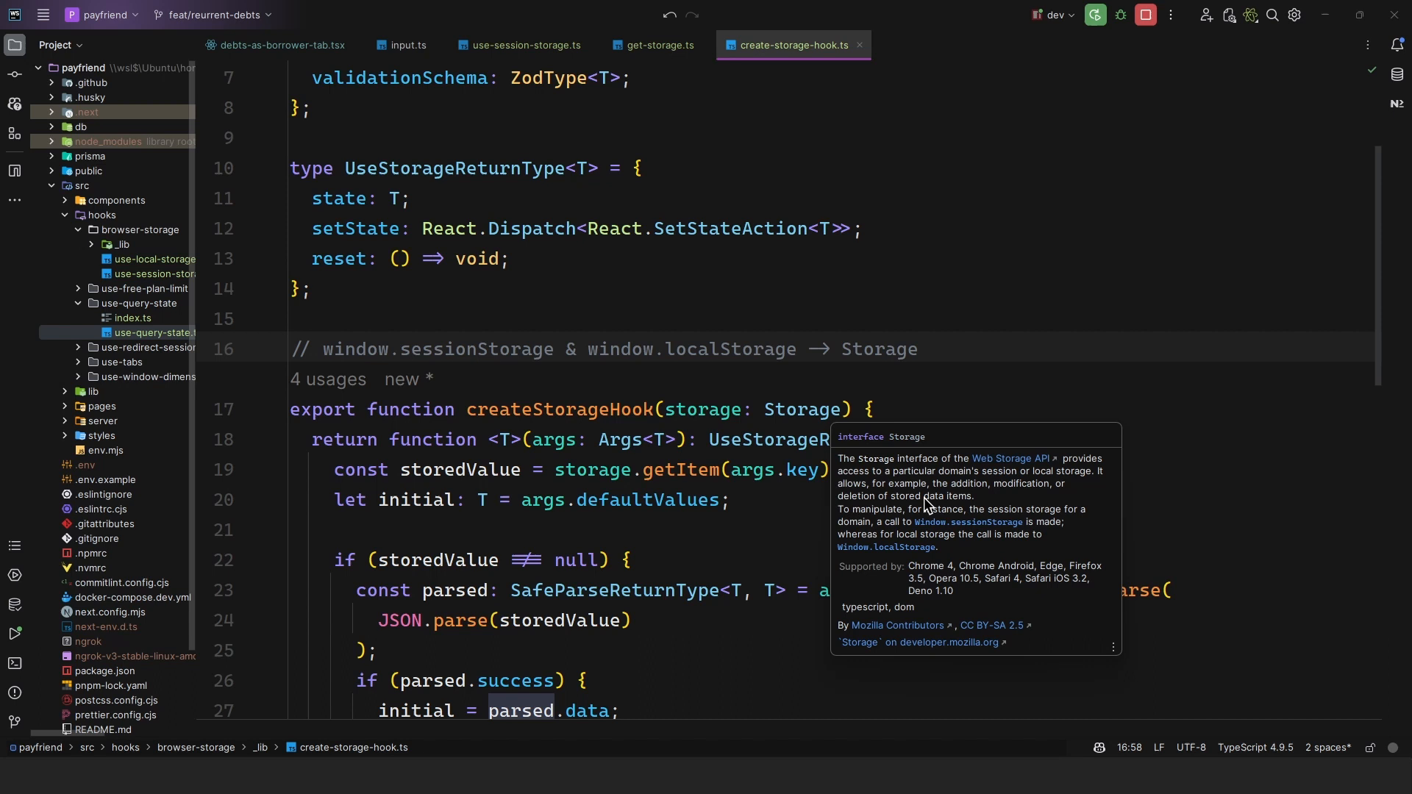
# Dismiss the Storage docs, highlight createStorageHook, and return to use-session-storage.ts.
pyautogui.click(800, 409)
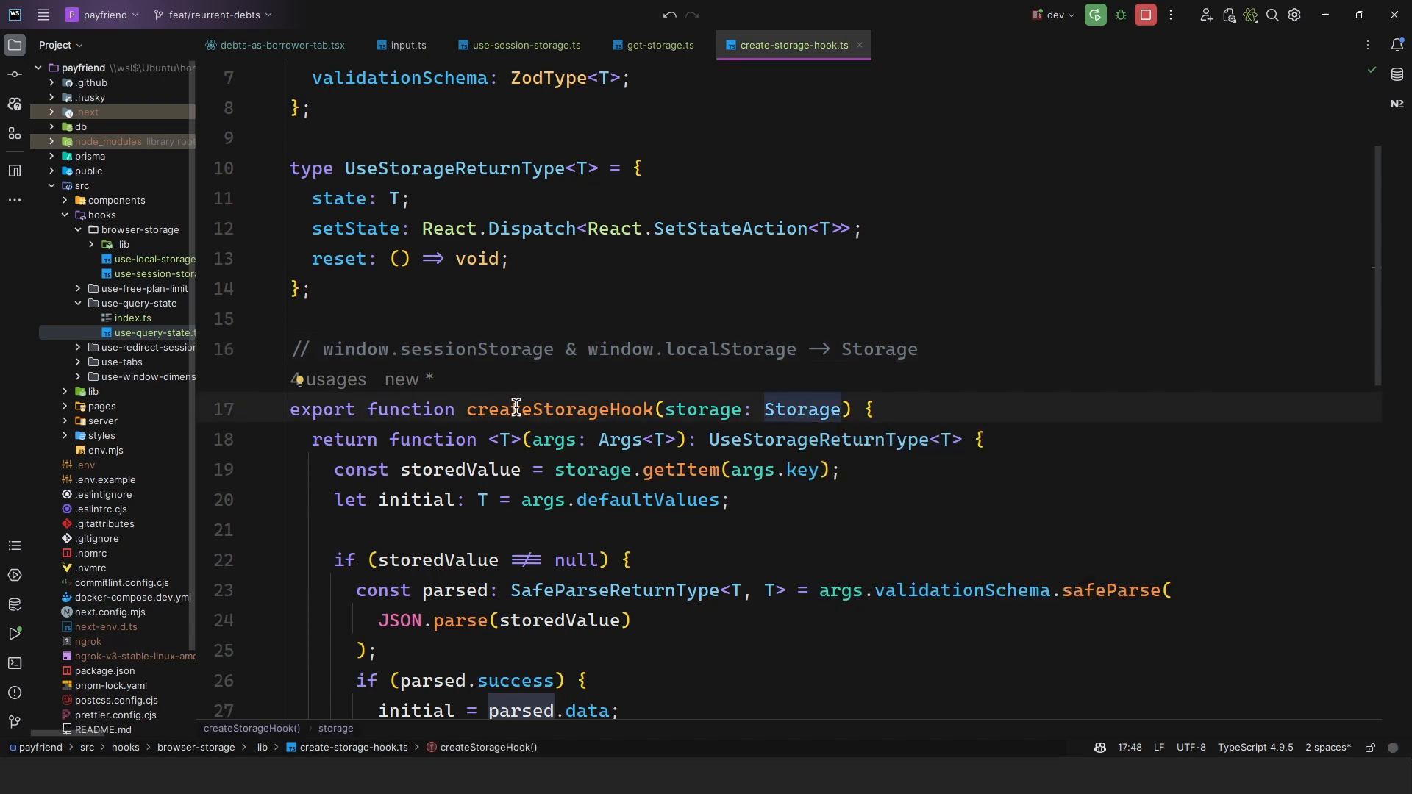
pyautogui.doubleClick(560, 409)
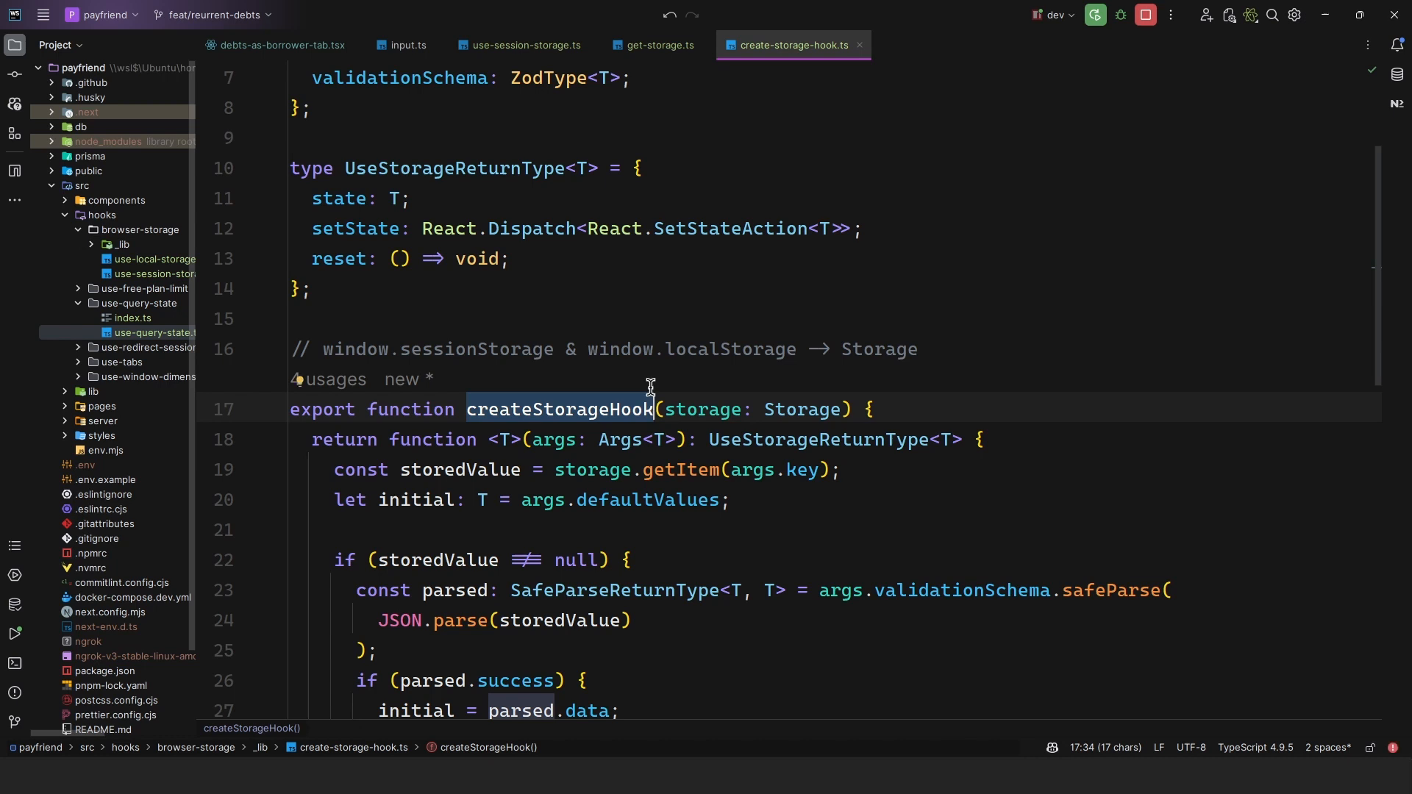
pyautogui.moveTo(489, 343)
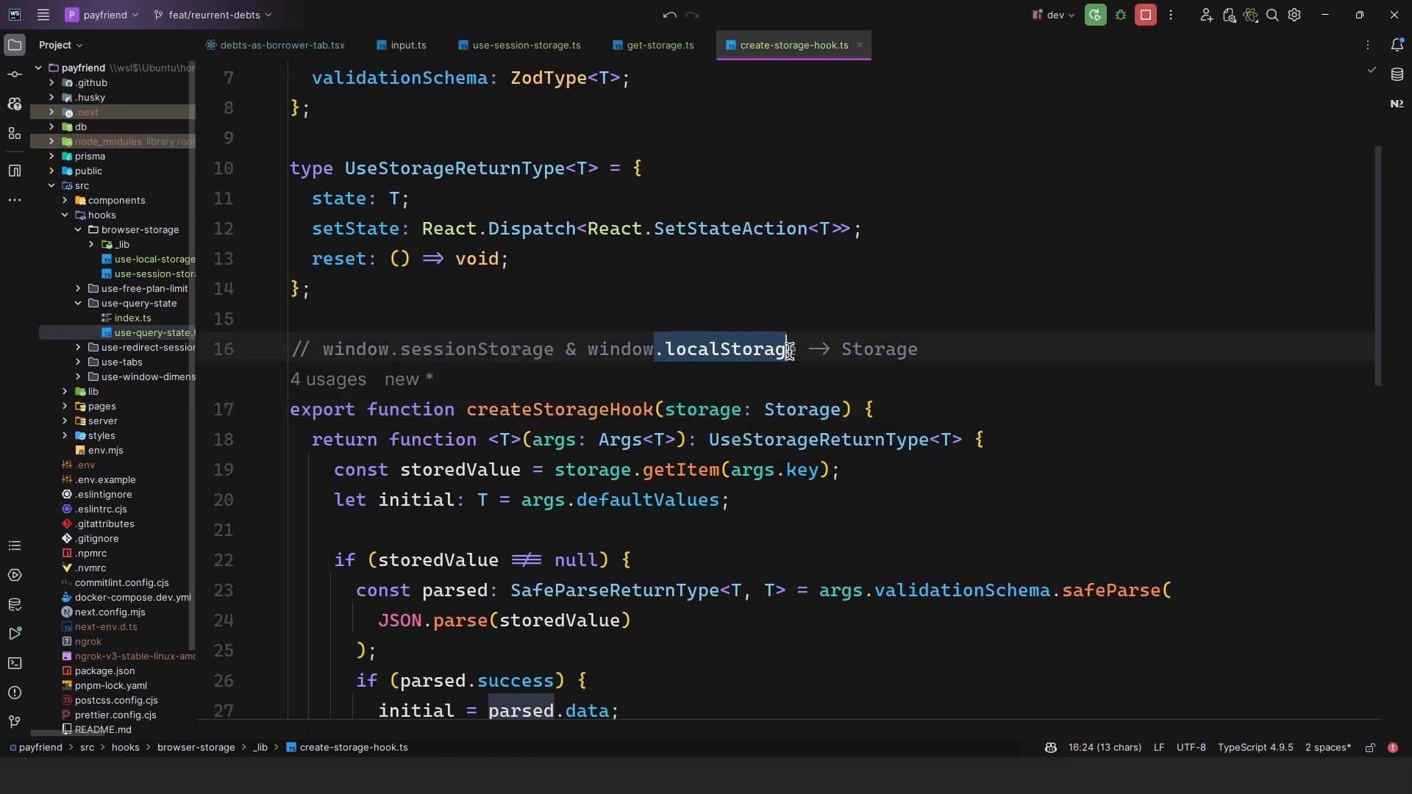
pyautogui.click(523, 45)
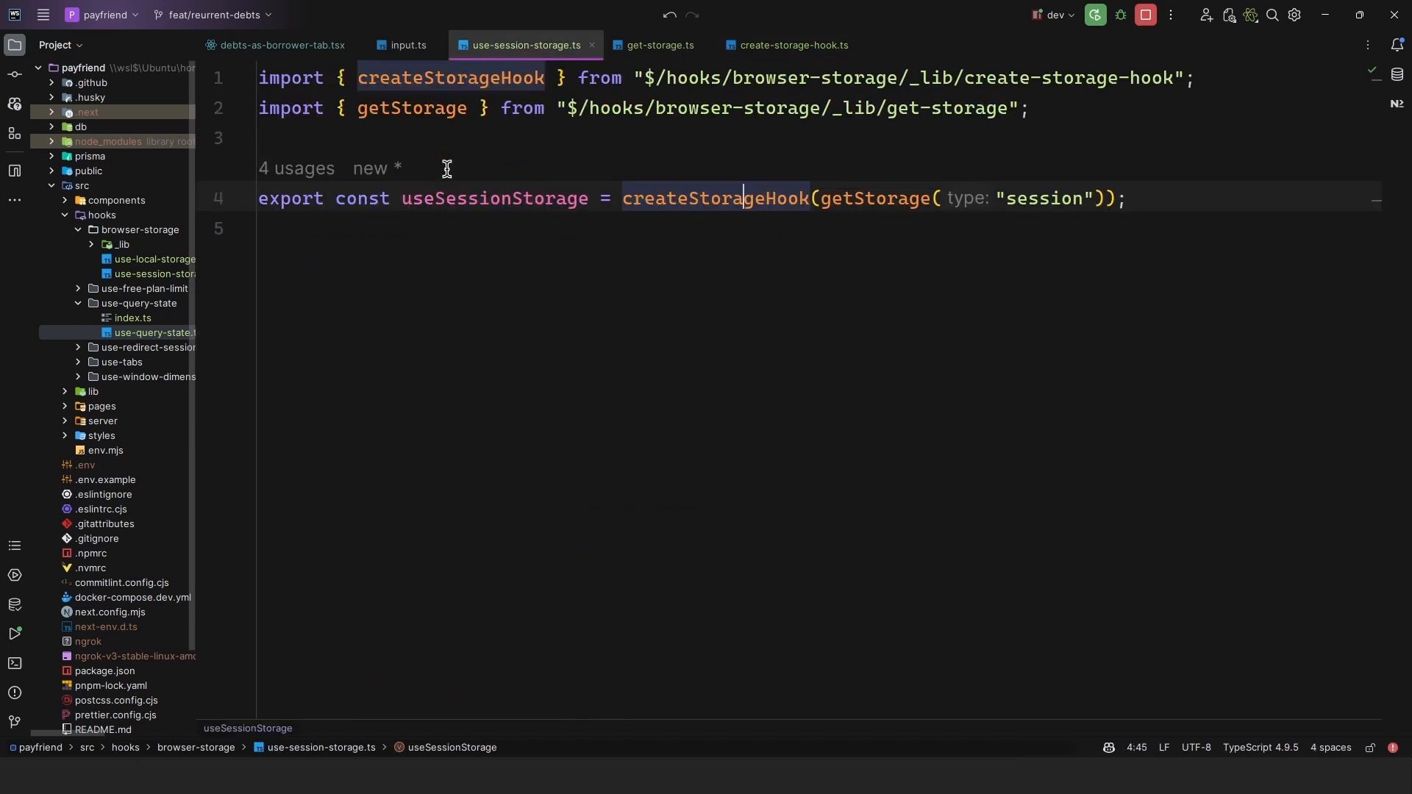
pyautogui.moveTo(573, 255)
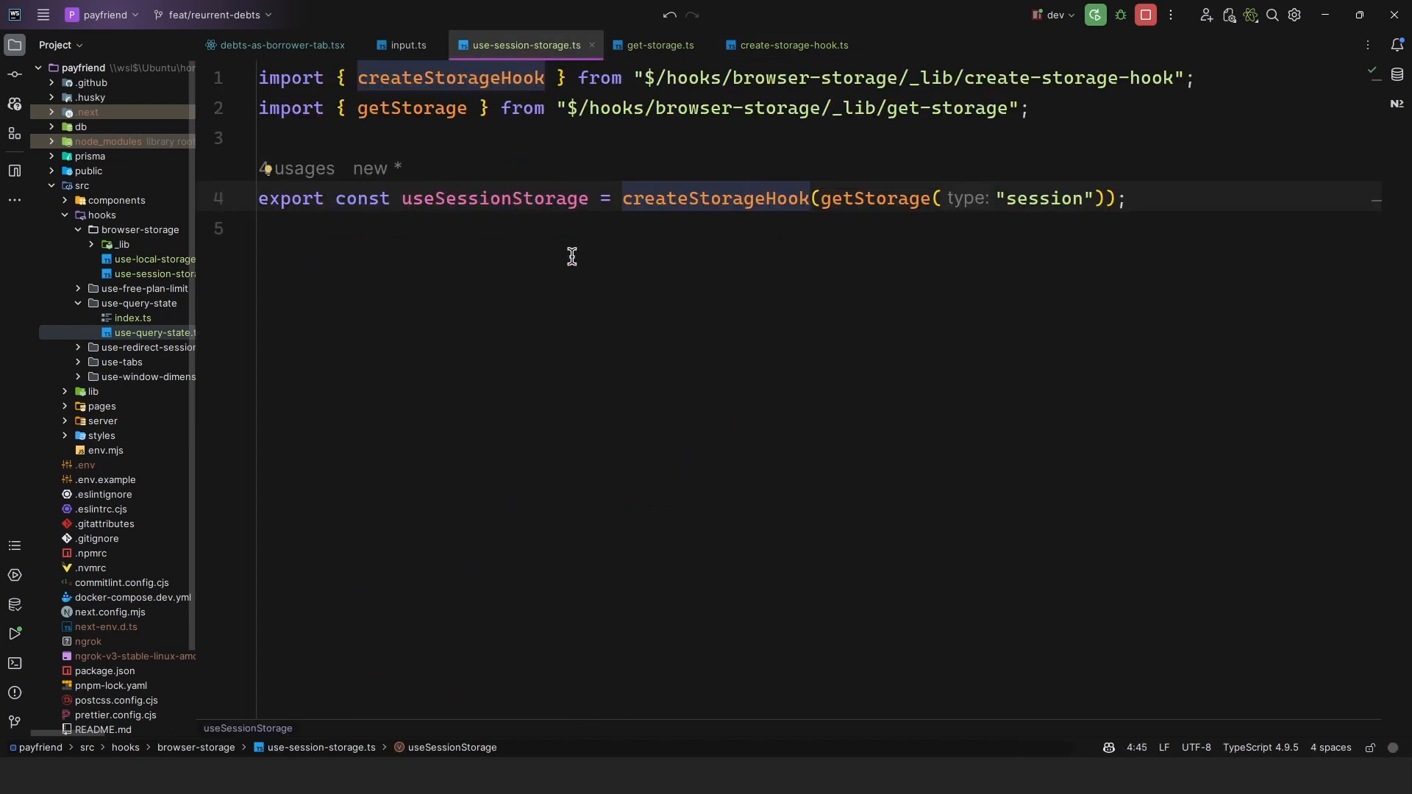
# Open use-local-storage.ts to show the useLocalStorage hook.
pyautogui.click(670, 45)
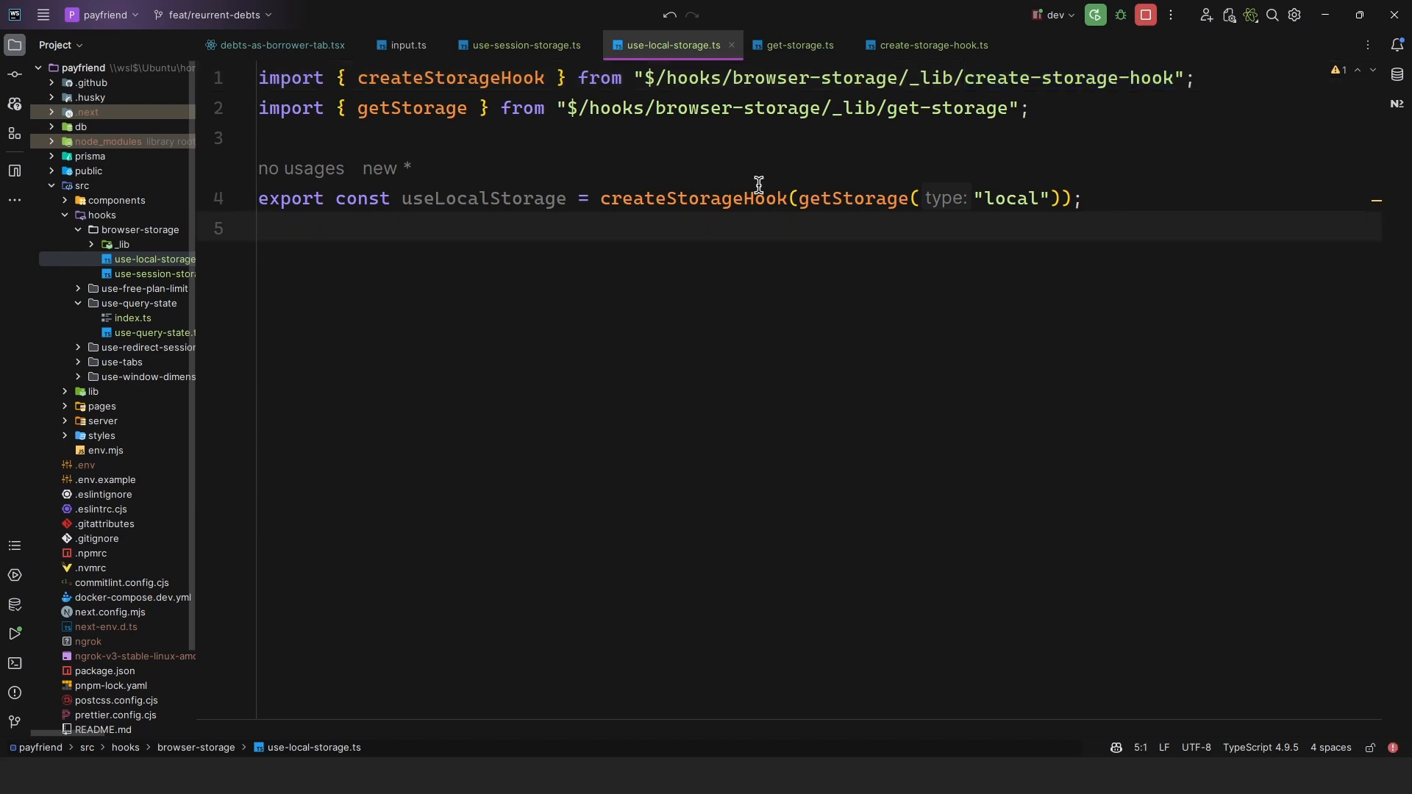
pyautogui.moveTo(818, 230)
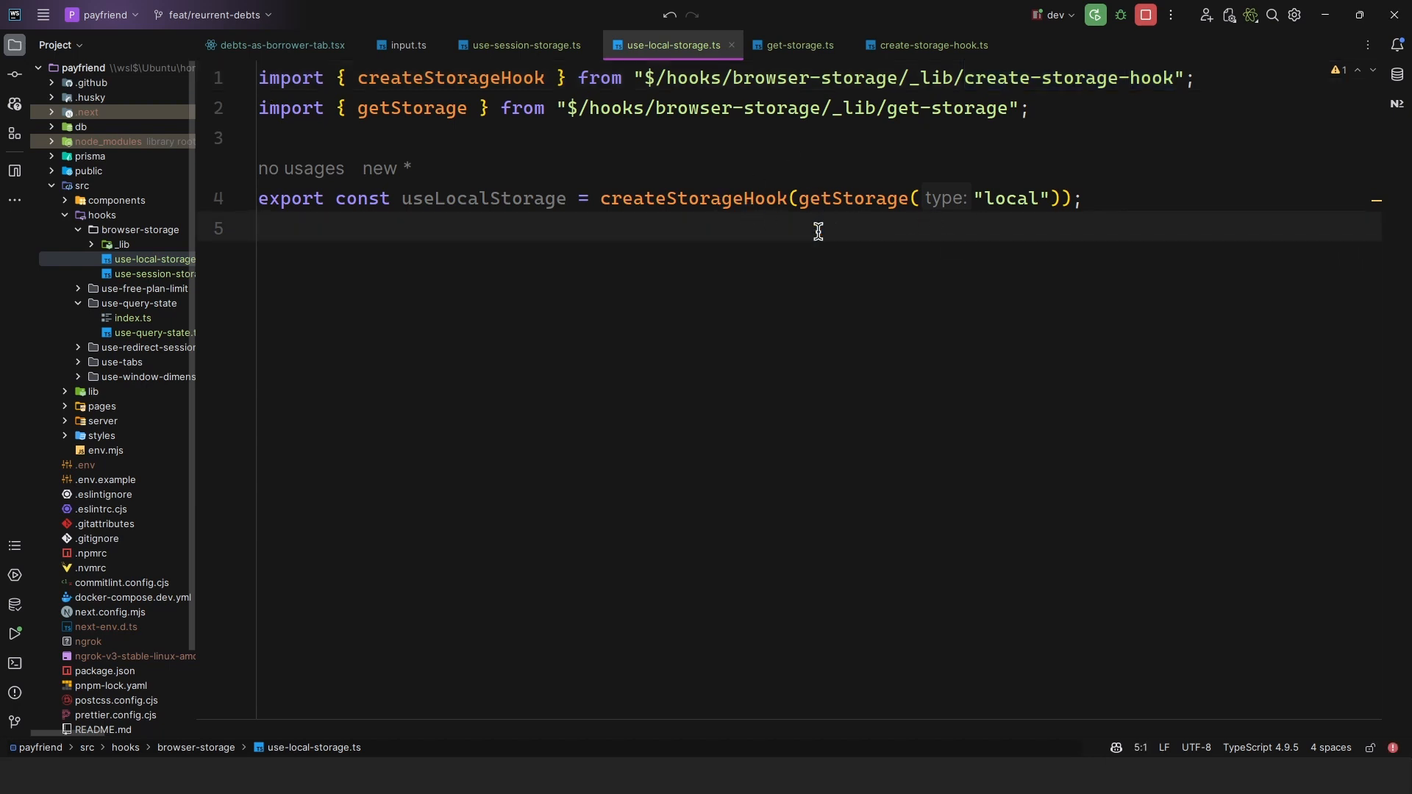
# Highlight args.key in getItem and the args.defaultValues line, then show session storage entries.
pyautogui.click(930, 45)
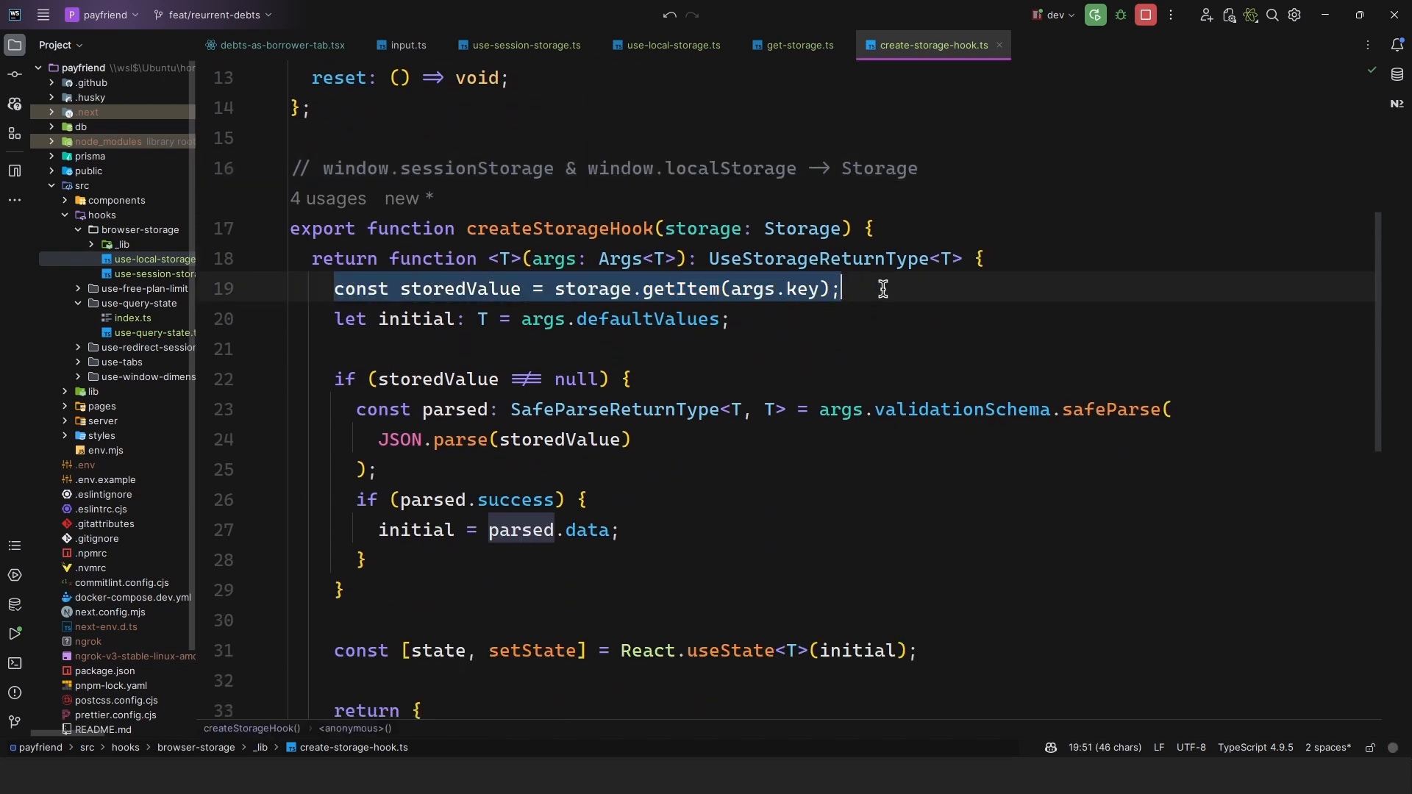
pyautogui.doubleClick(593, 289)
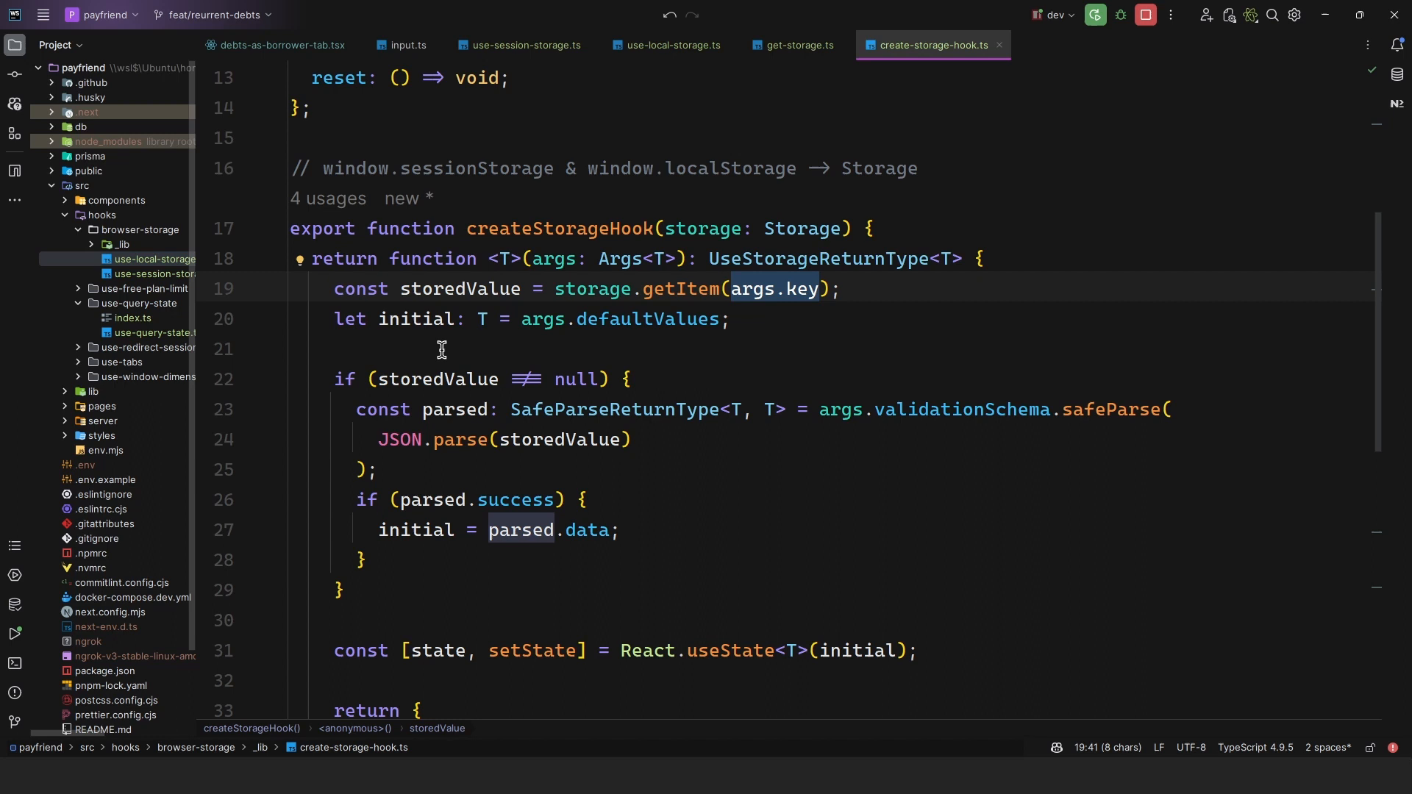
pyautogui.click(730, 318)
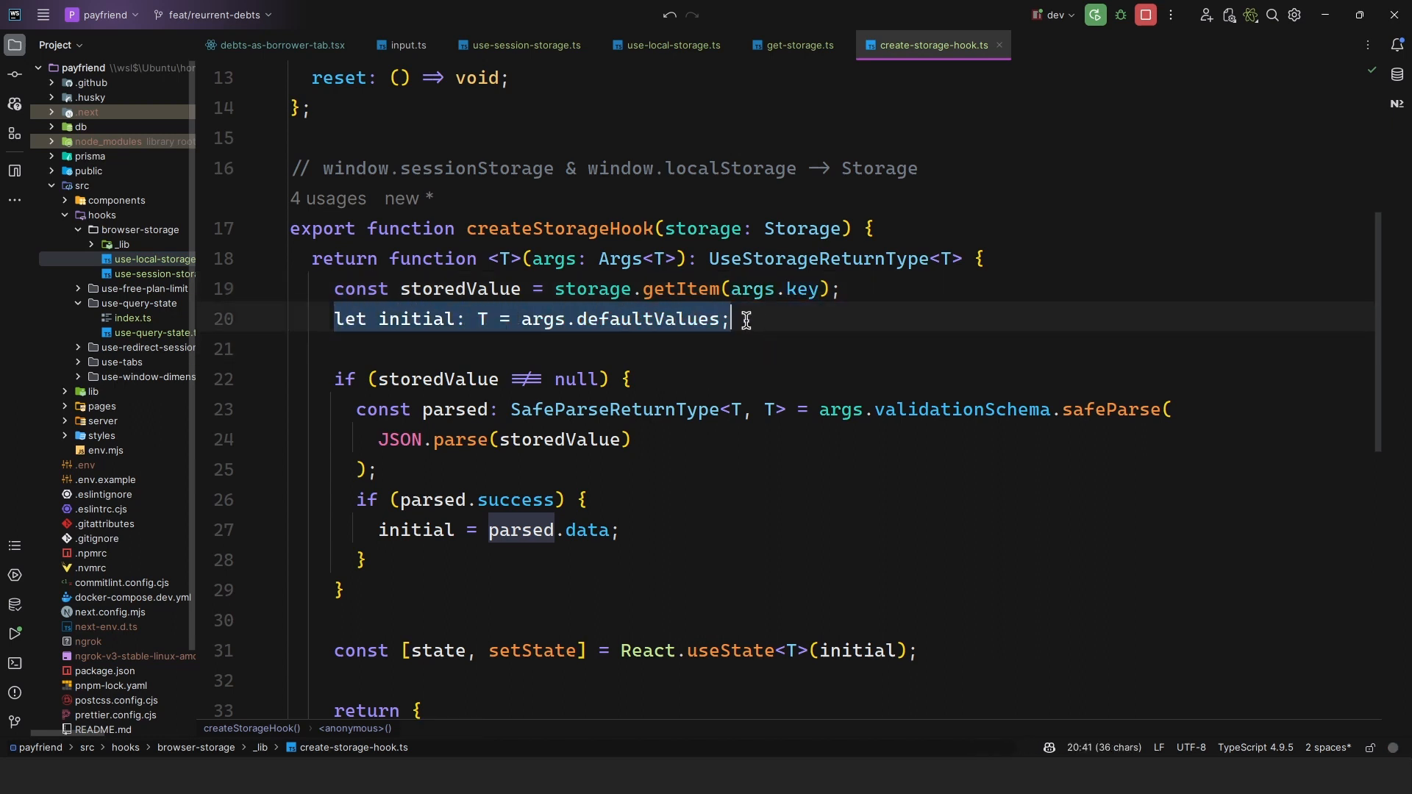
pyautogui.scroll(3)
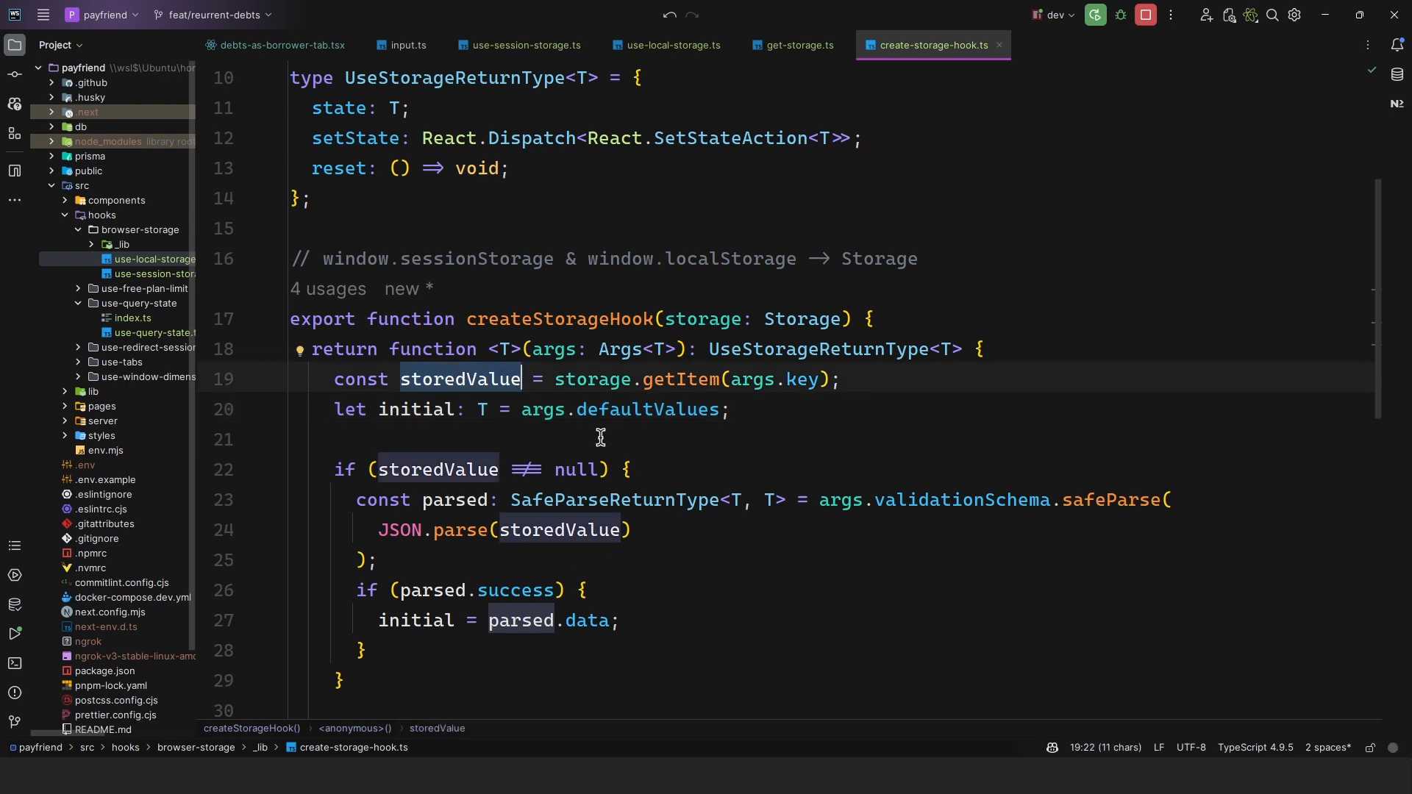
pyautogui.click(115, 200)
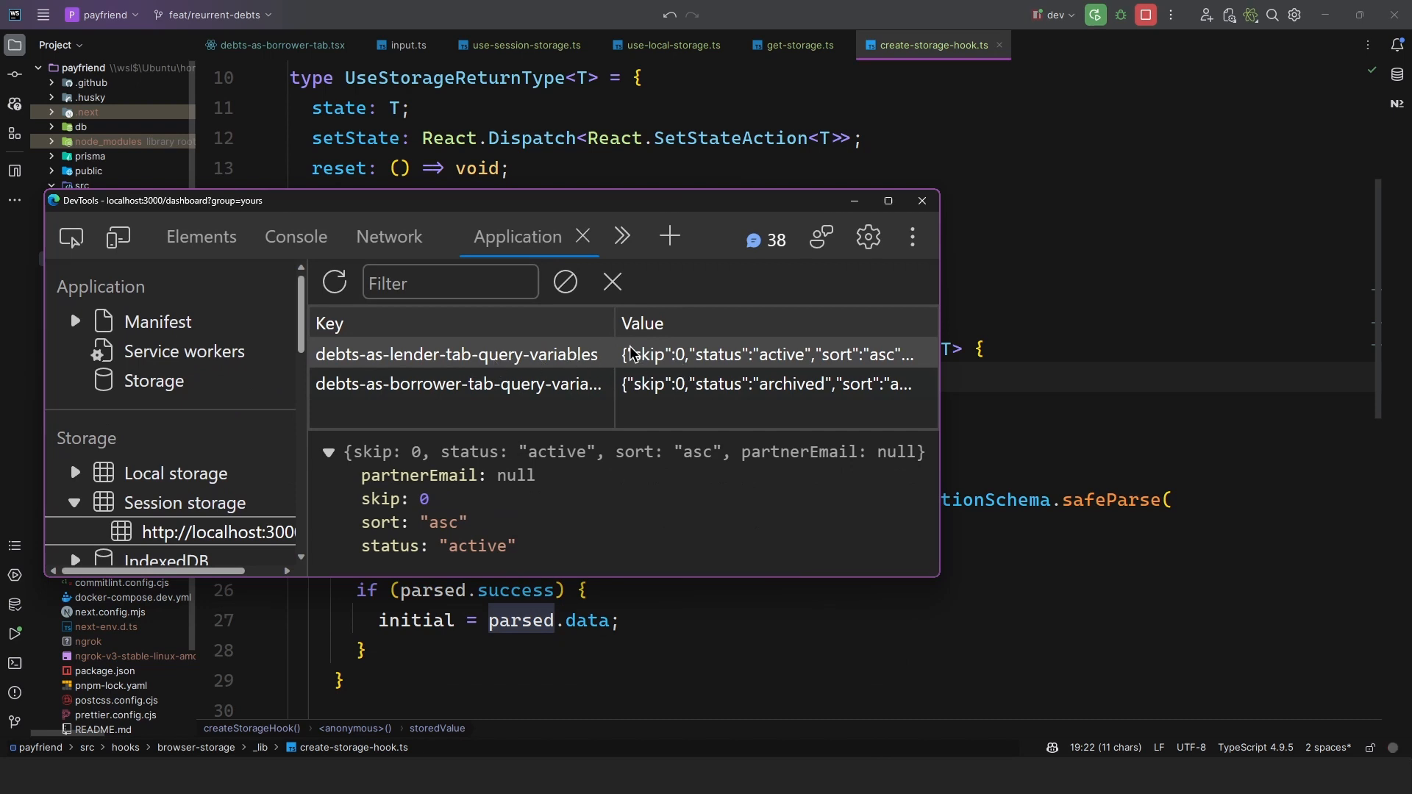
# Return to create-storage-hook.ts and place the caret after the safeParse call.
pyautogui.click(920, 200)
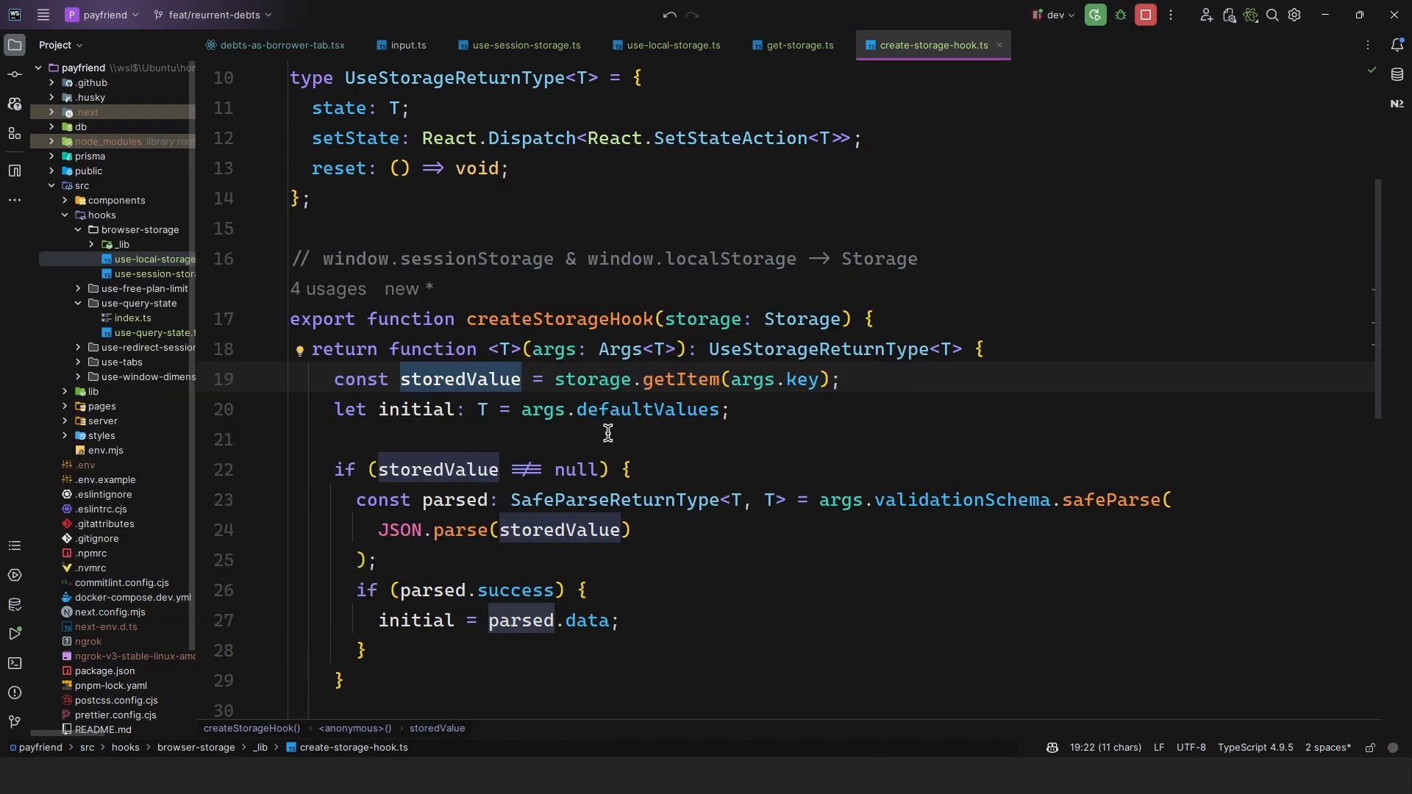
pyautogui.moveTo(872, 493)
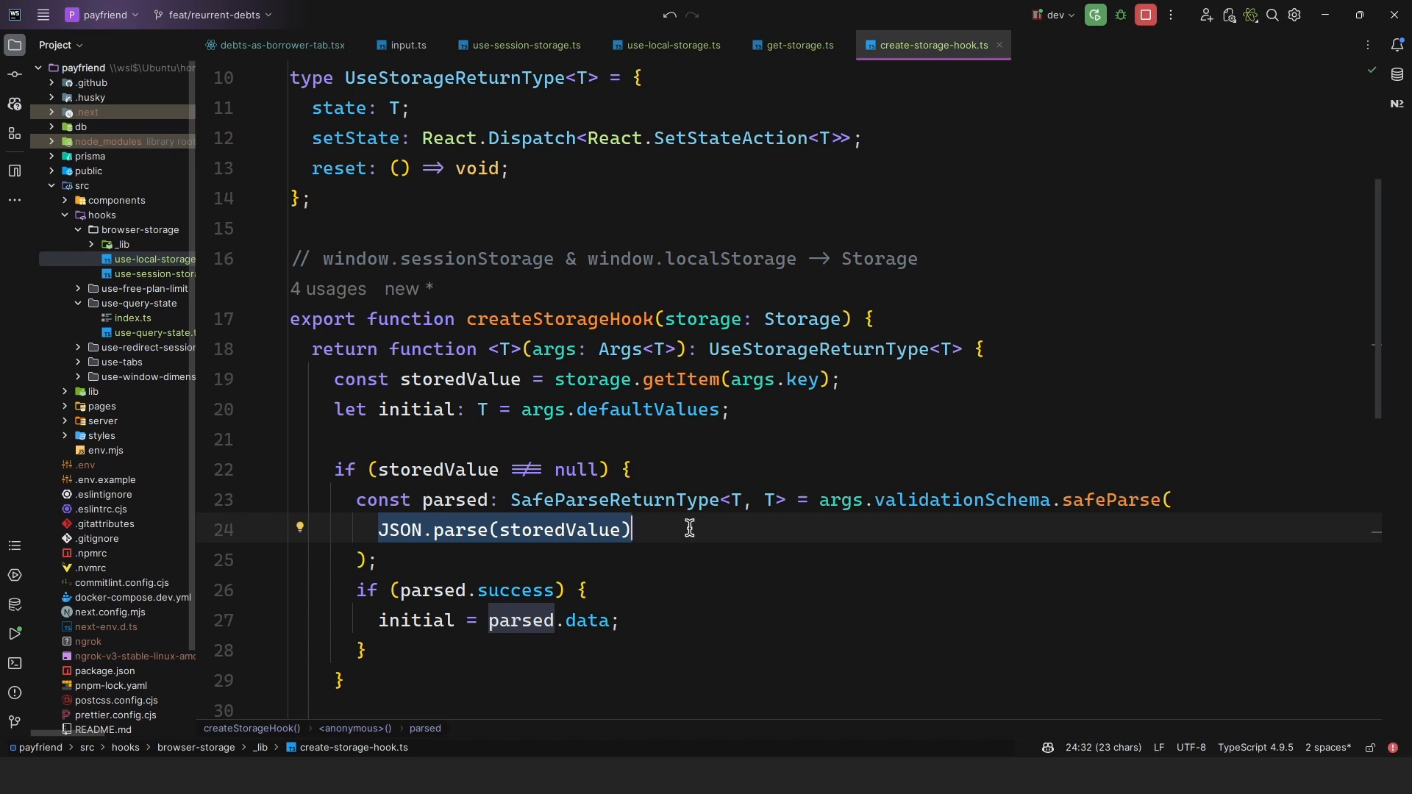
pyautogui.moveTo(489, 433)
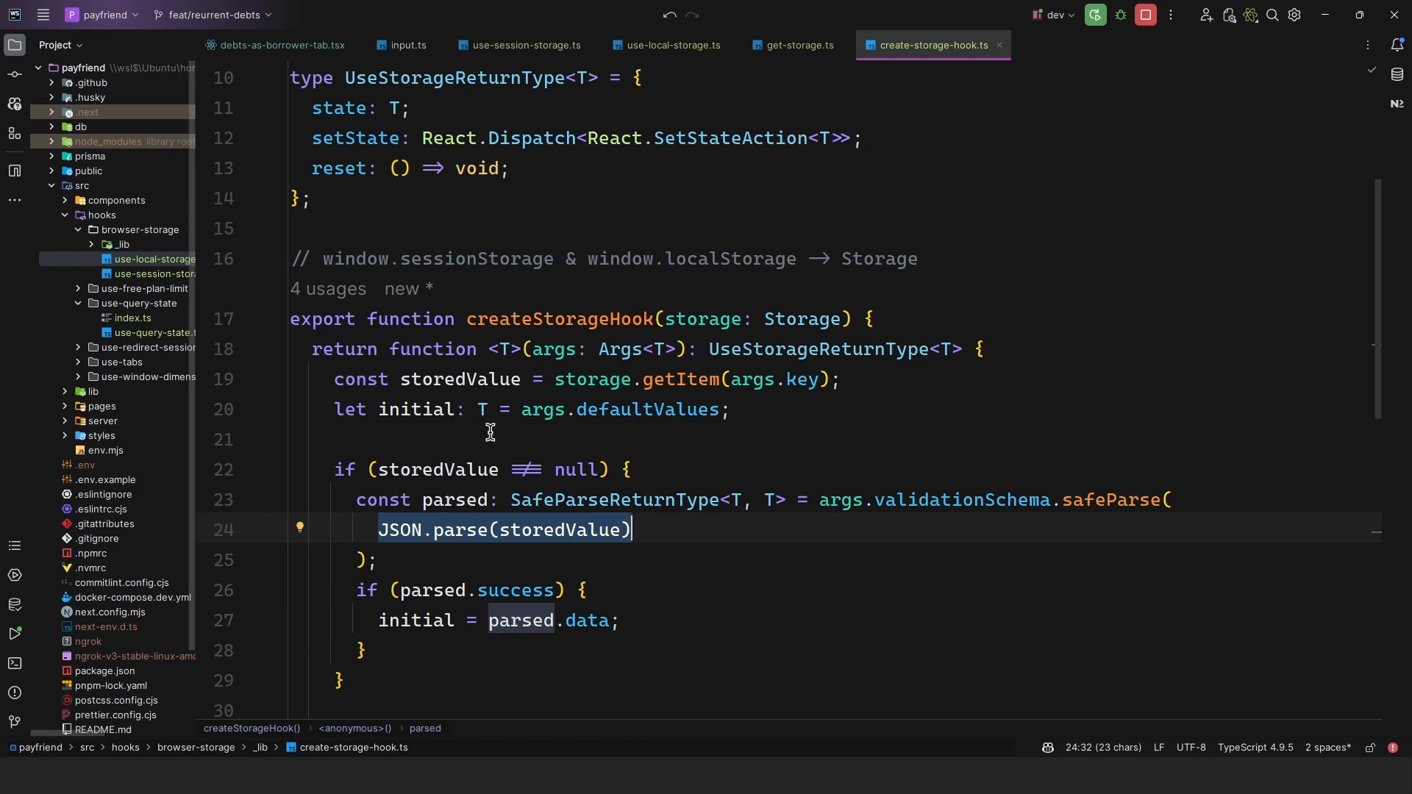
pyautogui.click(481, 409)
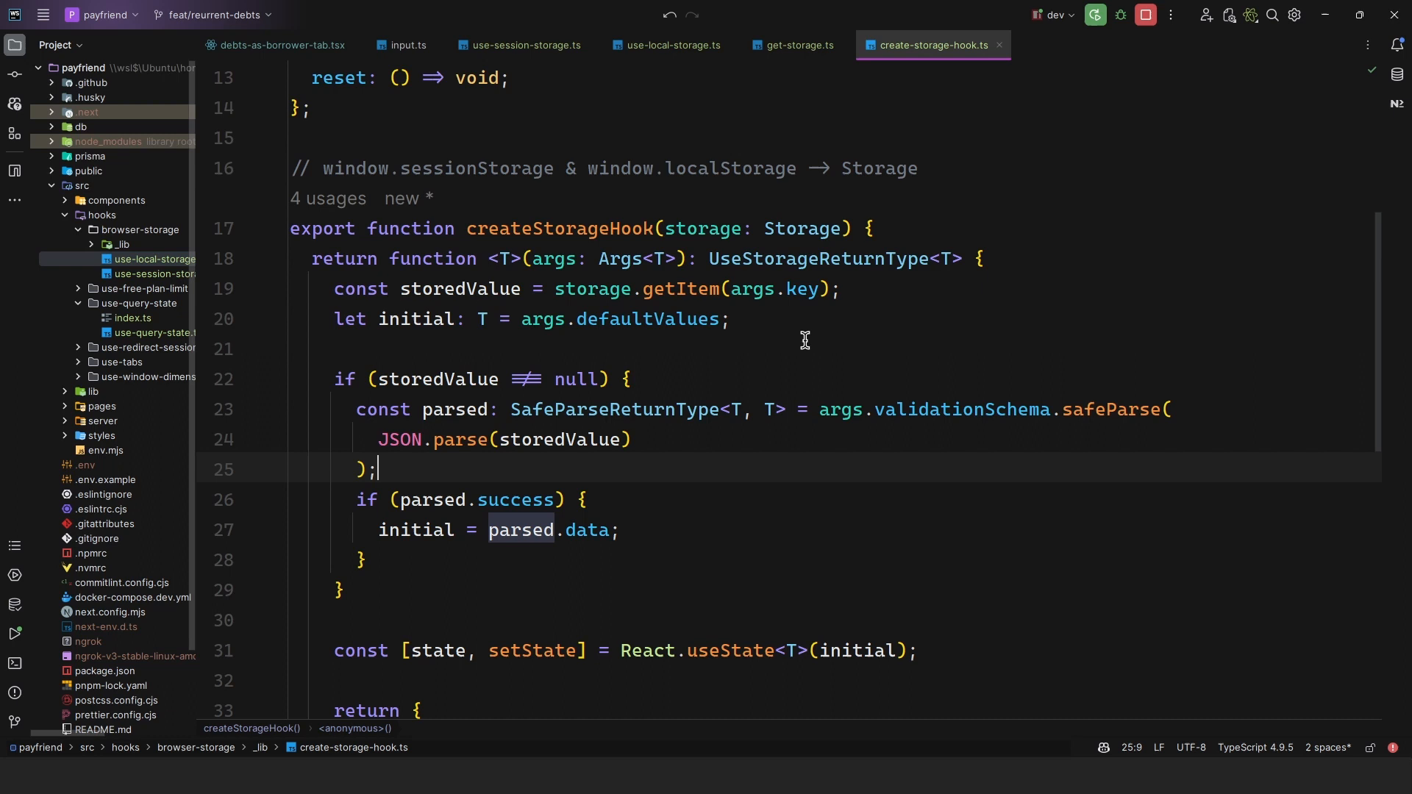
pyautogui.write('parsed')
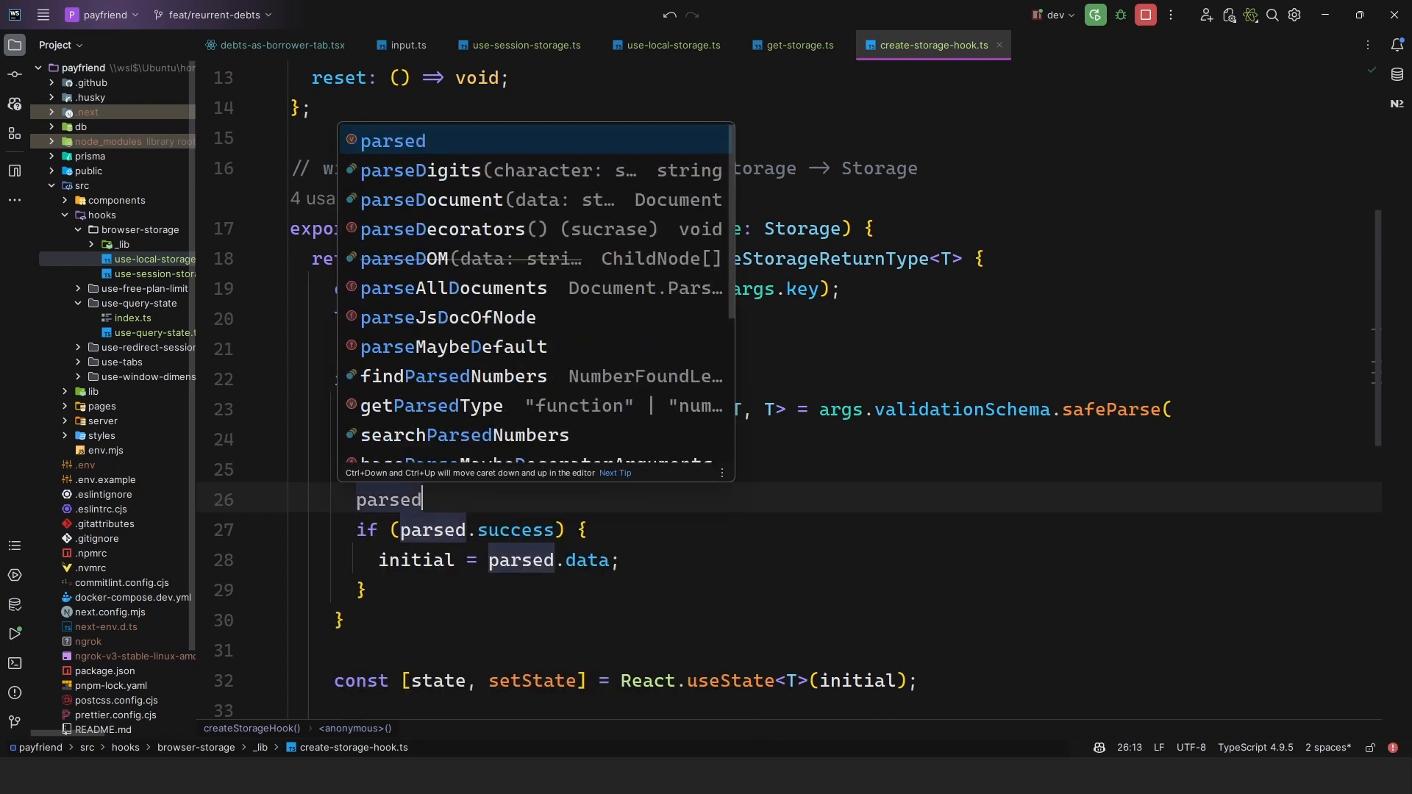
pyautogui.write('.')
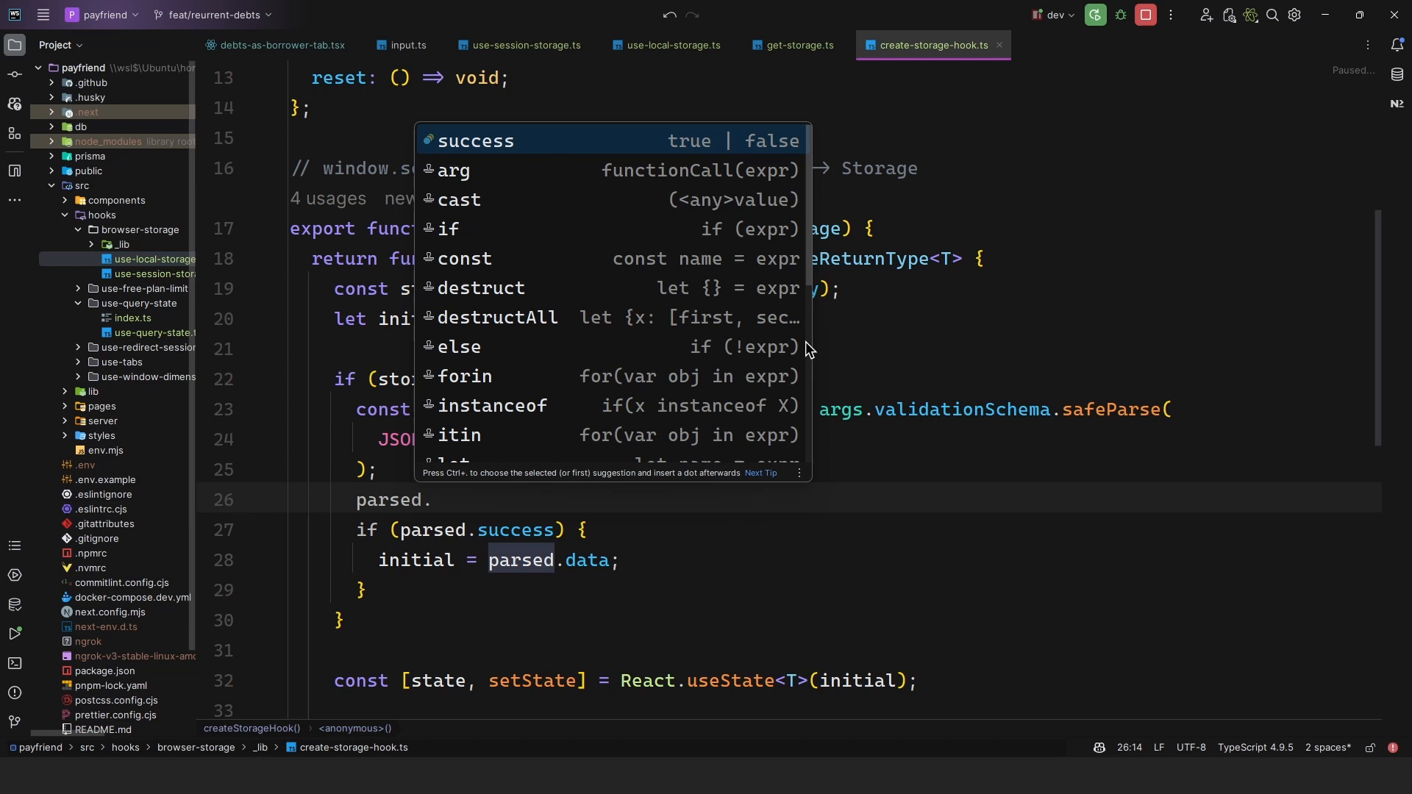
pyautogui.write('parsed.success ? parsed')
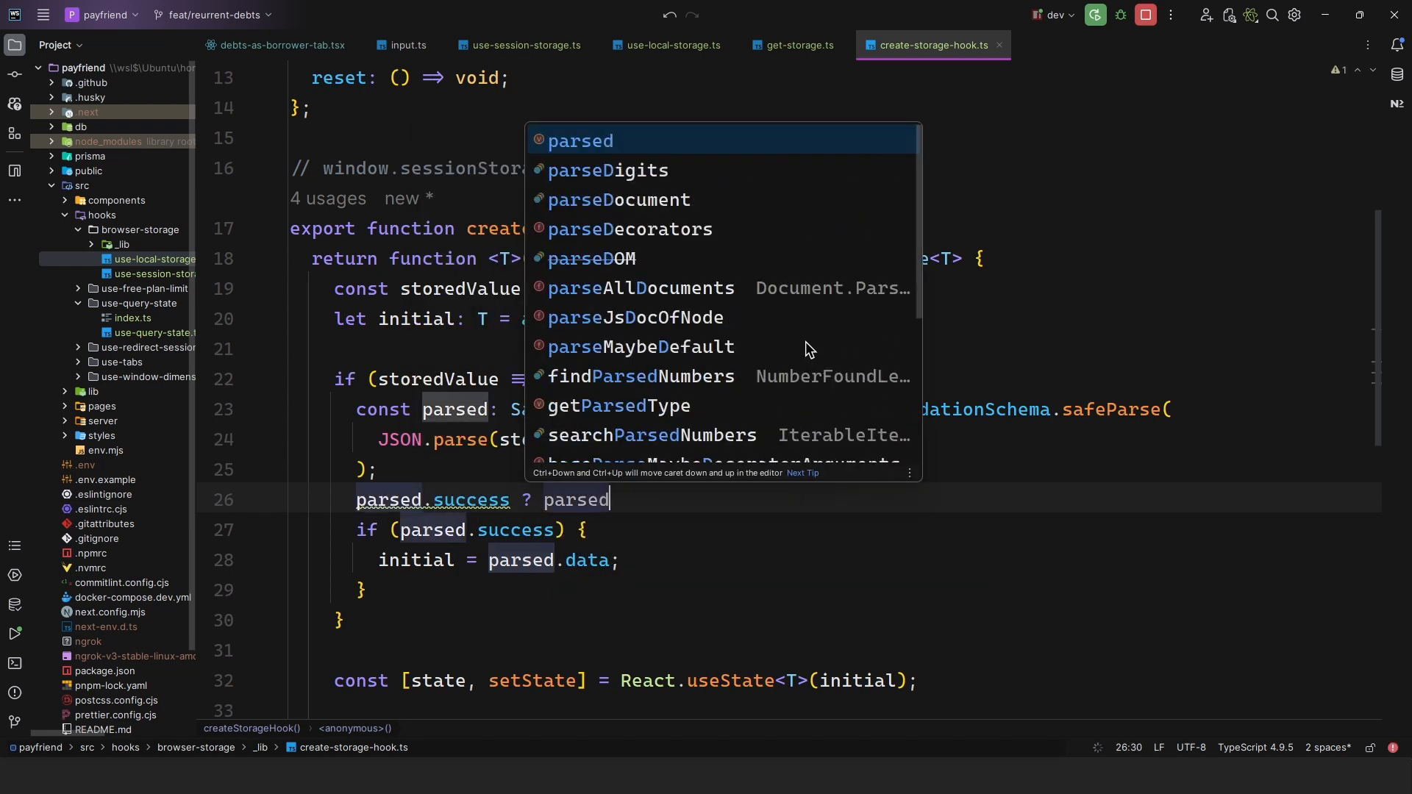
pyautogui.write('.data')
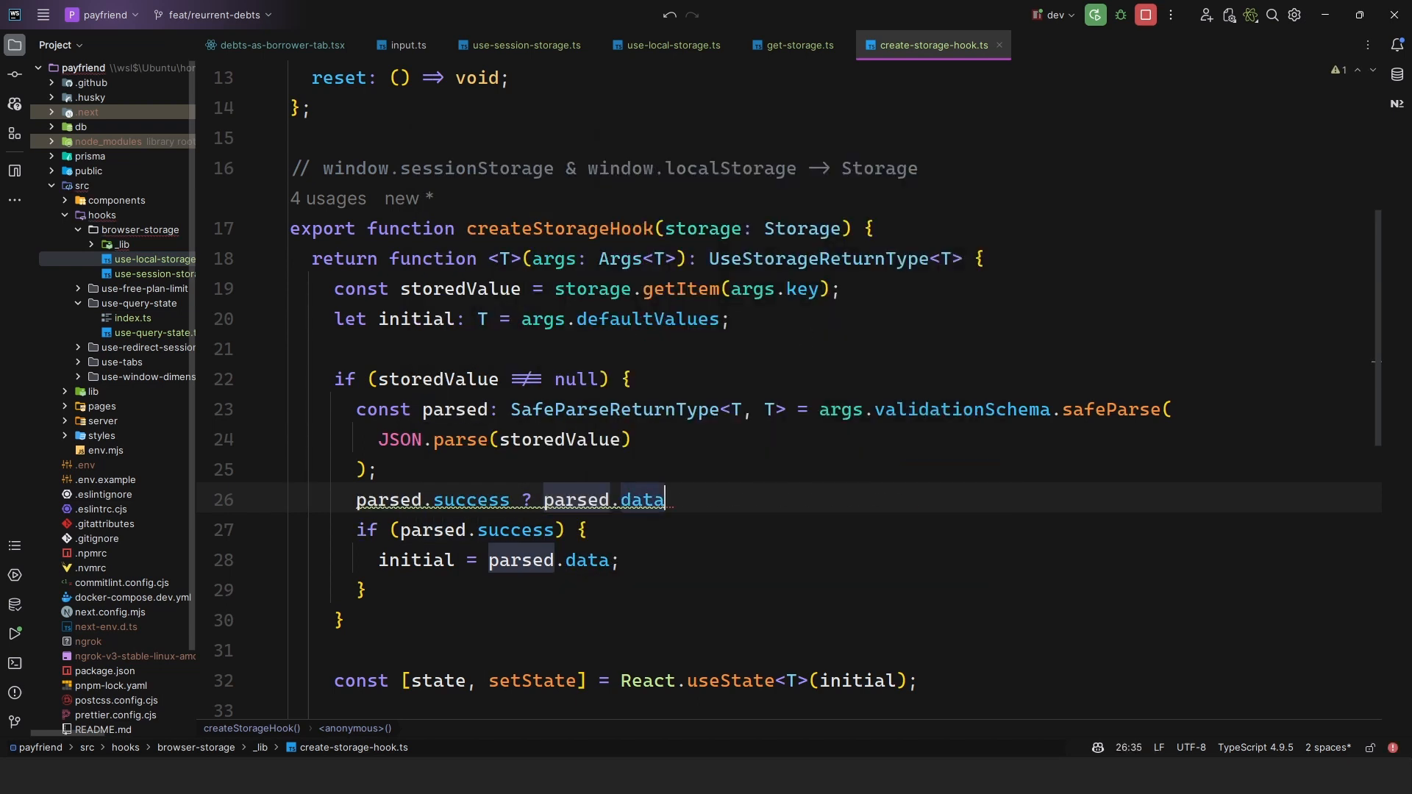
pyautogui.write('!')
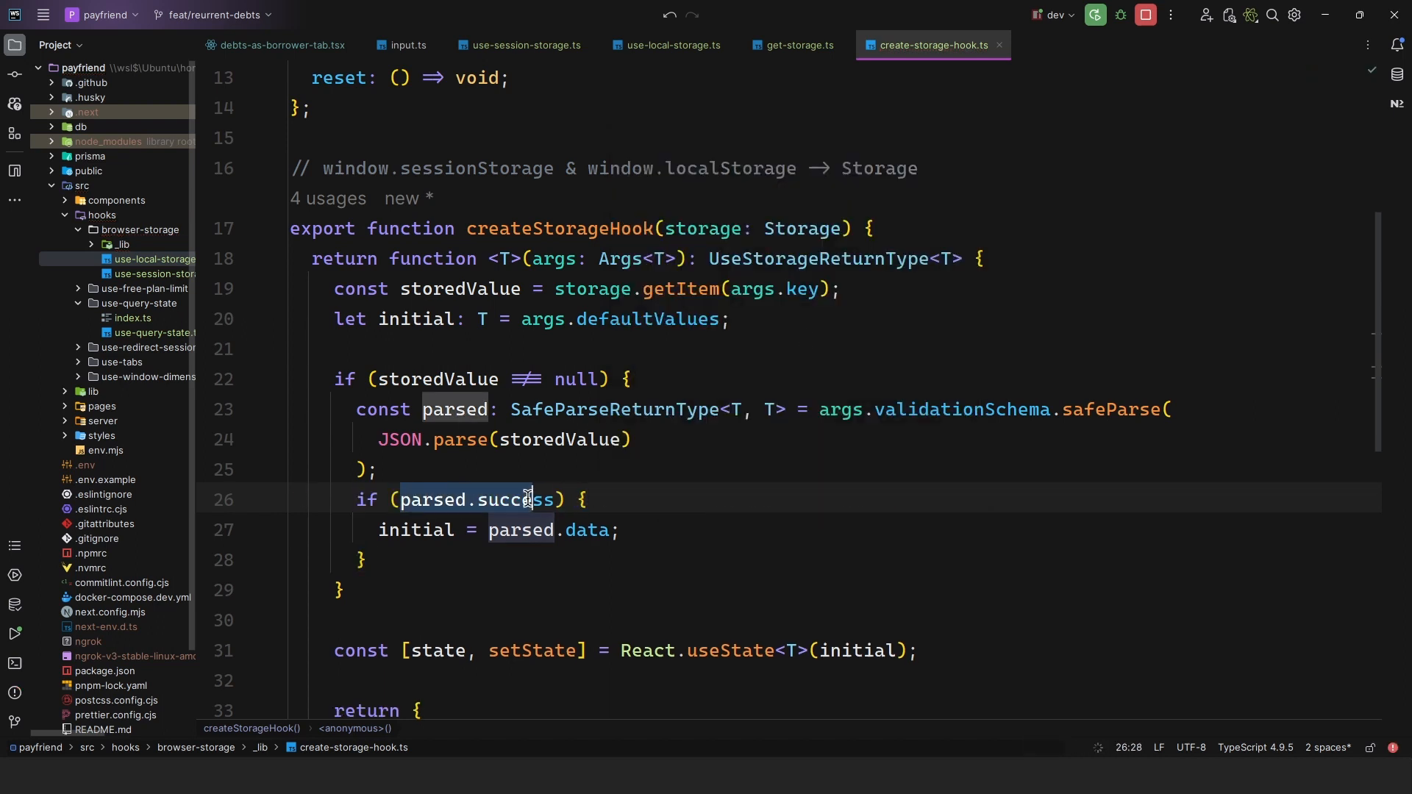
pyautogui.moveTo(933, 402)
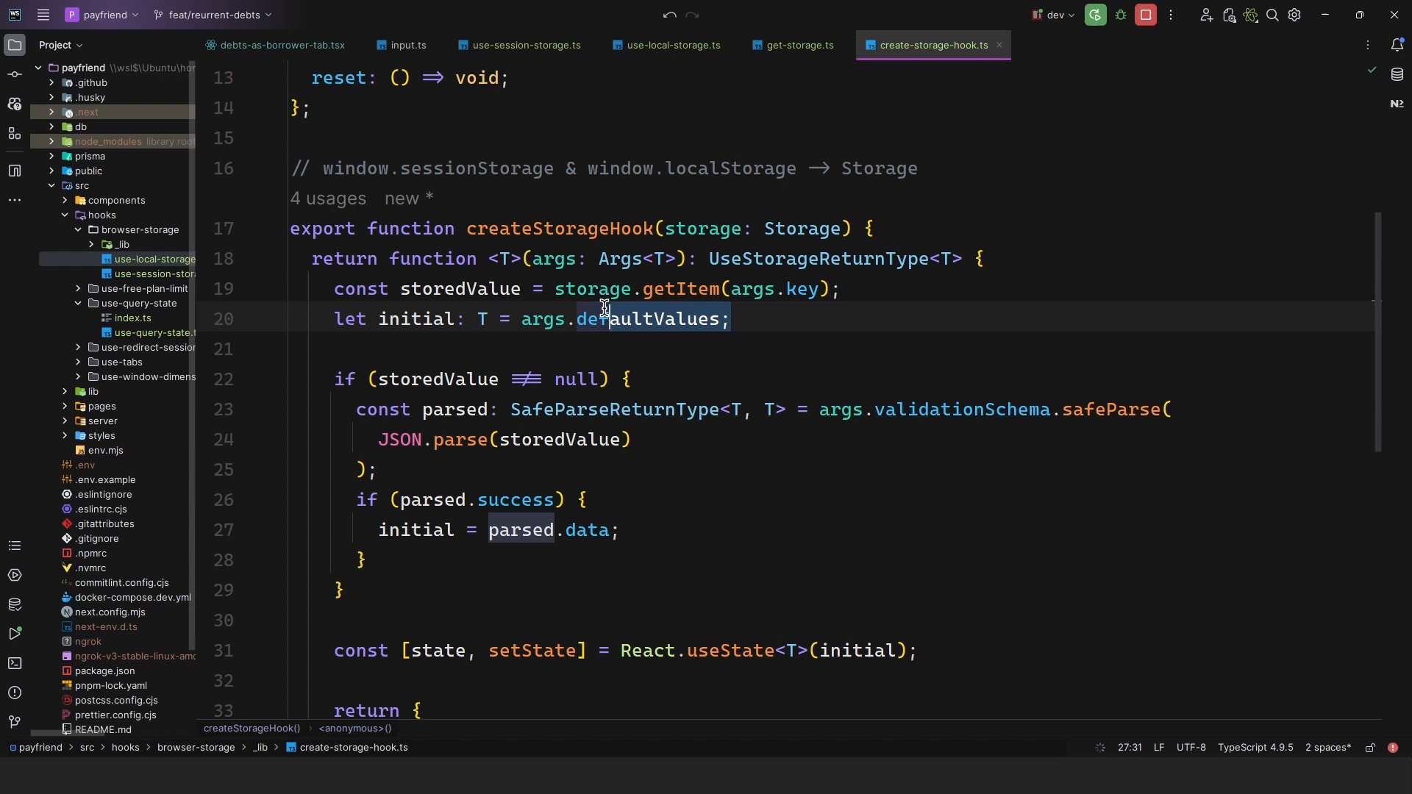
# Check the debtsAsBorrowerInput schema and borrower defaults (skip 0, desc, active, null partnerEmail), then return to create-storage-hook.ts.
pyautogui.scroll(3)
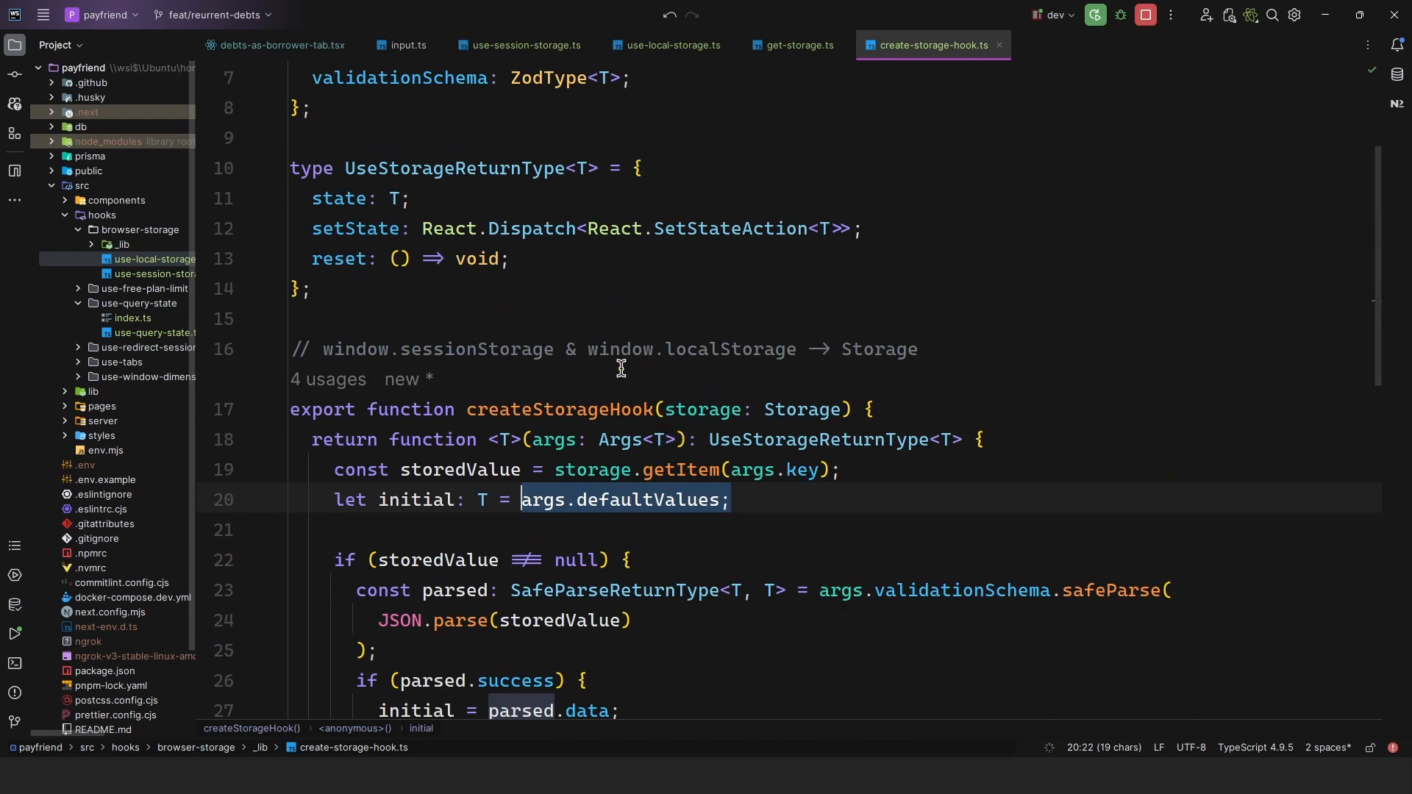
pyautogui.click(406, 45)
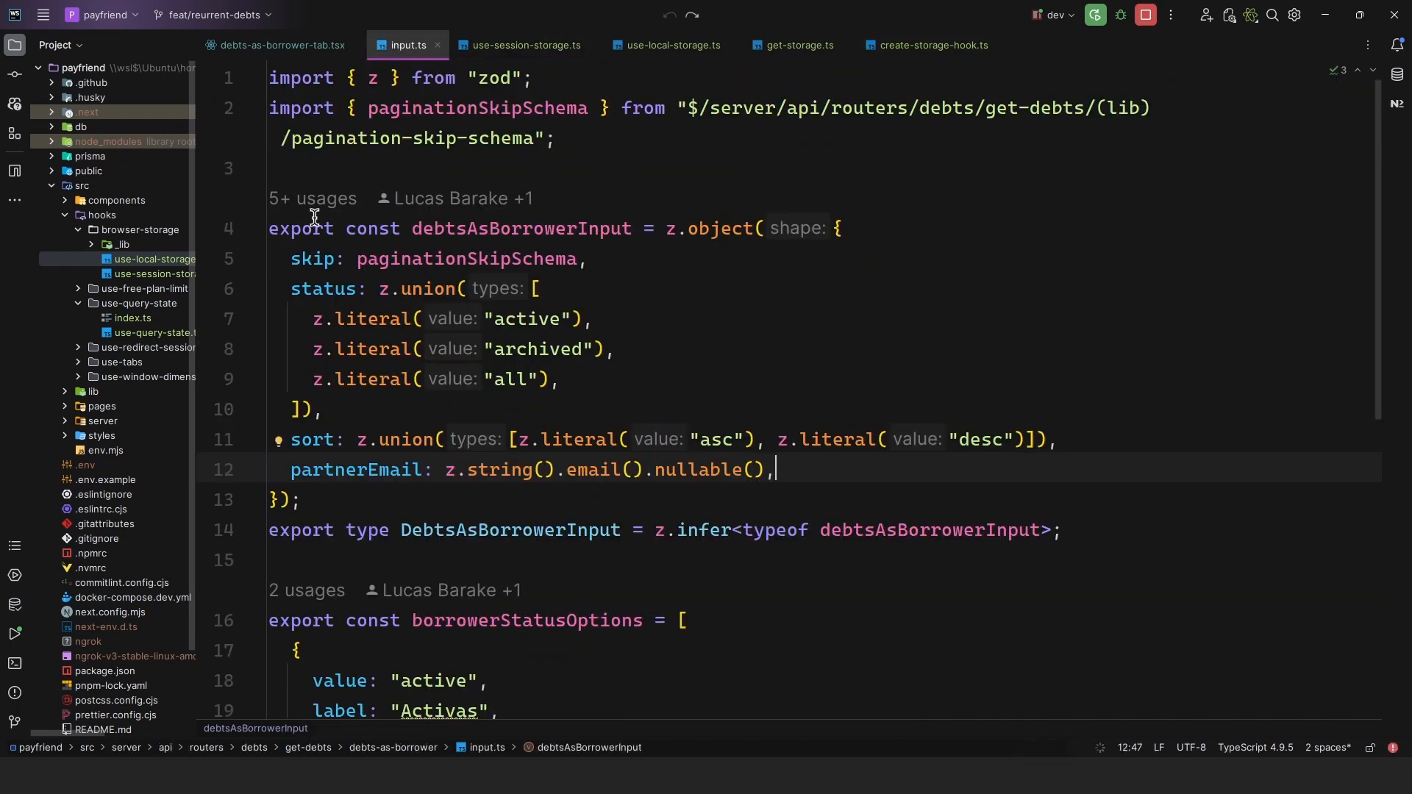
pyautogui.click(280, 44)
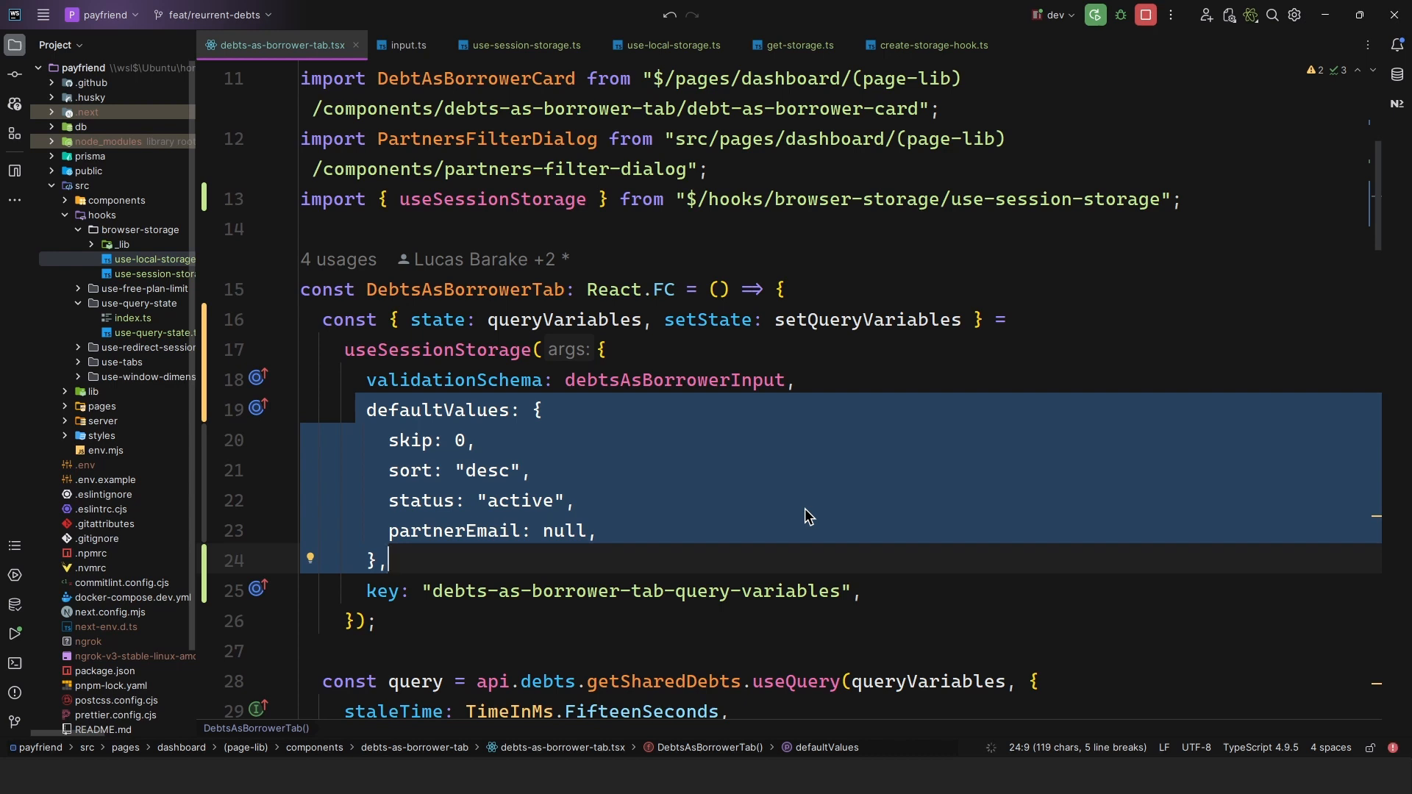
pyautogui.click(932, 45)
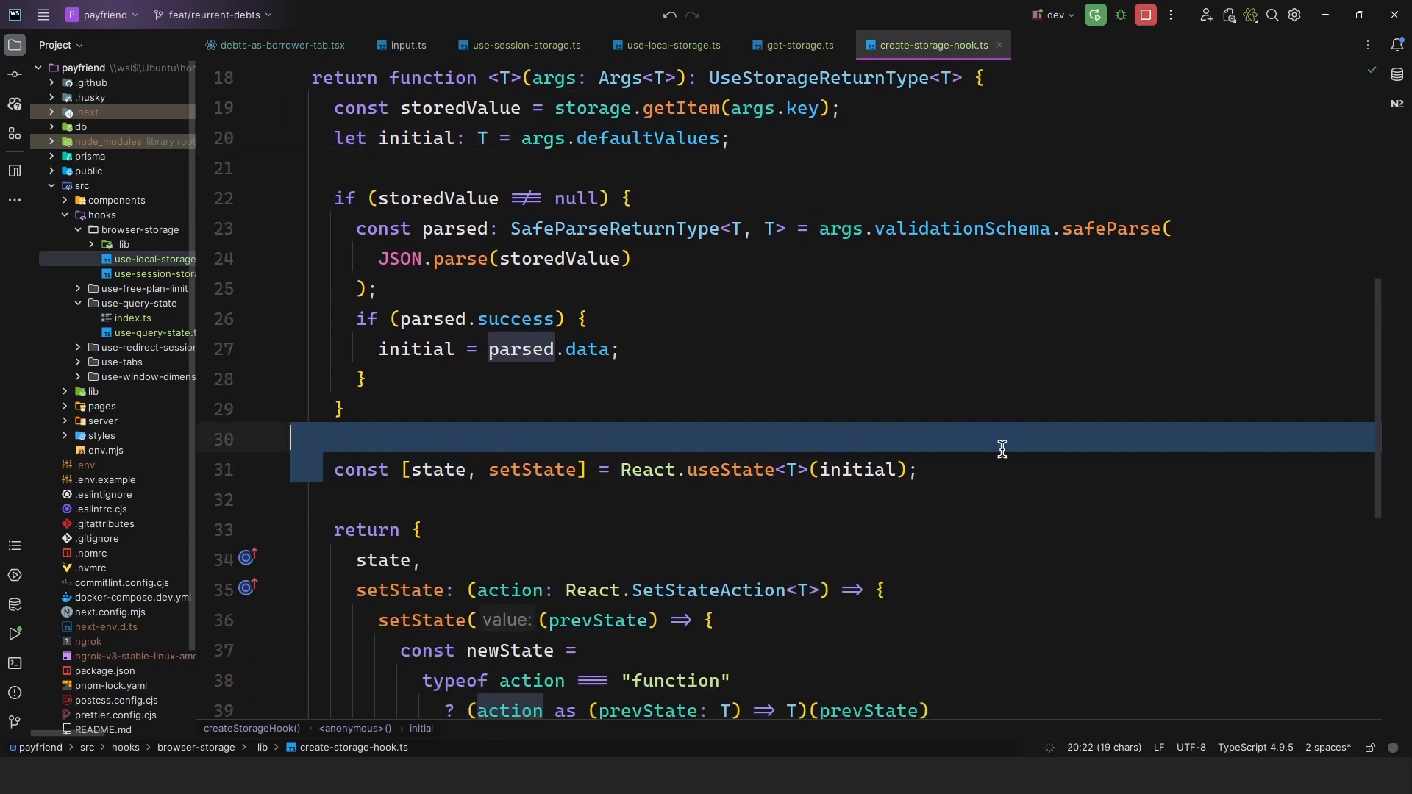
pyautogui.scroll(-3)
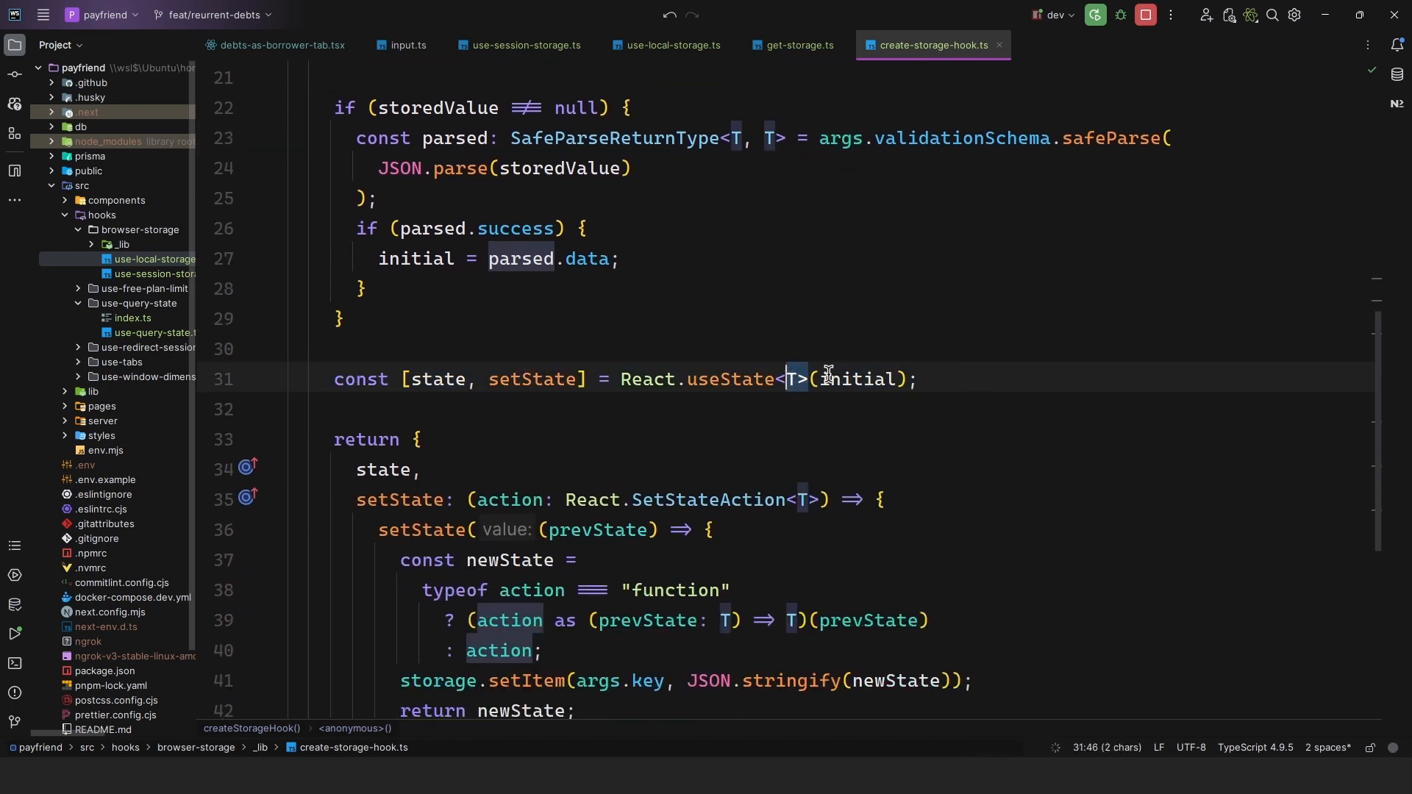
pyautogui.scroll(3)
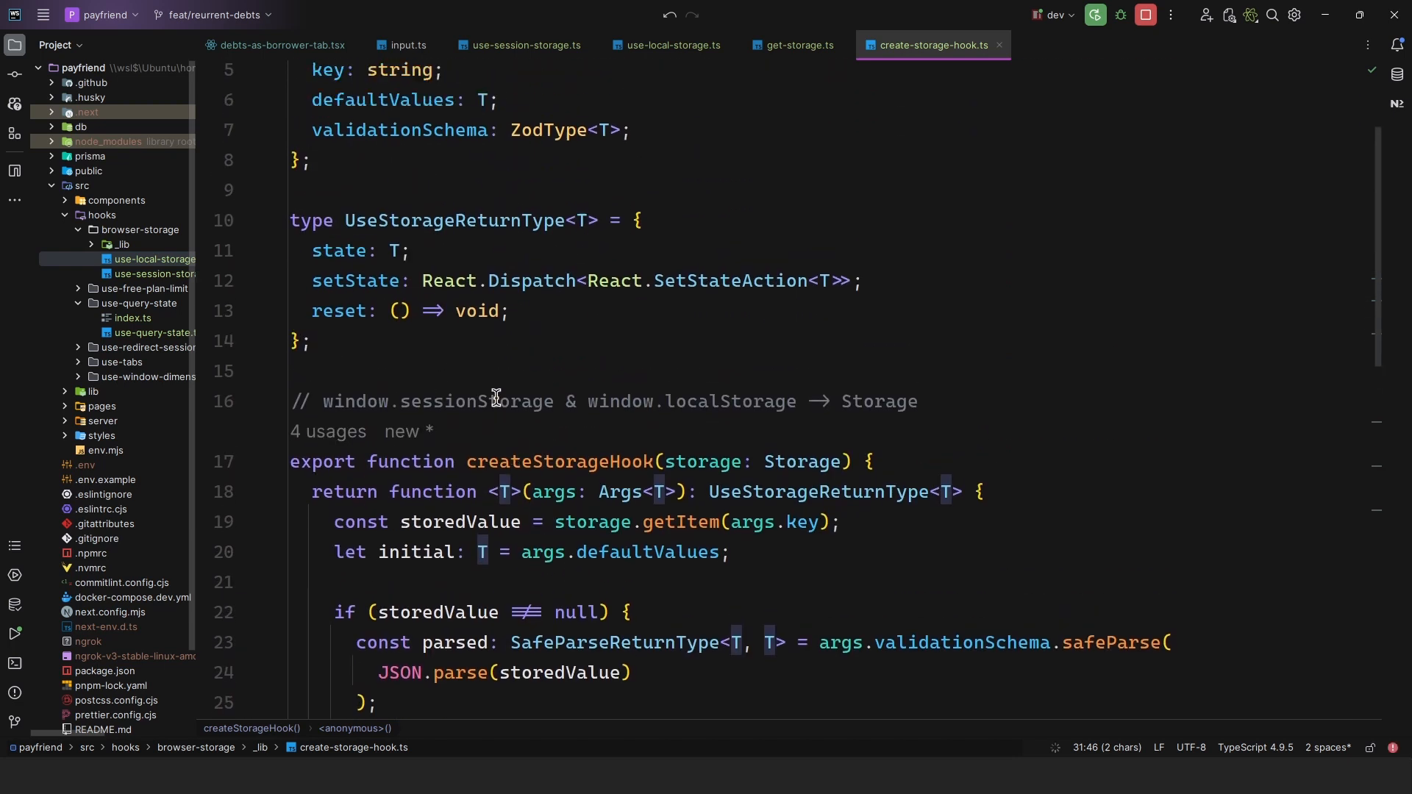
pyautogui.scroll(-3)
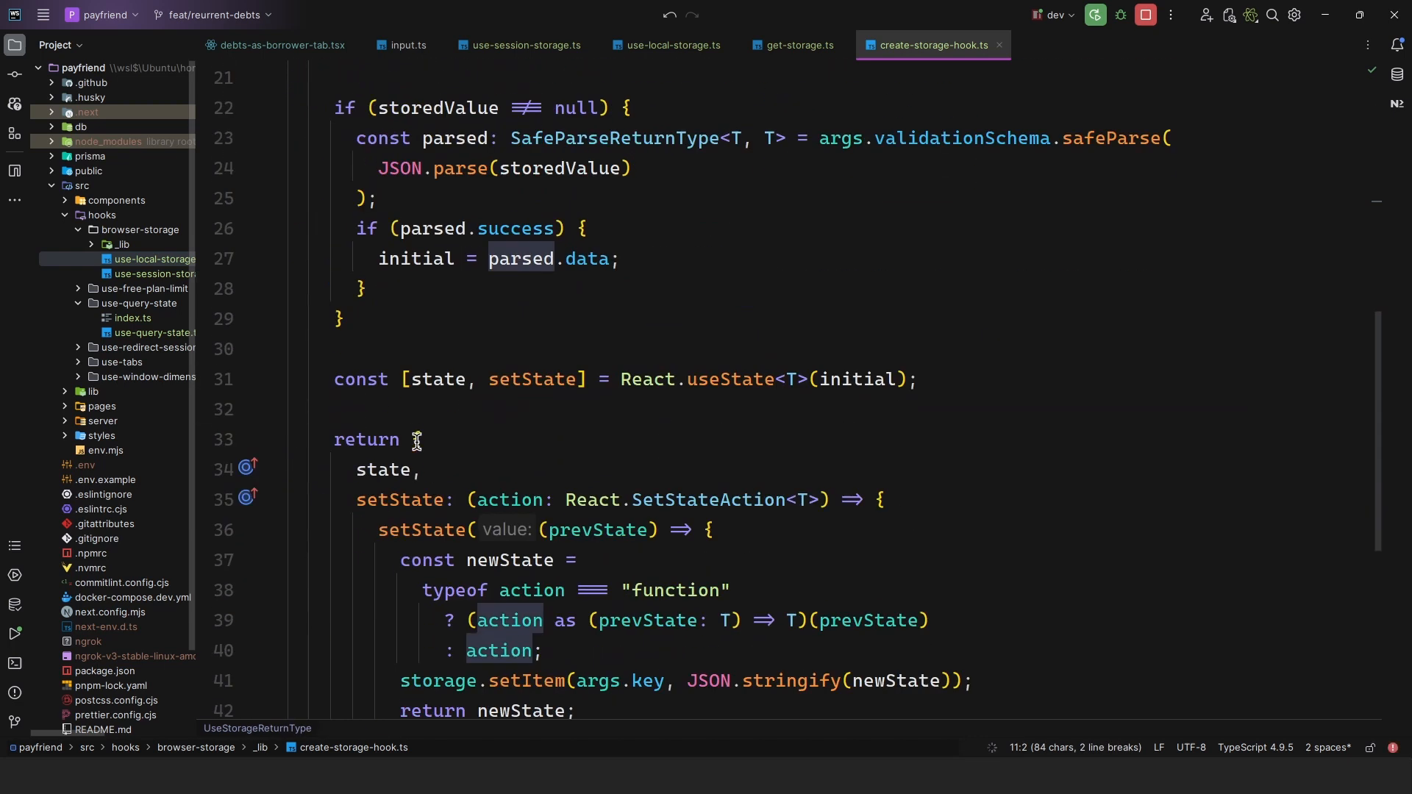
pyautogui.click(384, 469)
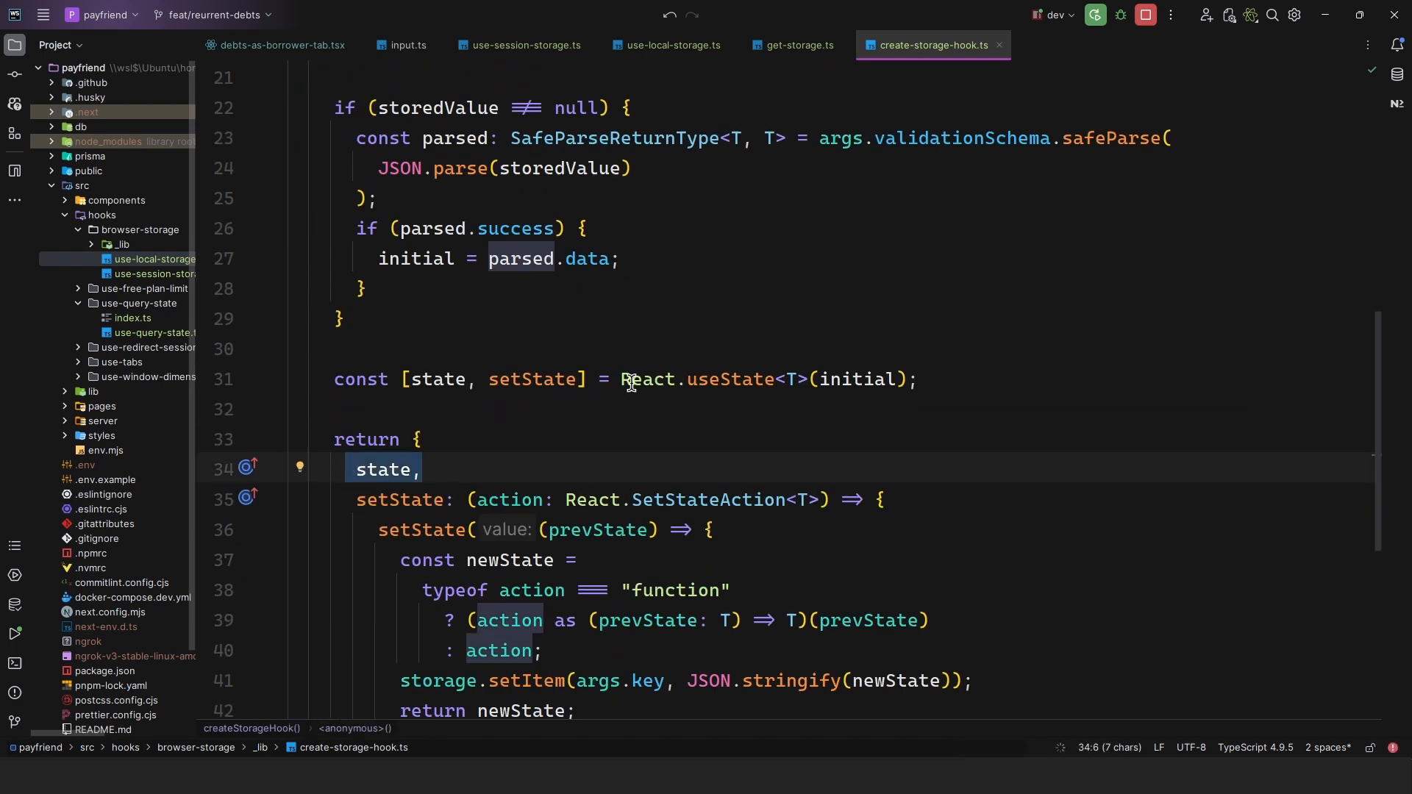
pyautogui.scroll(-3)
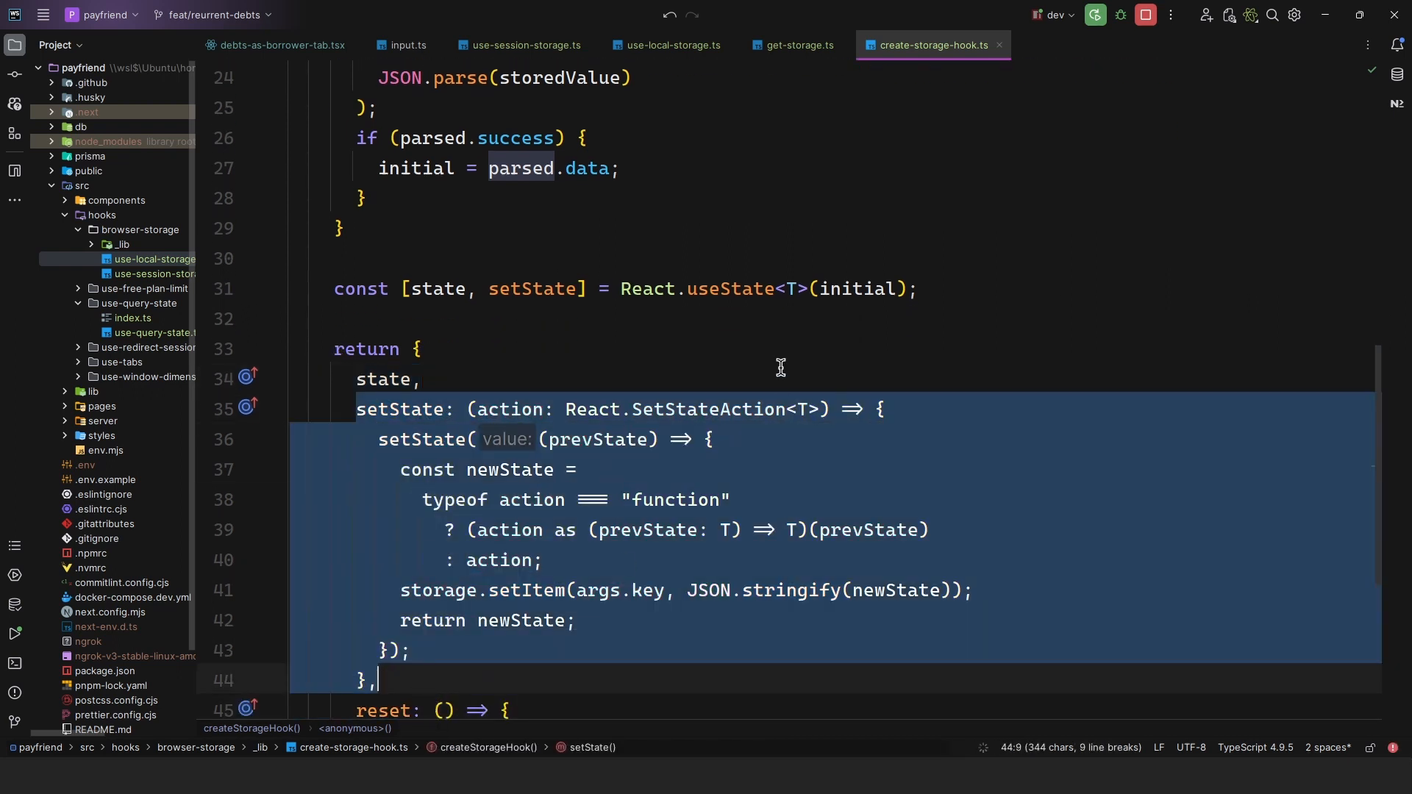
pyautogui.click(425, 380)
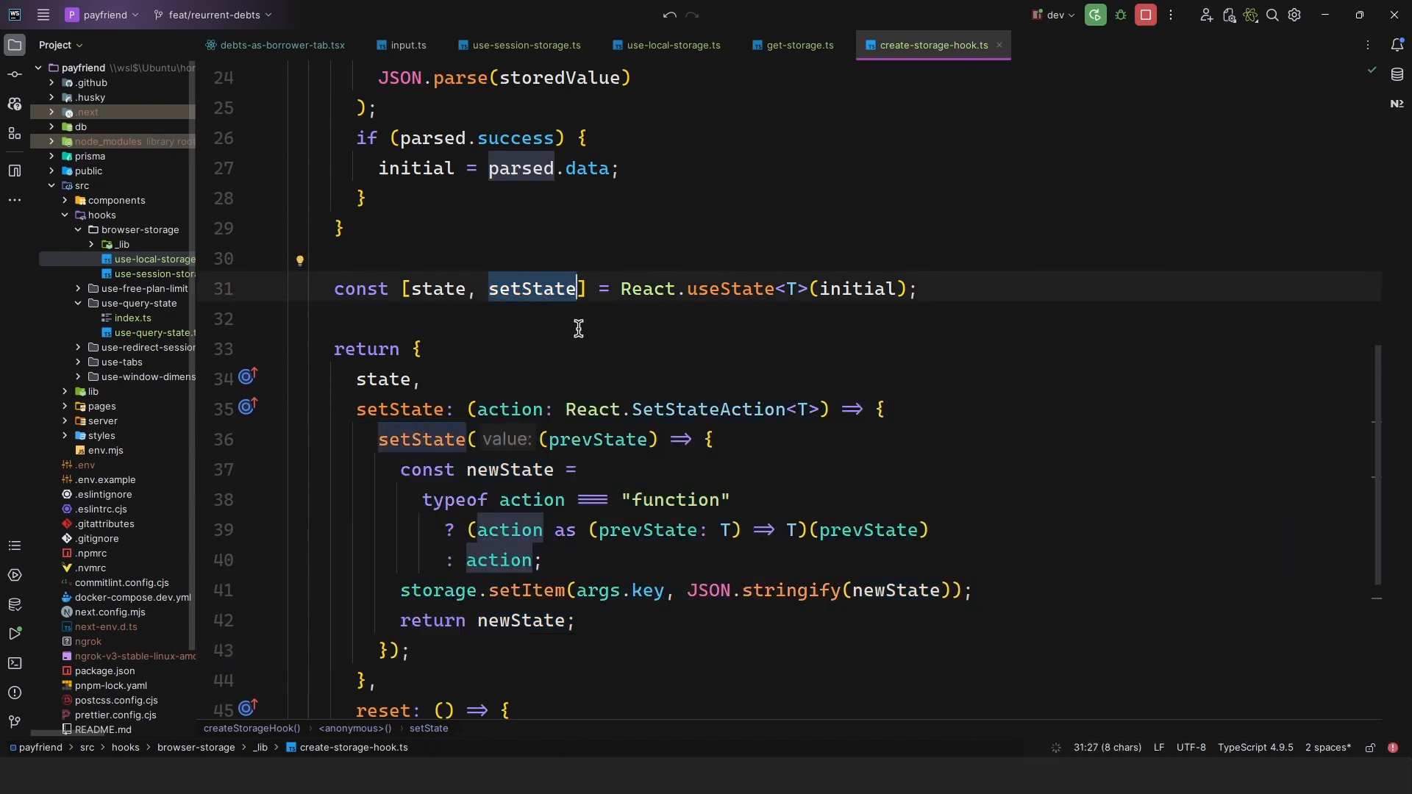
pyautogui.scroll(3)
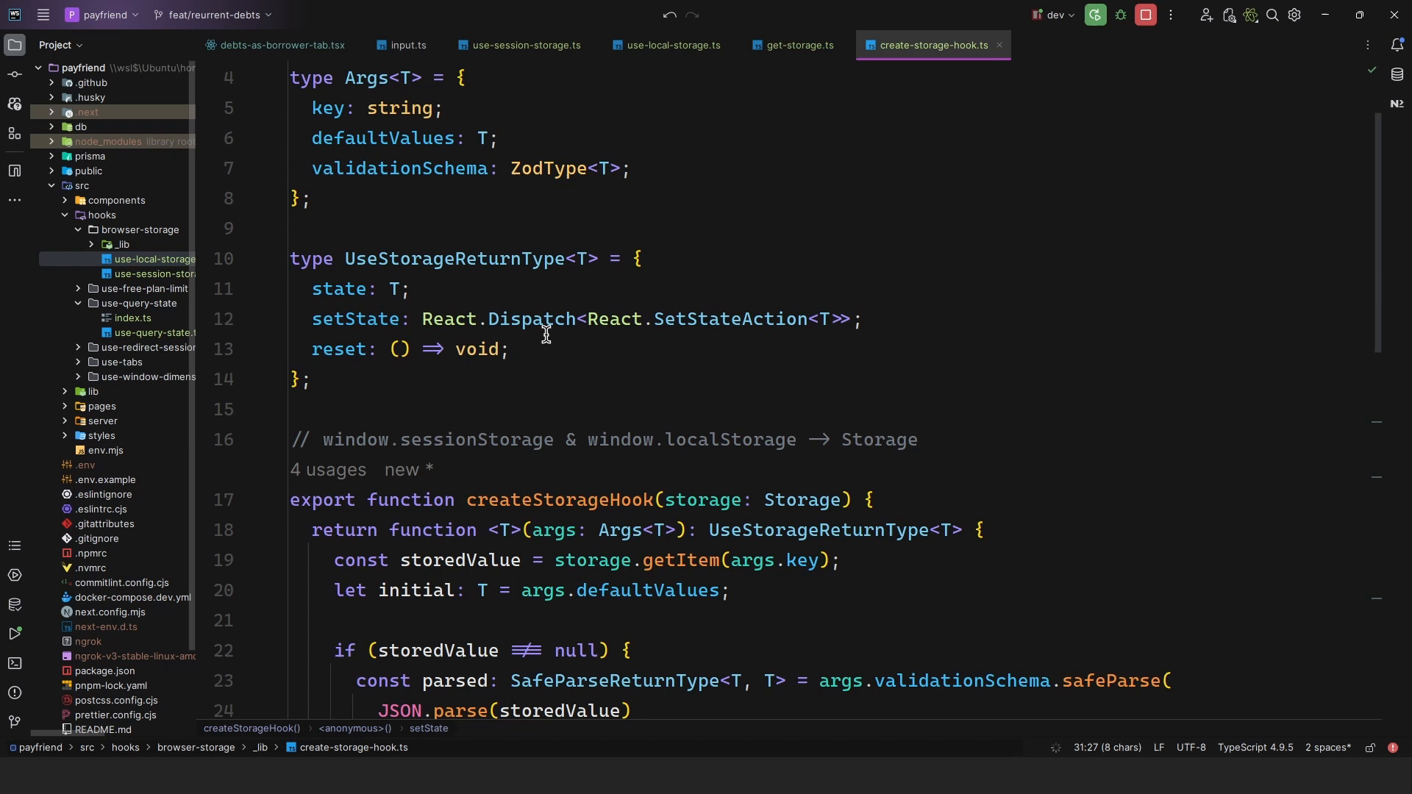
pyautogui.scroll(3)
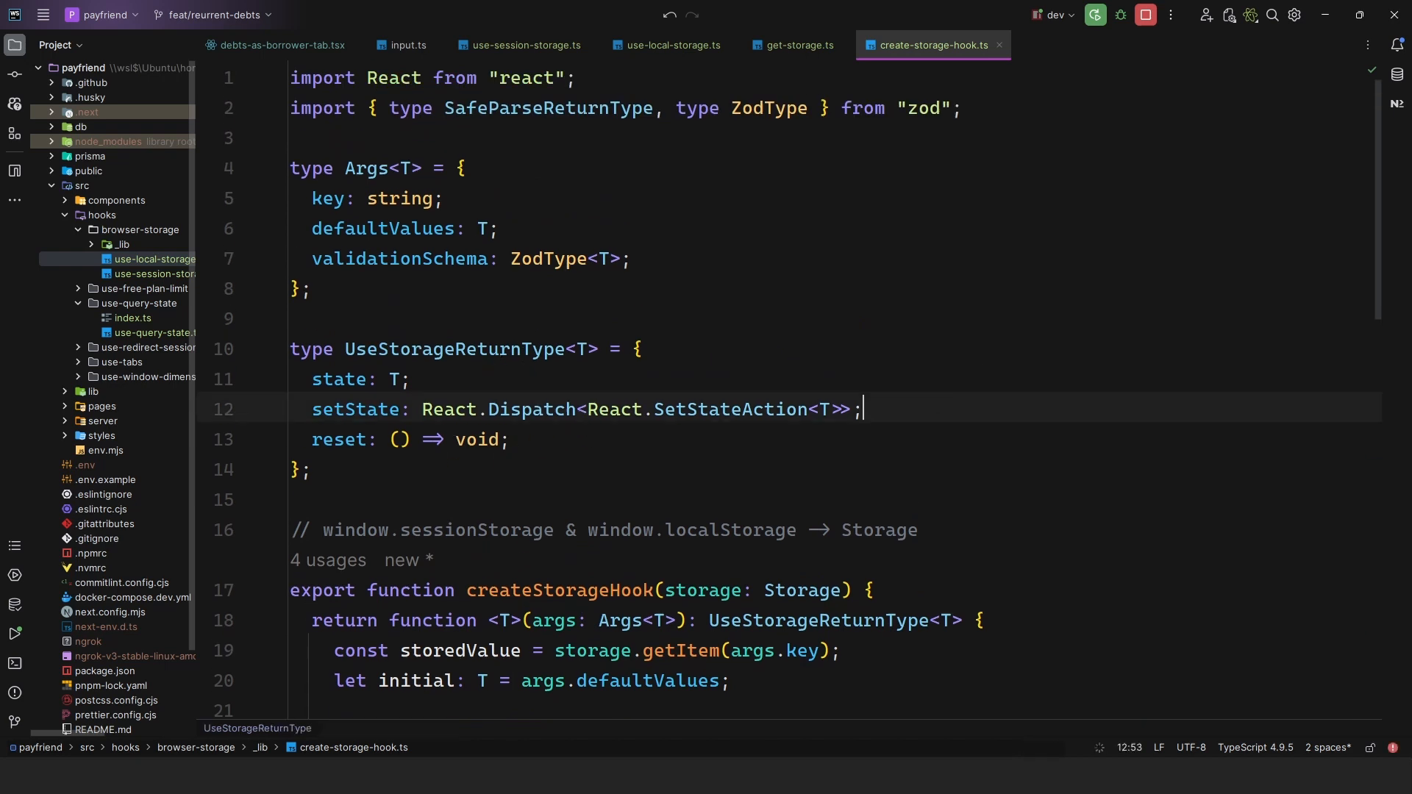
# Type the alternative signature 'setState: (newValue: T) => void;' under the Dispatch-based setState.
pyautogui.write('setState: ()')
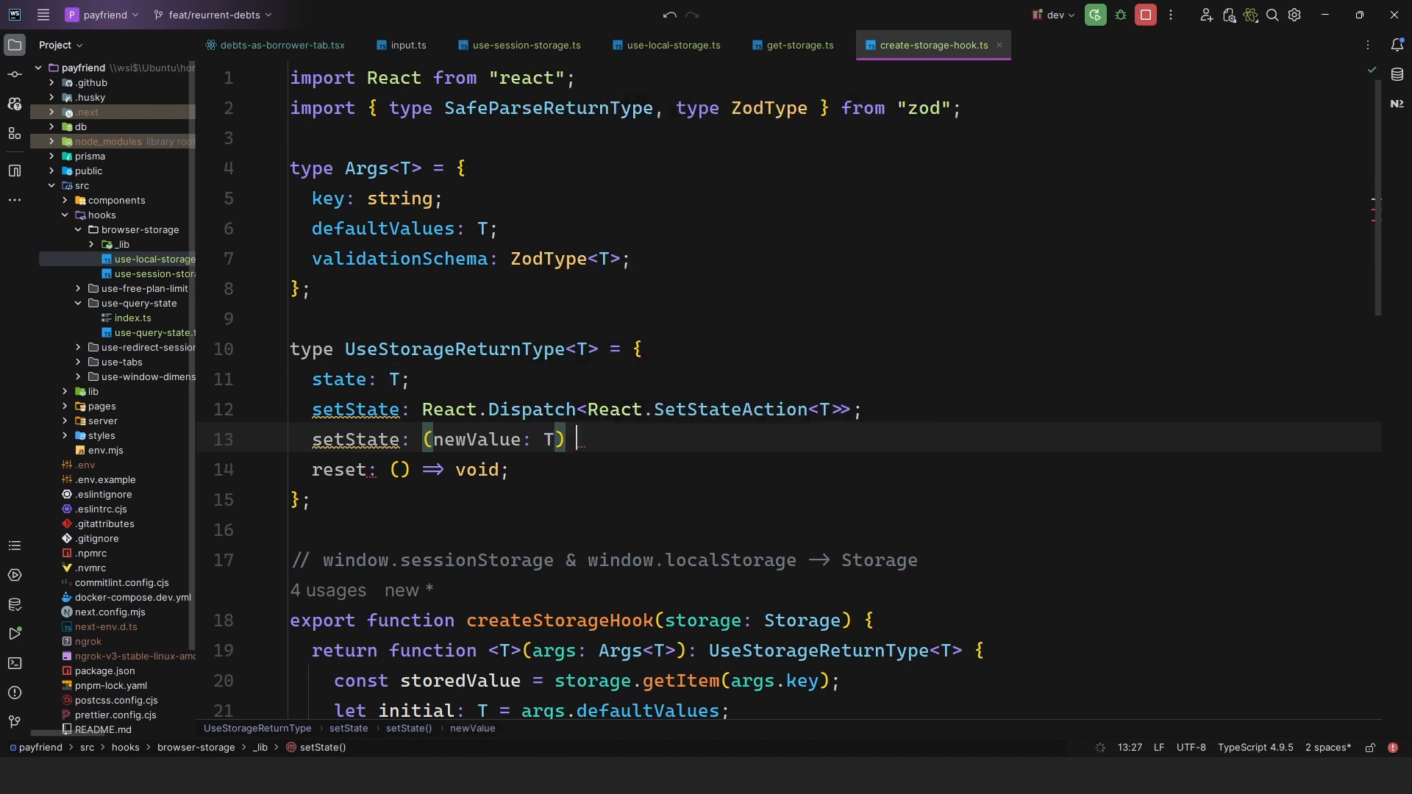
pyautogui.write('=> void;')
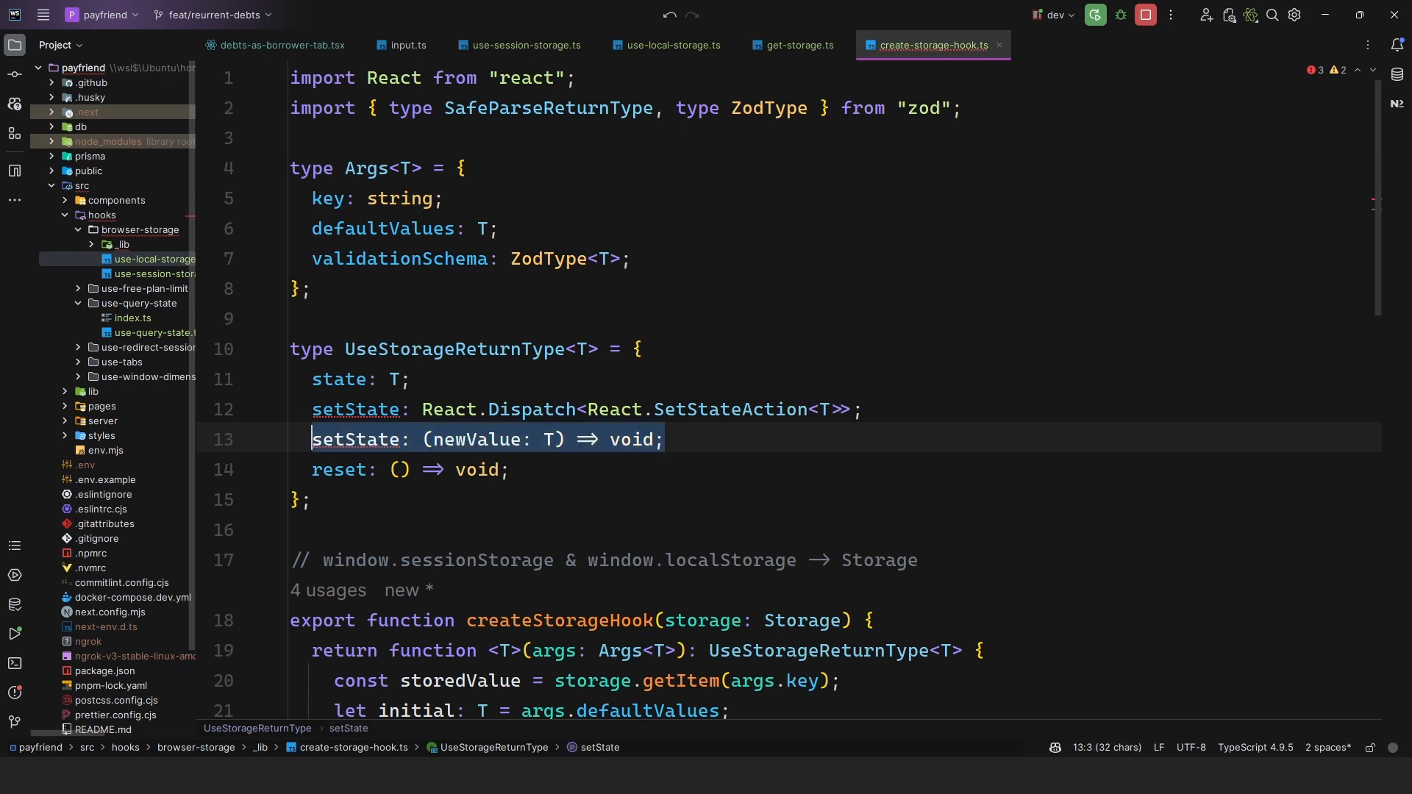
pyautogui.scroll(-3)
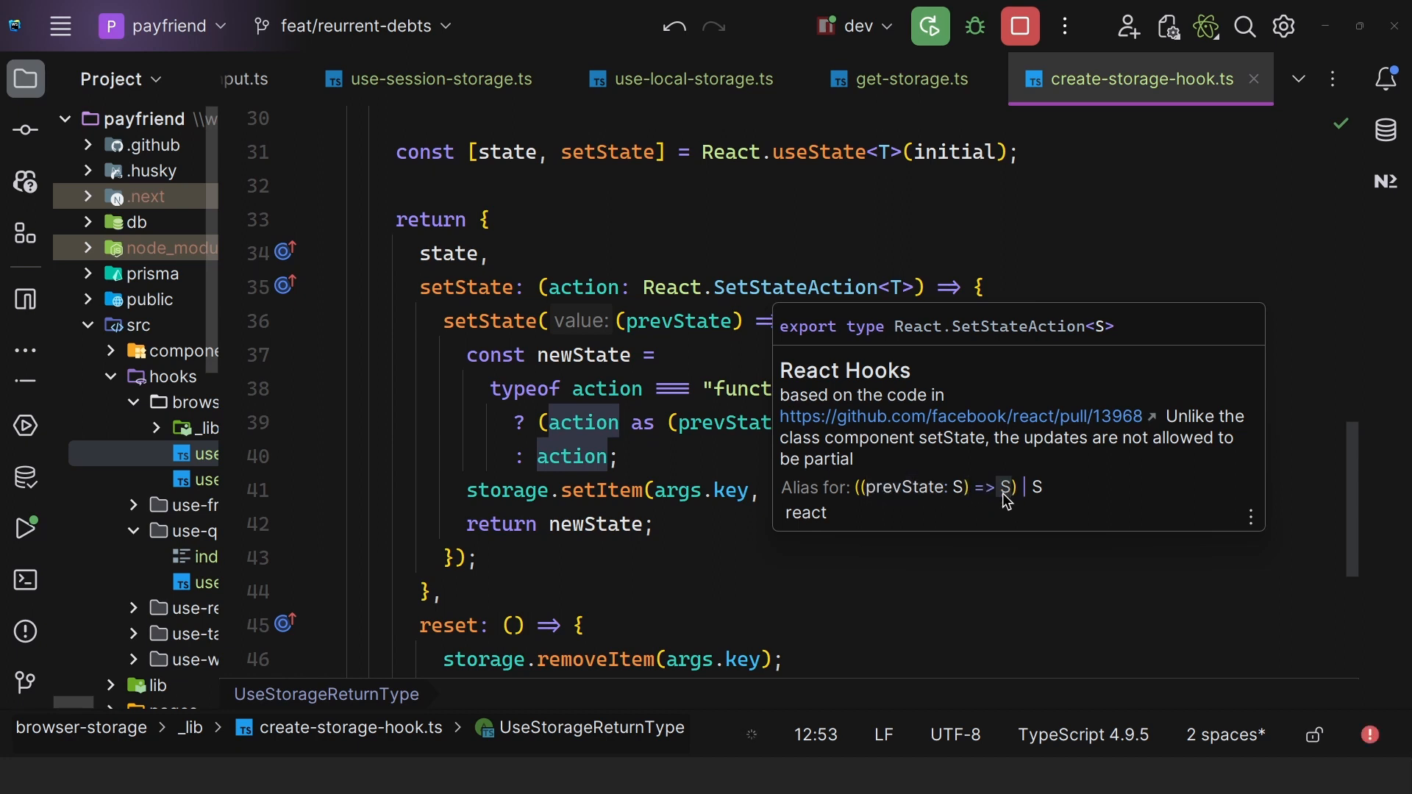
pyautogui.moveTo(1036, 498)
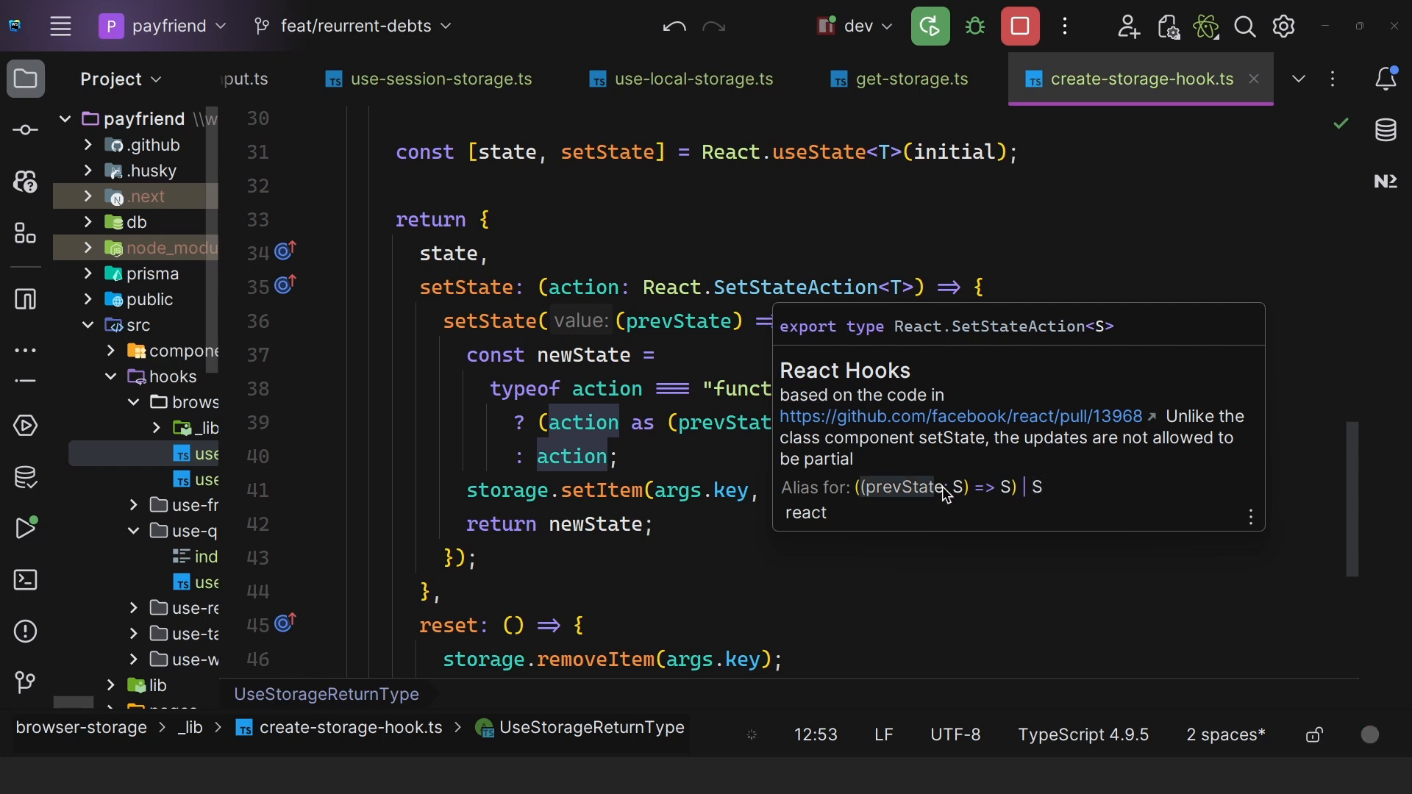
pyautogui.moveTo(1009, 487)
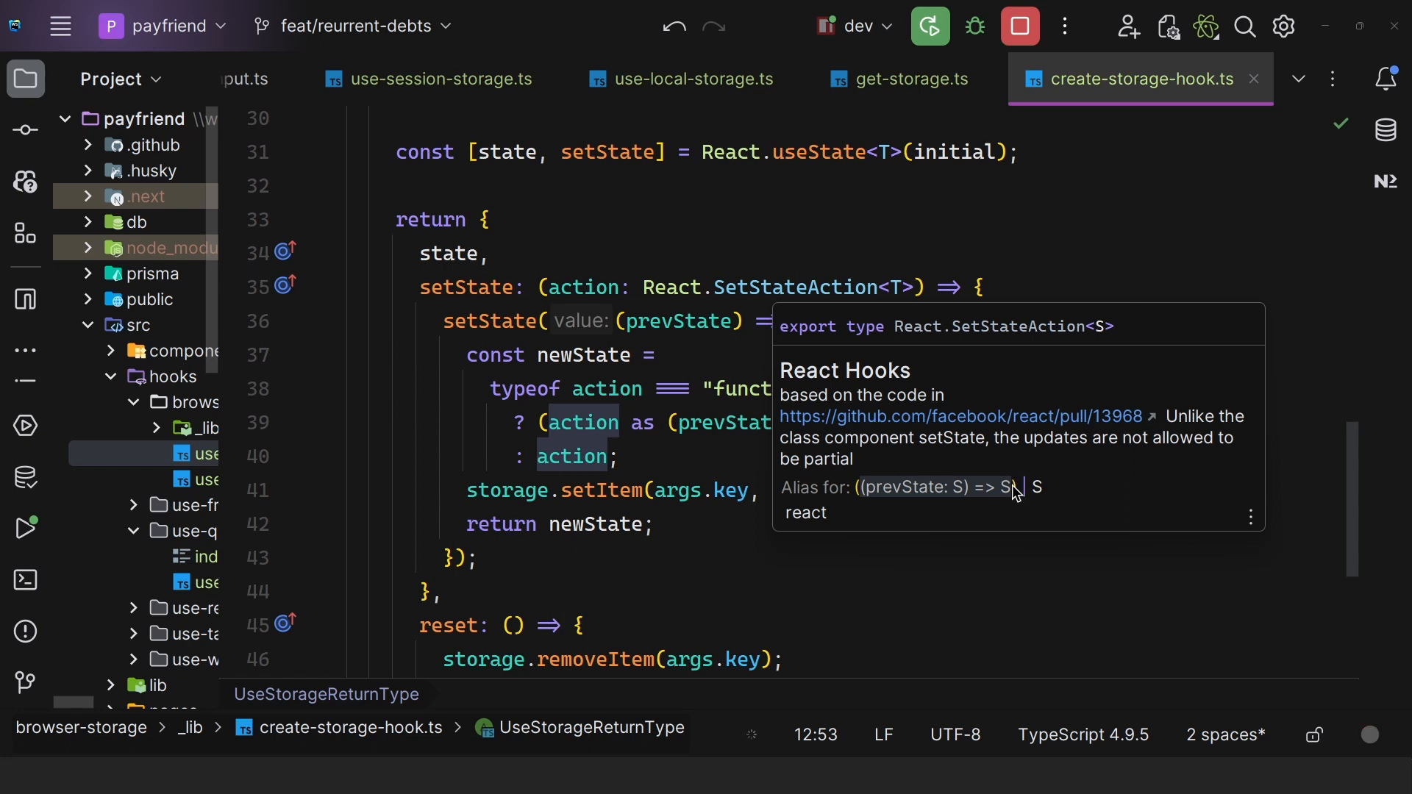
pyautogui.moveTo(1018, 490)
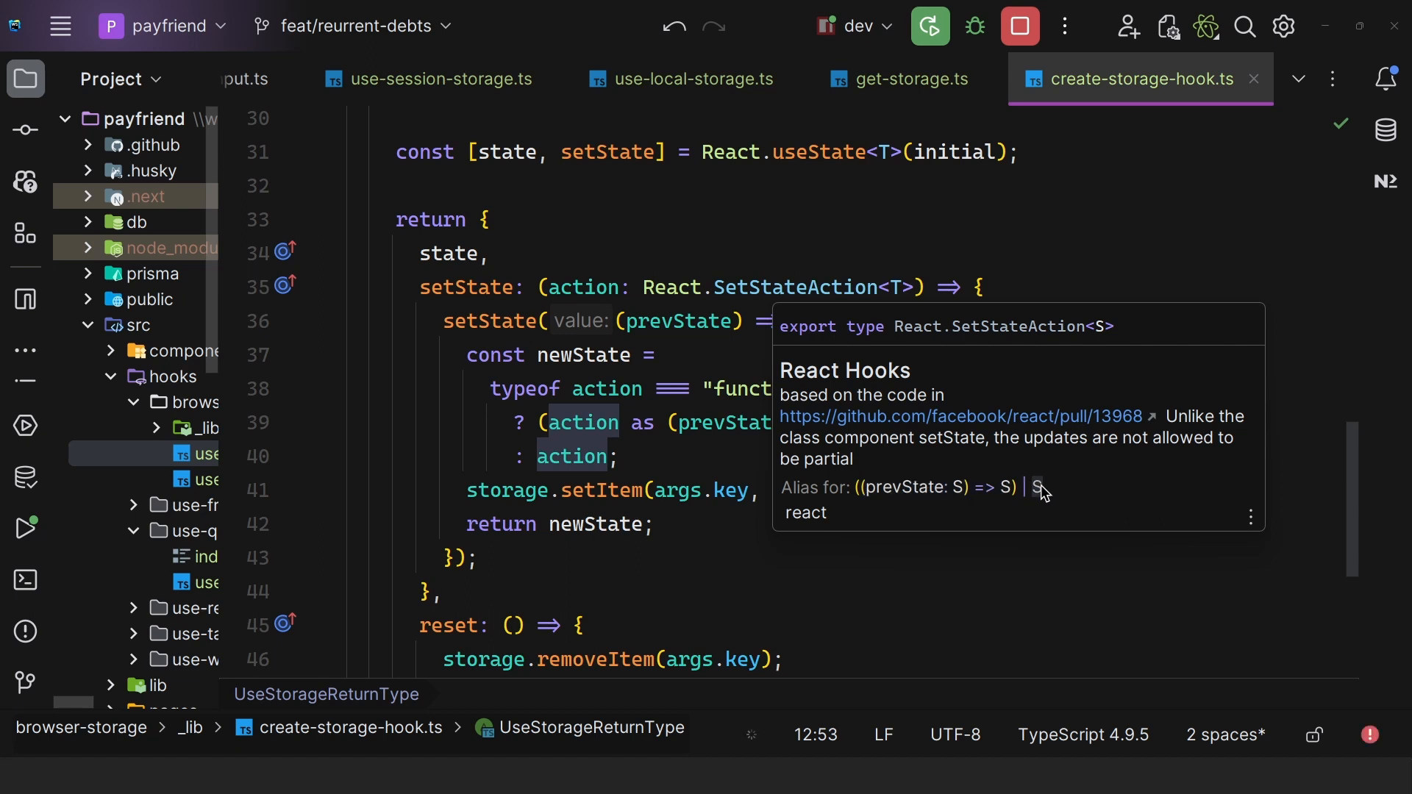
pyautogui.moveTo(563, 325)
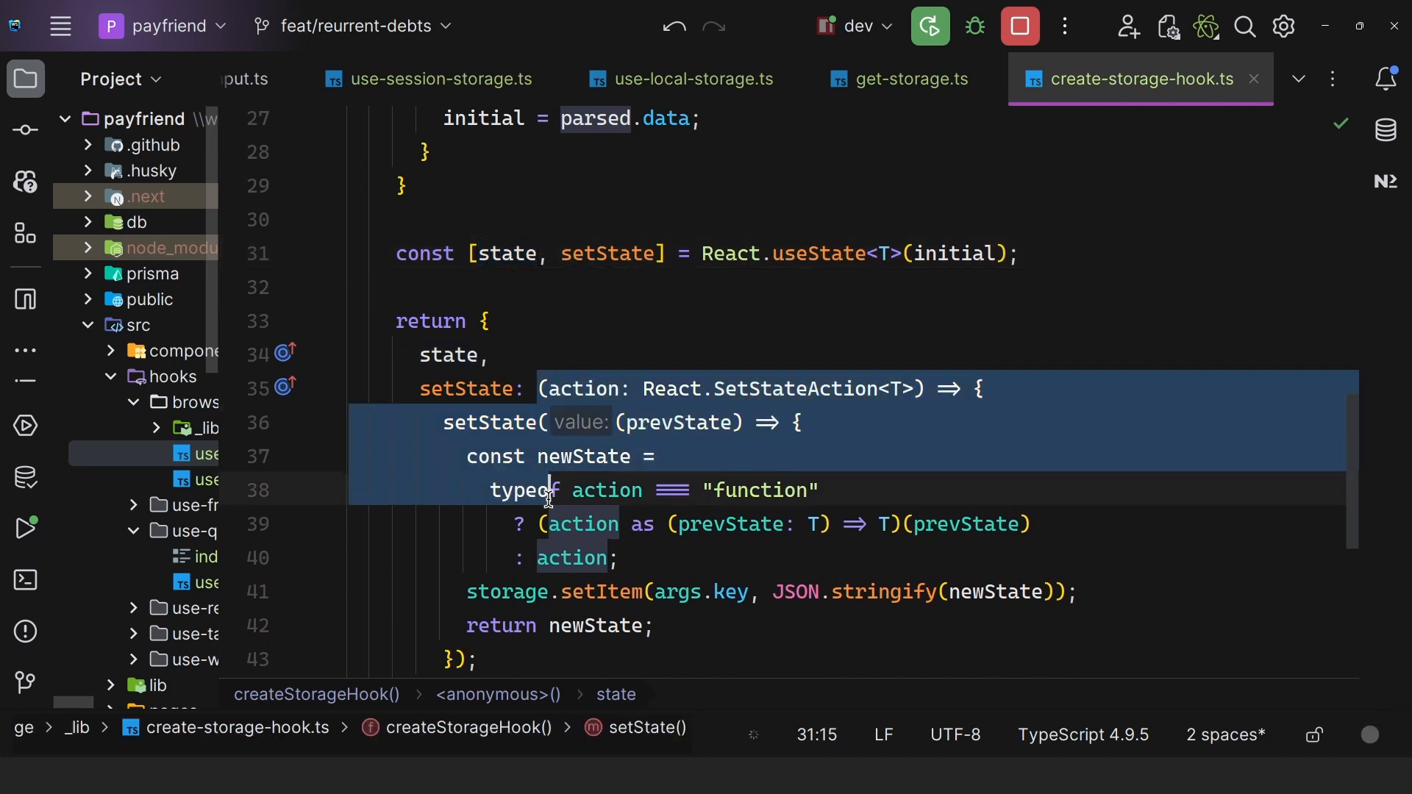
pyautogui.doubleClick(582, 388)
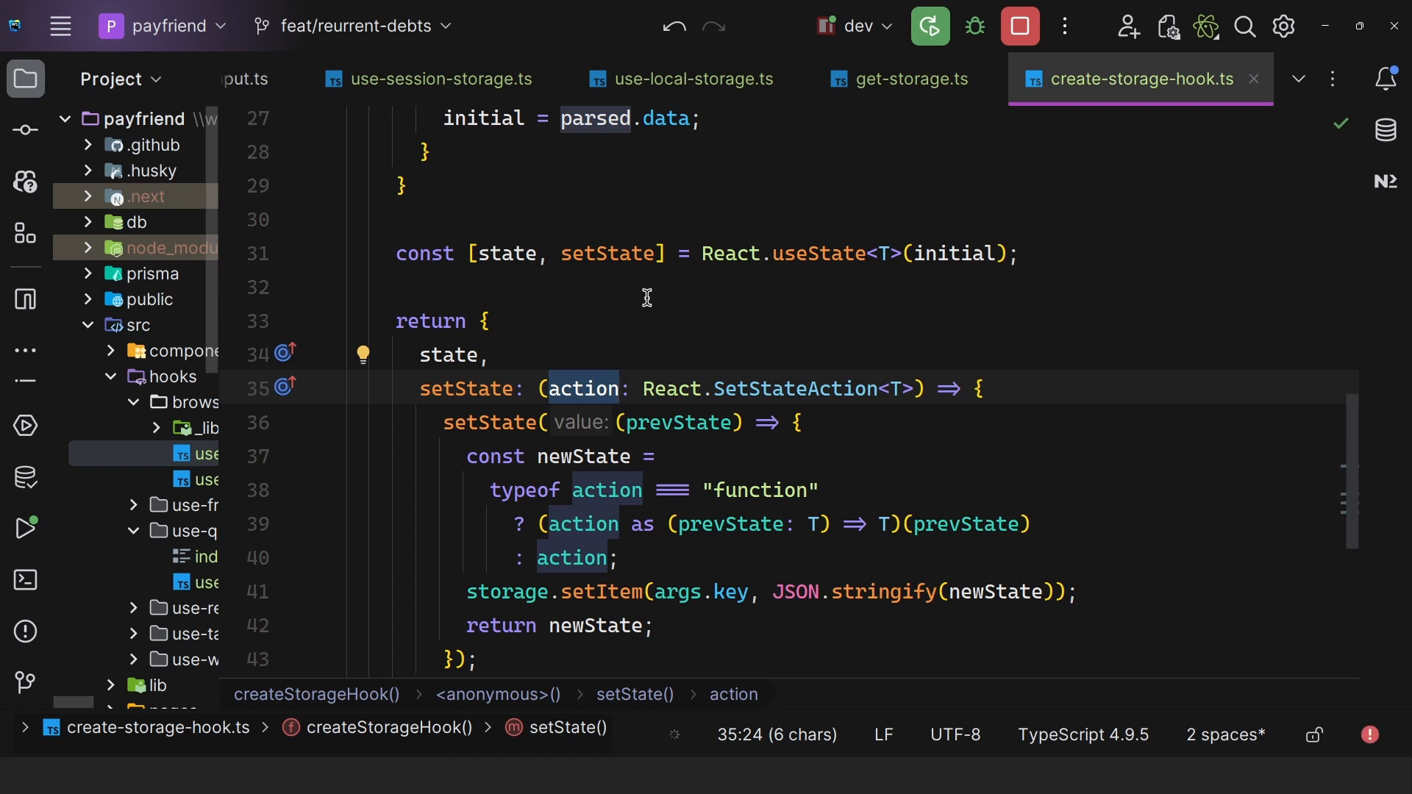
pyautogui.moveTo(653, 556)
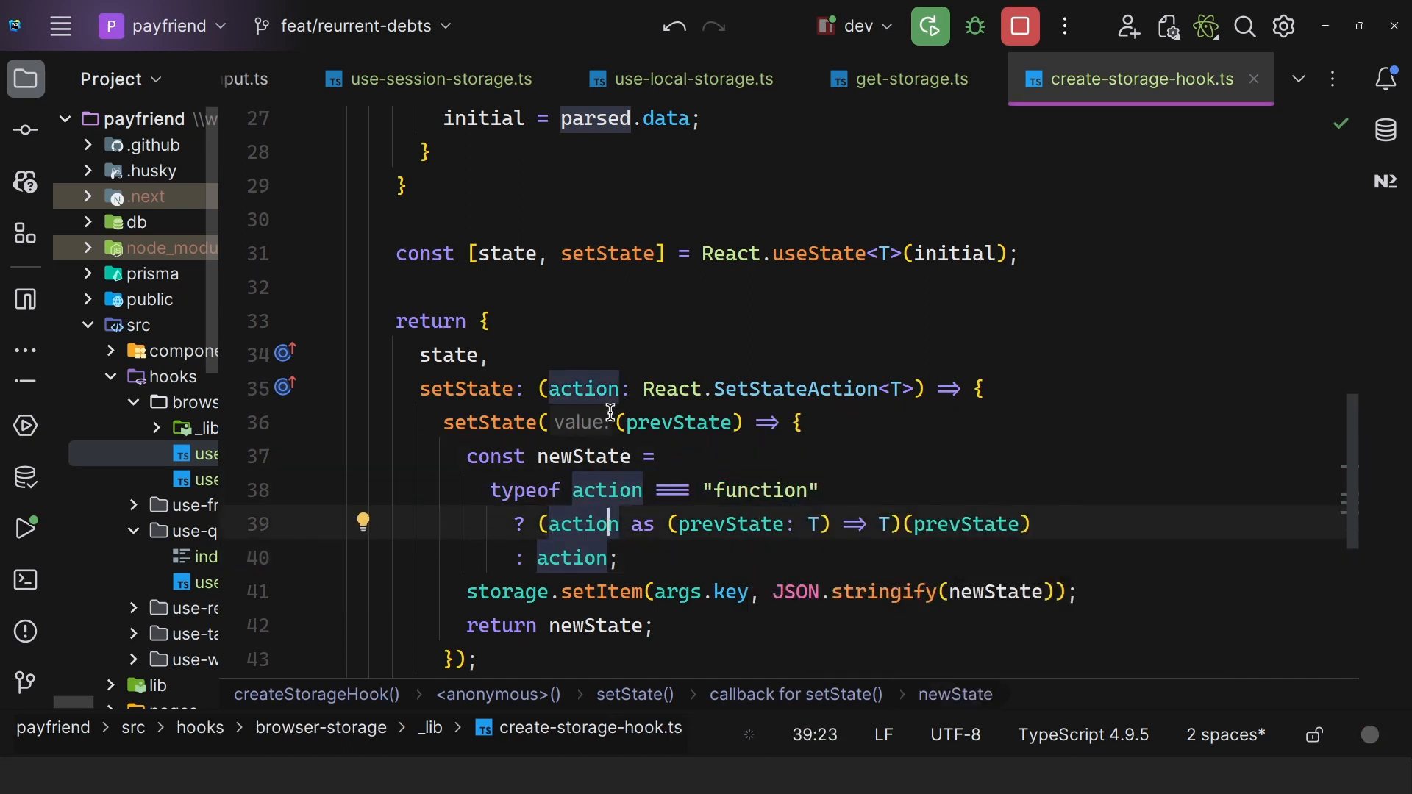
pyautogui.click(651, 422)
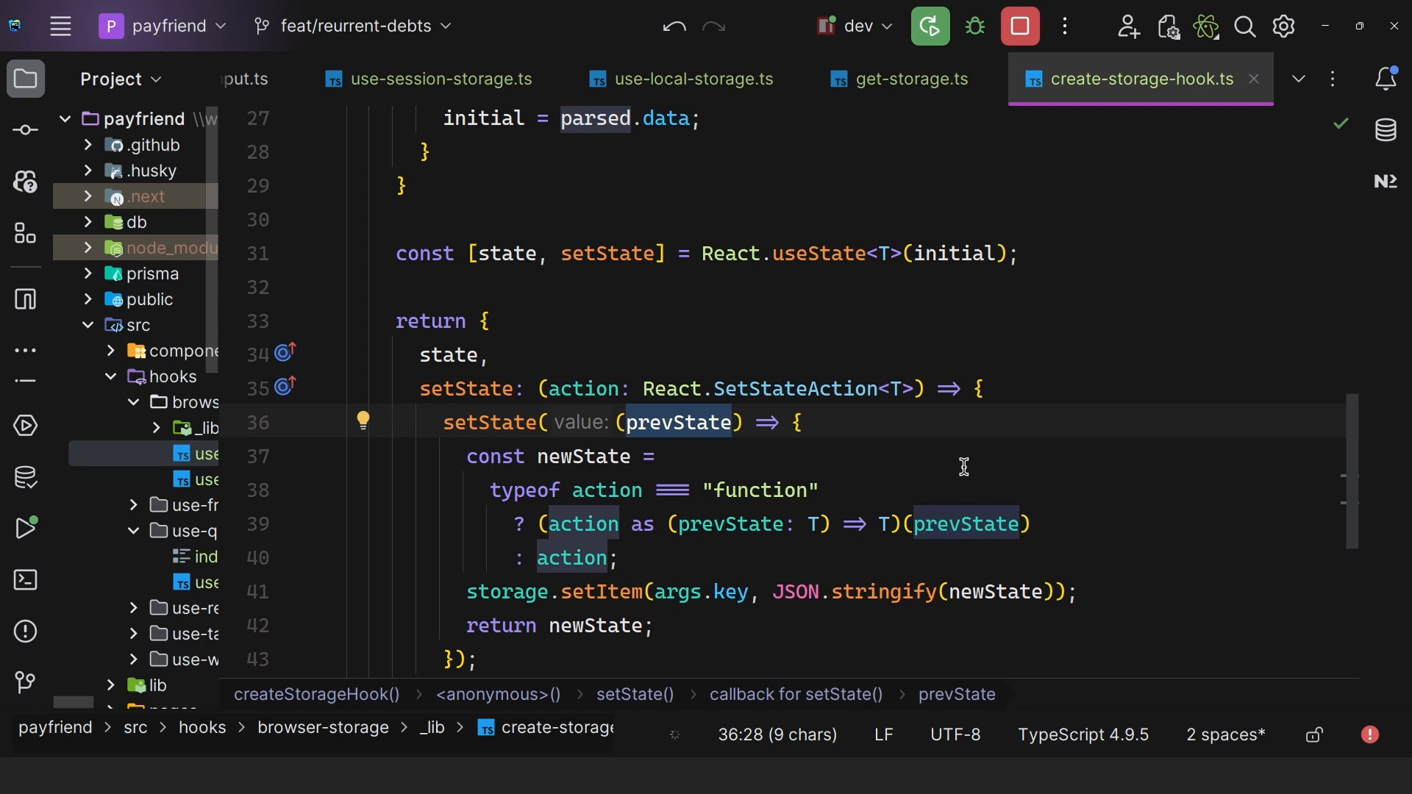
pyautogui.click(573, 556)
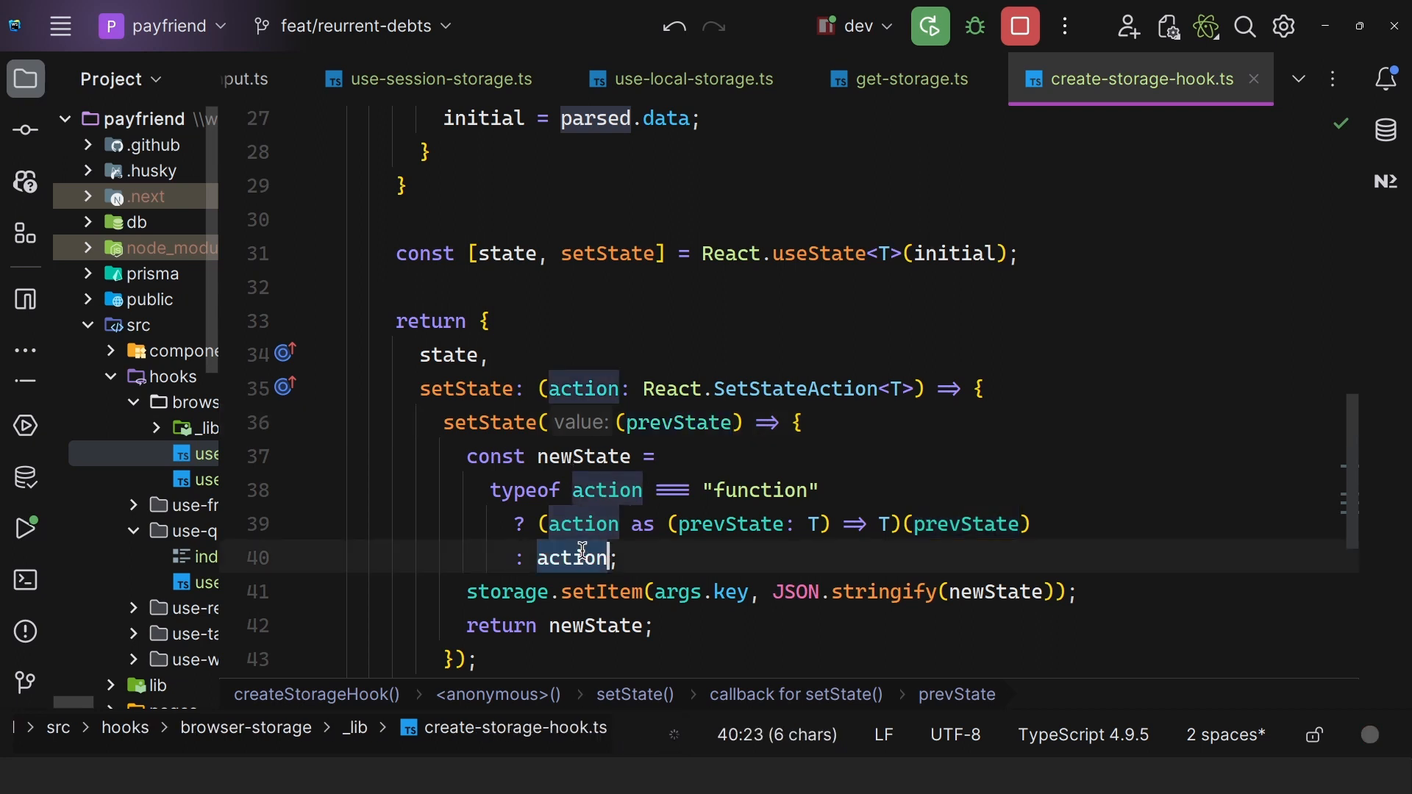
pyautogui.moveTo(673, 389)
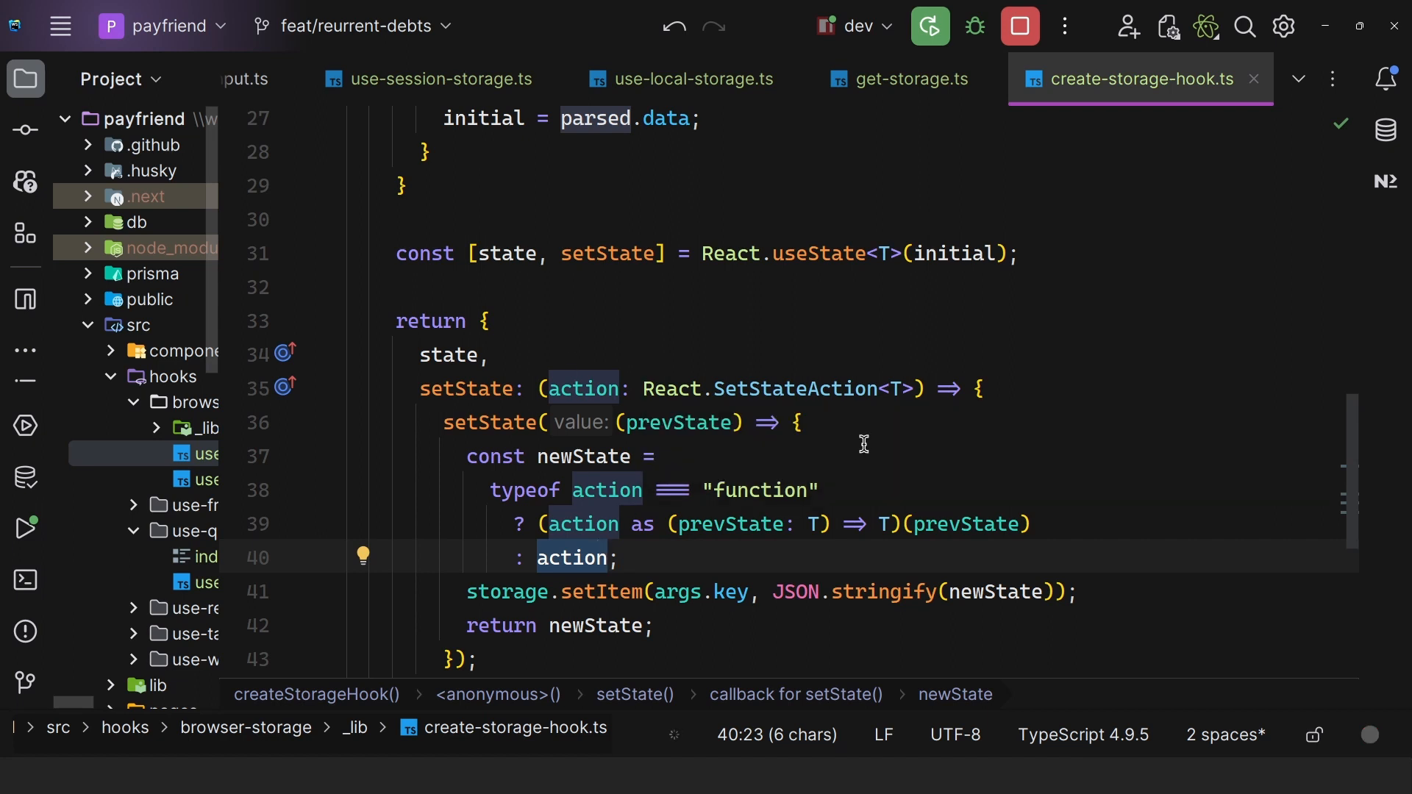
pyautogui.click(619, 556)
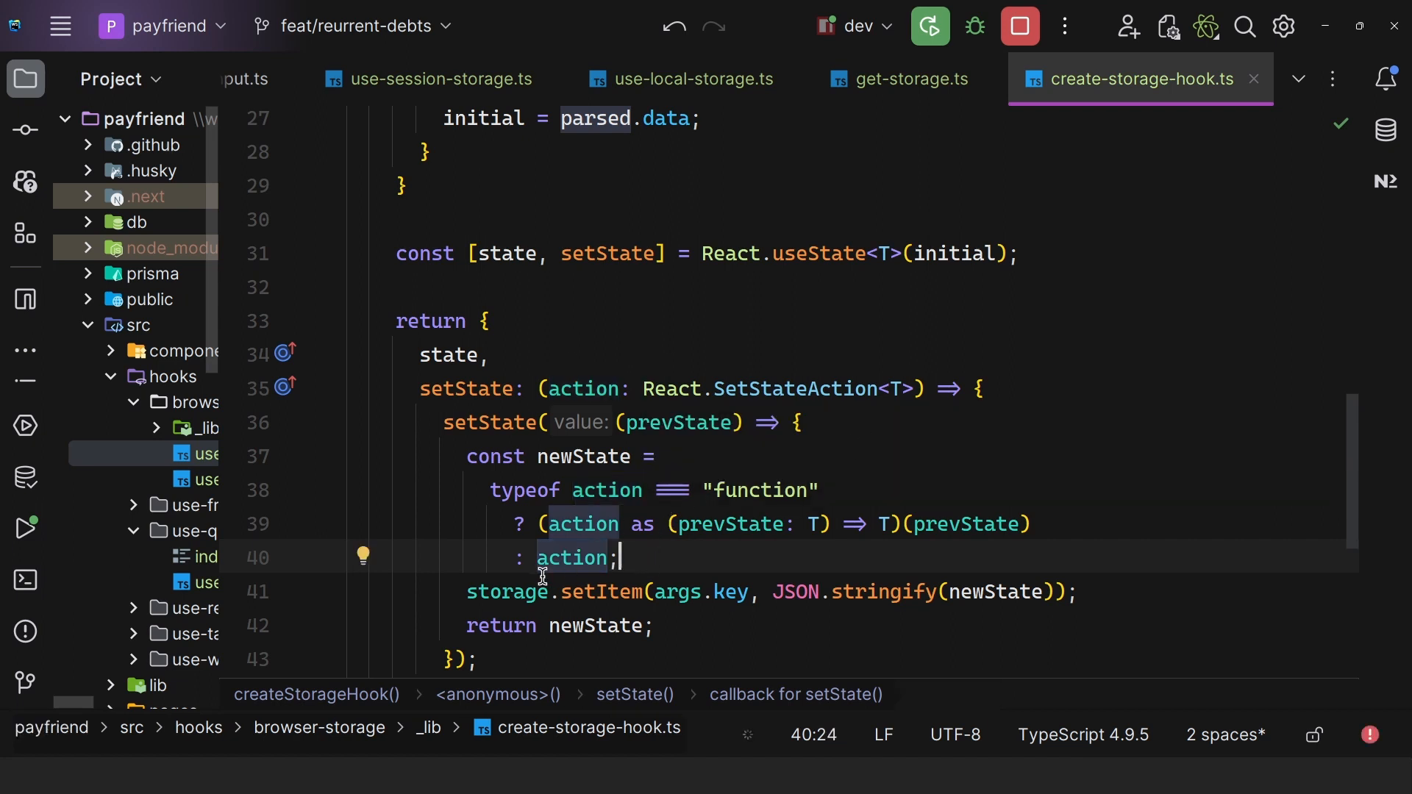
pyautogui.doubleClick(703, 592)
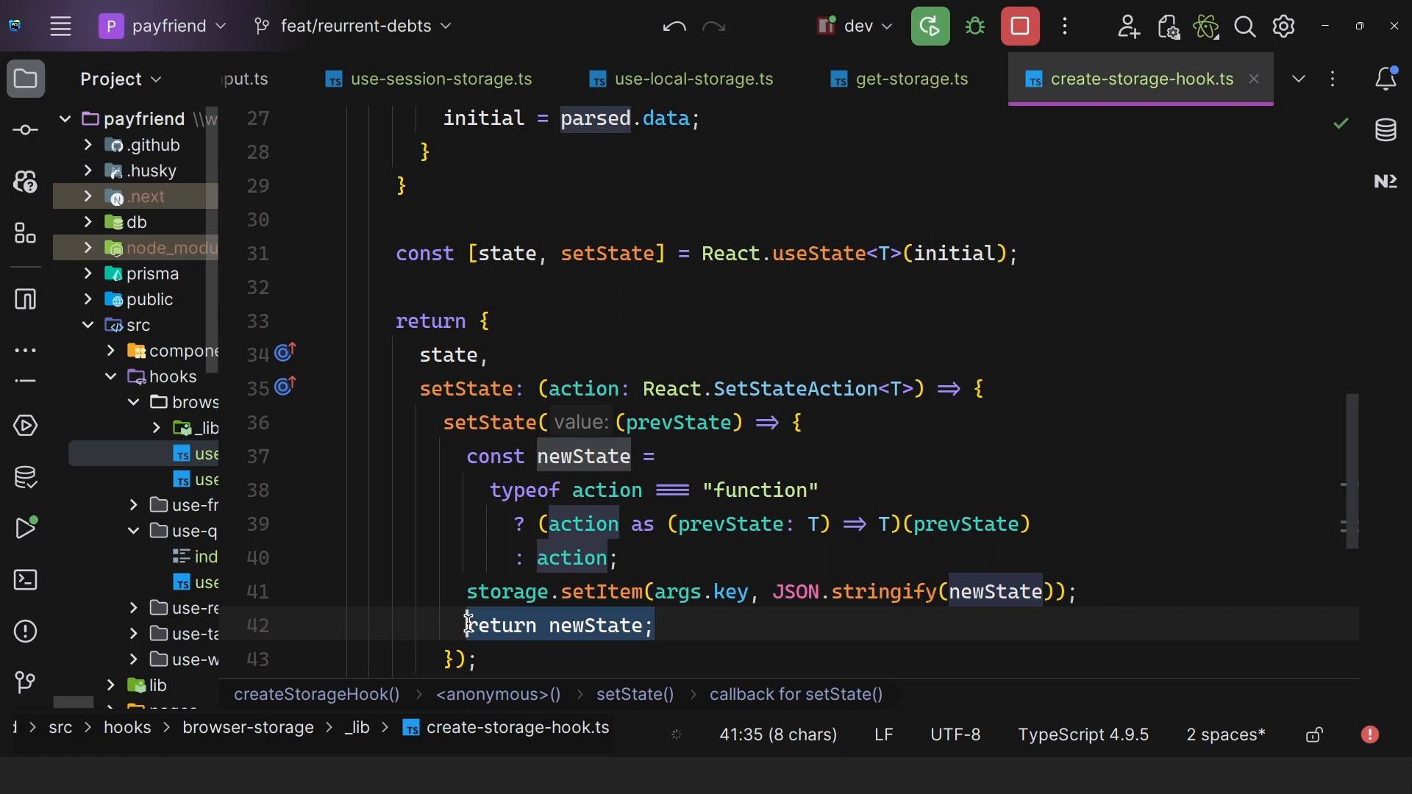
pyautogui.scroll(-3)
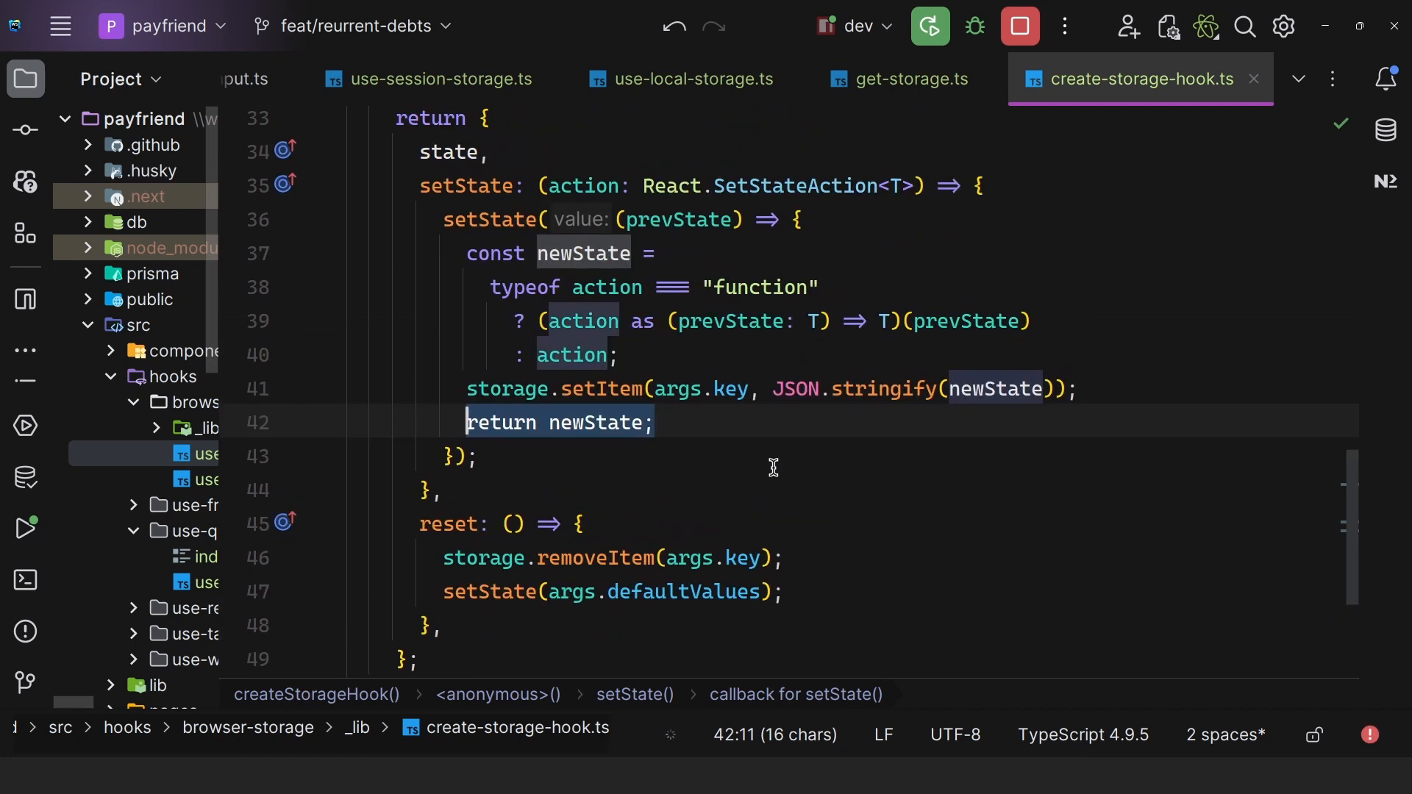
pyautogui.click(441, 626)
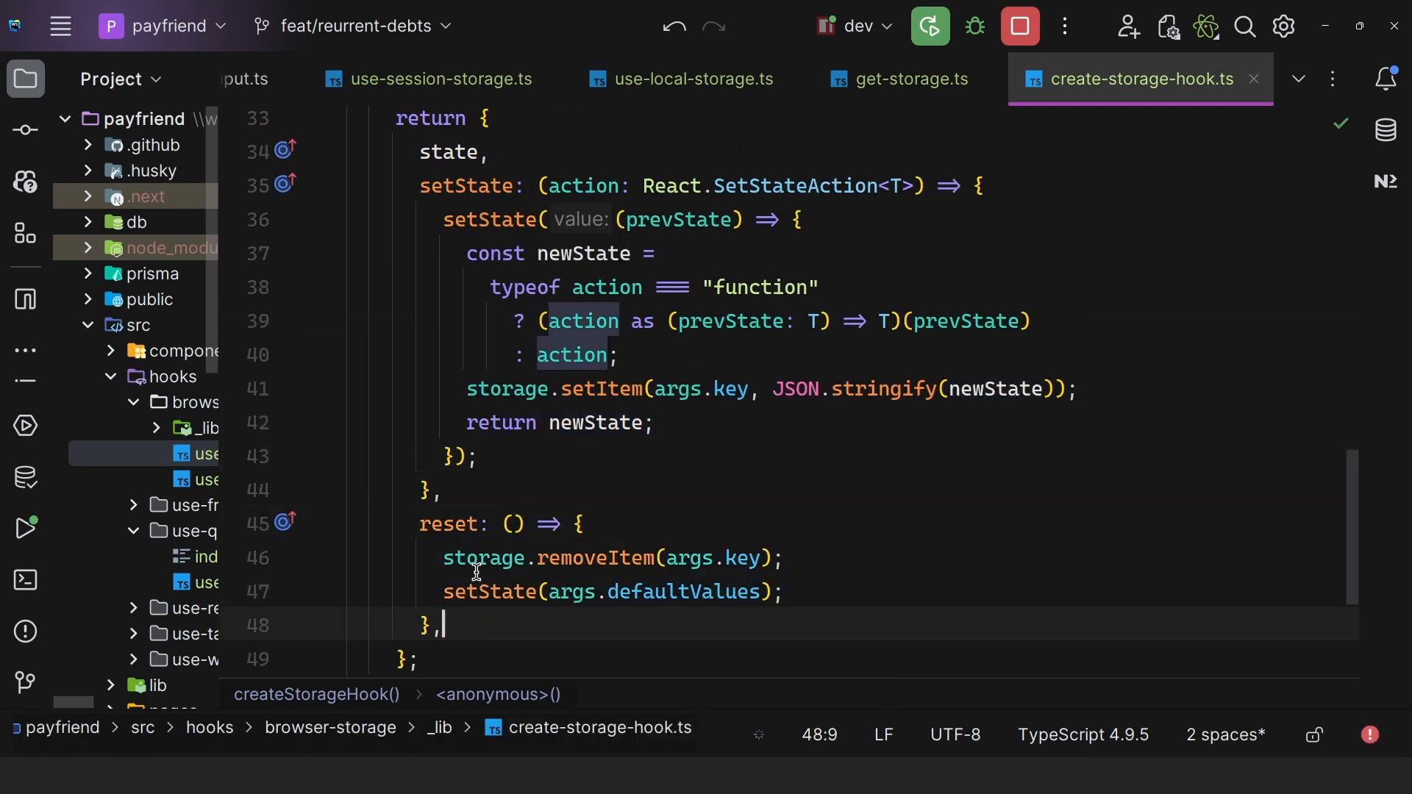
pyautogui.click(815, 557)
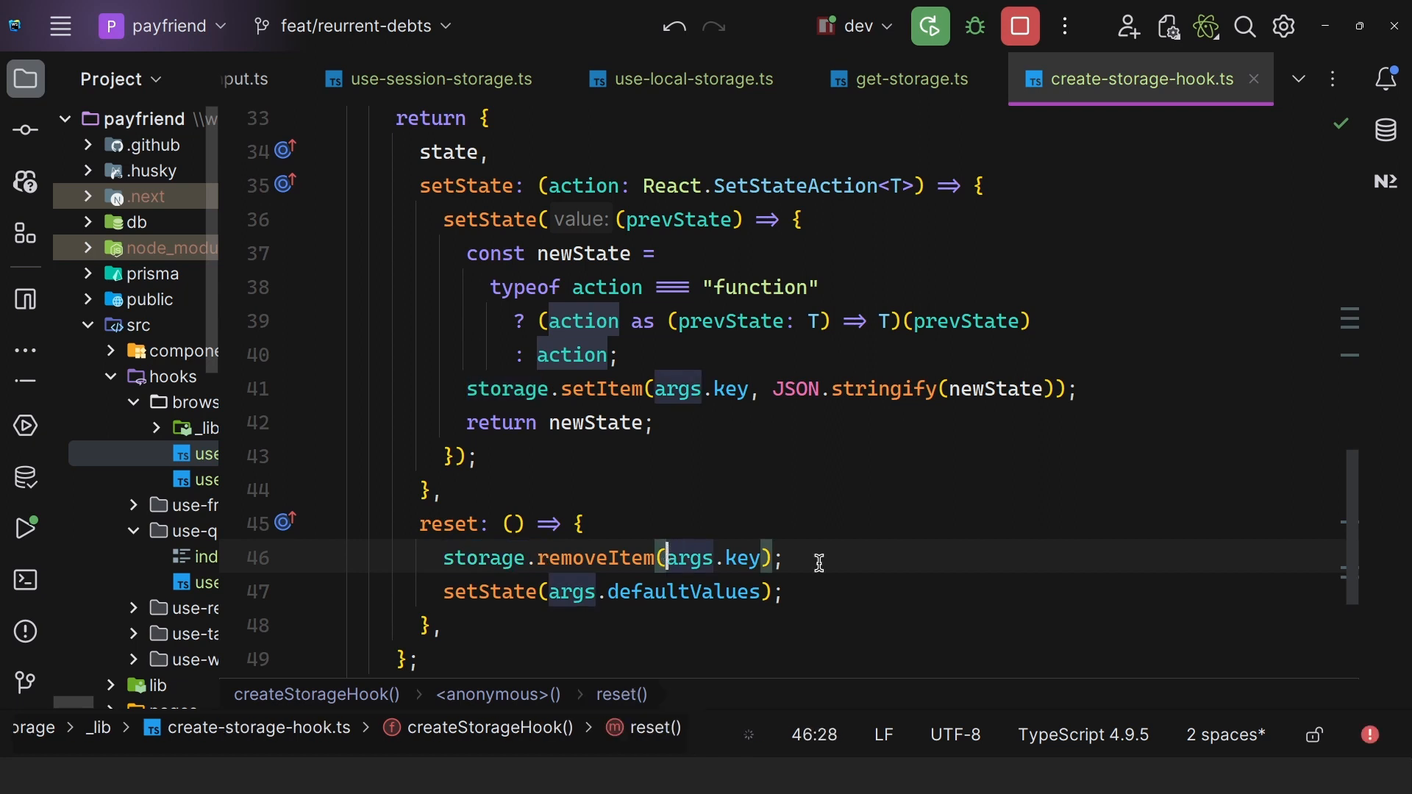
pyautogui.moveTo(631, 599)
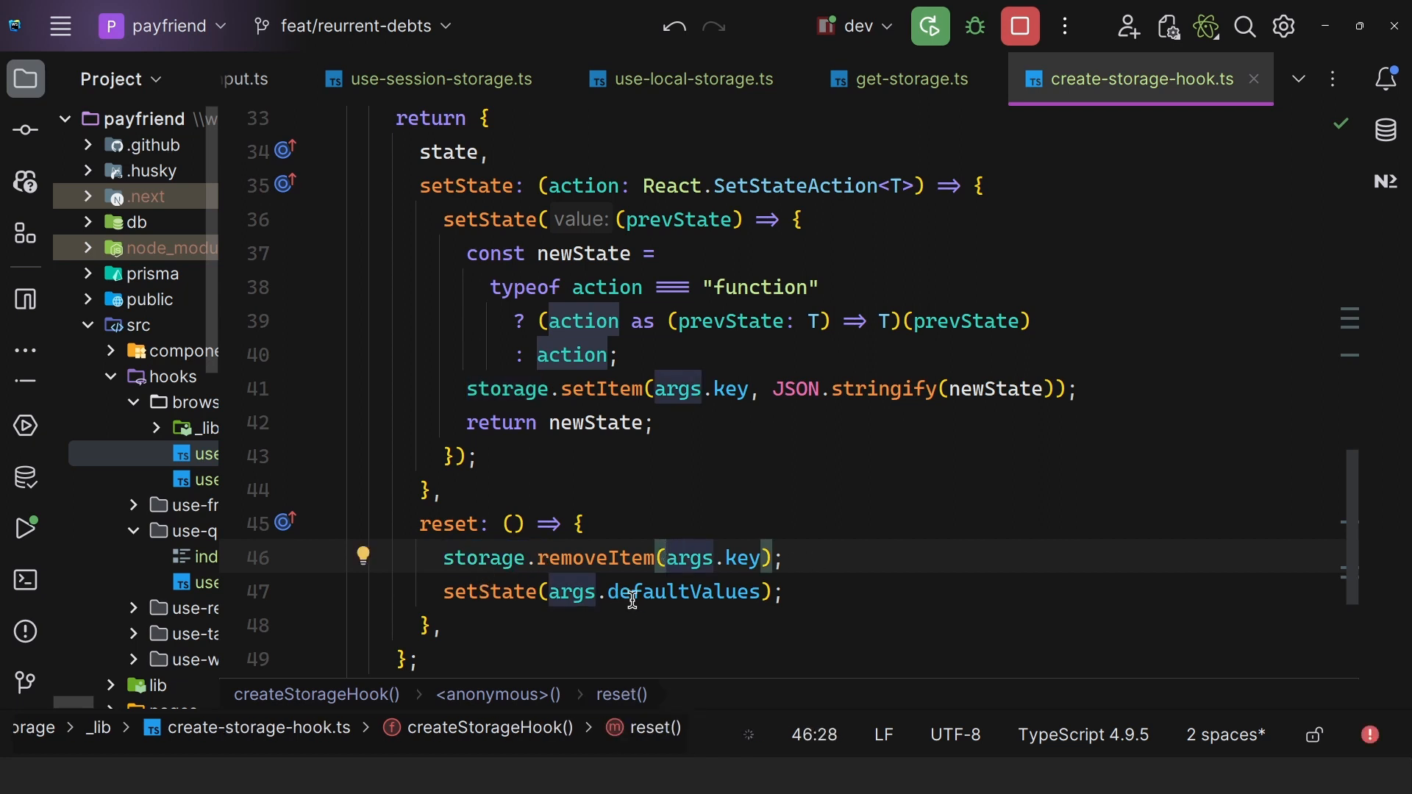
pyautogui.moveTo(843, 550)
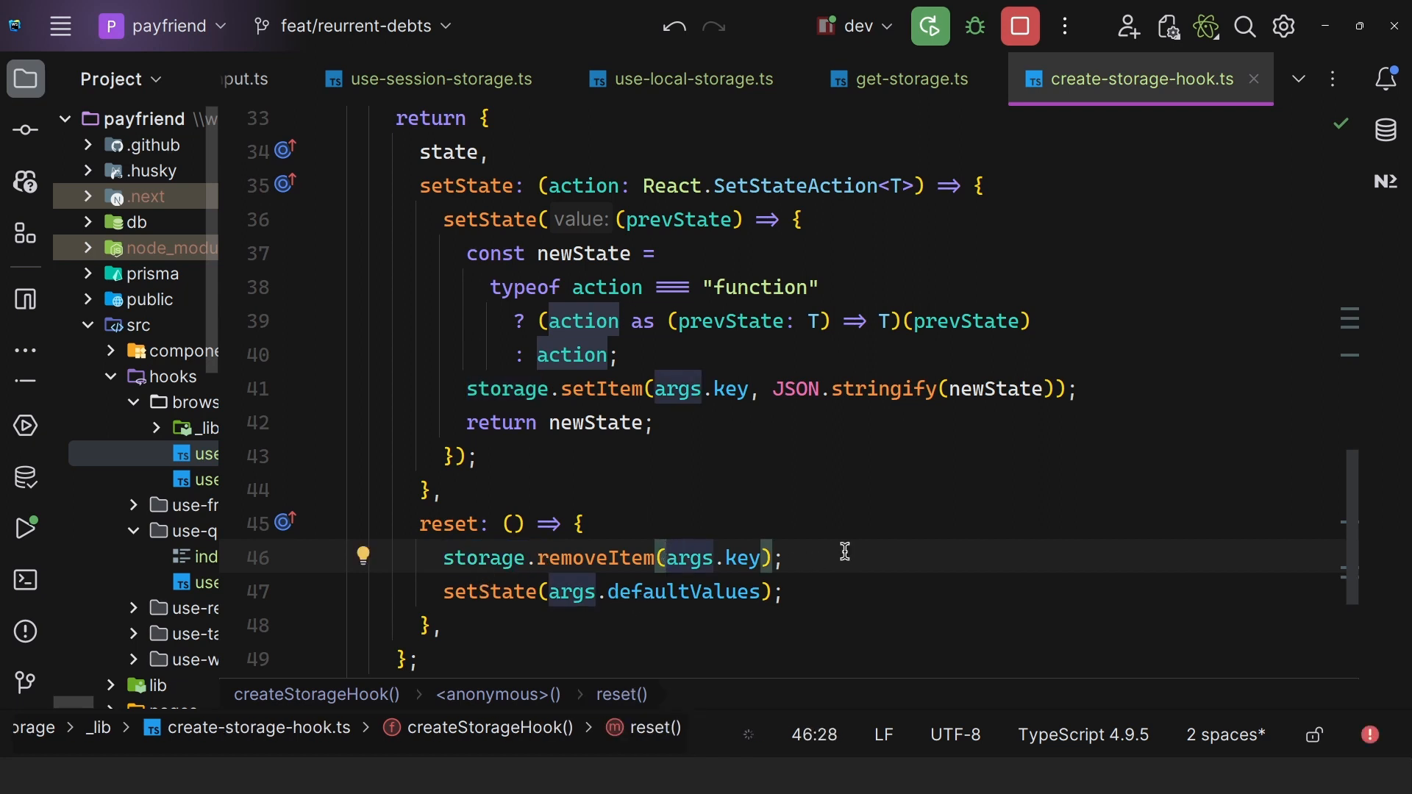
pyautogui.scroll(-3)
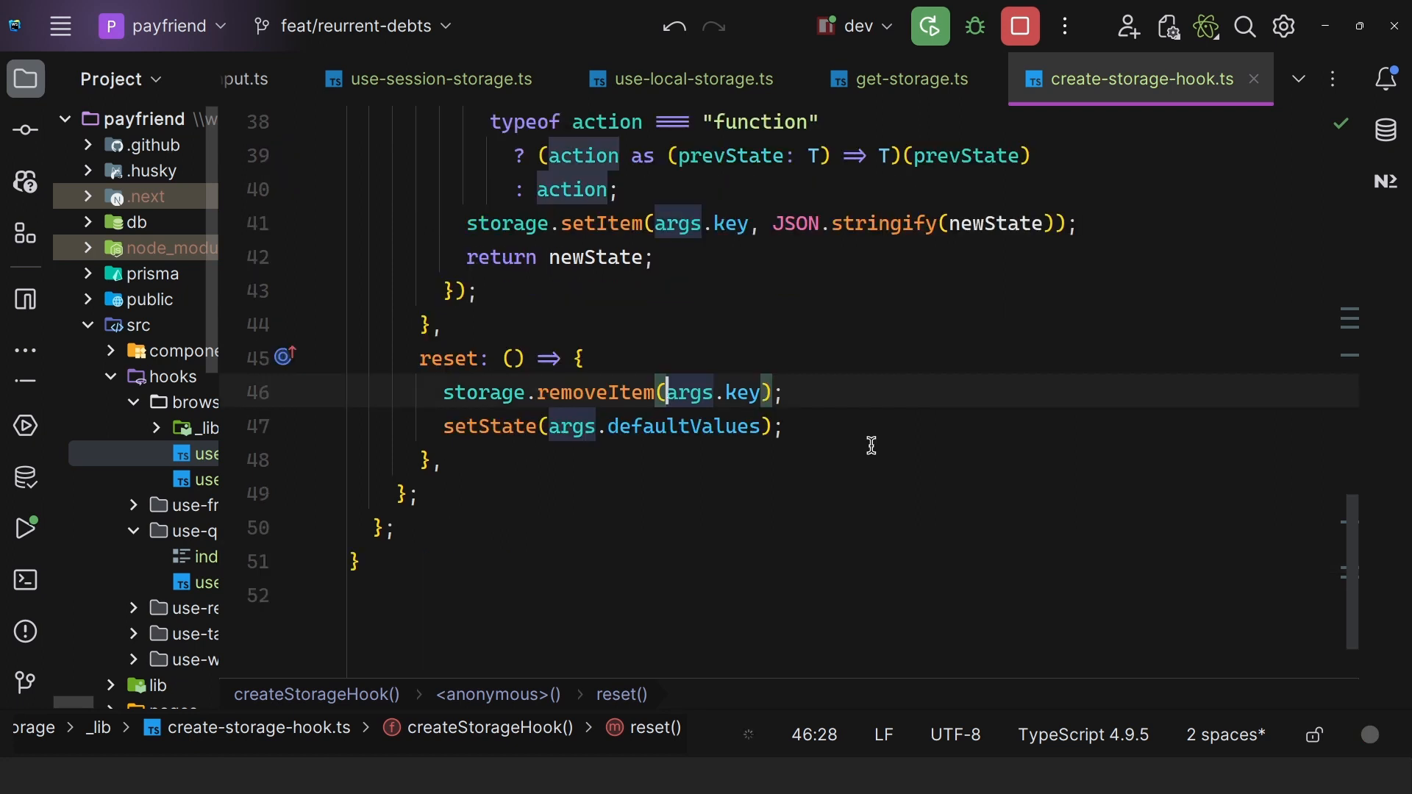
# Scroll through create-storage-hook.ts around the Storage comment, then bring up get-storage.ts.
pyautogui.scroll(3)
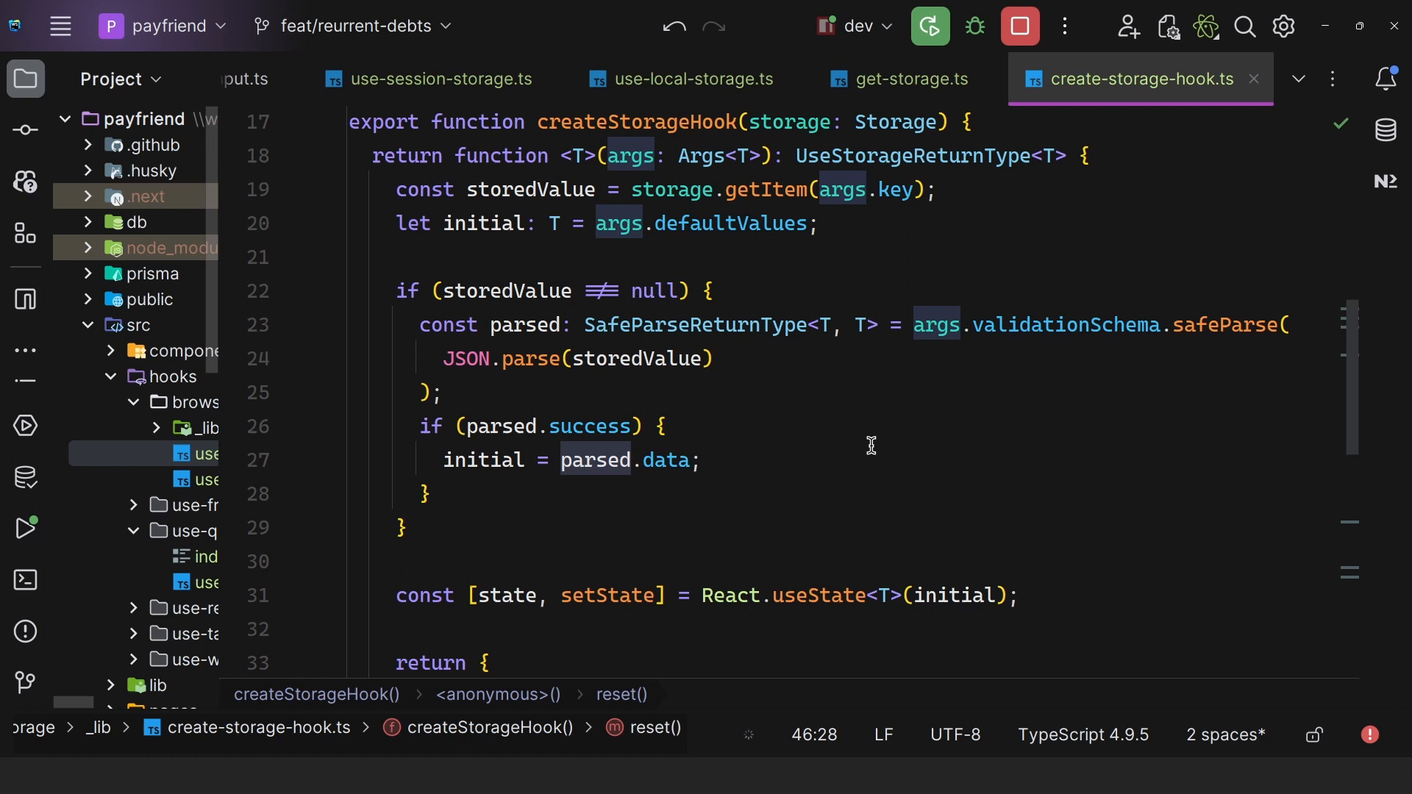
pyautogui.scroll(-3)
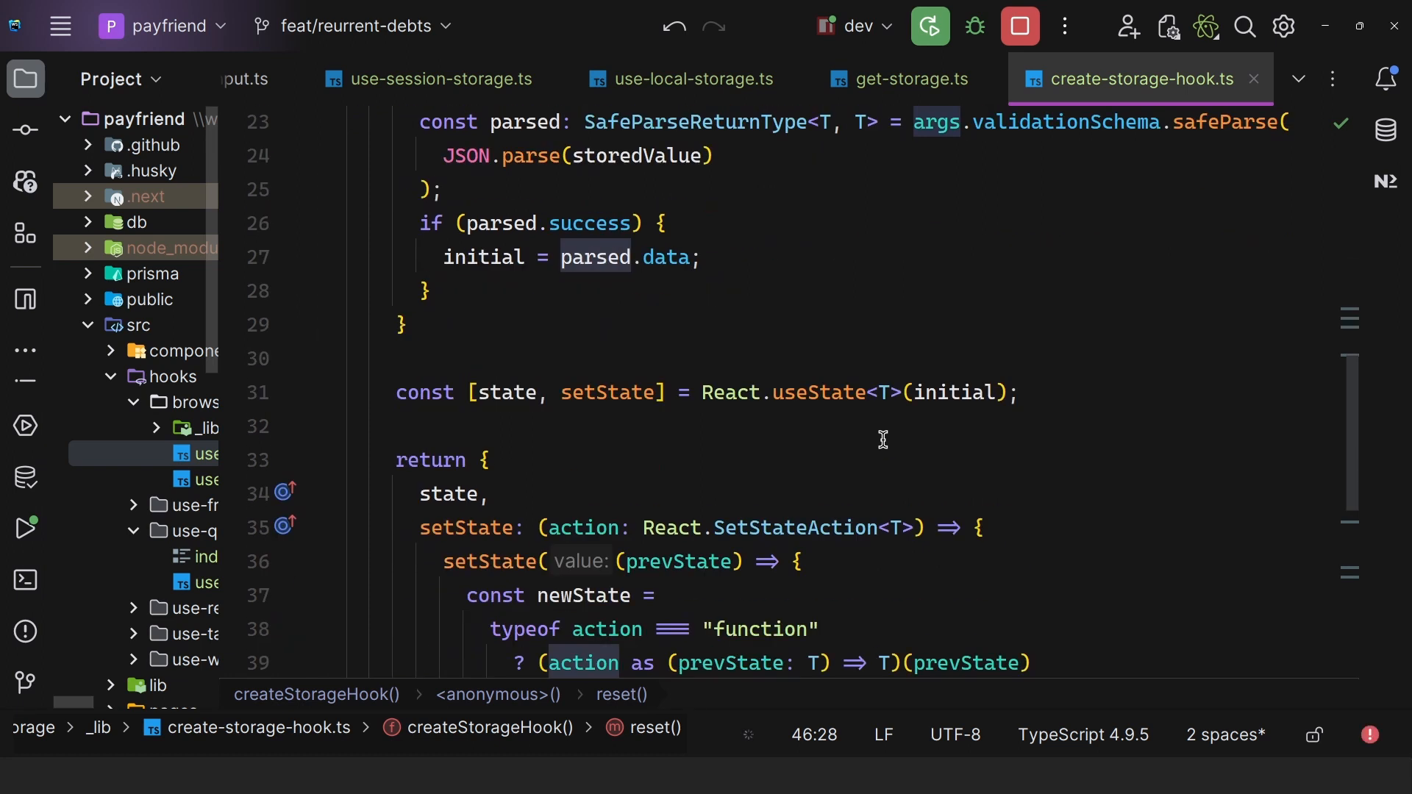
pyautogui.scroll(-3)
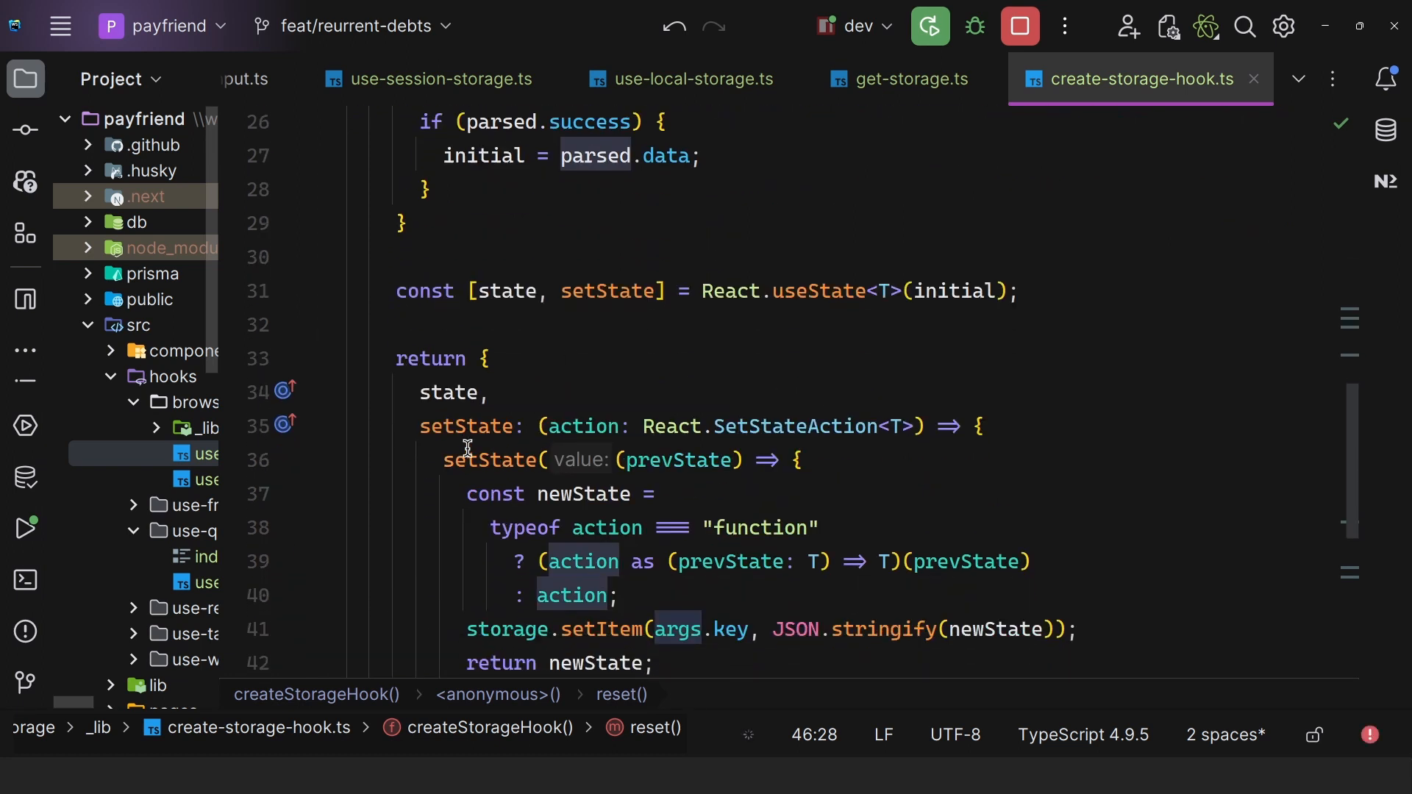
pyautogui.scroll(-3)
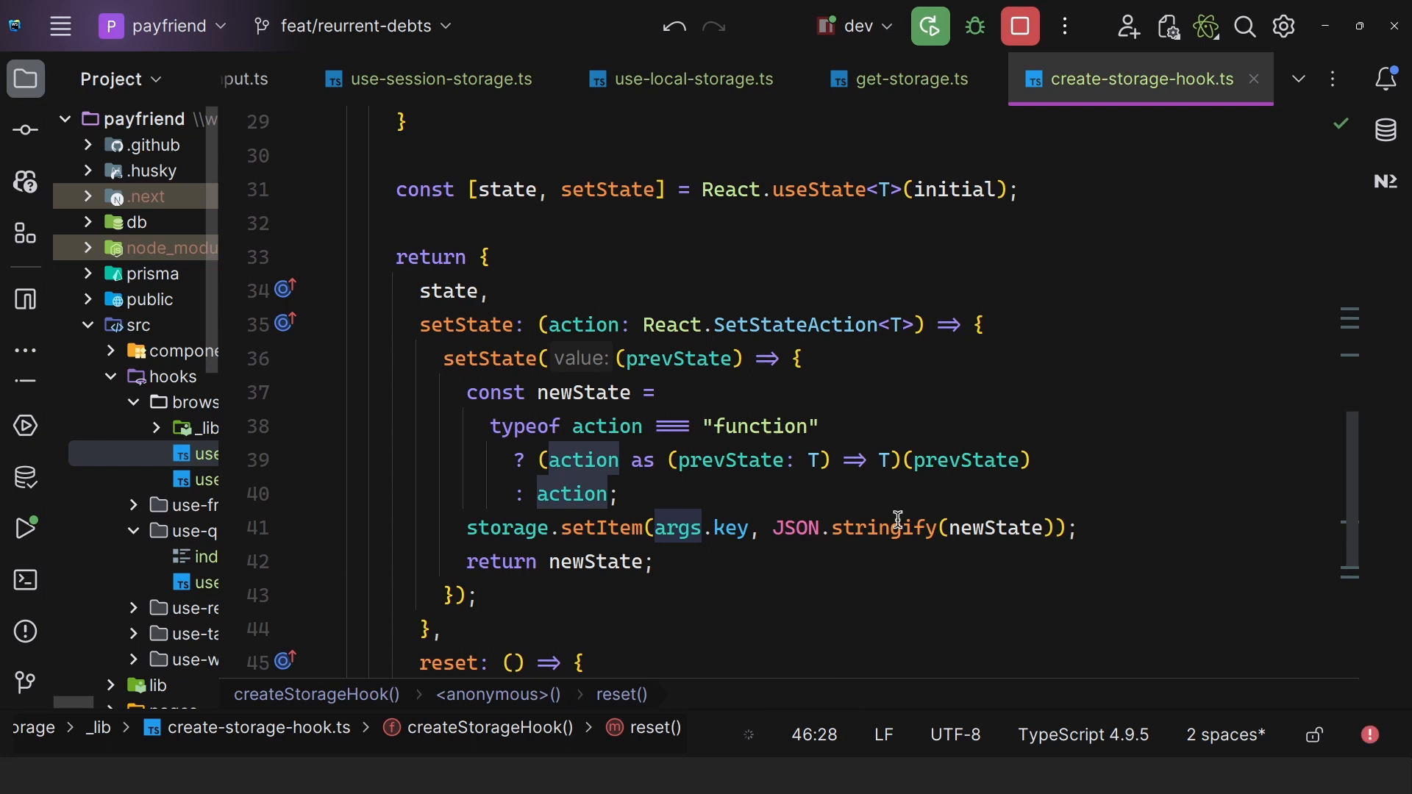
pyautogui.moveTo(692, 289)
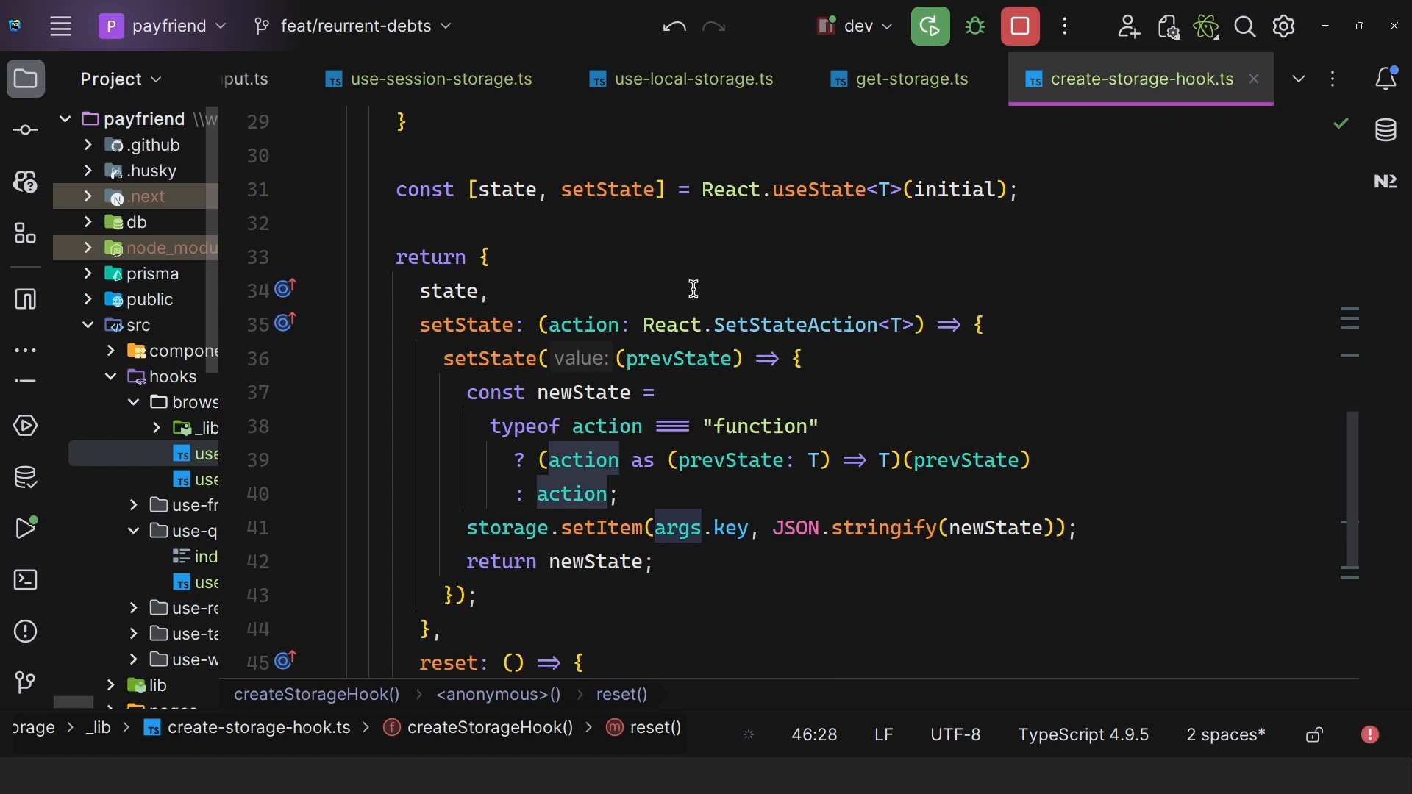
pyautogui.scroll(3)
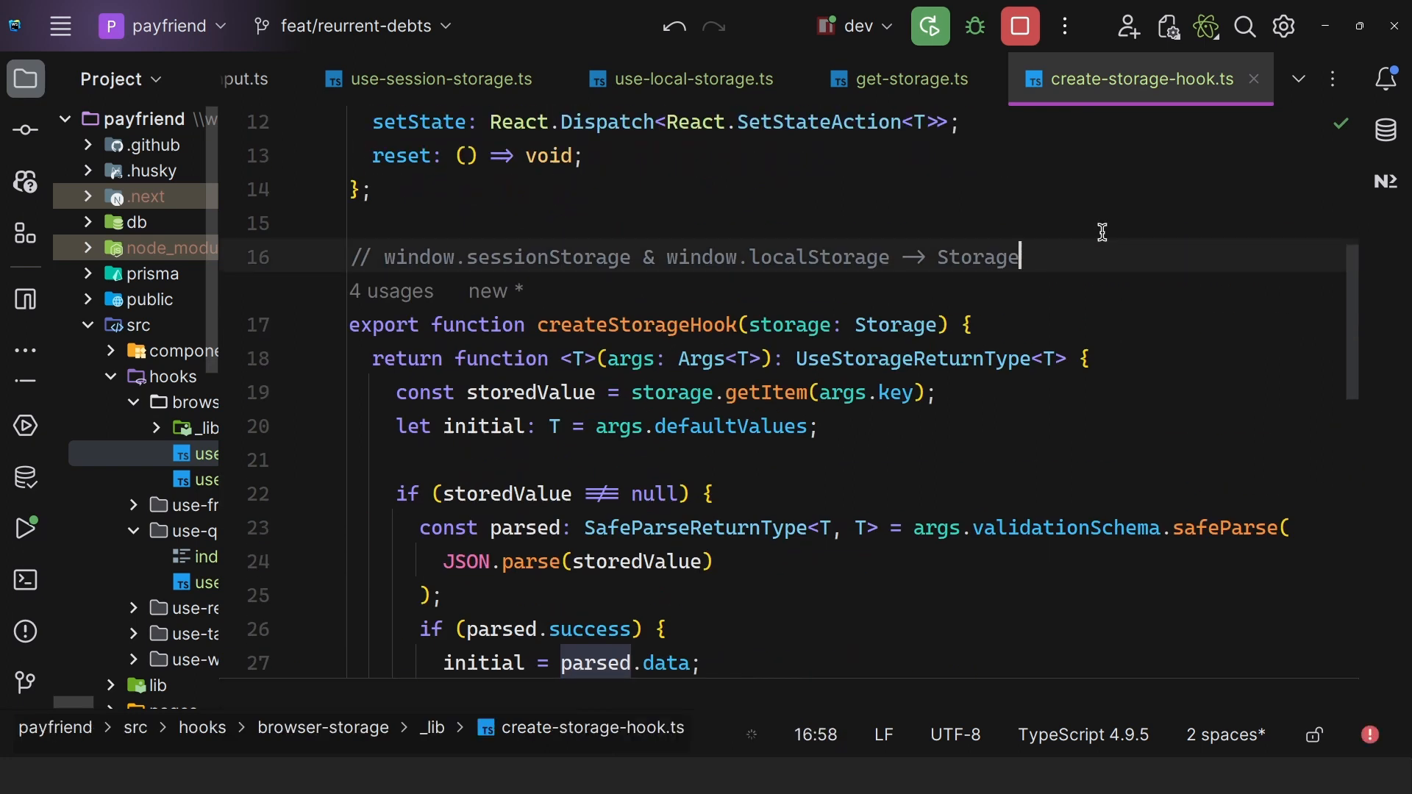
pyautogui.click(902, 78)
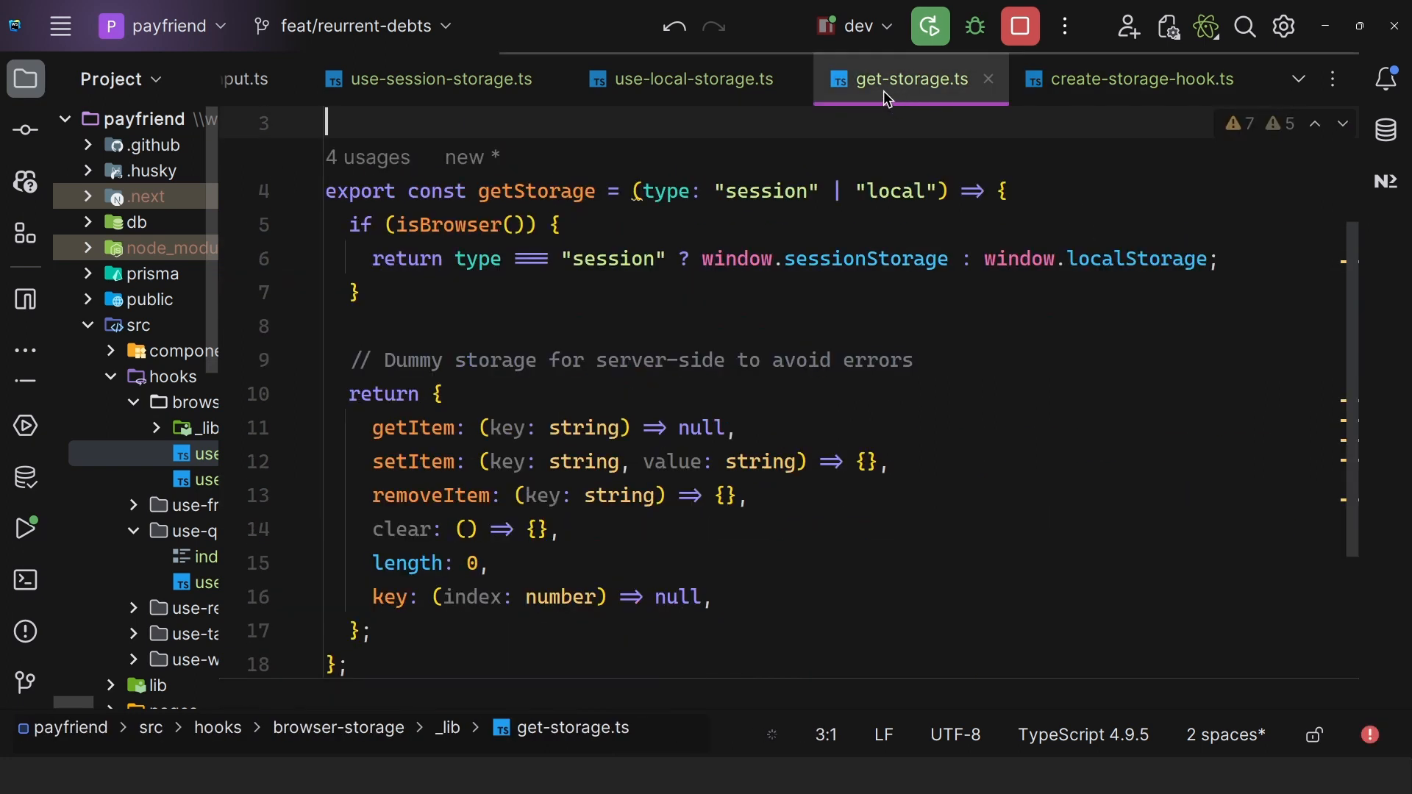
# Highlight the "local" argument in use-local-storage.ts, then return to get-storage.ts.
pyautogui.click(680, 80)
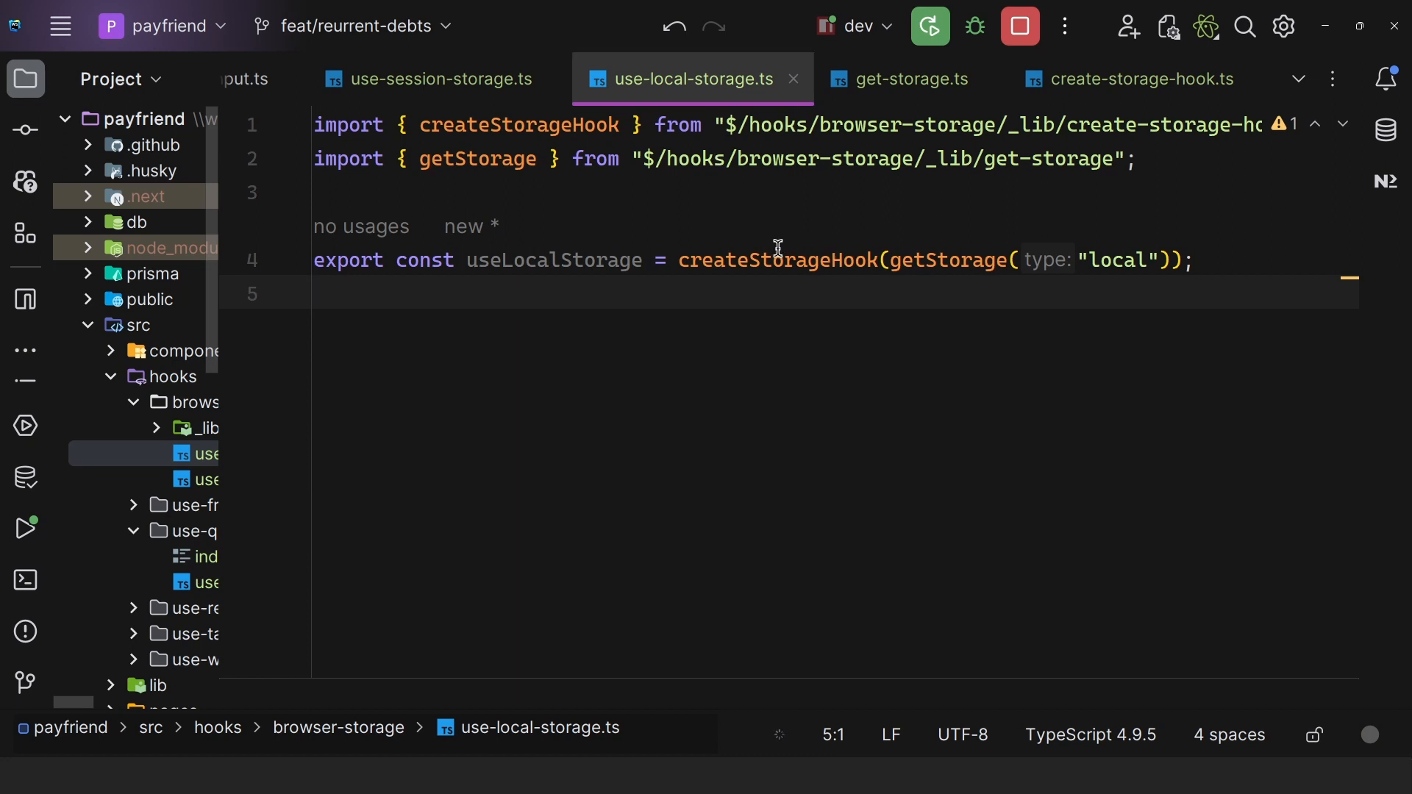
pyautogui.doubleClick(943, 261)
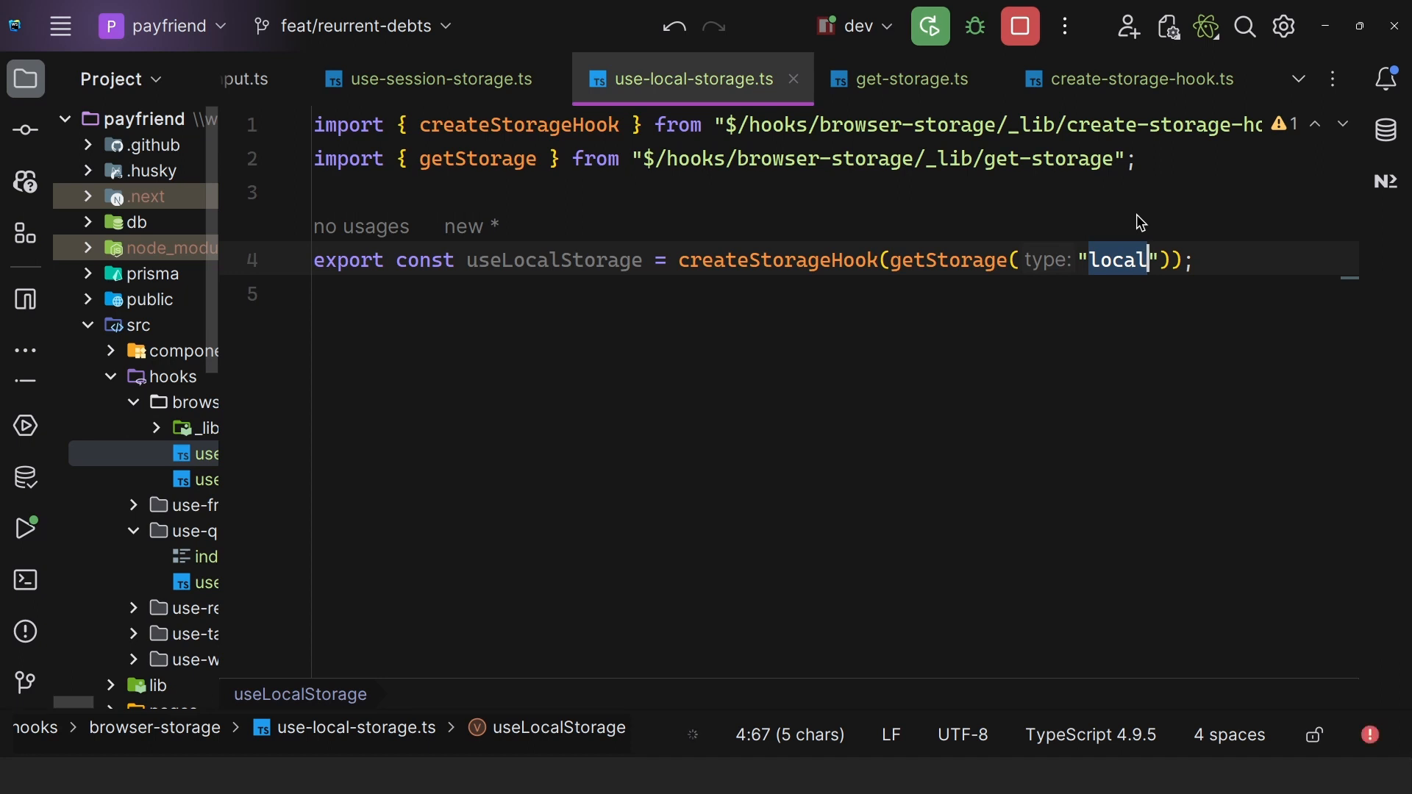
pyautogui.click(901, 79)
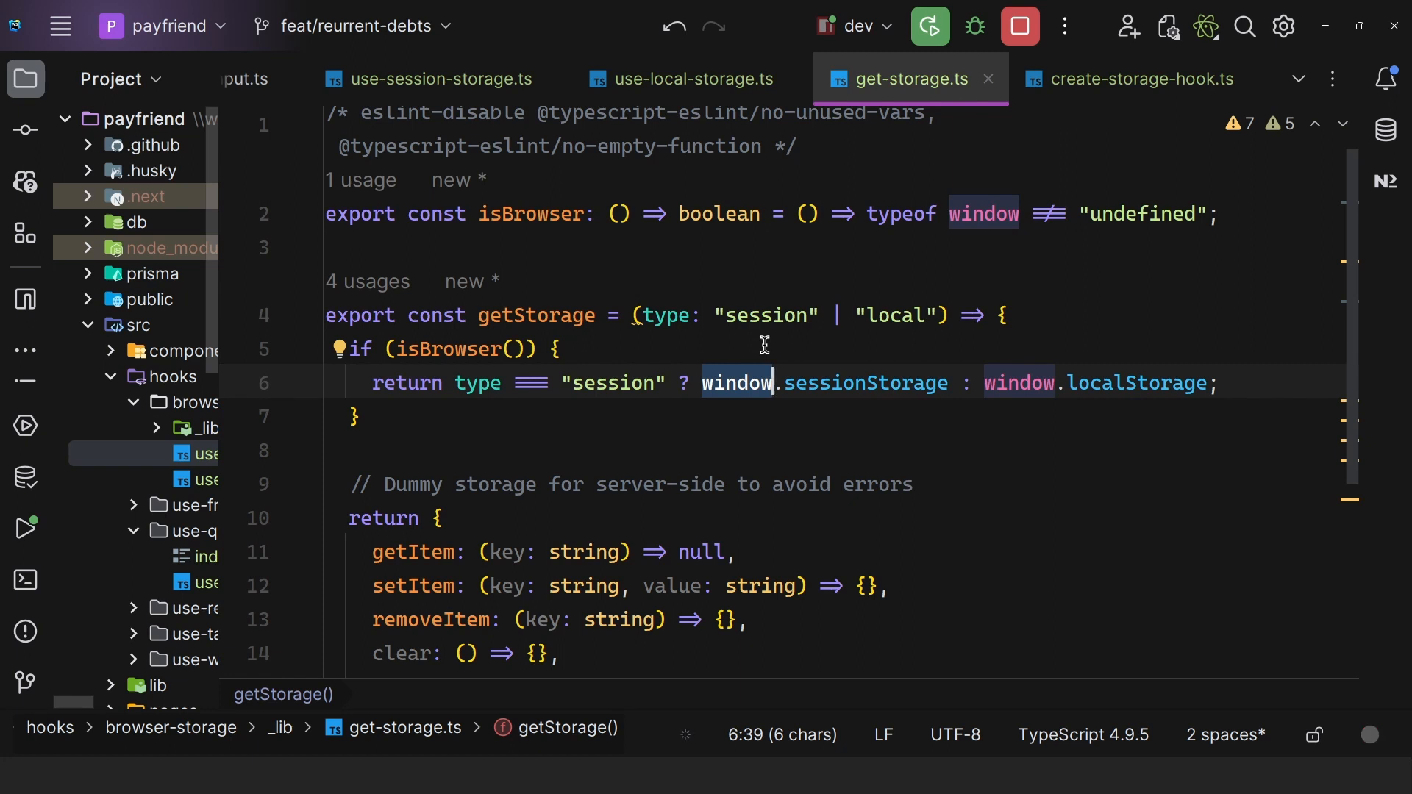
pyautogui.moveTo(455, 350)
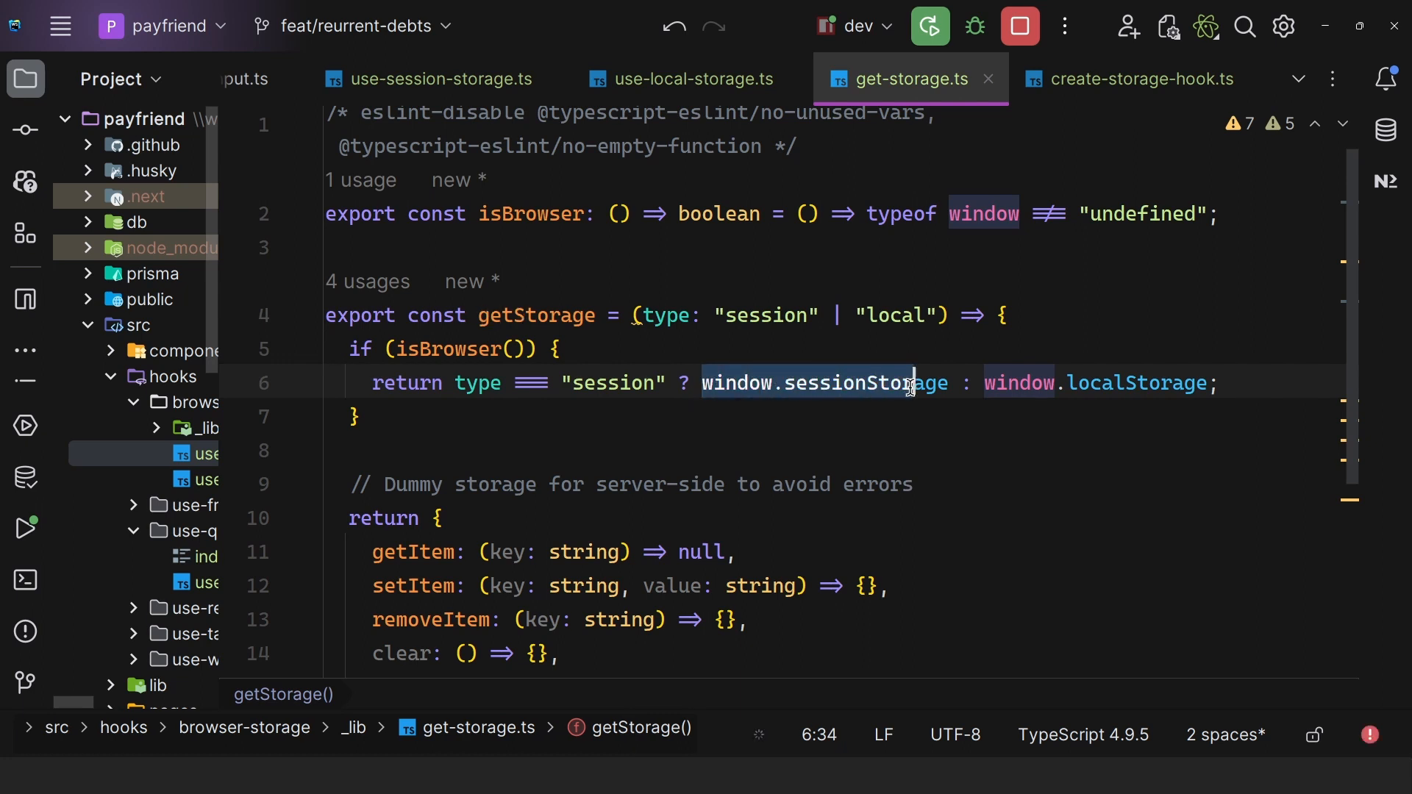
pyautogui.click(1115, 383)
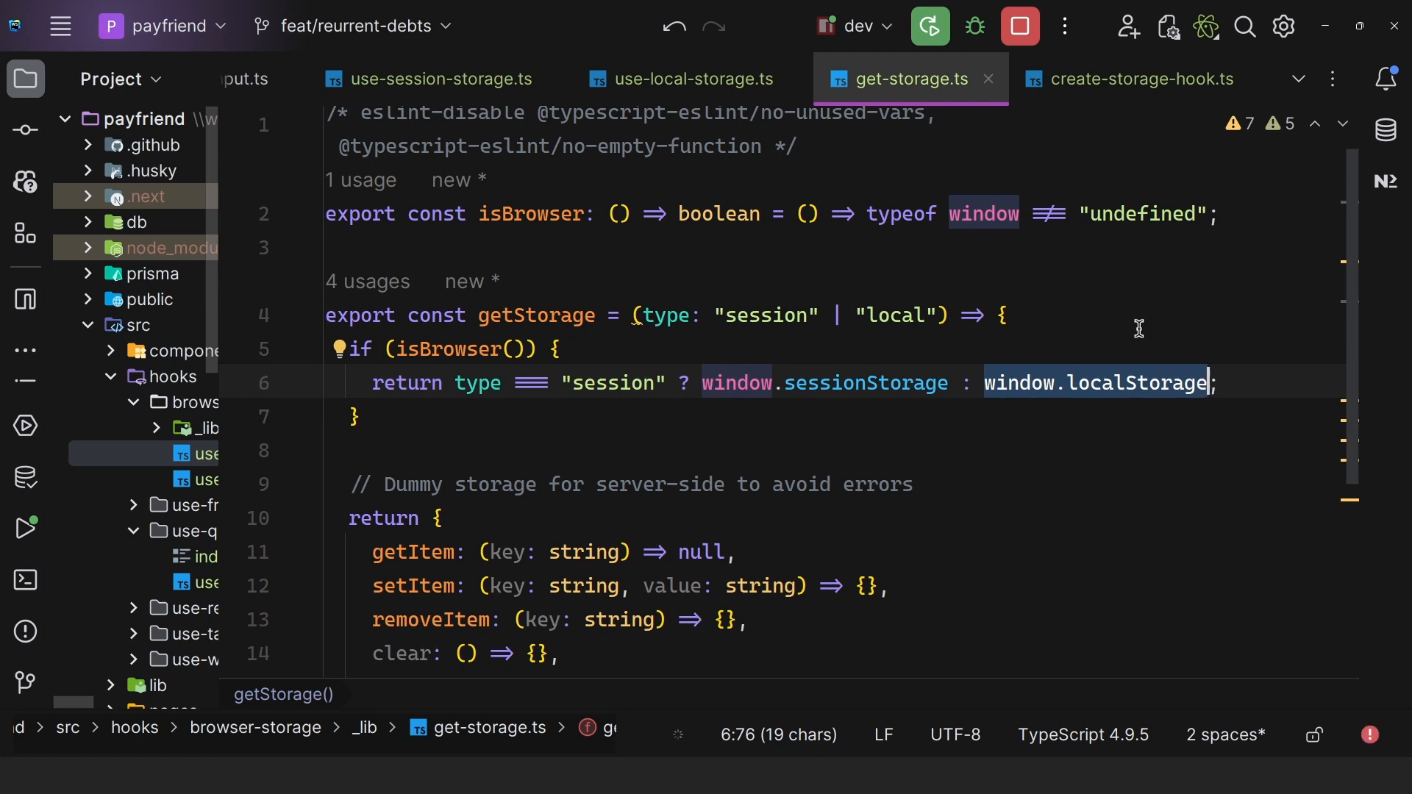
pyautogui.scroll(-3)
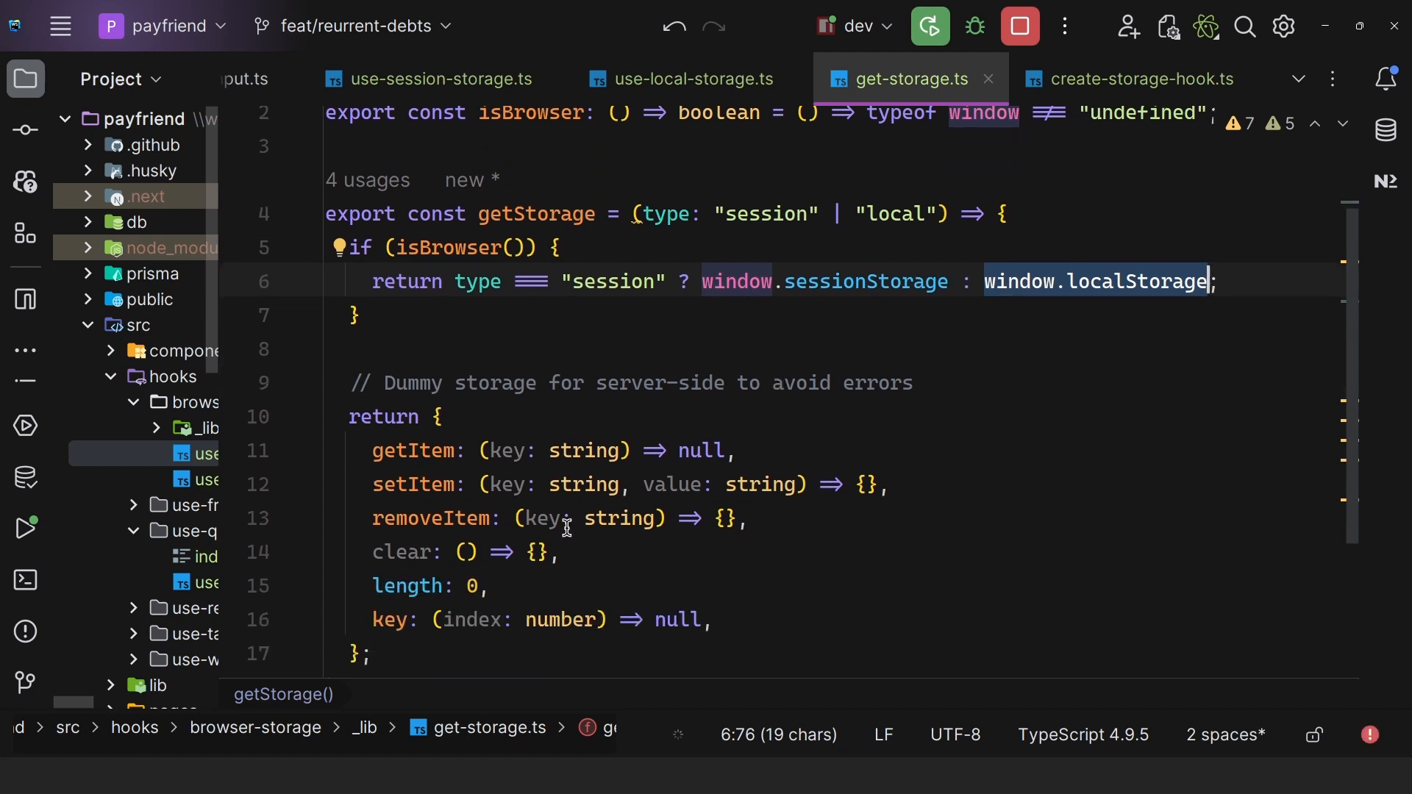
pyautogui.moveTo(611, 541)
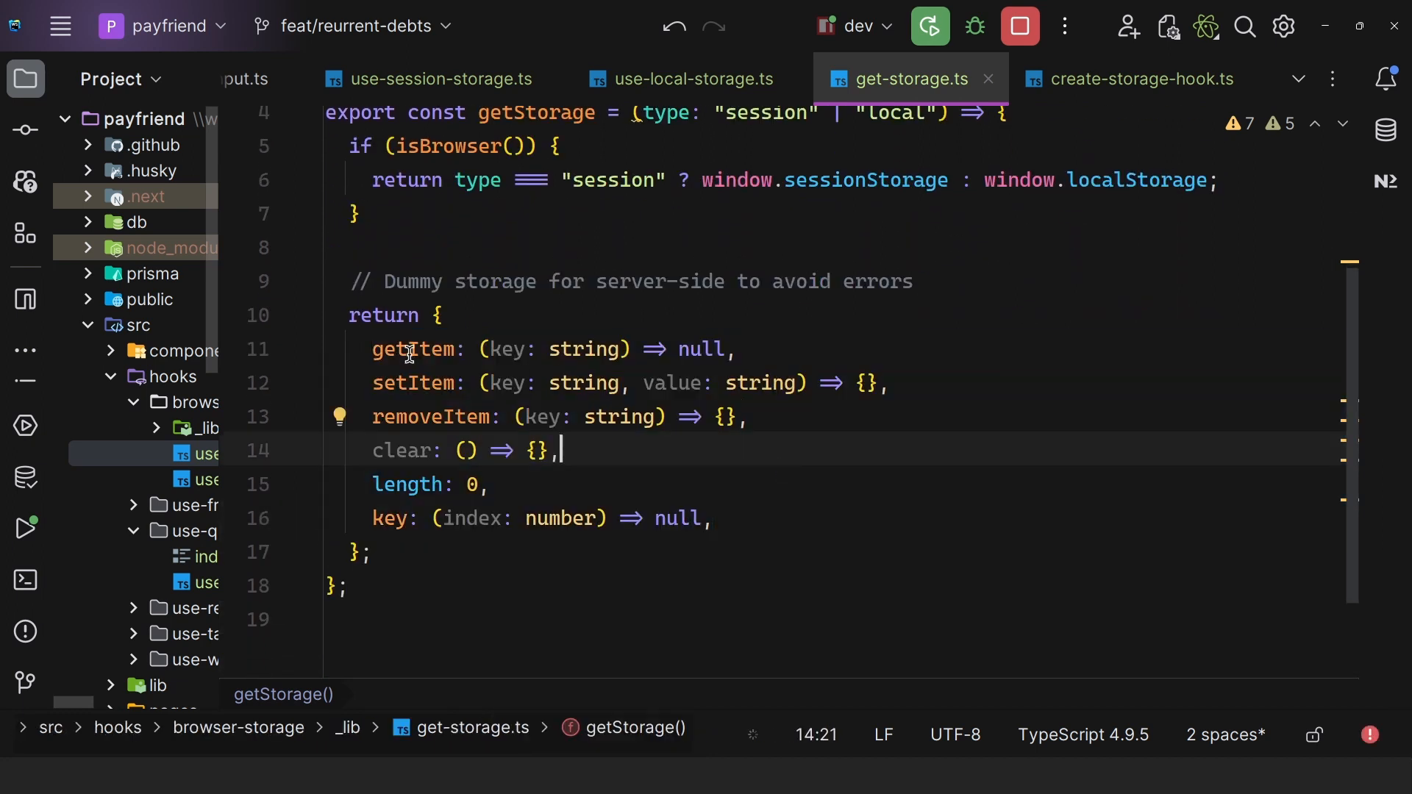
pyautogui.scroll(3)
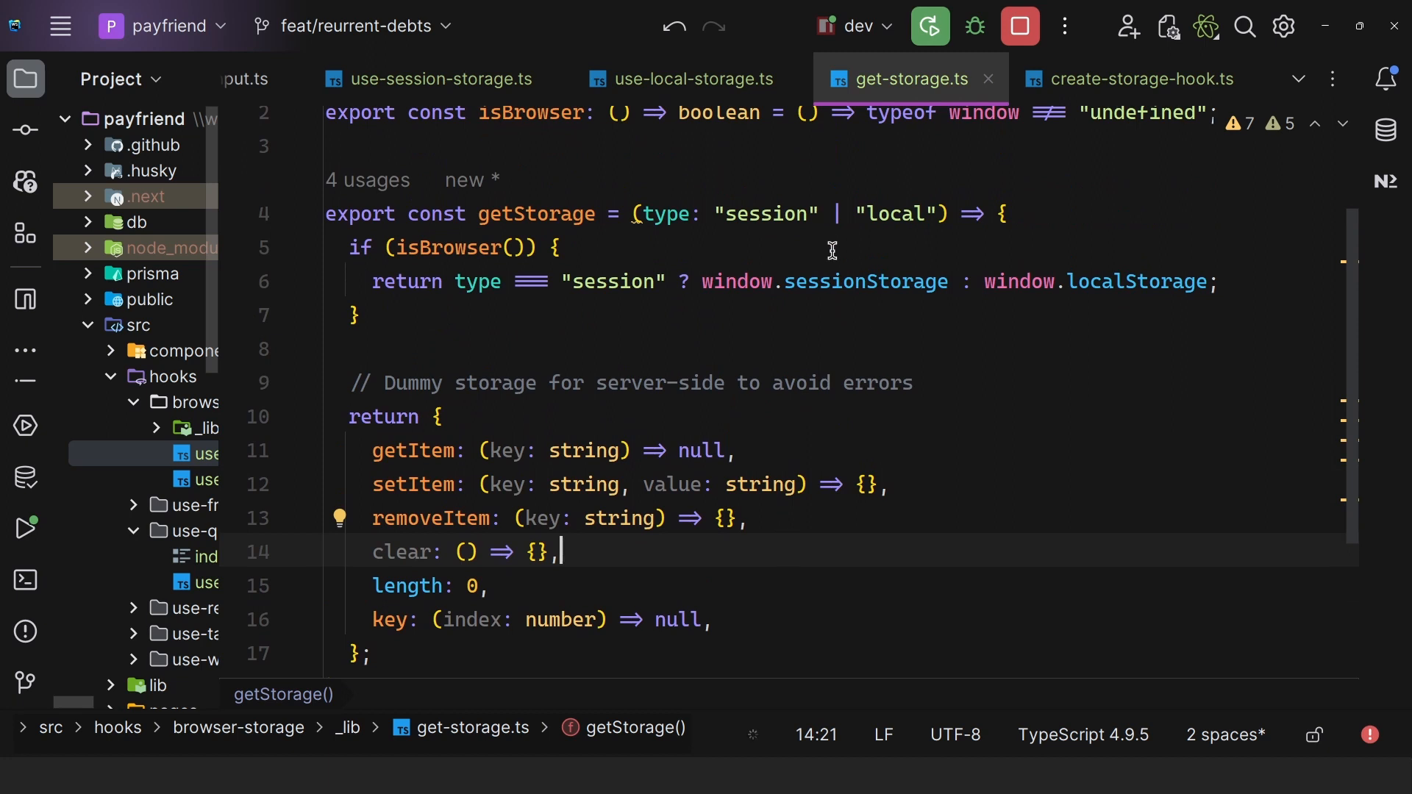
pyautogui.doubleClick(864, 281)
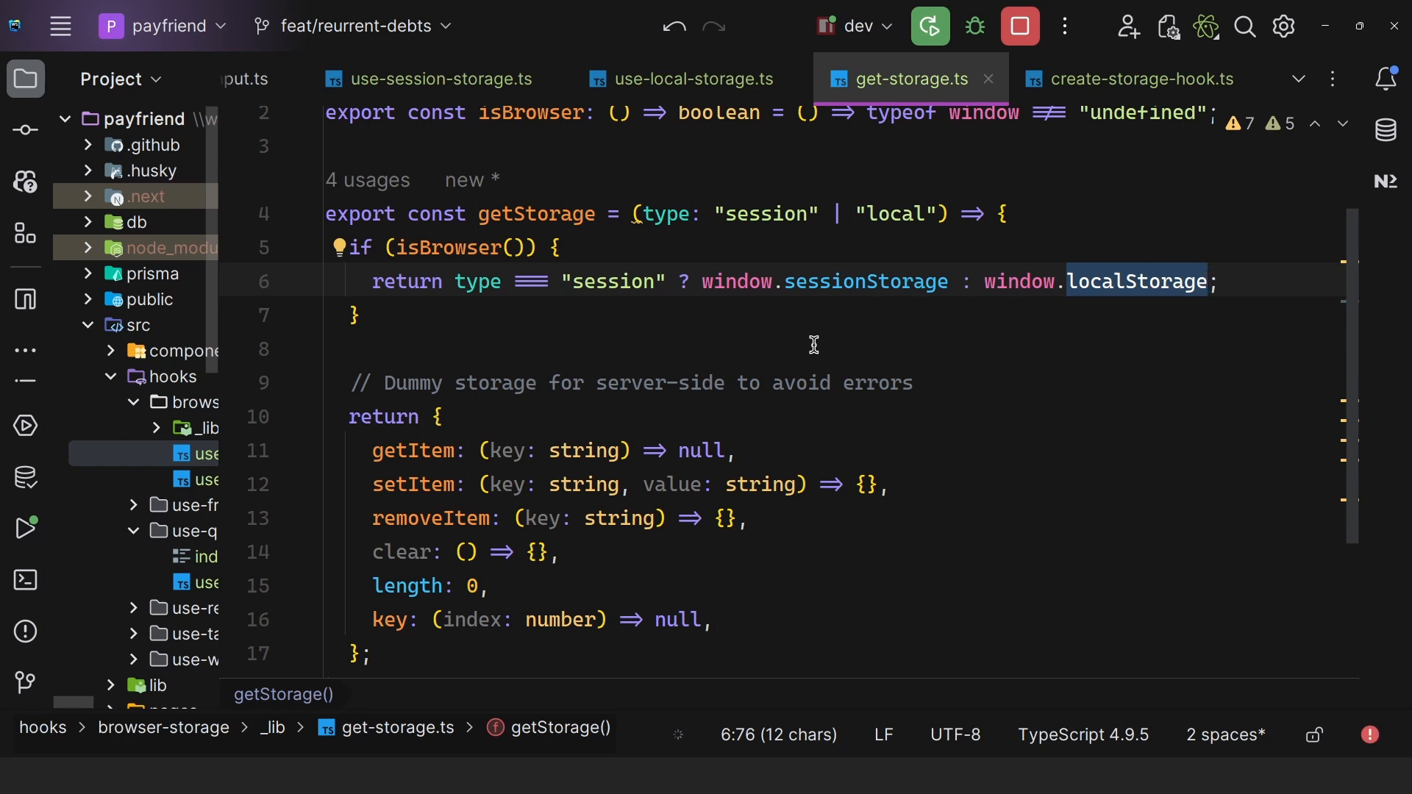
# Revisit use-local-storage.ts, then start rewriting getStorage as a function in get-storage.ts.
pyautogui.click(686, 79)
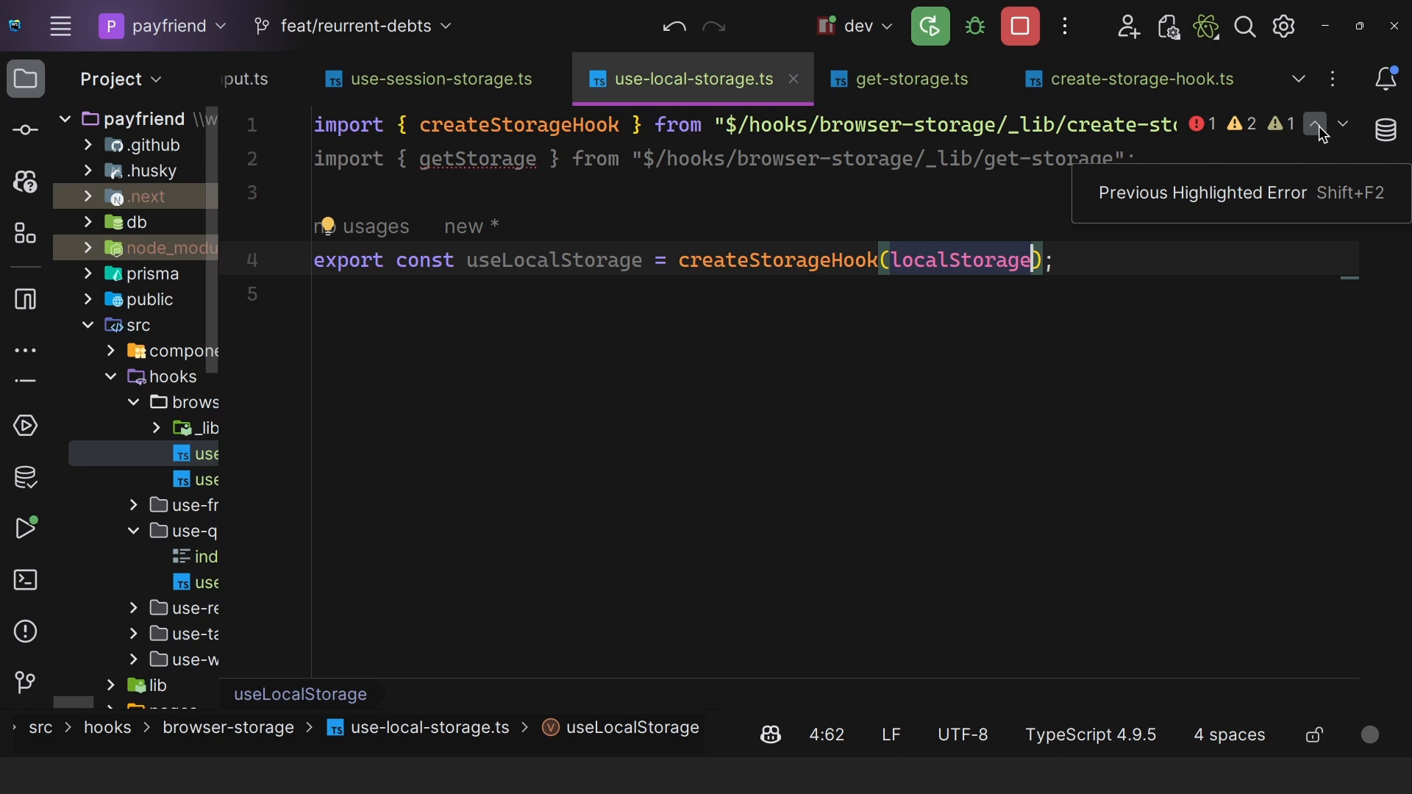
pyautogui.click(906, 79)
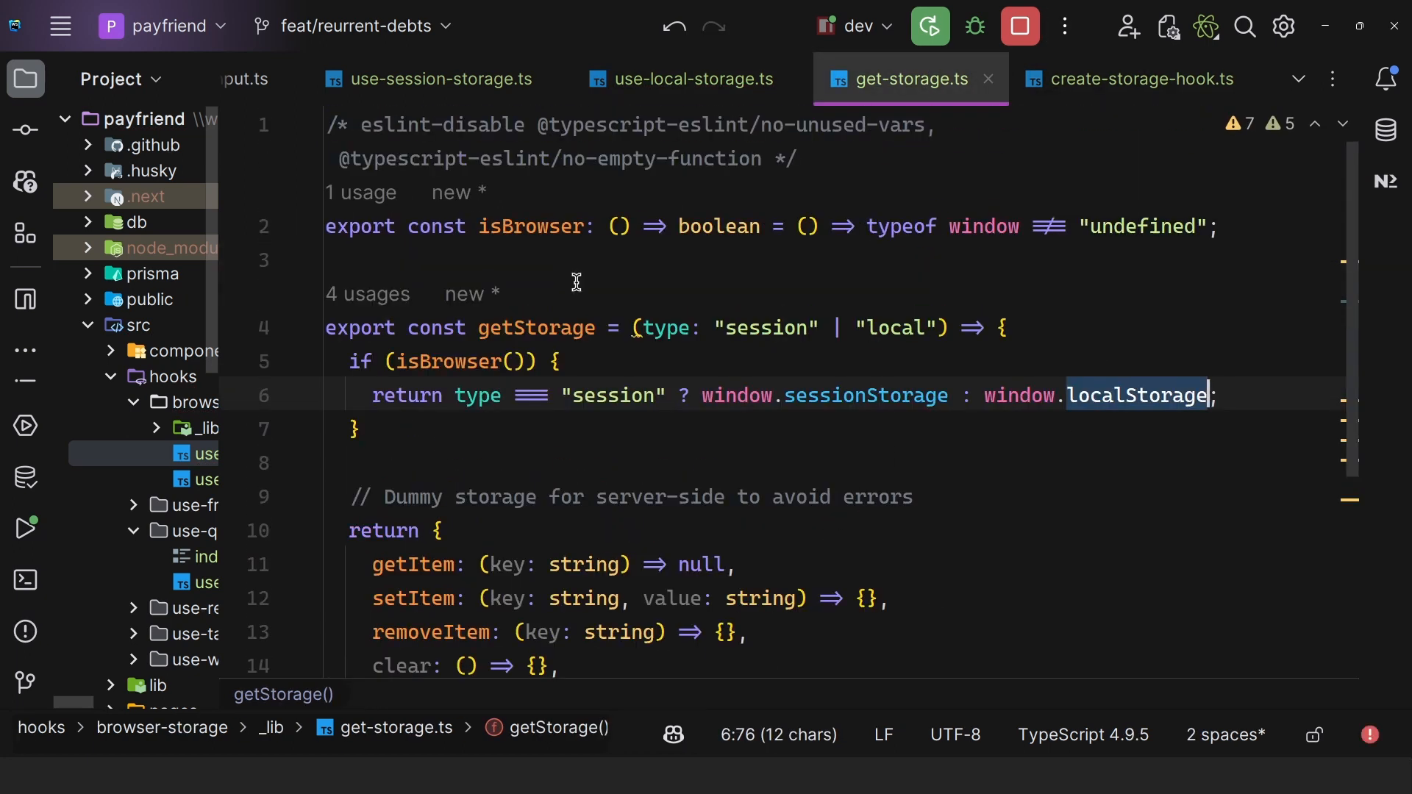
pyautogui.write('functi')
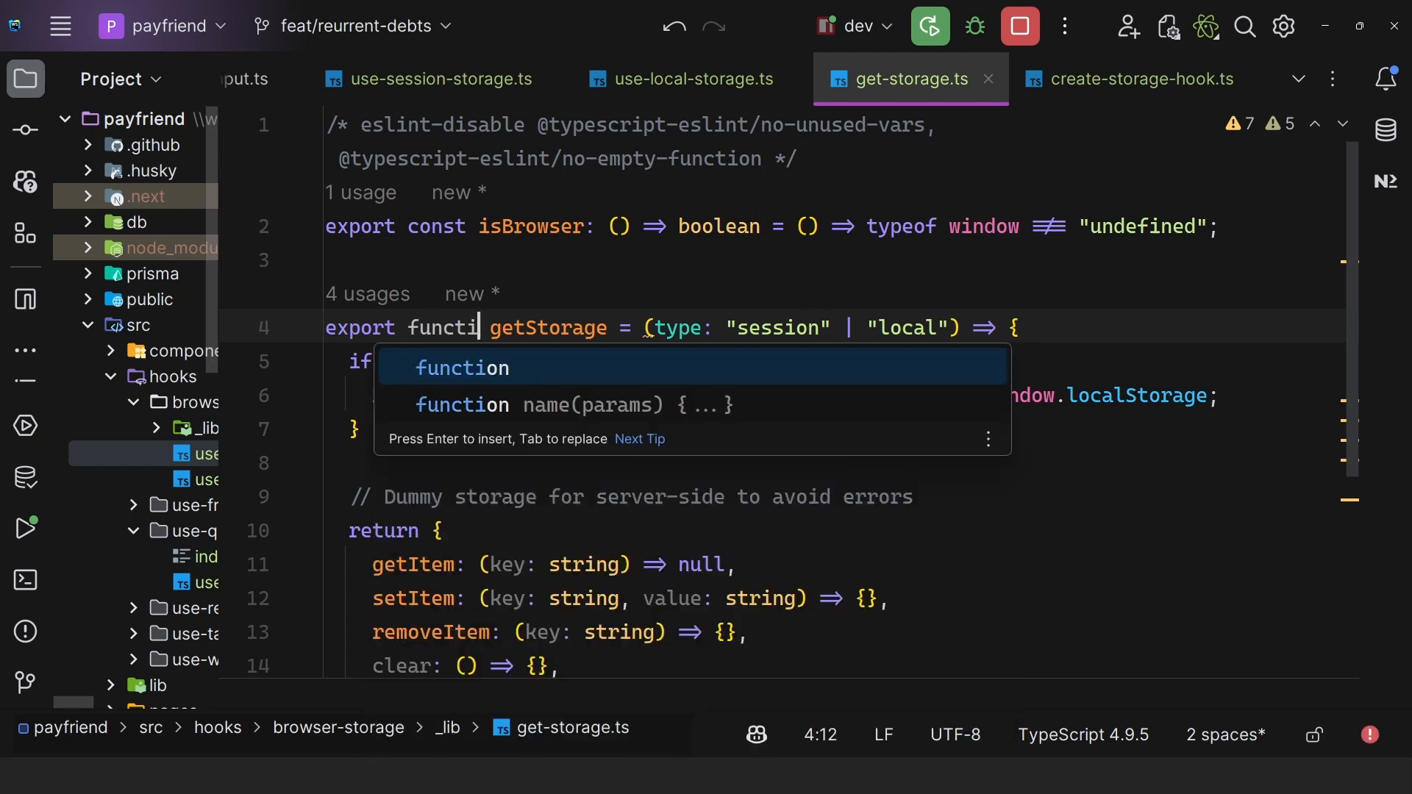
pyautogui.press('Enter')
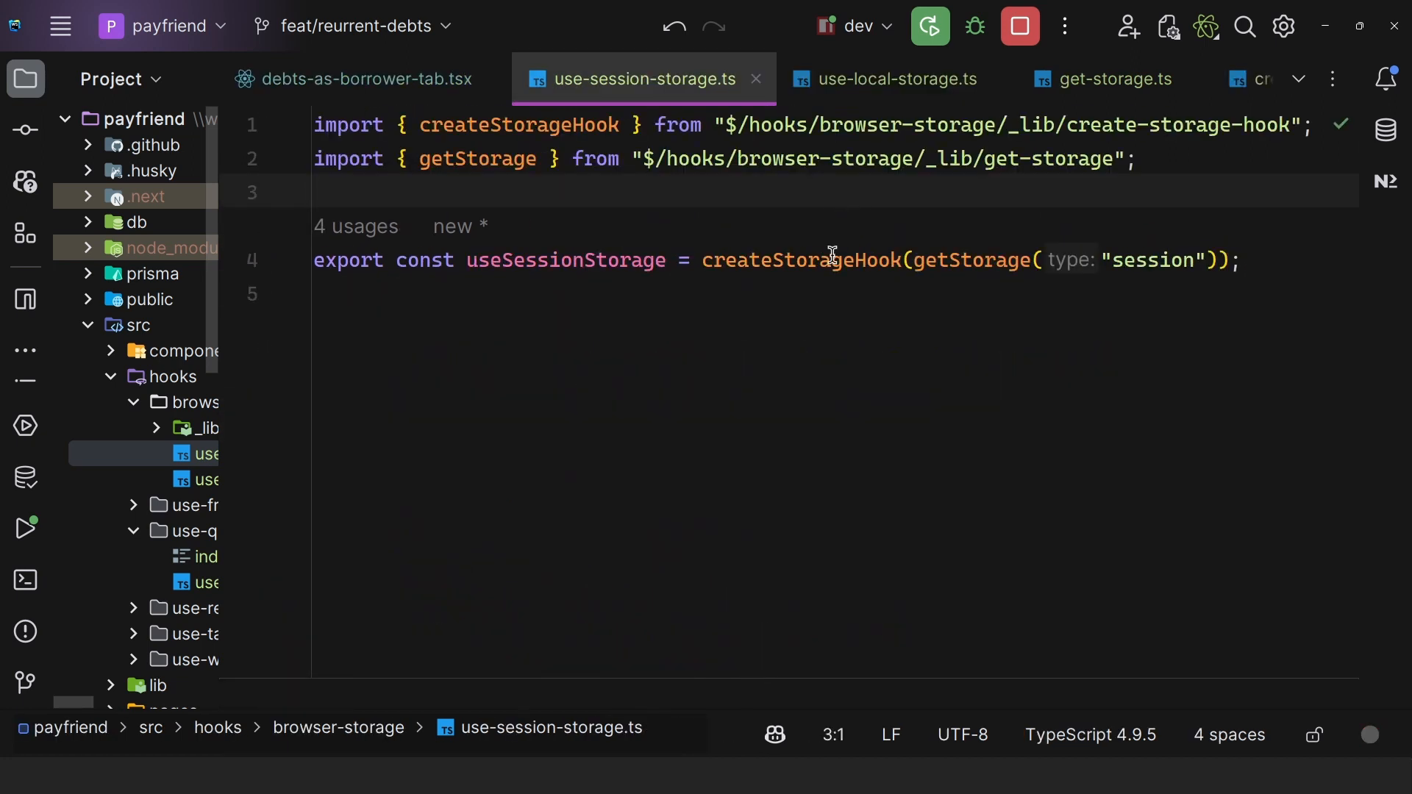
# Step through create-storage-hook.ts and use-local-storage.ts, then select useSessionStorage in debts-as-borrower-tab.tsx.
pyautogui.click(802, 260)
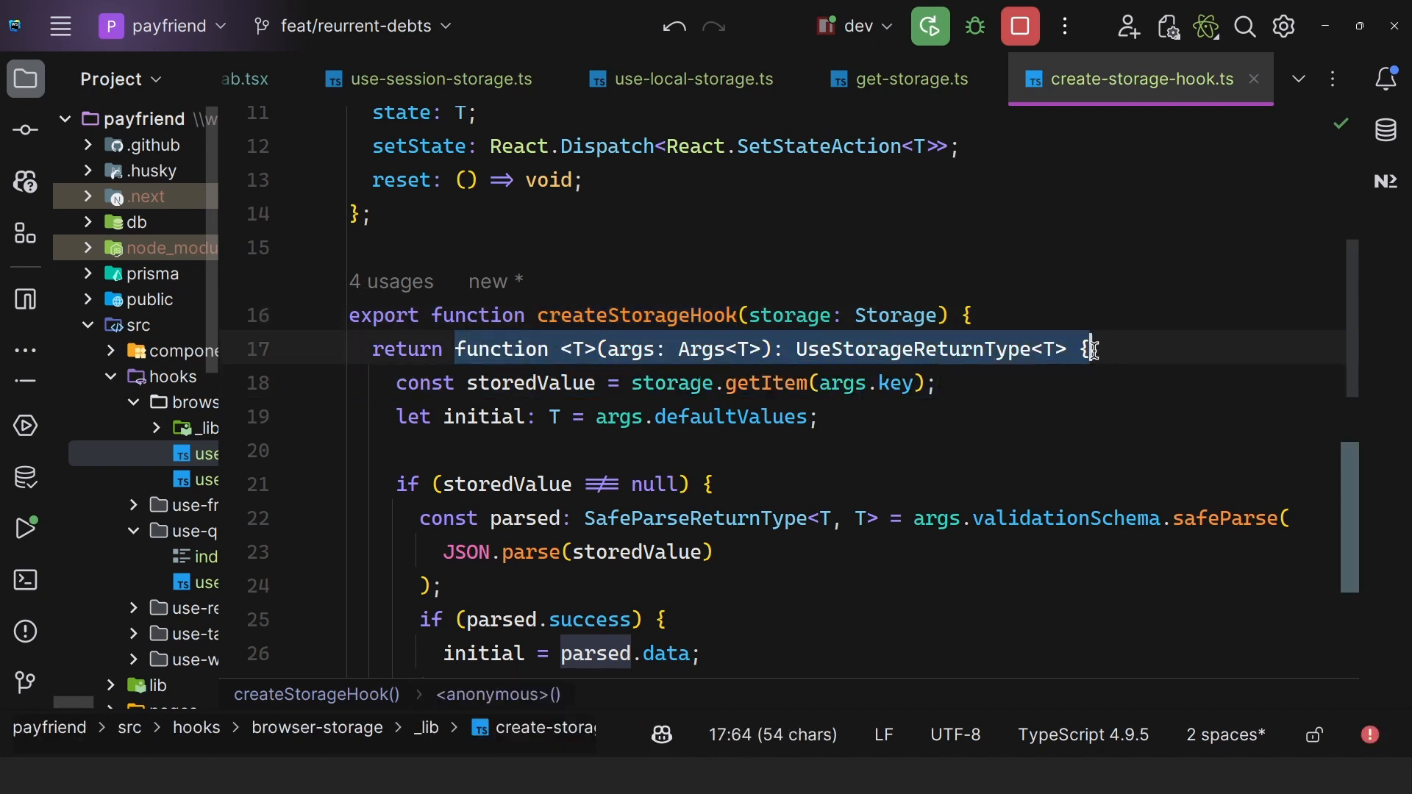
pyautogui.click(684, 80)
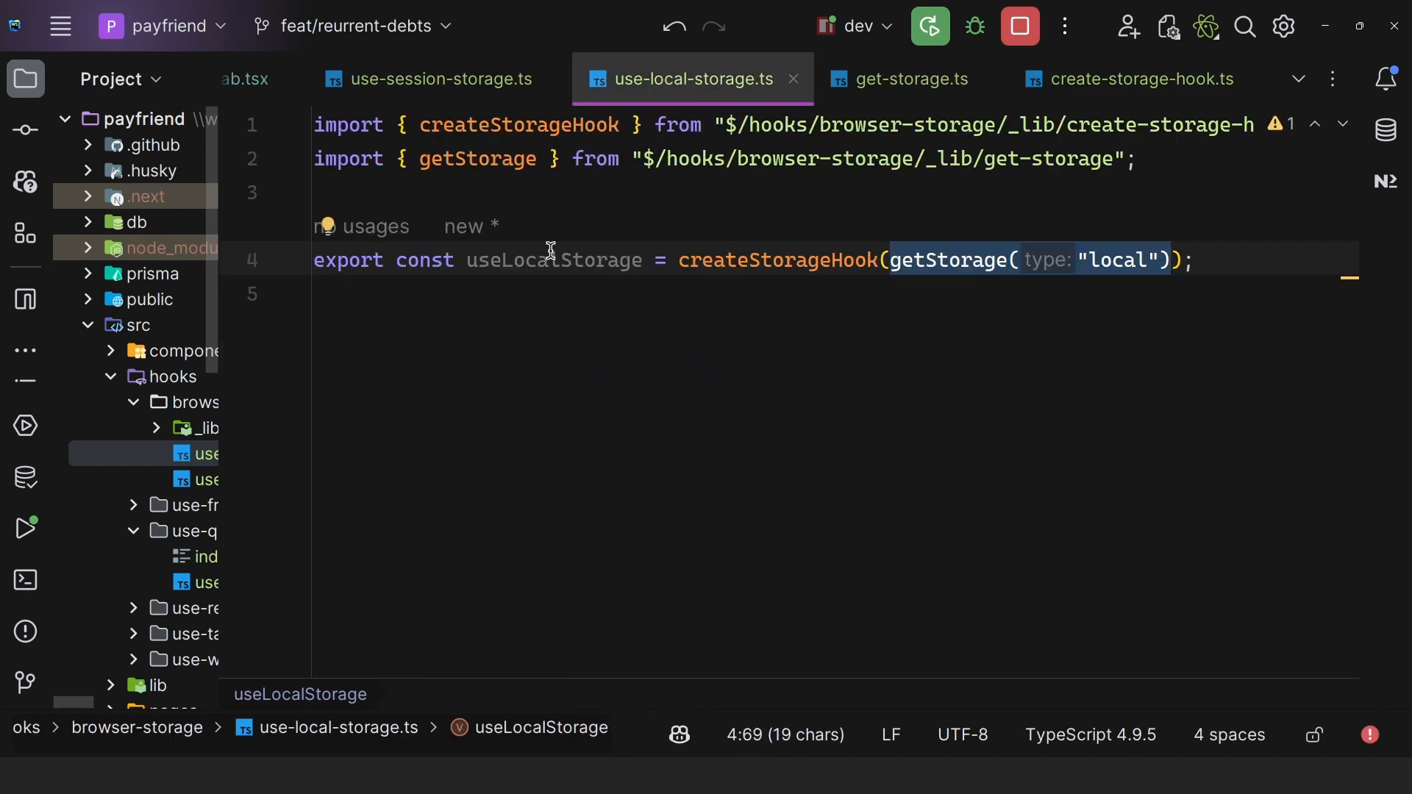
pyautogui.click(435, 80)
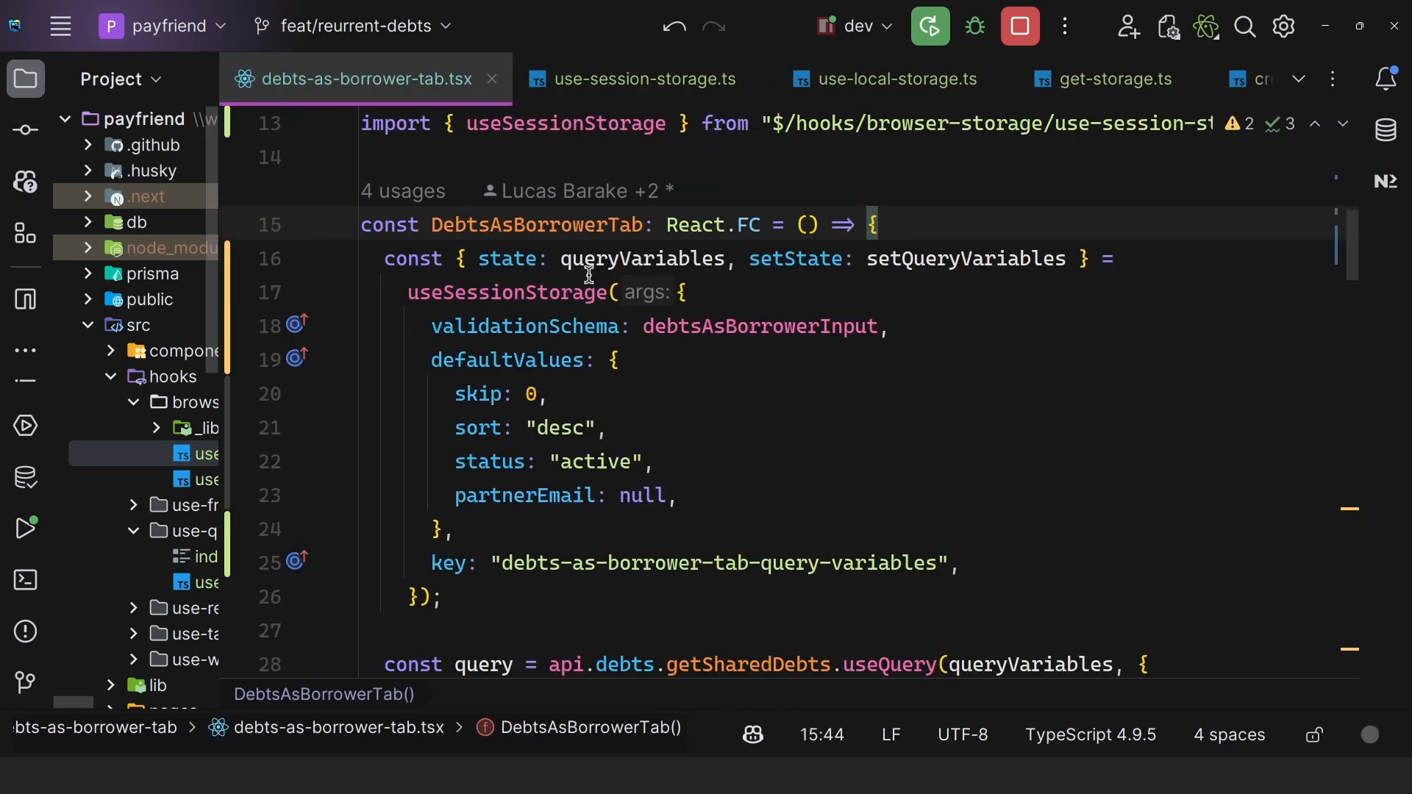
pyautogui.moveTo(484, 291)
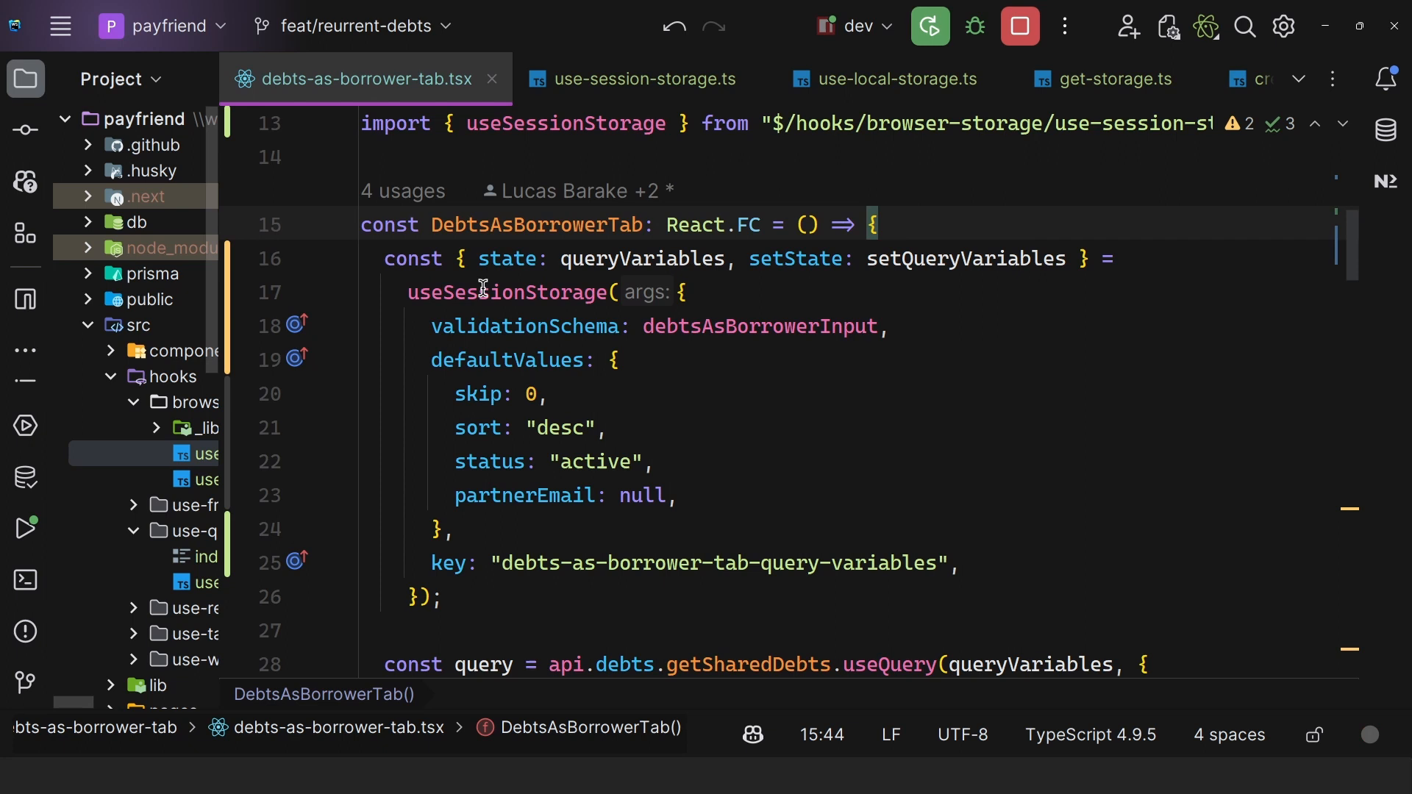
pyautogui.doubleClick(508, 292)
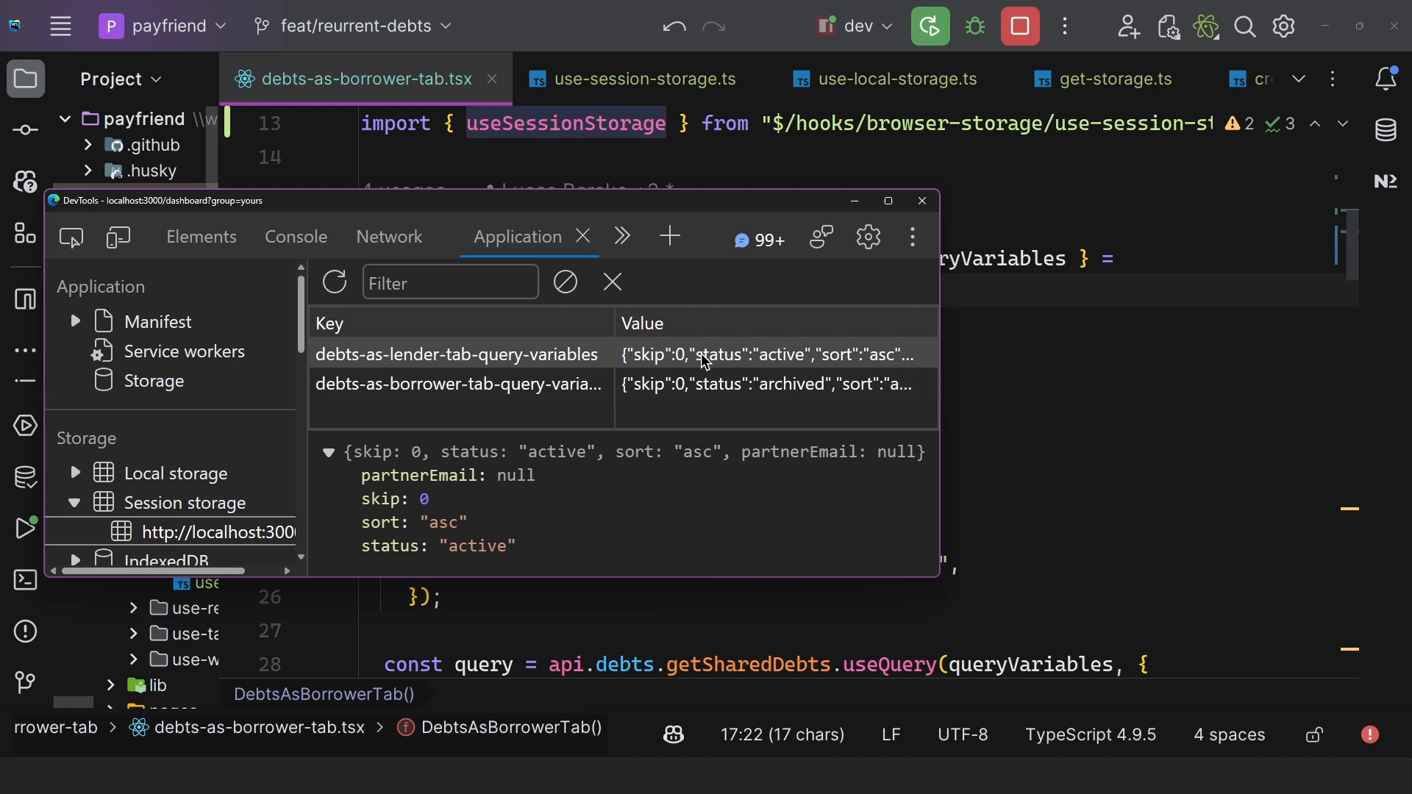
pyautogui.moveTo(565, 368)
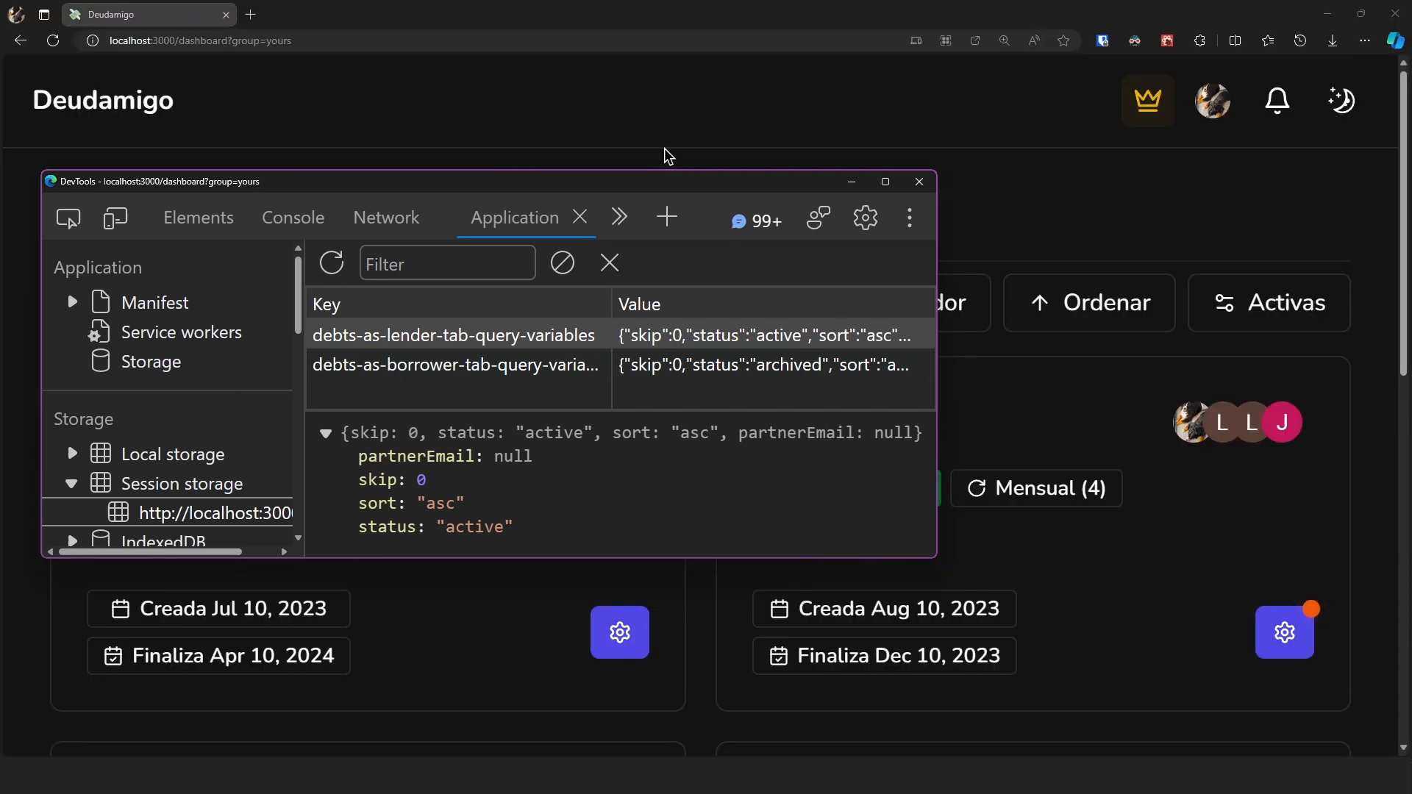
# Highlight the group=yours query parameter in the Edge address bar.
pyautogui.click(198, 40)
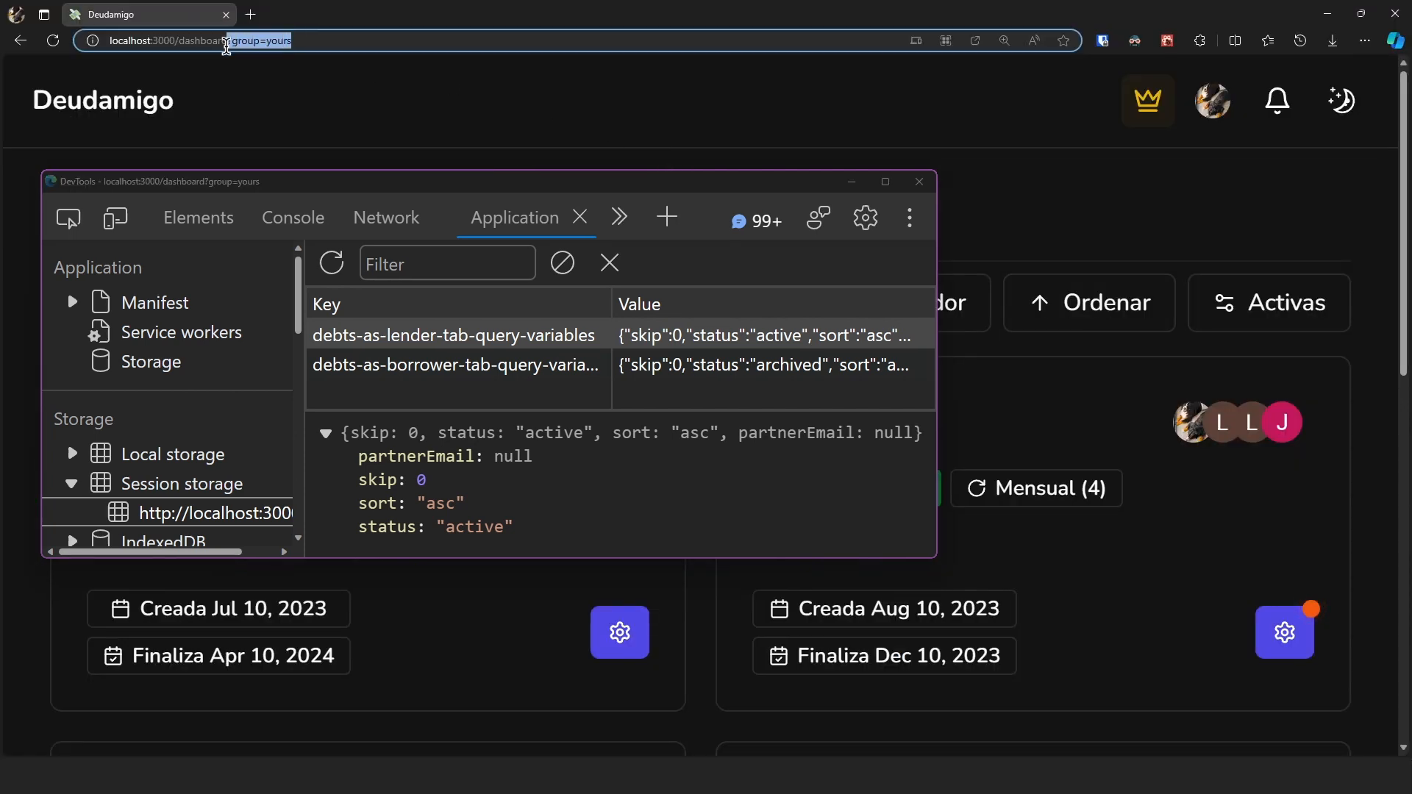